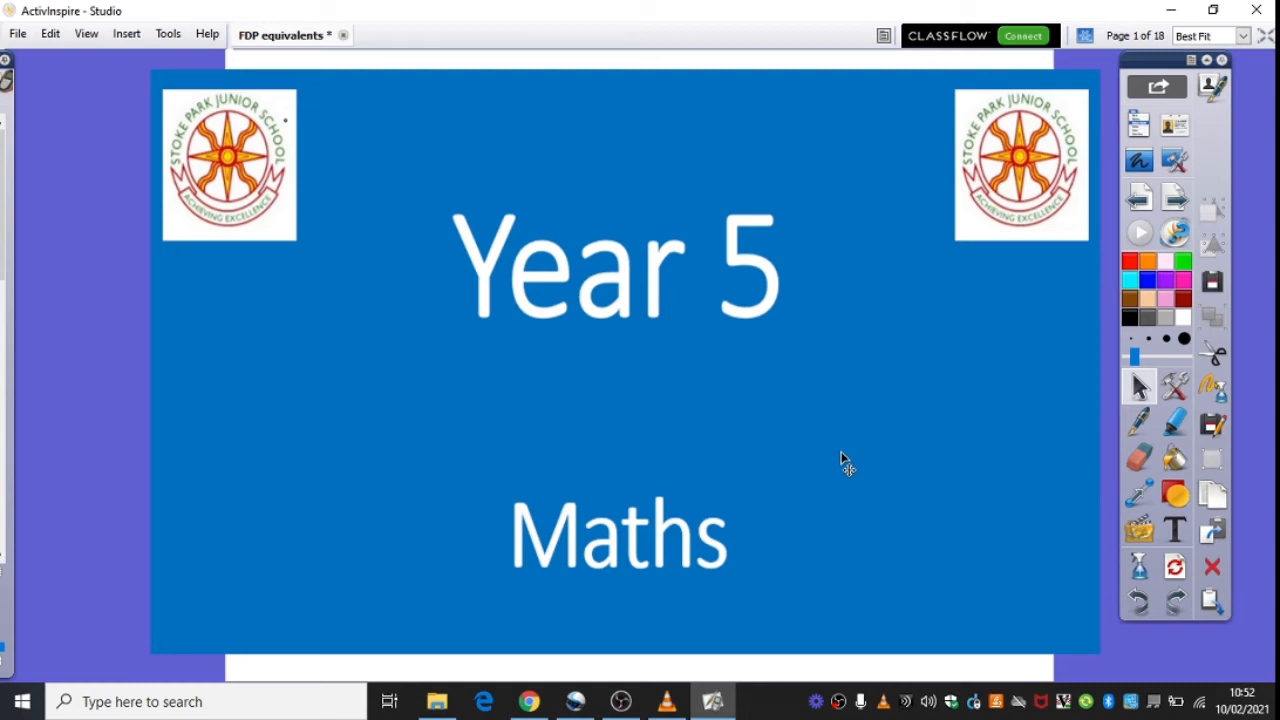
mouse_move(1270, 122)
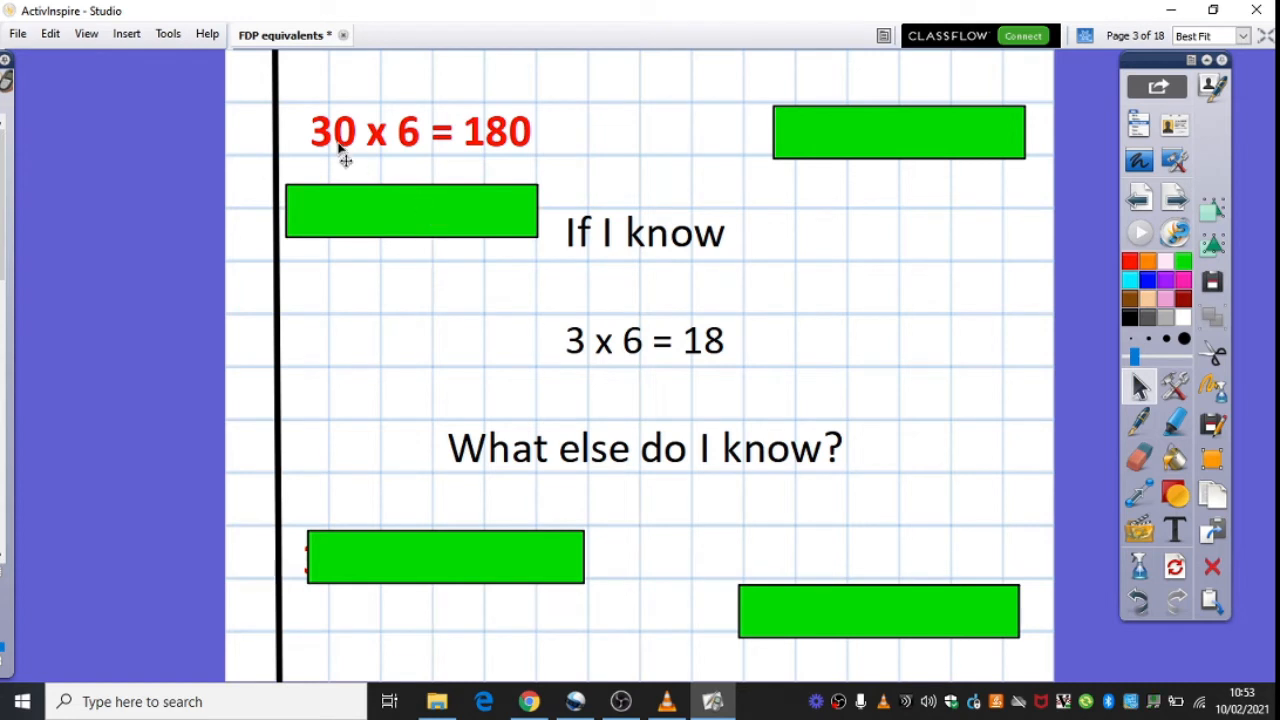
mouse_move(350, 150)
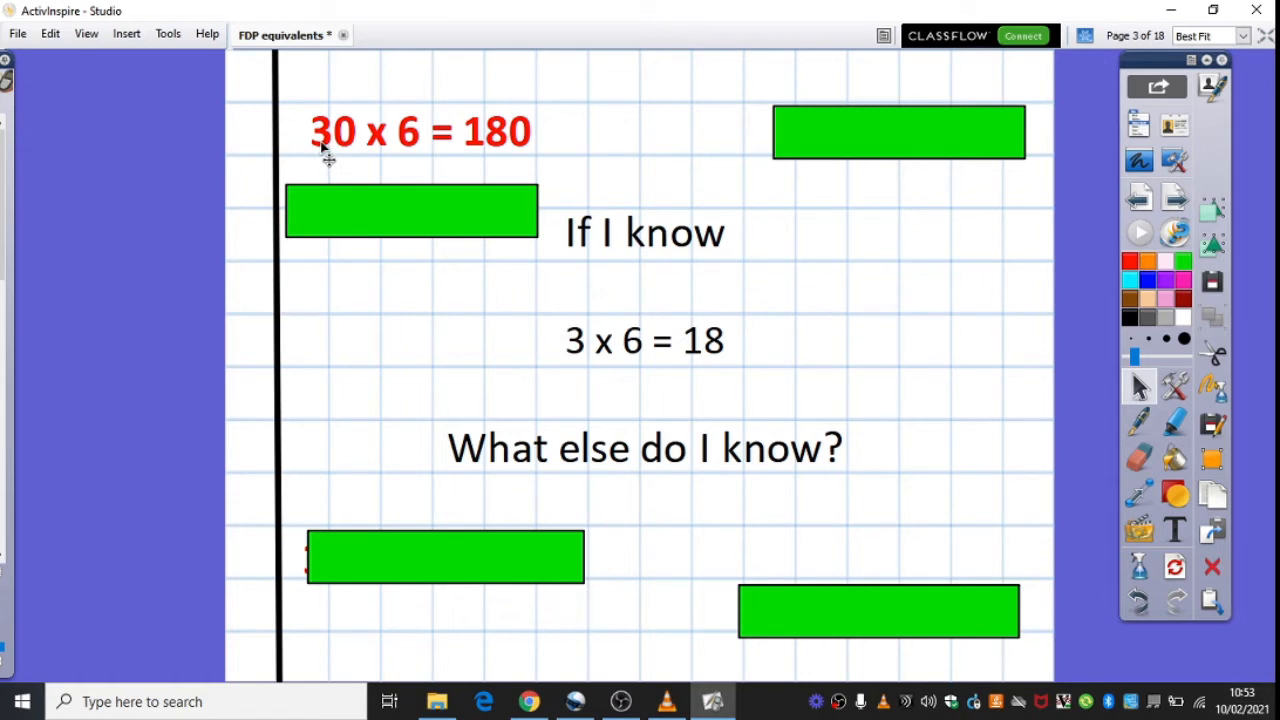
mouse_move(416, 152)
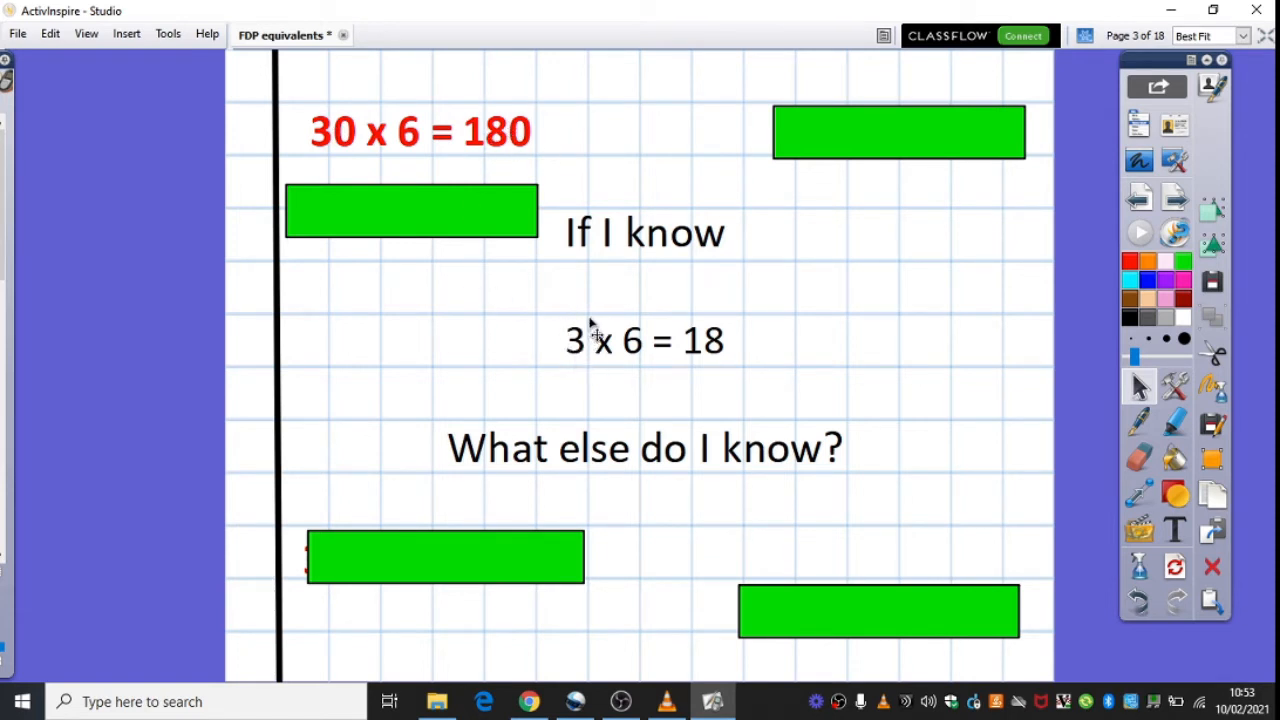
mouse_move(590, 350)
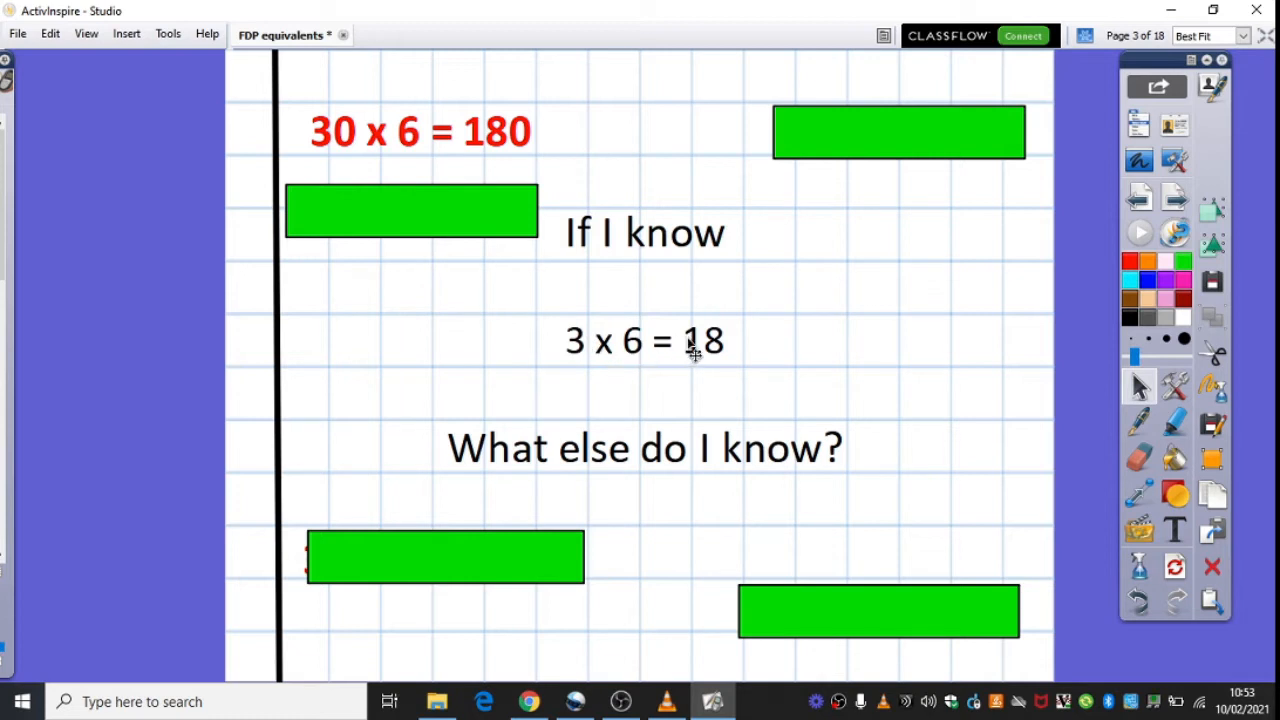
mouse_move(728, 364)
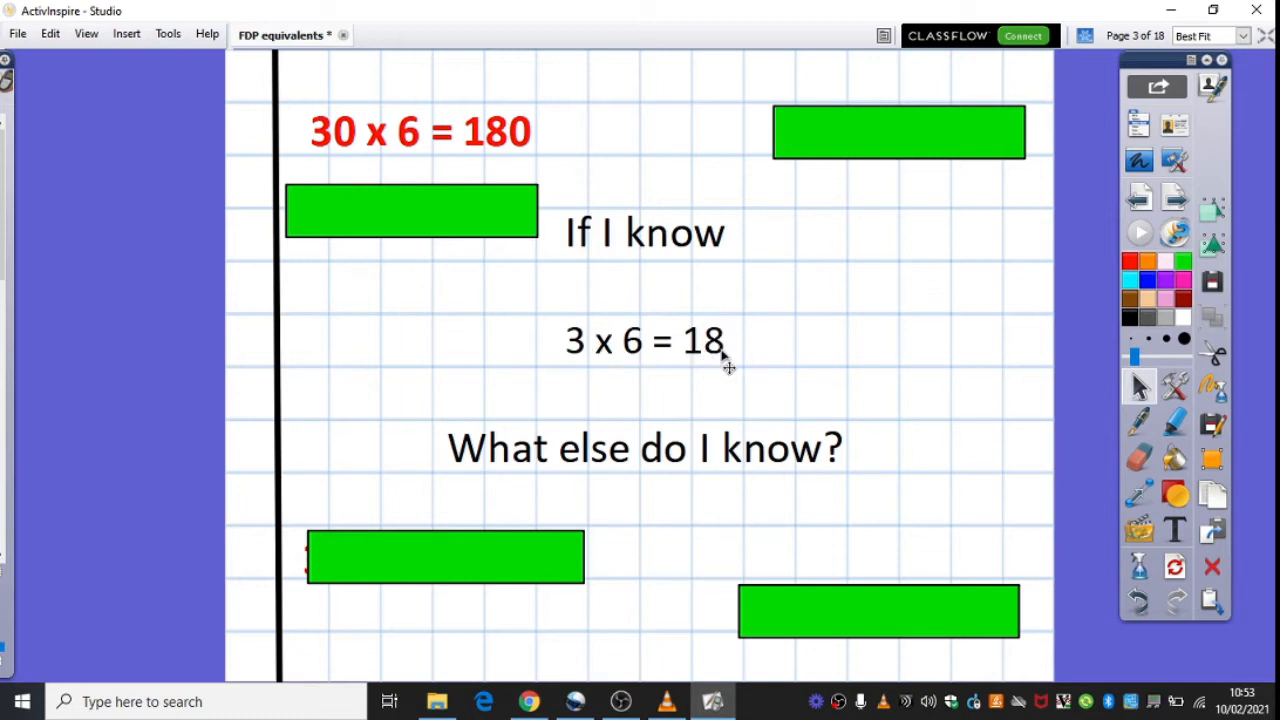
mouse_move(878, 204)
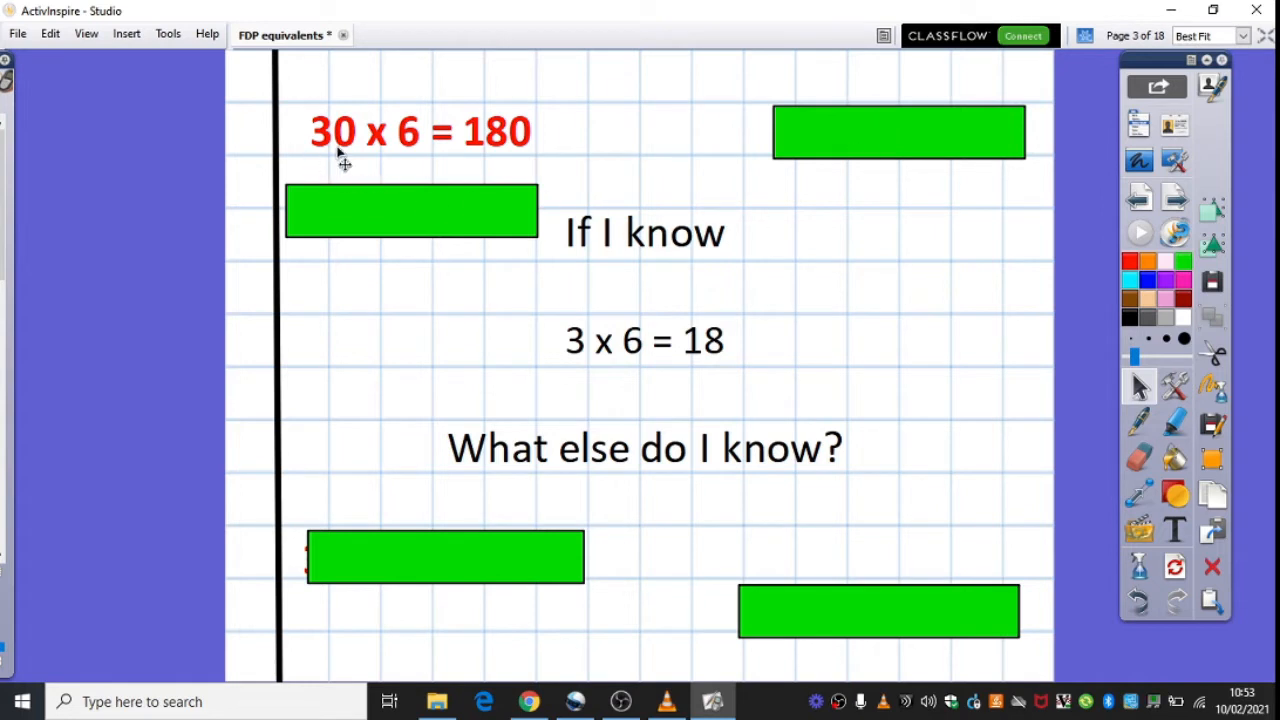
mouse_move(332, 152)
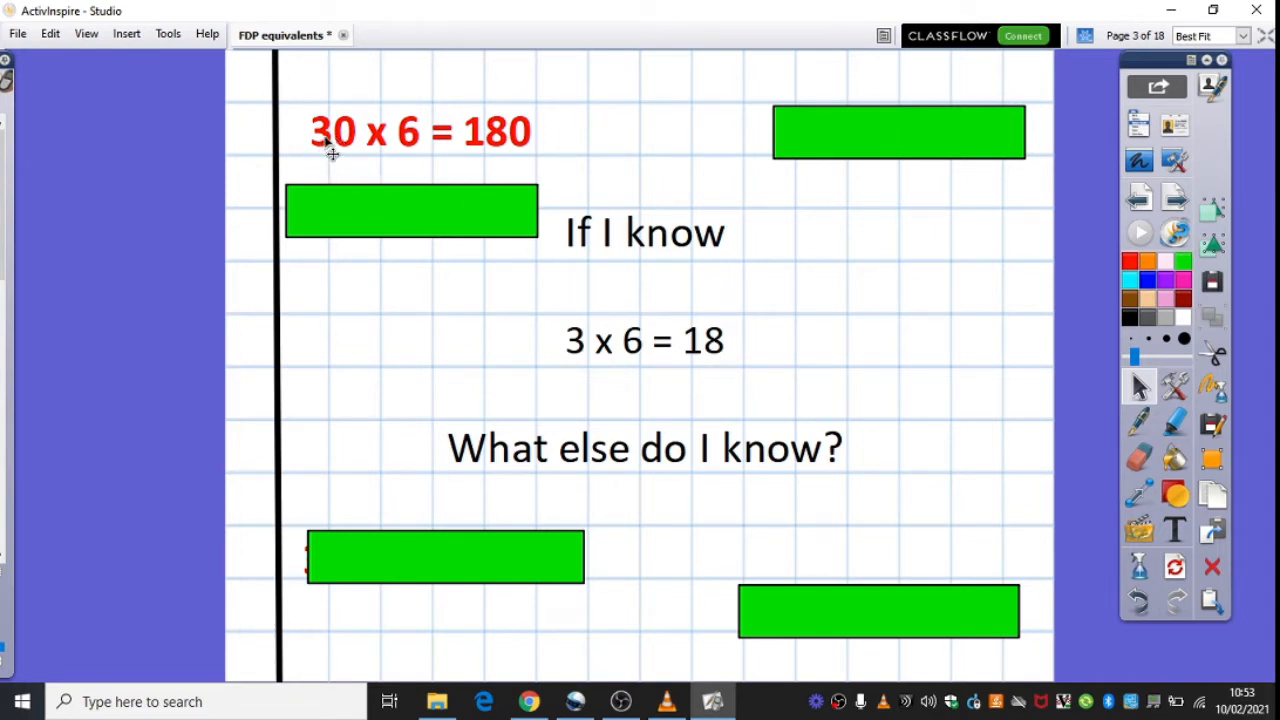
mouse_move(900, 144)
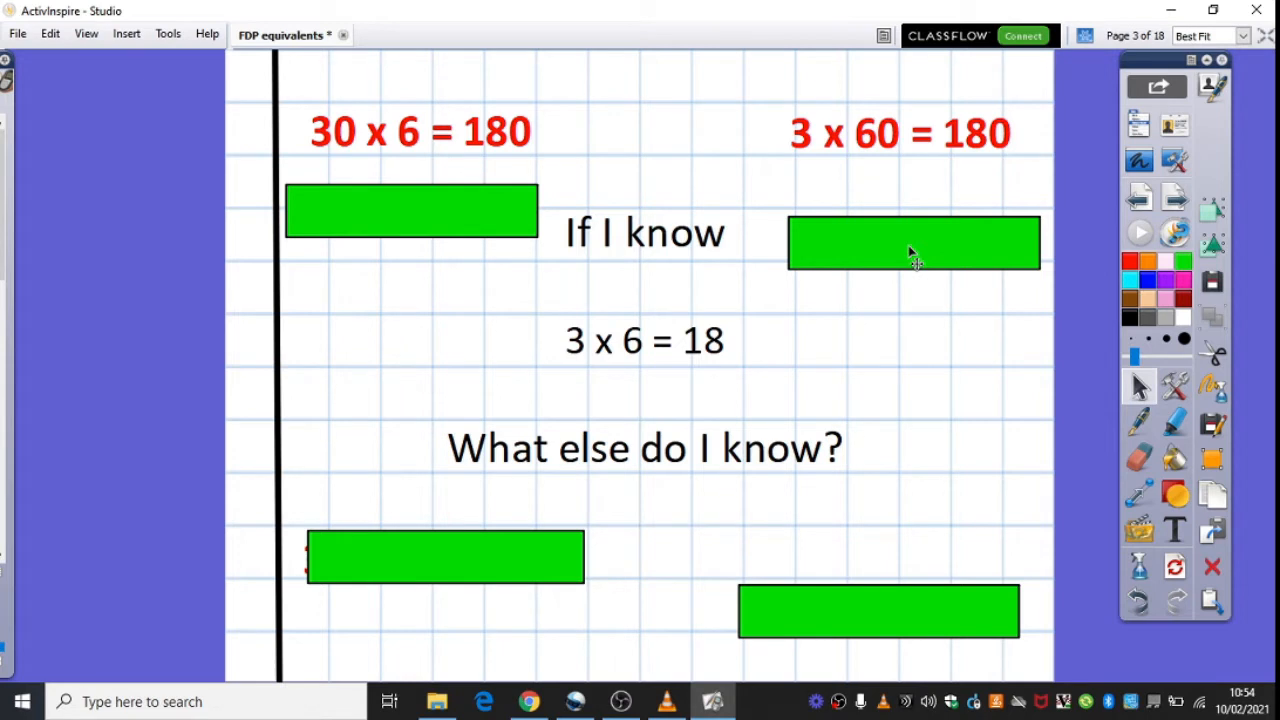
mouse_move(900, 162)
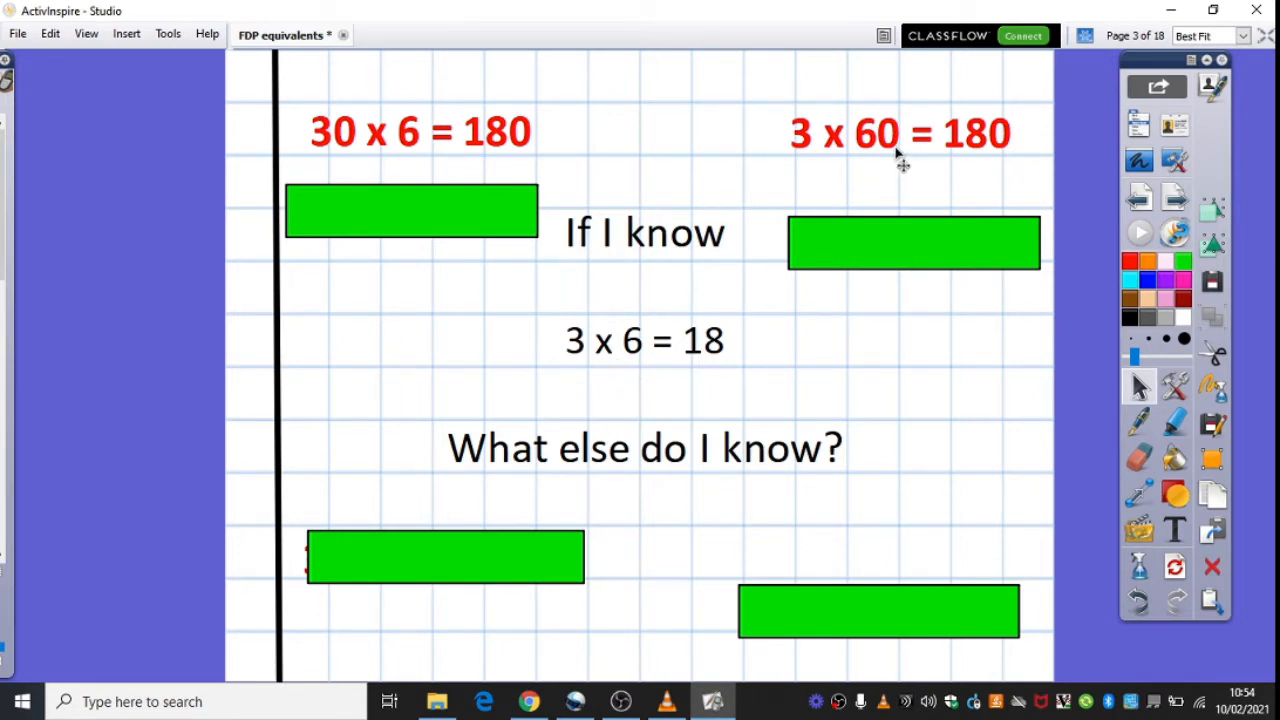
mouse_move(988, 156)
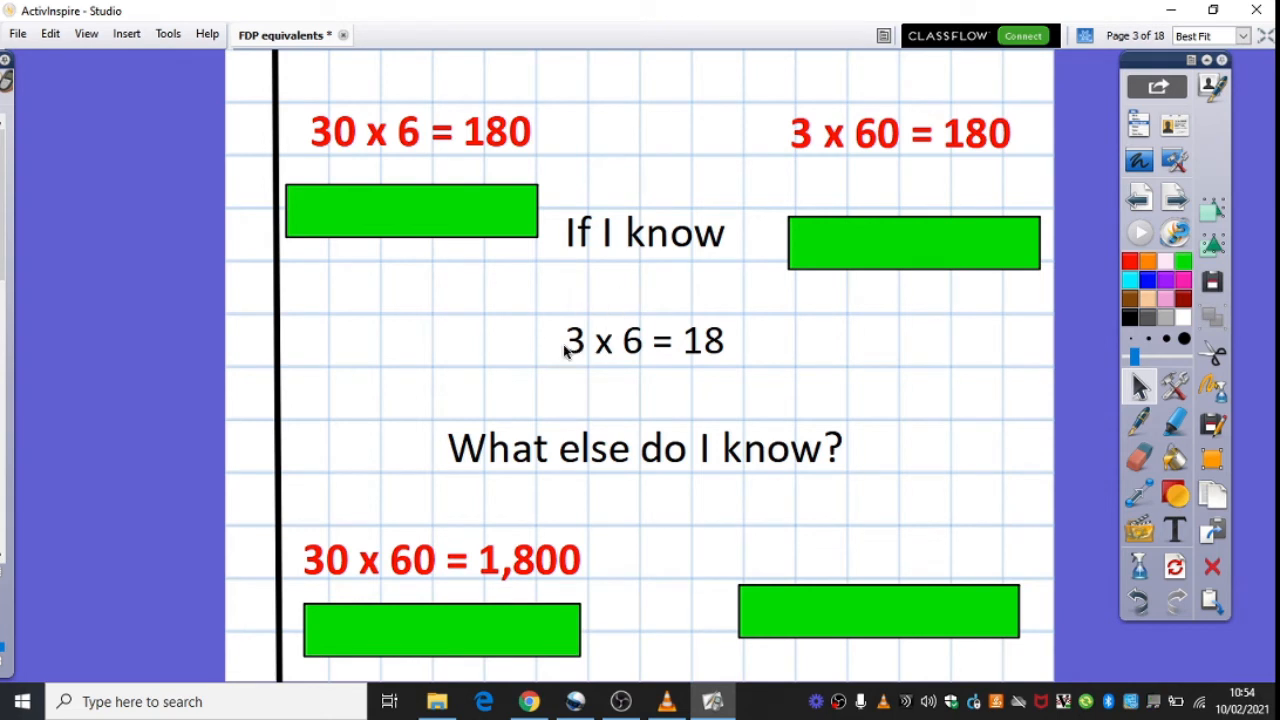
mouse_move(378, 558)
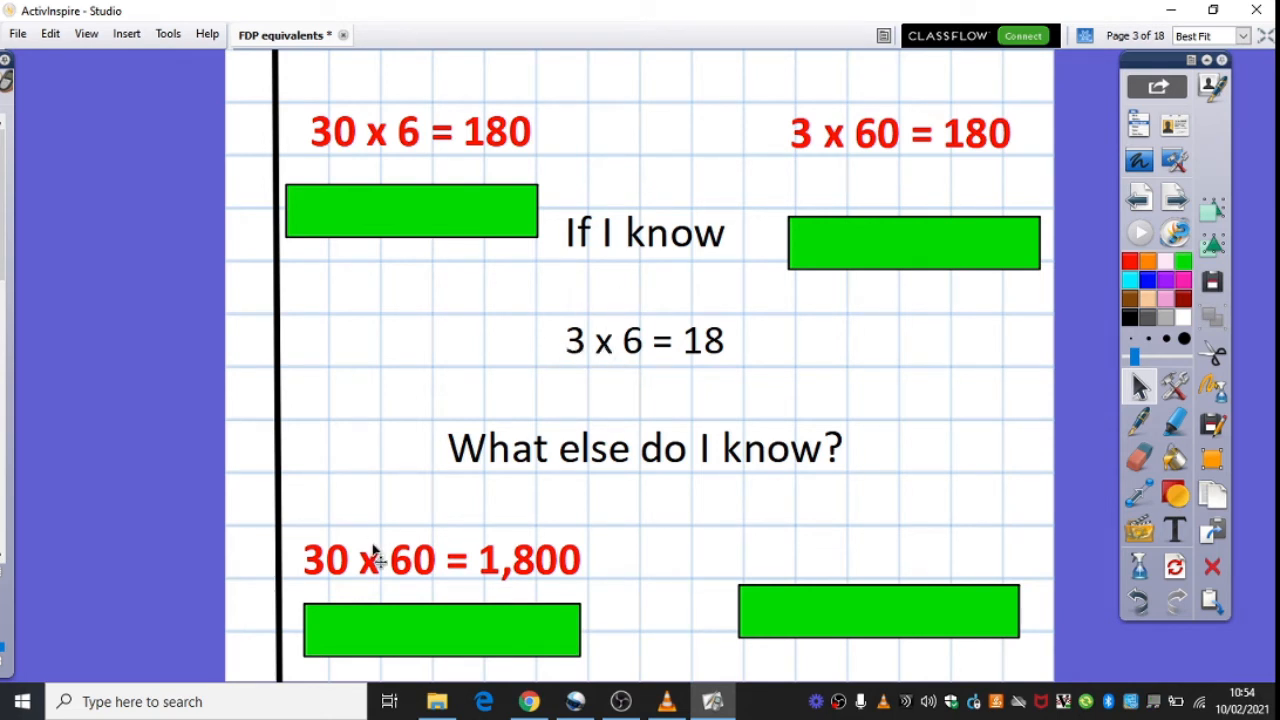
mouse_move(356, 562)
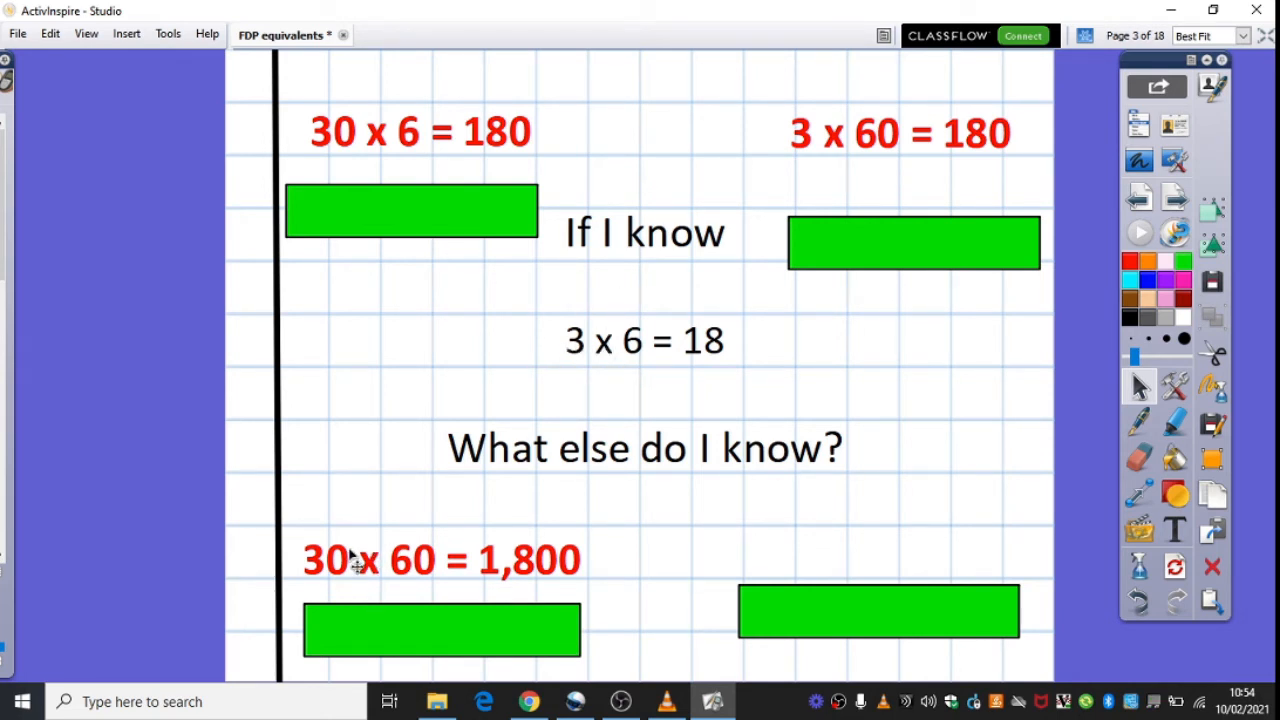
mouse_move(500, 590)
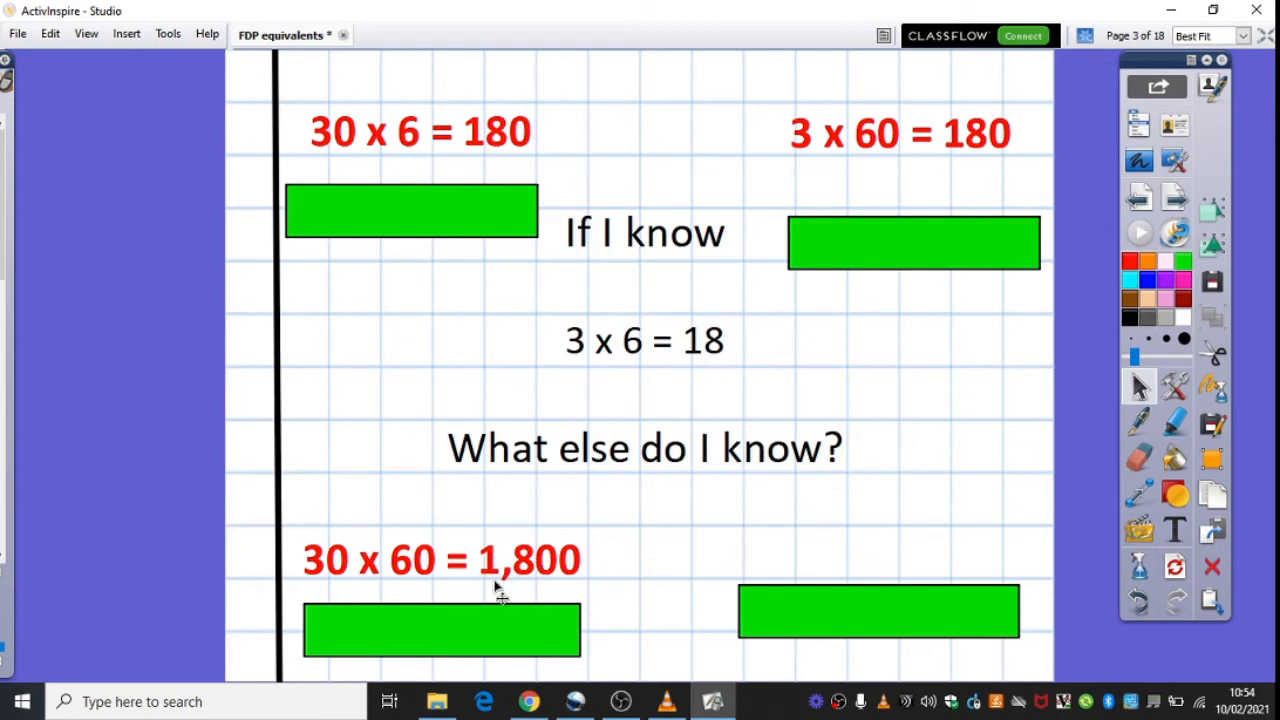
mouse_move(568, 584)
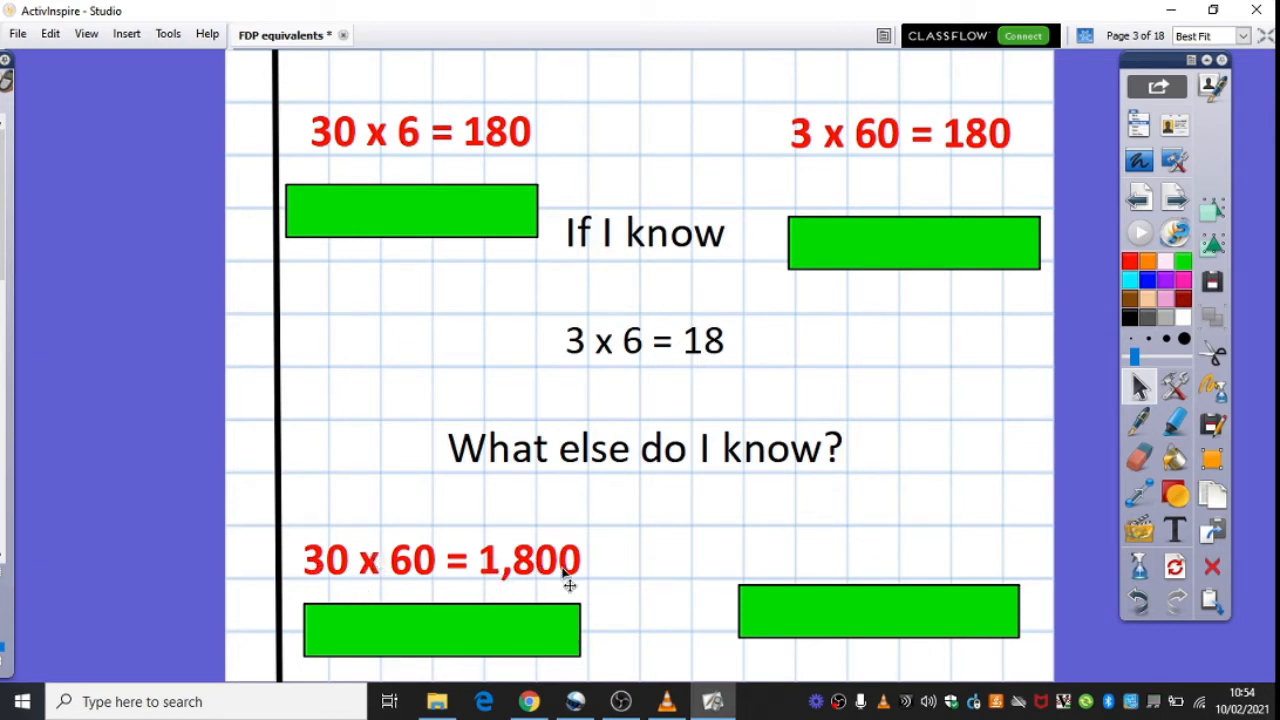
mouse_move(864, 650)
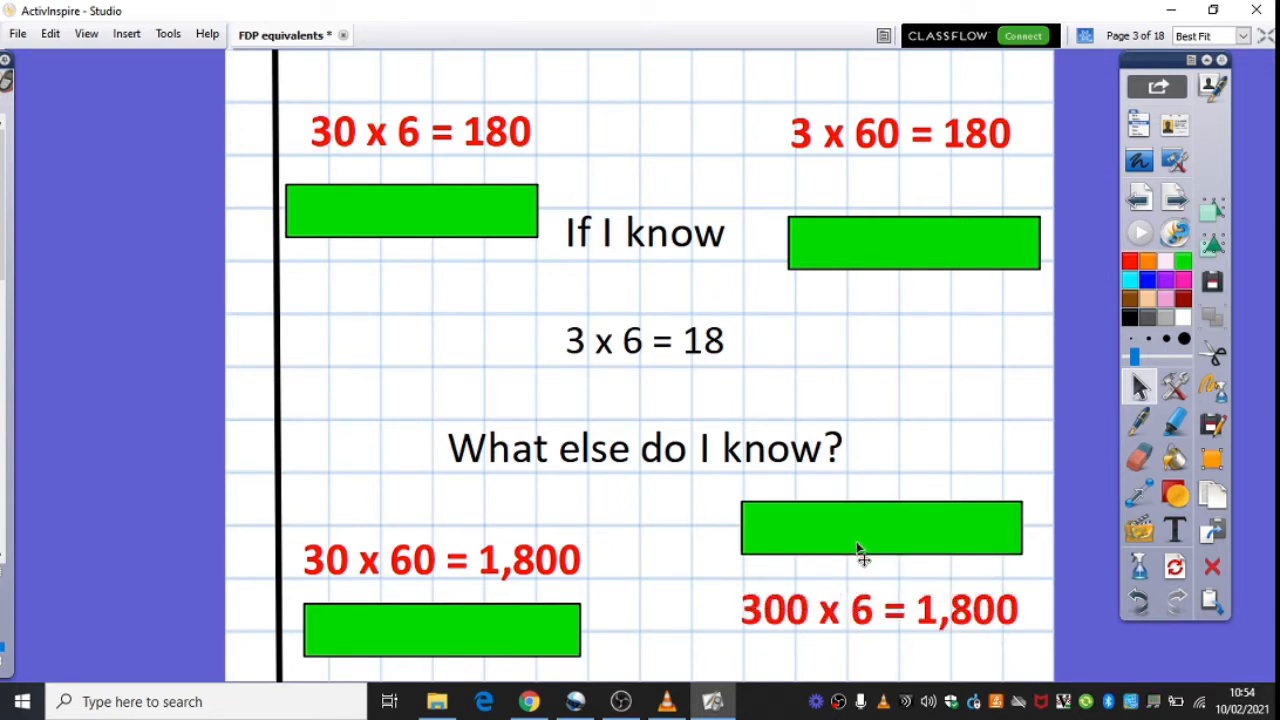
mouse_move(596, 344)
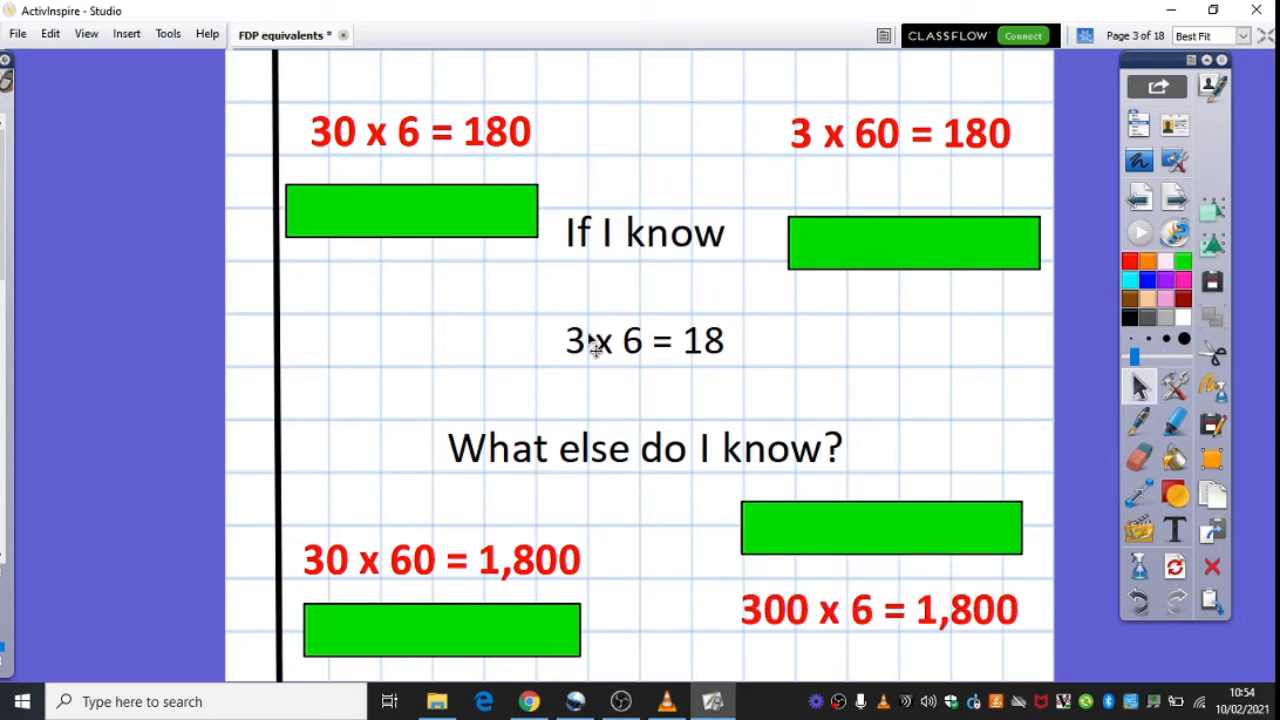
mouse_move(804, 636)
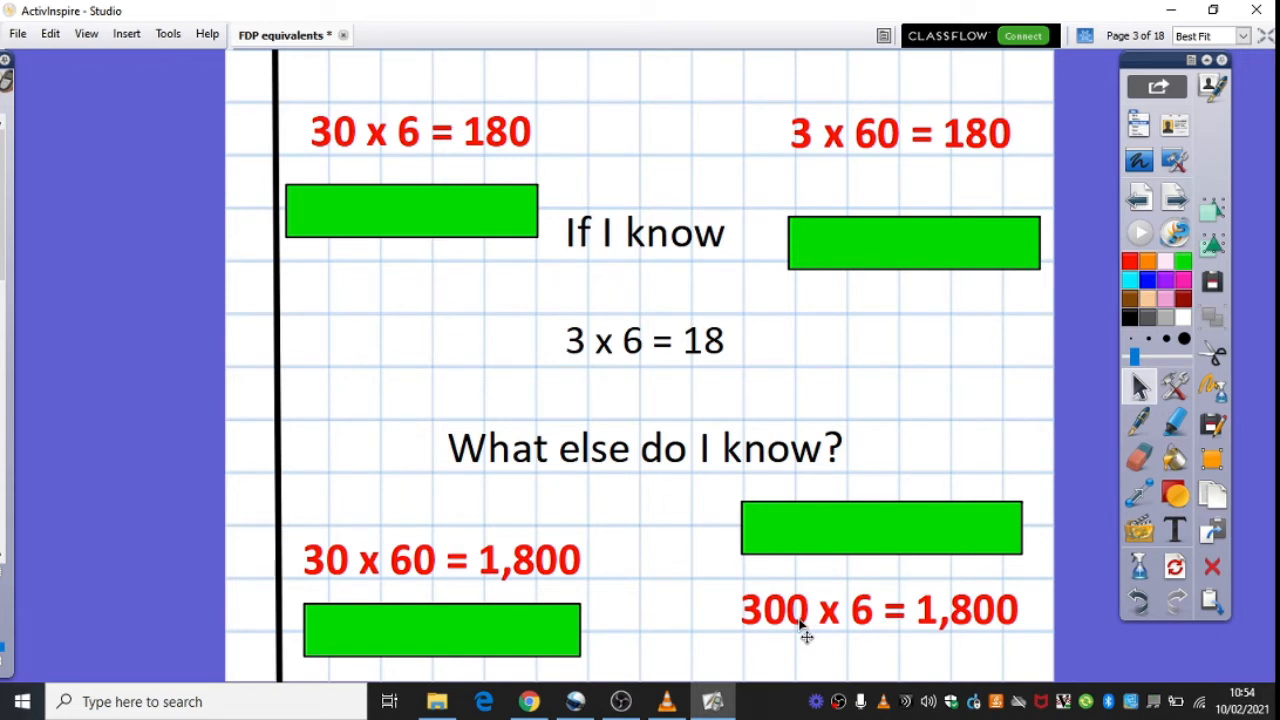
mouse_move(948, 476)
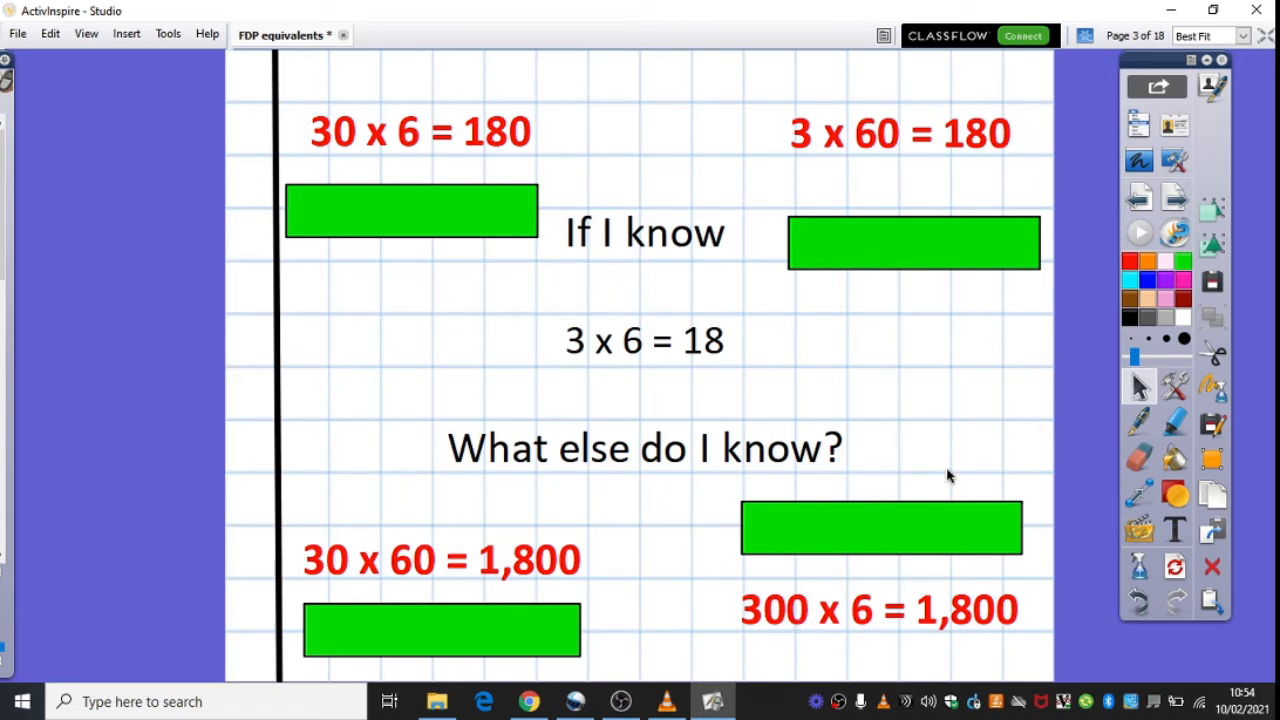
mouse_move(1010, 312)
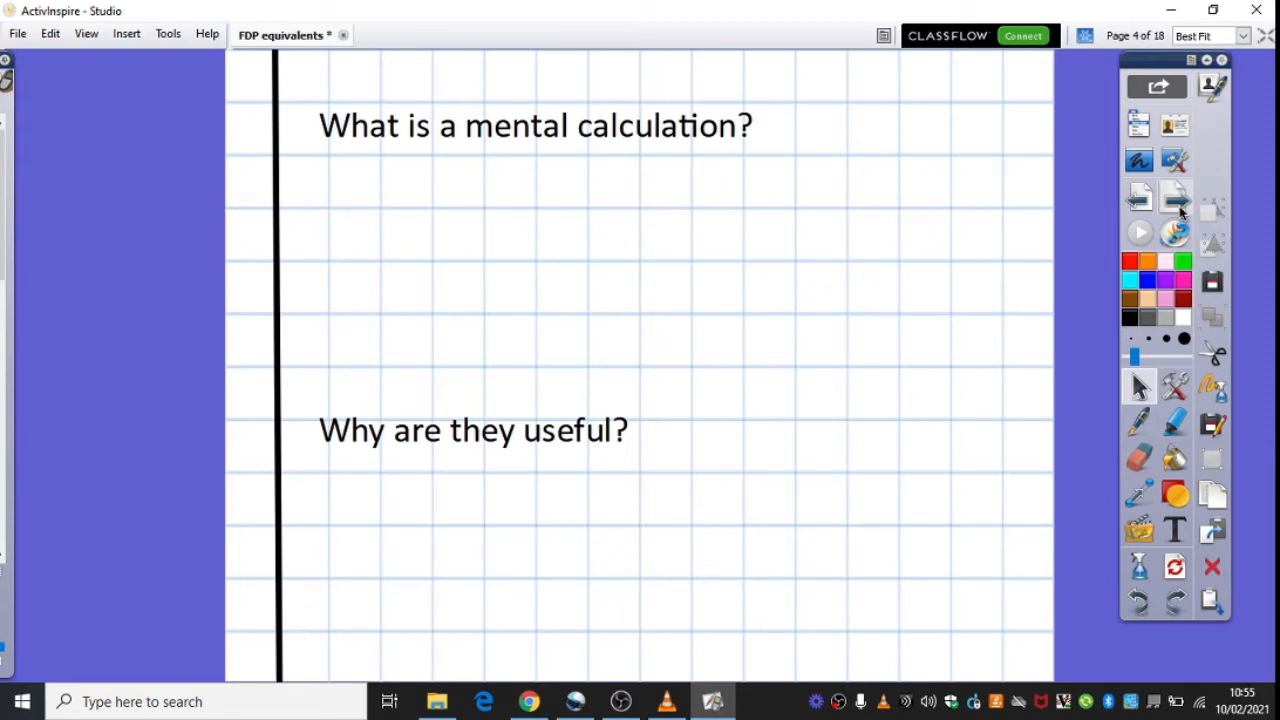
mouse_move(1178, 200)
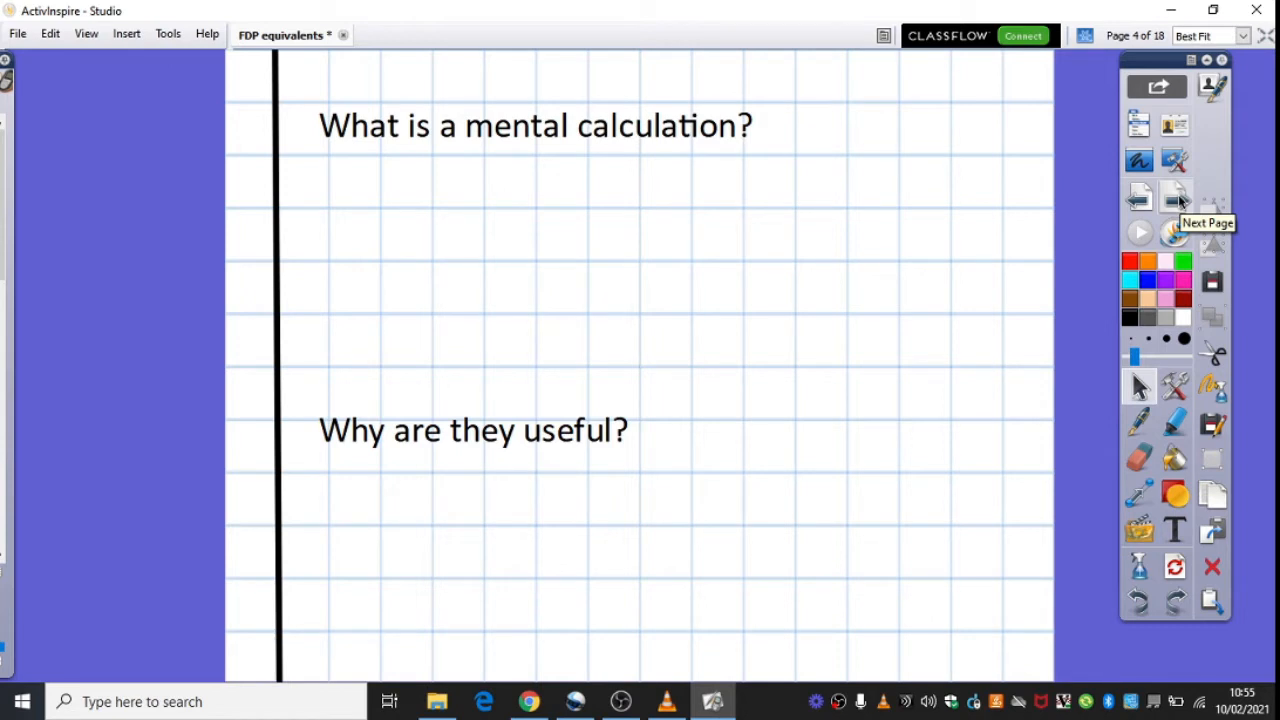
- Move to page 5 and write the supporting fact 3 x 6 = 18 in red beneath 30 x 6
left_click(1176, 198)
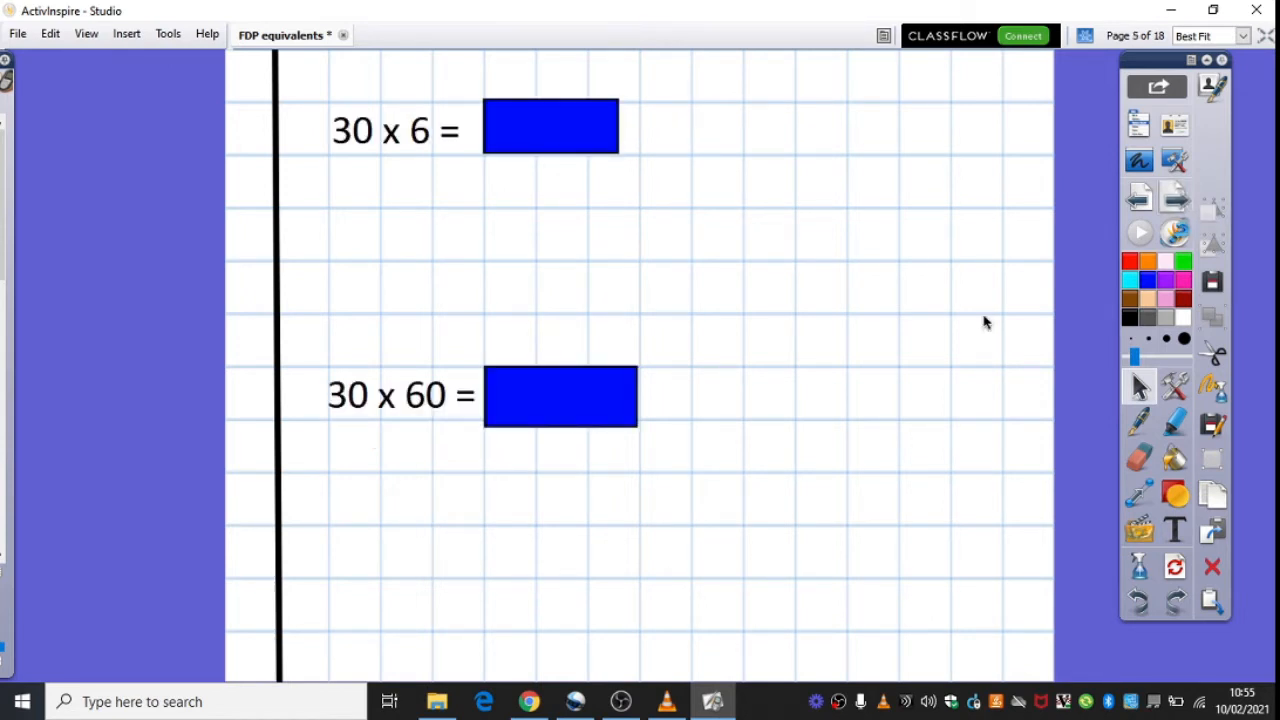
mouse_move(362, 198)
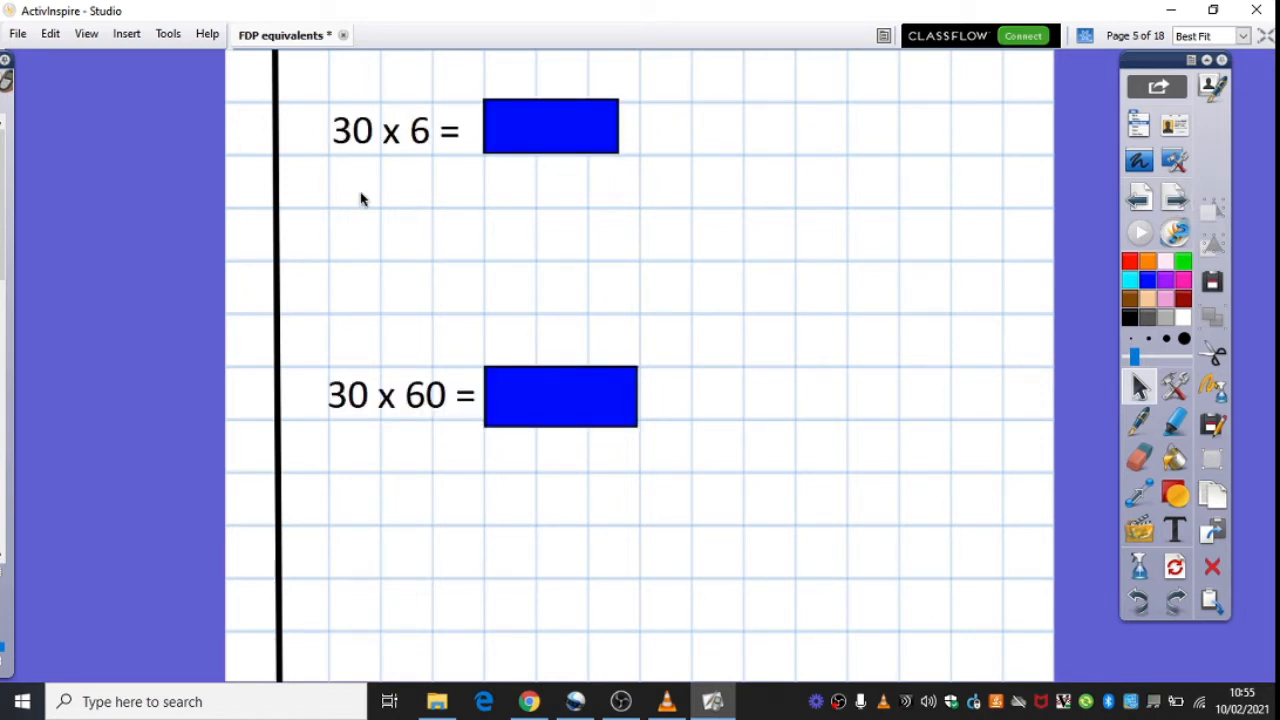
mouse_move(350, 238)
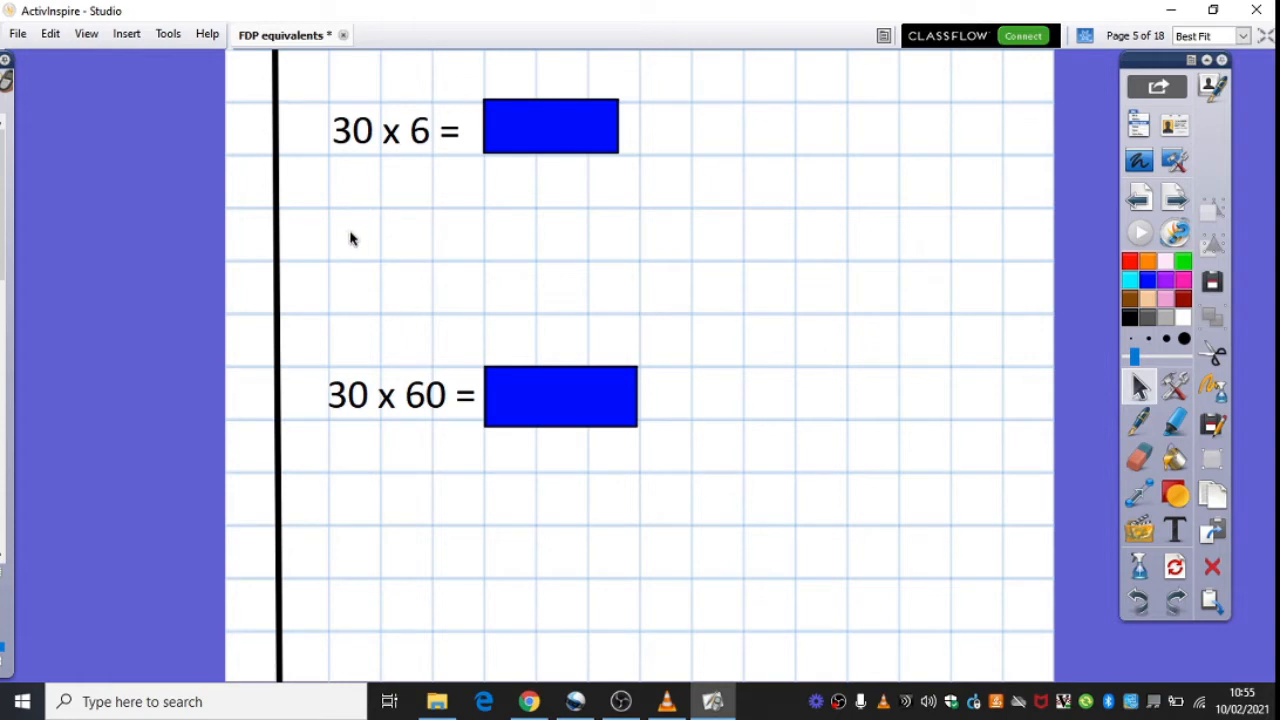
mouse_move(342, 226)
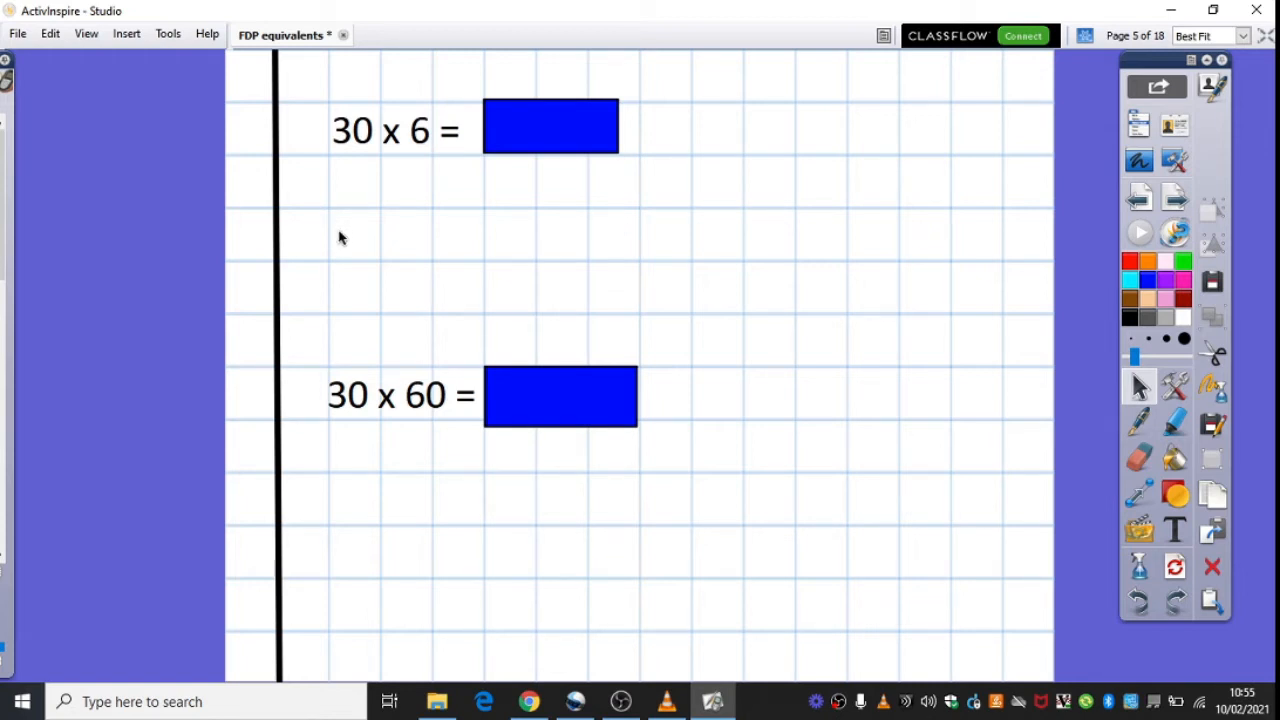
mouse_move(338, 234)
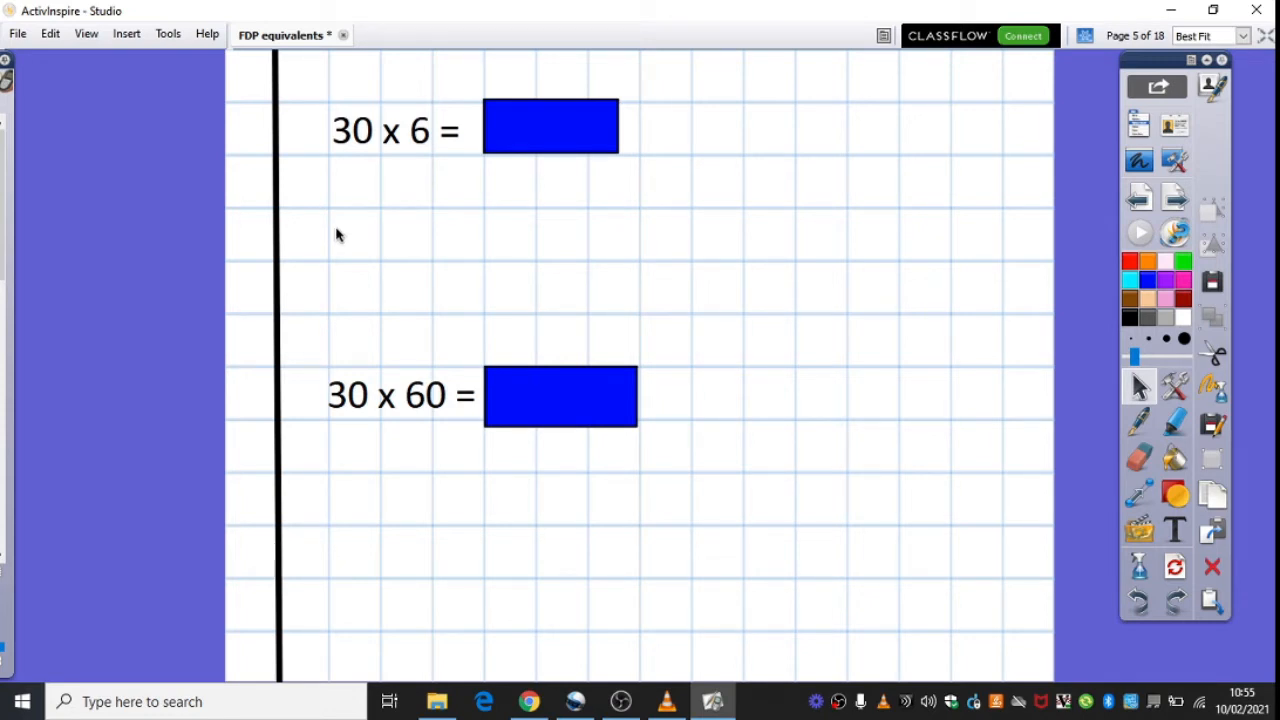
mouse_move(356, 158)
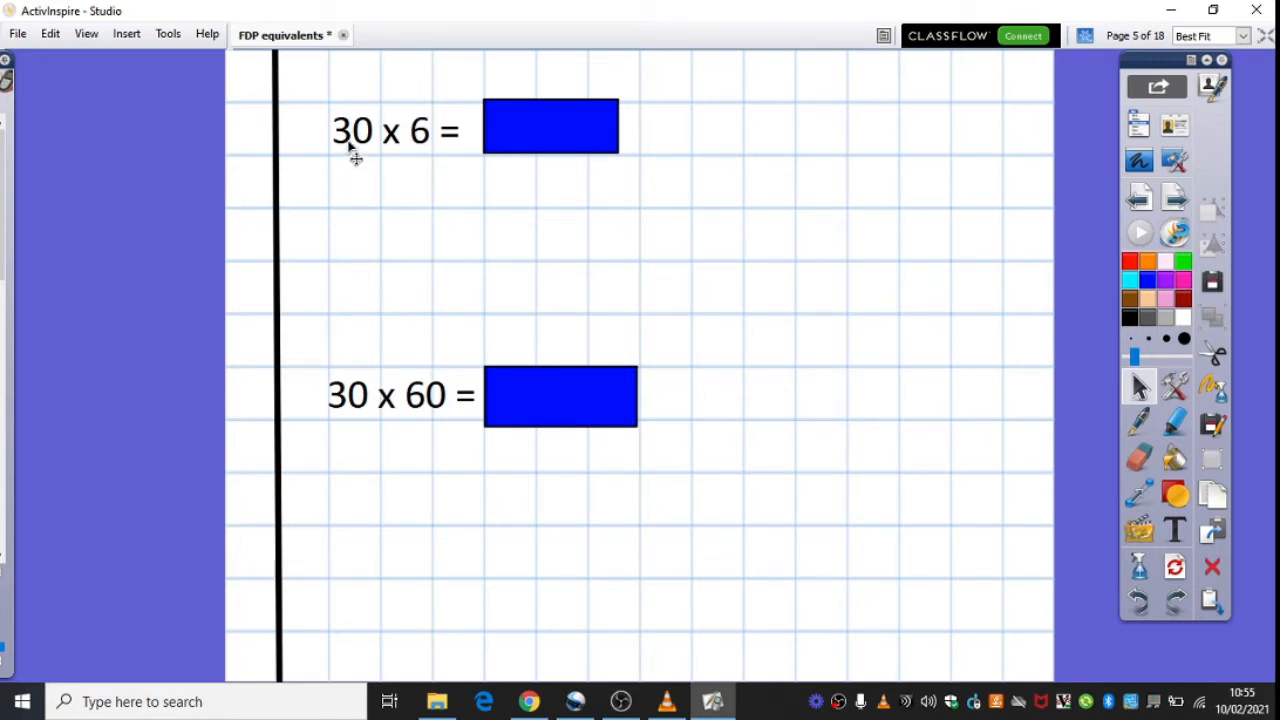
mouse_move(336, 240)
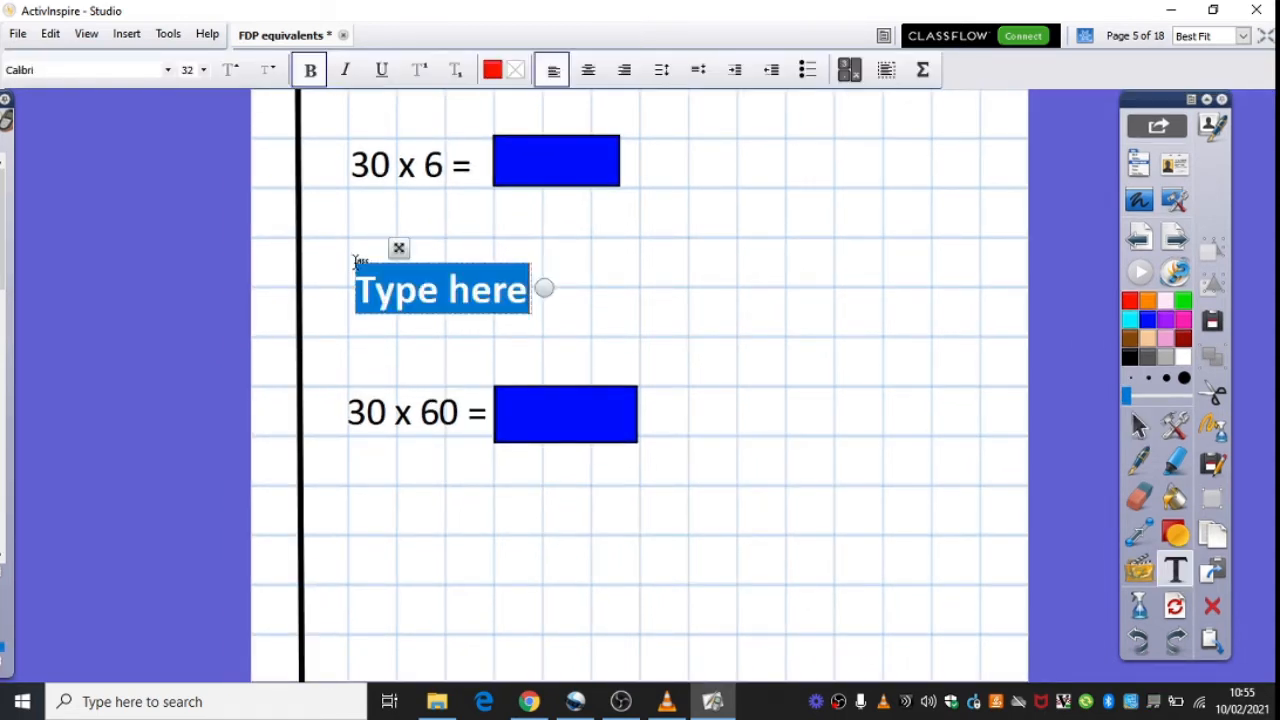
type("3 x")
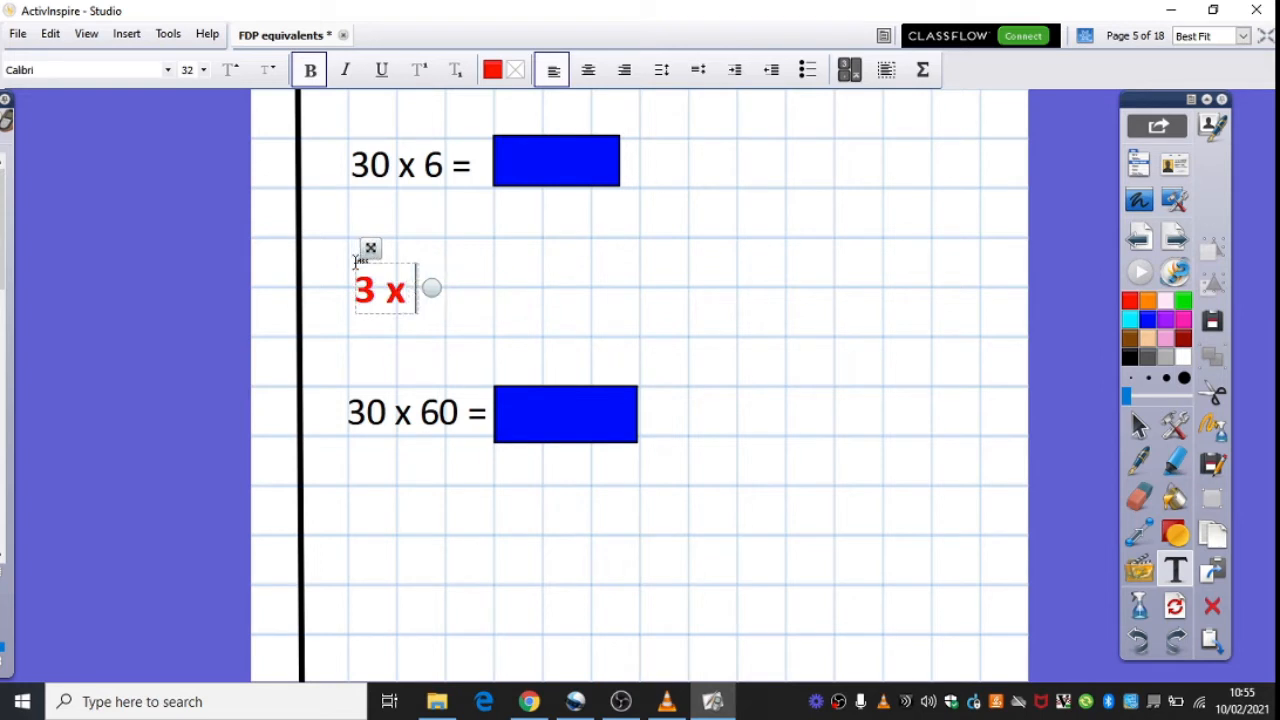
type("6 = 18")
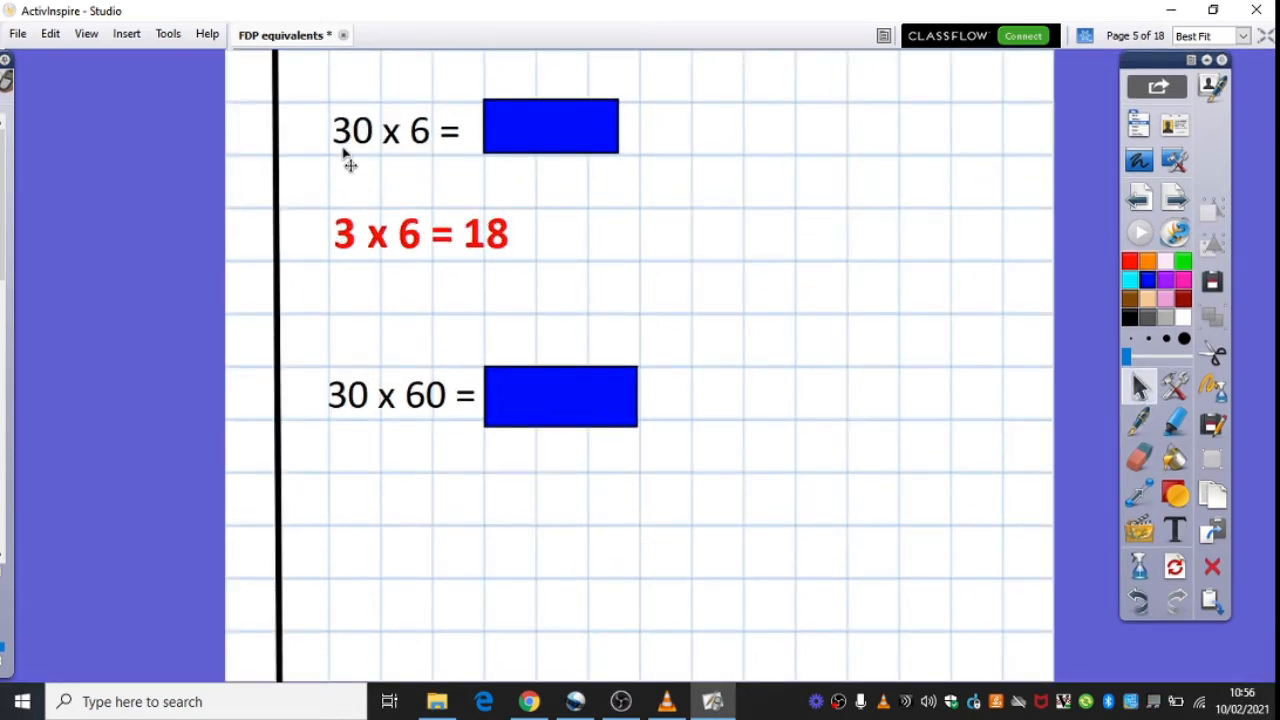
mouse_move(358, 248)
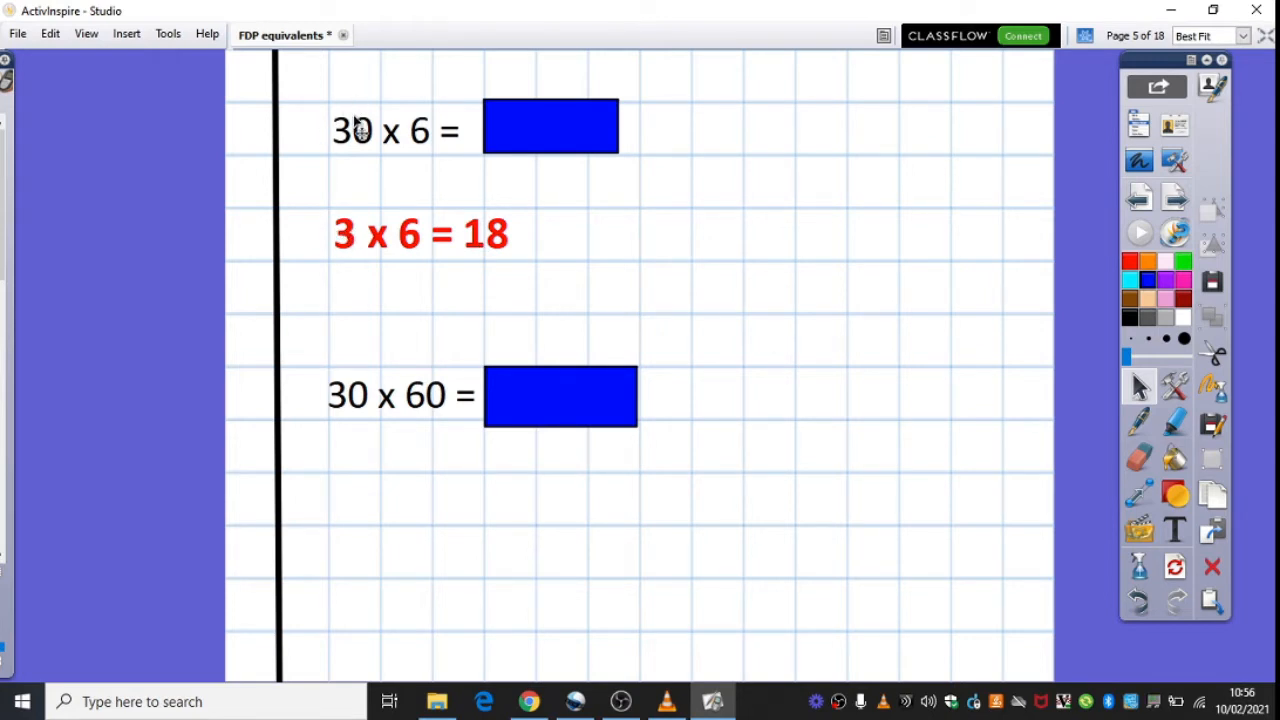
mouse_move(880, 280)
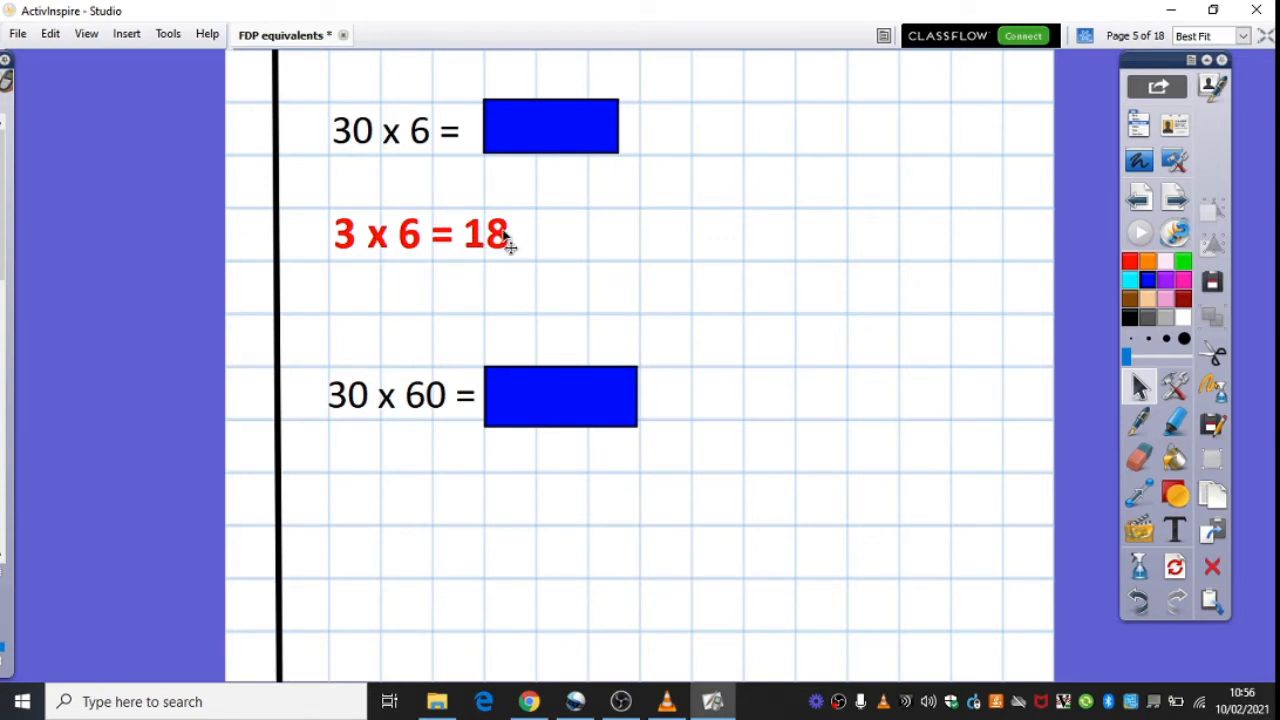
mouse_move(560, 172)
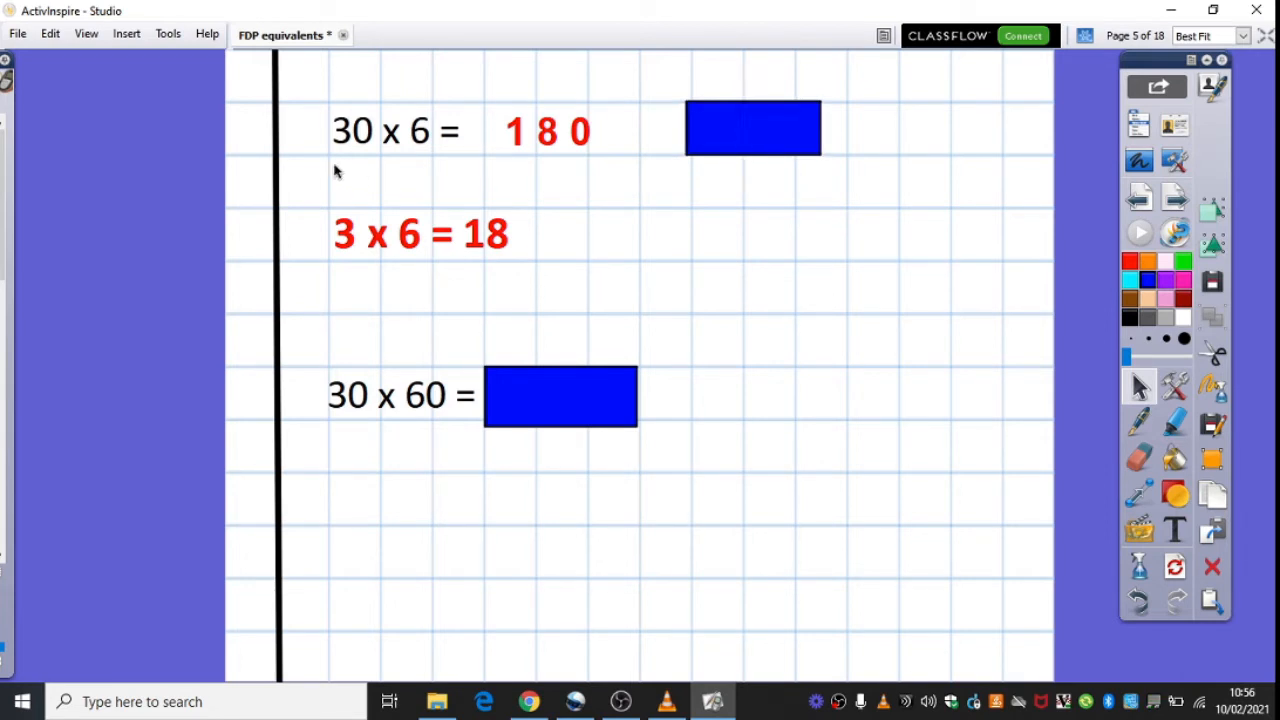
mouse_move(336, 492)
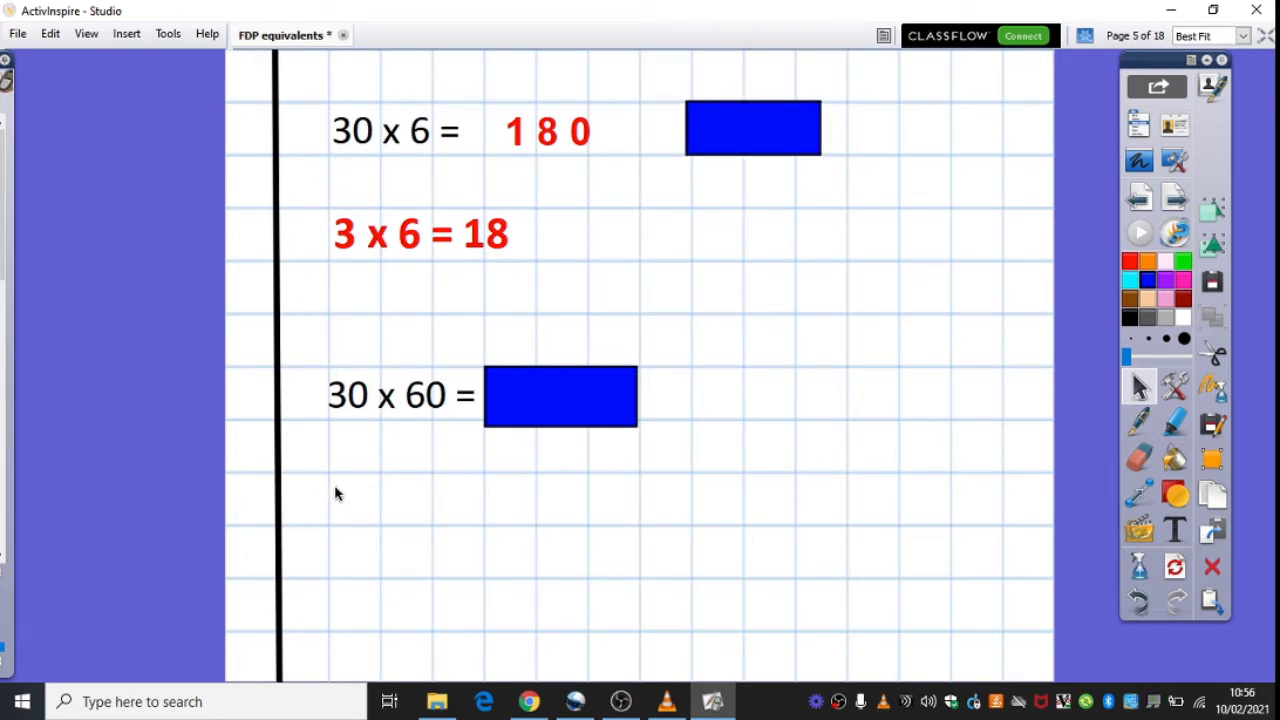
mouse_move(408, 398)
type("3 x 6")
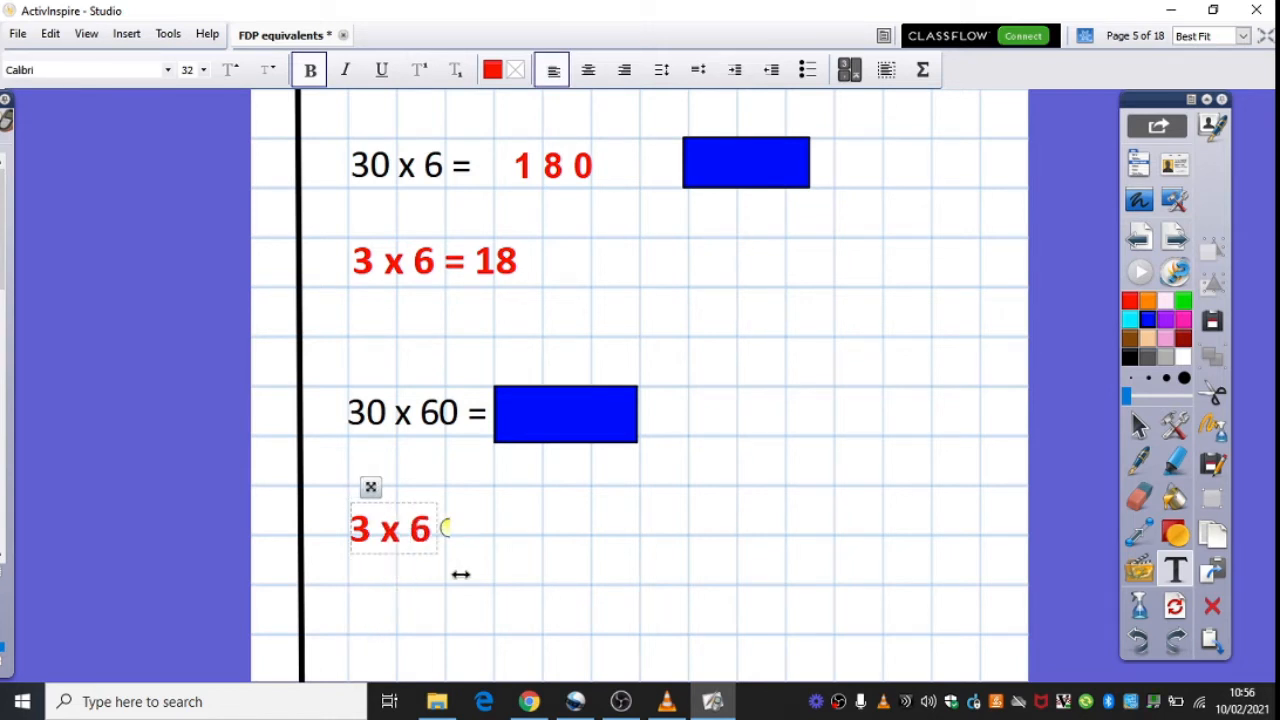
- Complete 3 x 6 = 18 and 30 x 6 = 180 in red, then uncover the answer 1,800 for 30 x 60
type("= 1")
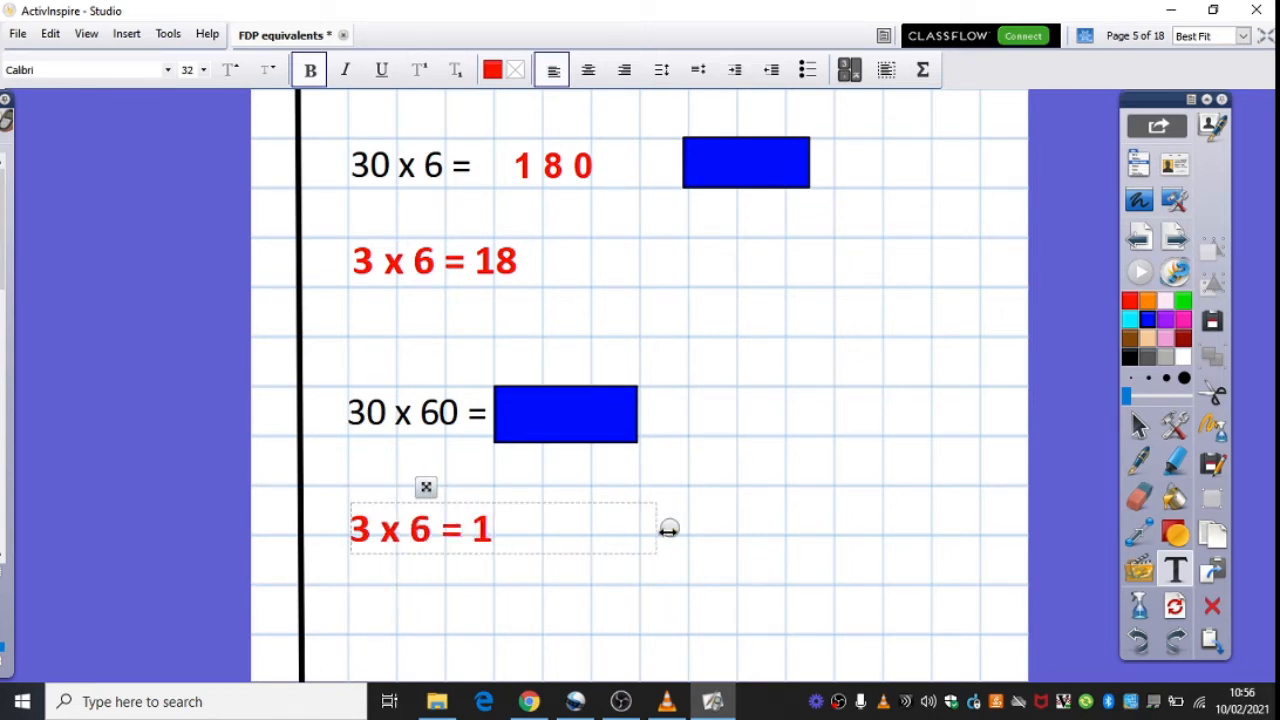
type("8")
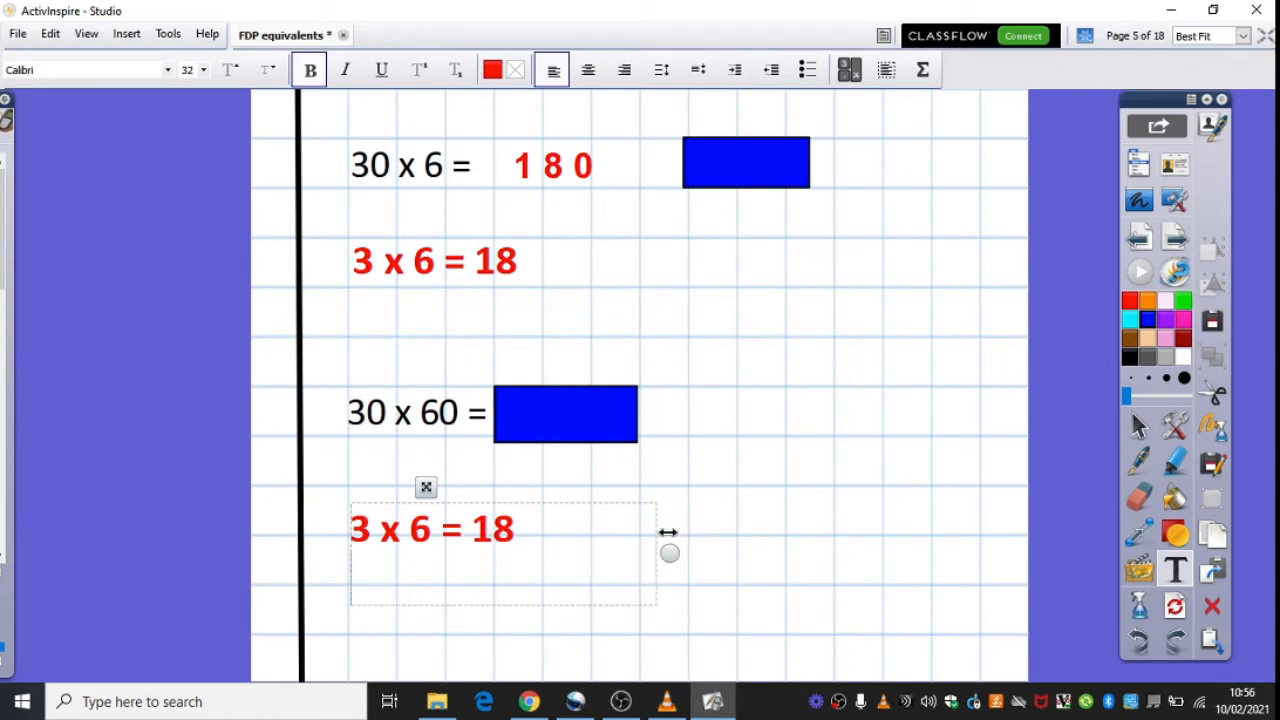
type("30 x")
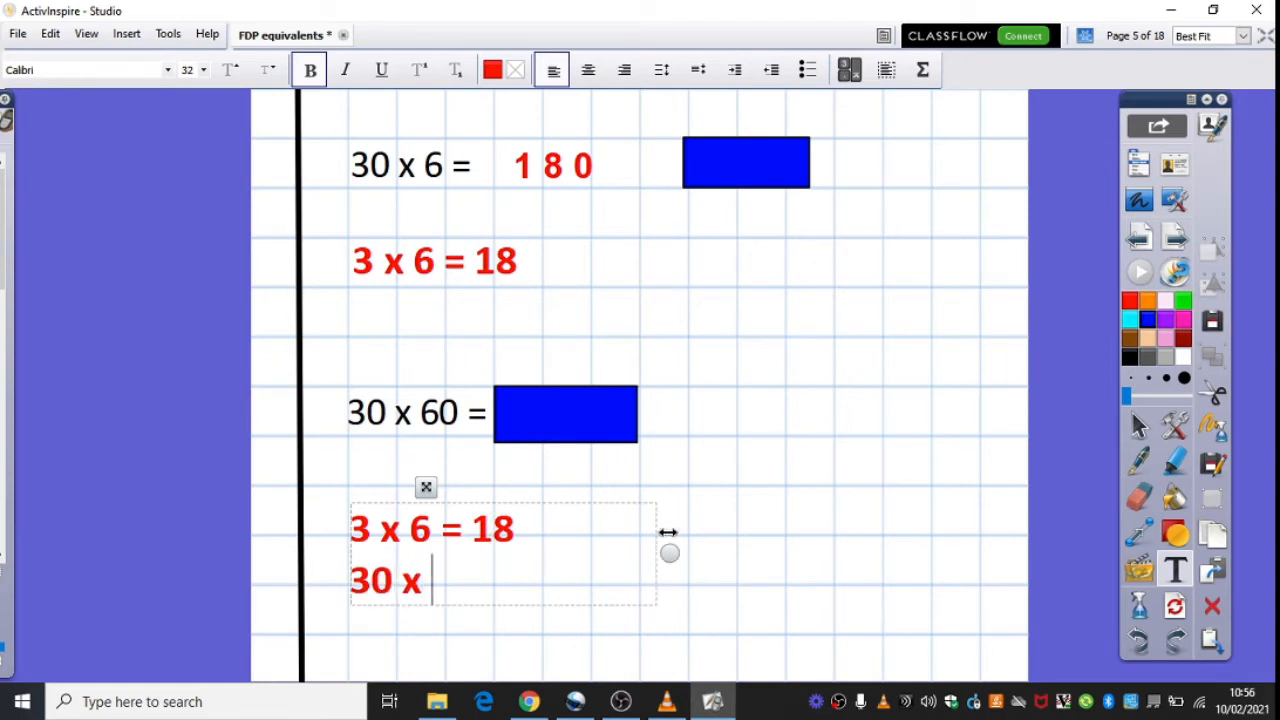
type("6")
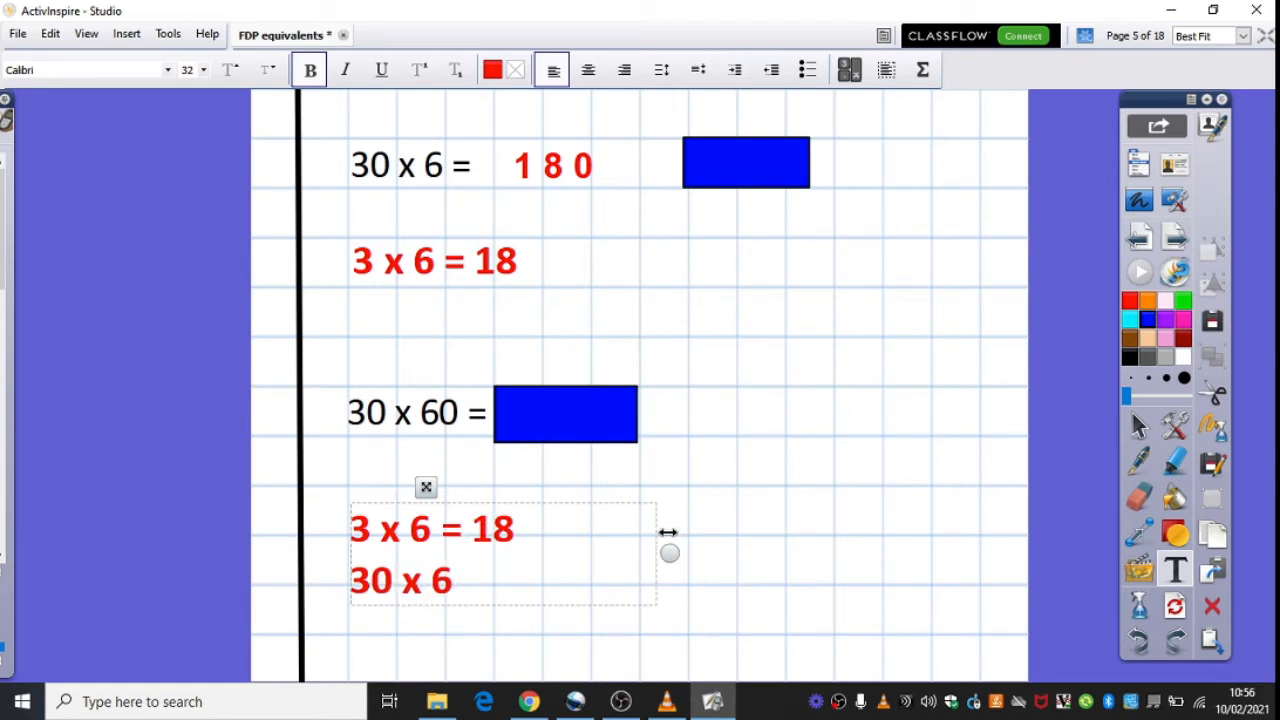
type("= 180")
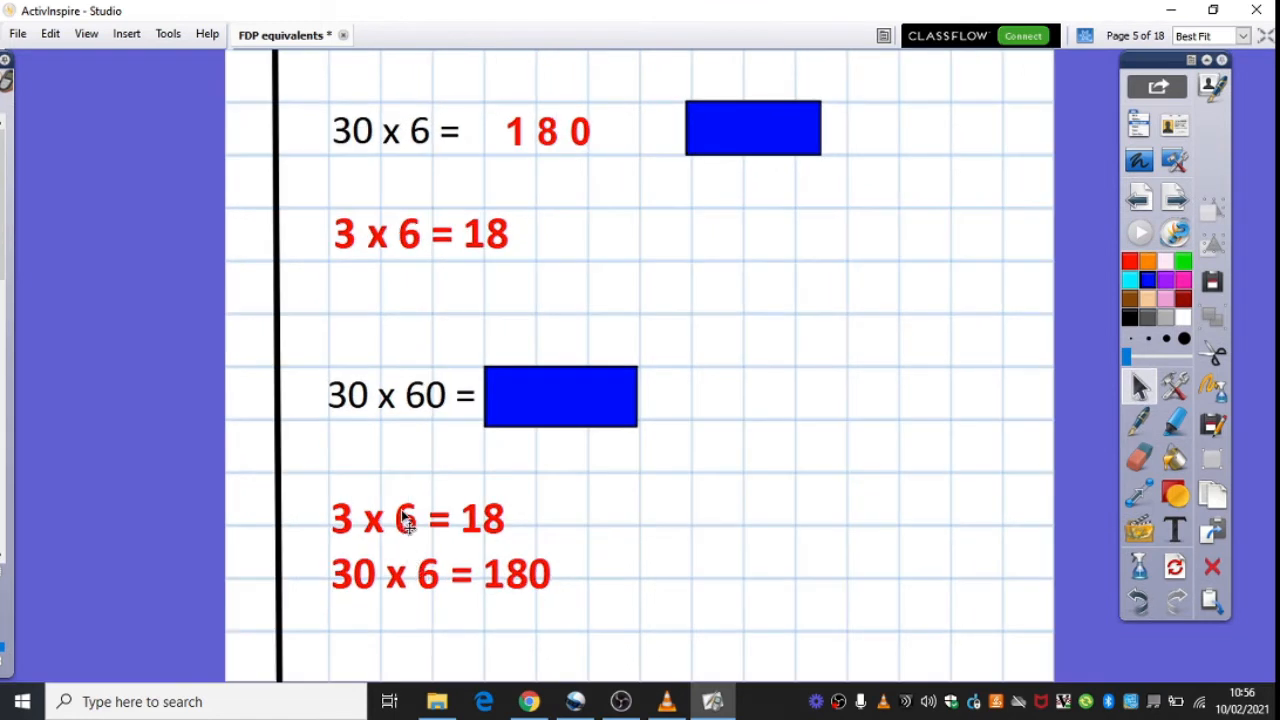
left_click_drag(560, 396, 756, 468)
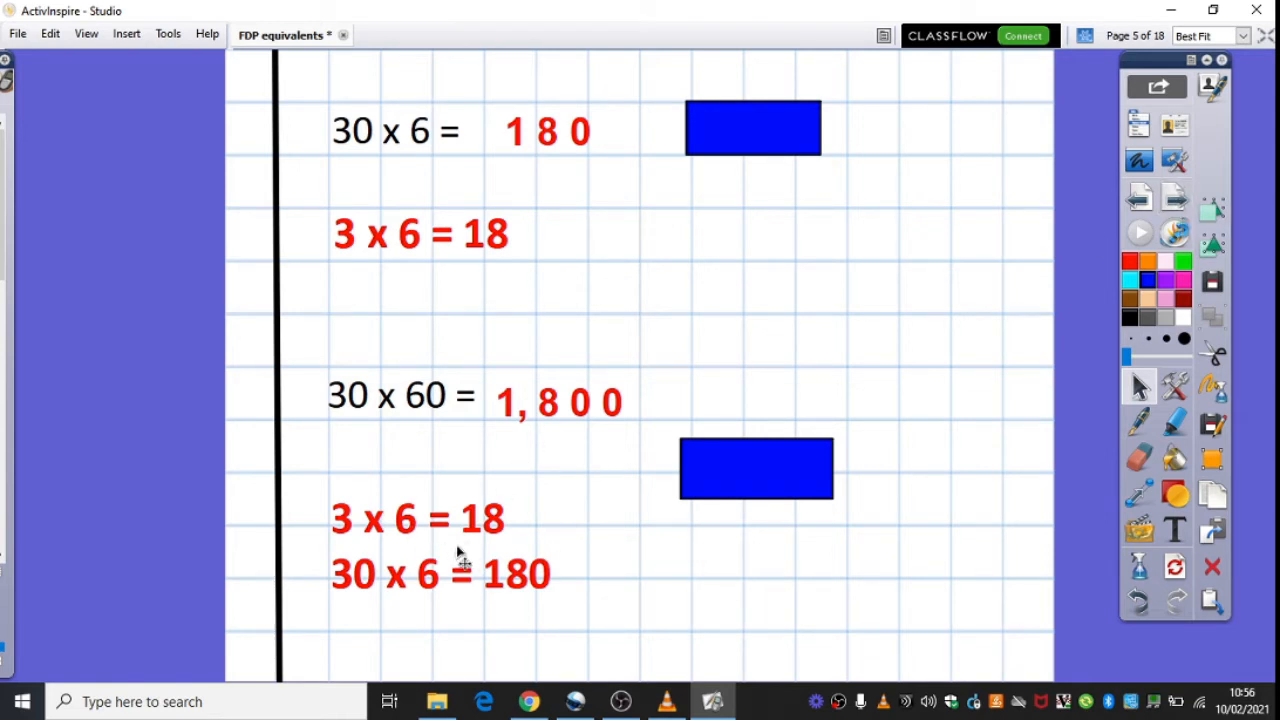
mouse_move(448, 248)
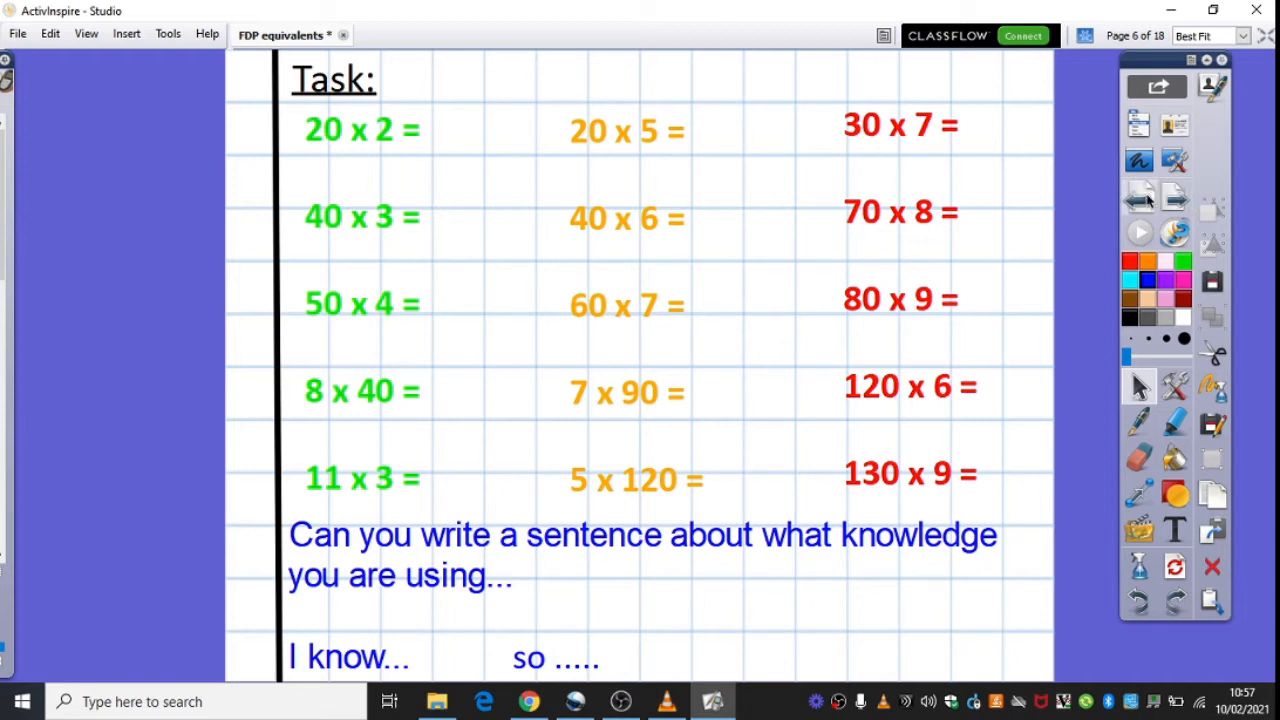
left_click(1140, 200)
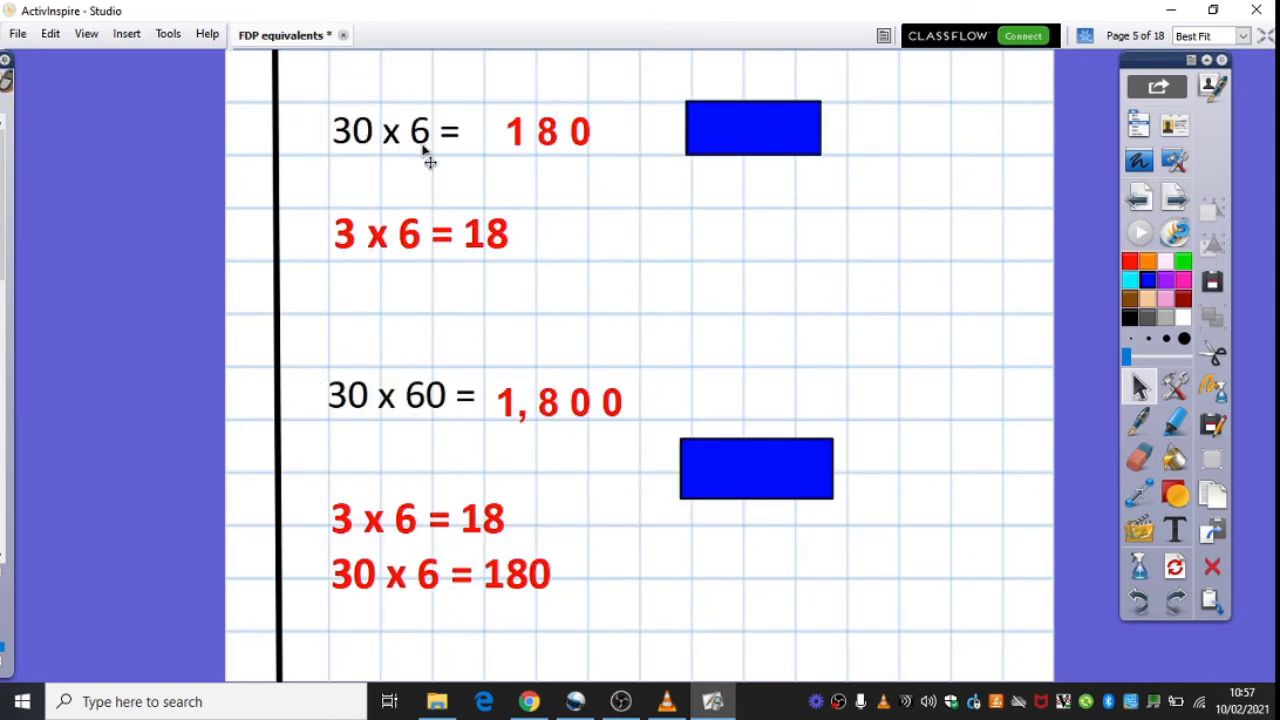
mouse_move(424, 256)
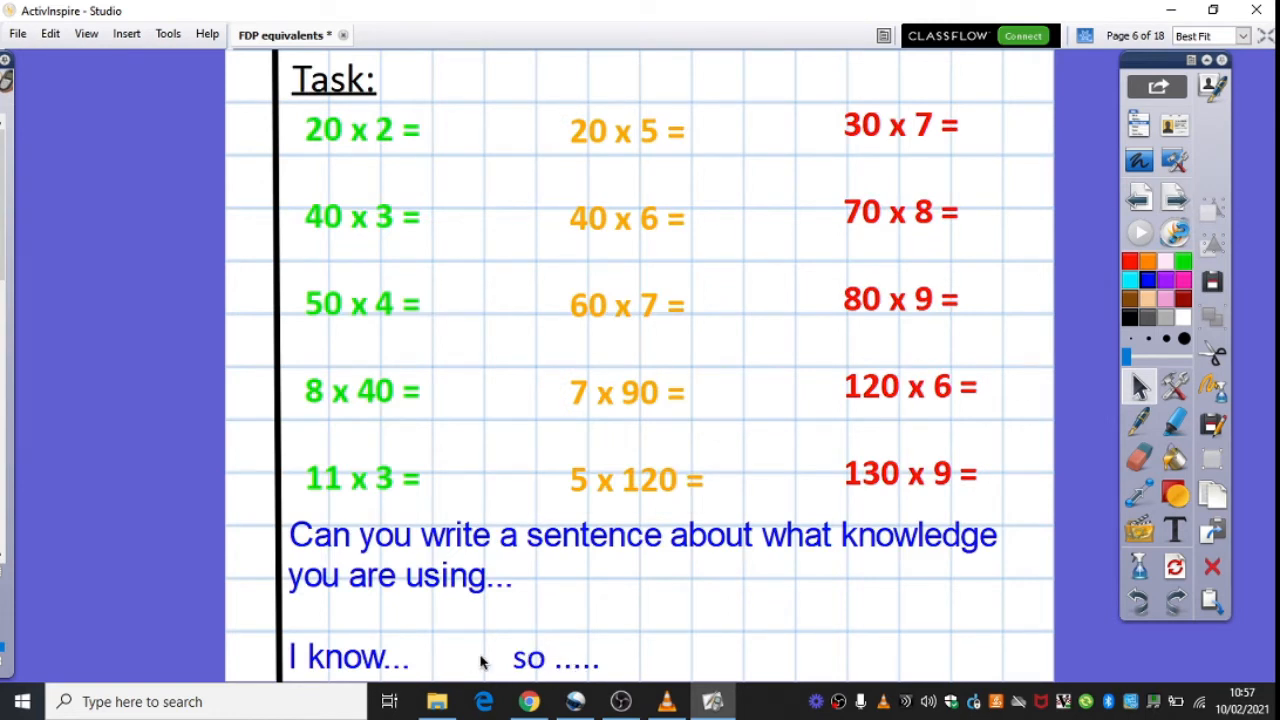
mouse_move(416, 660)
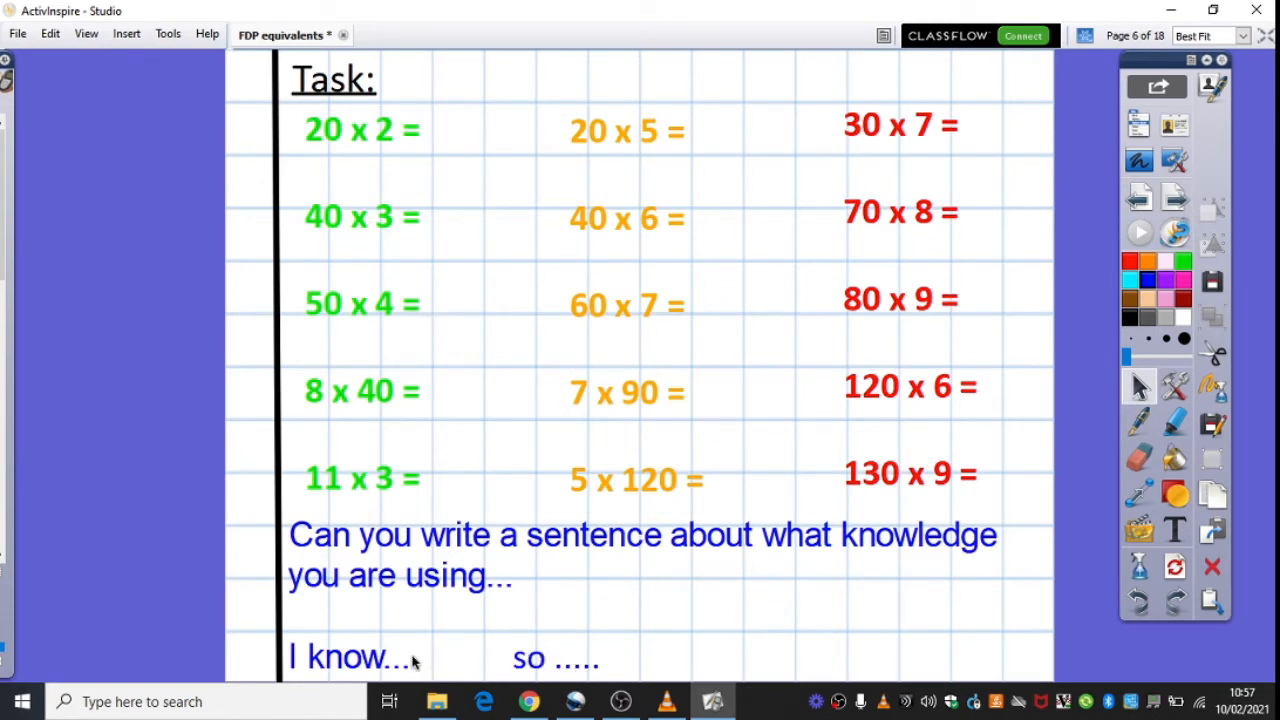
mouse_move(984, 432)
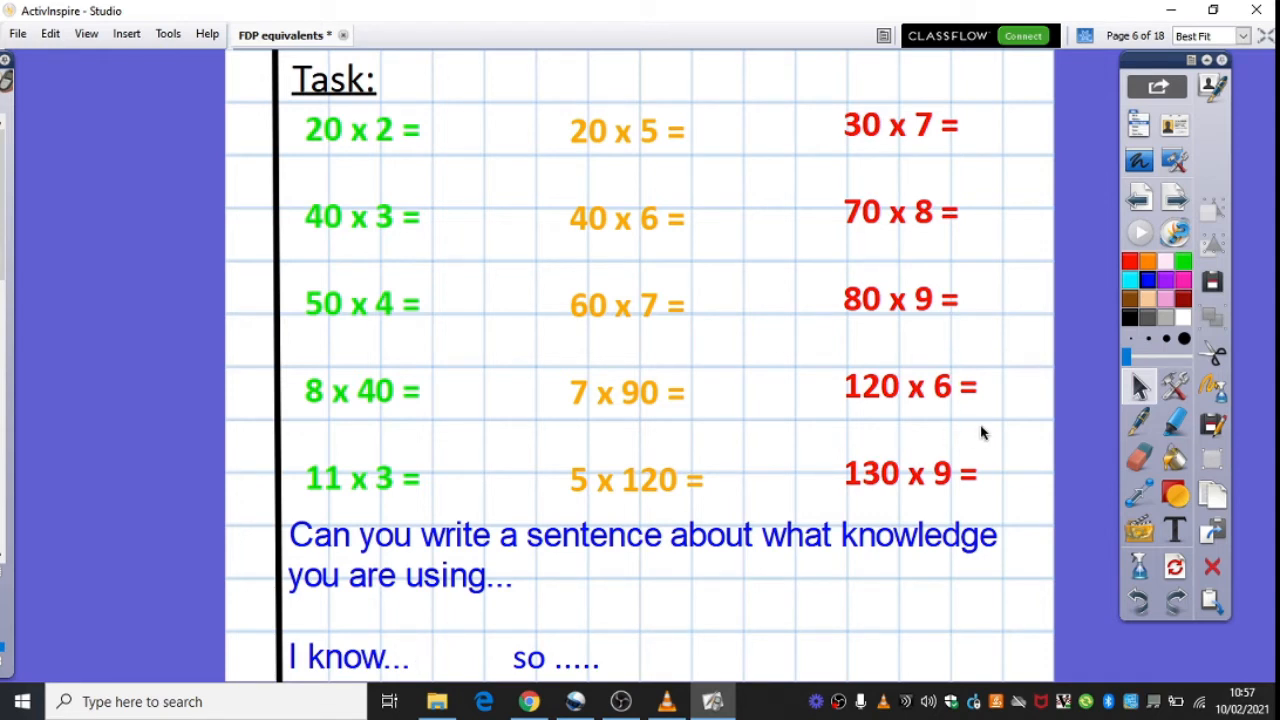
left_click(1176, 198)
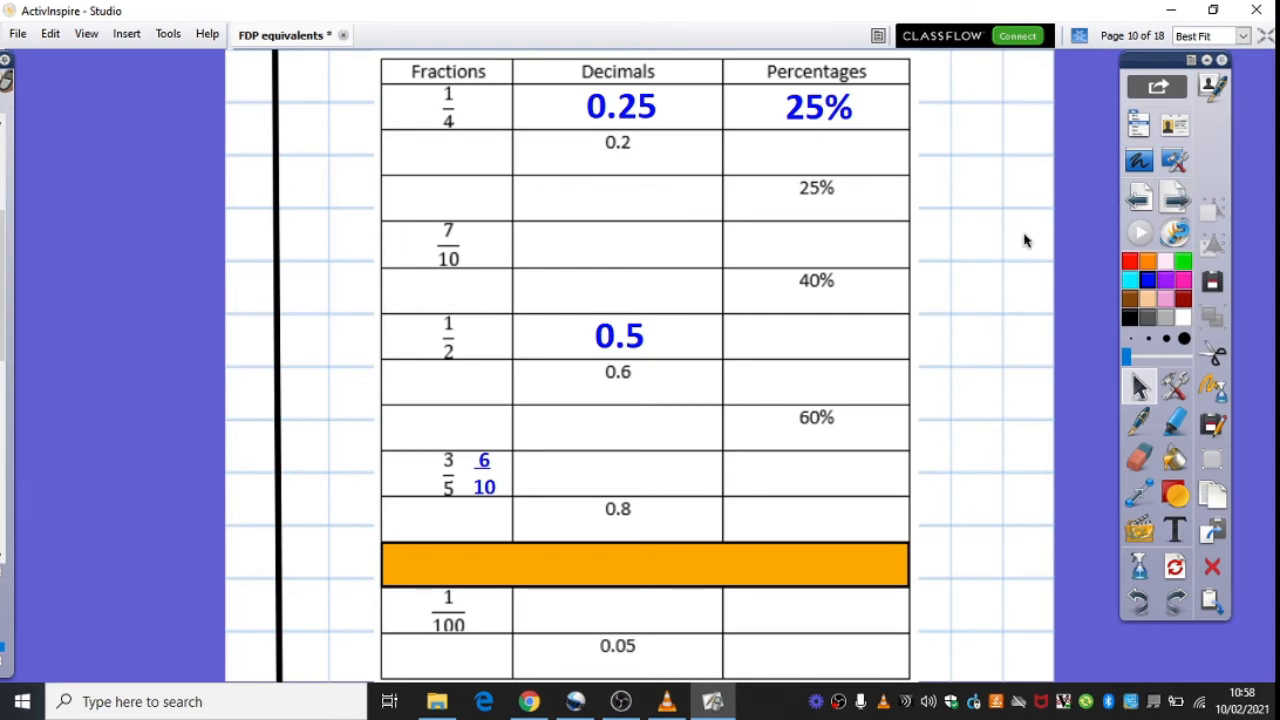
mouse_move(452, 144)
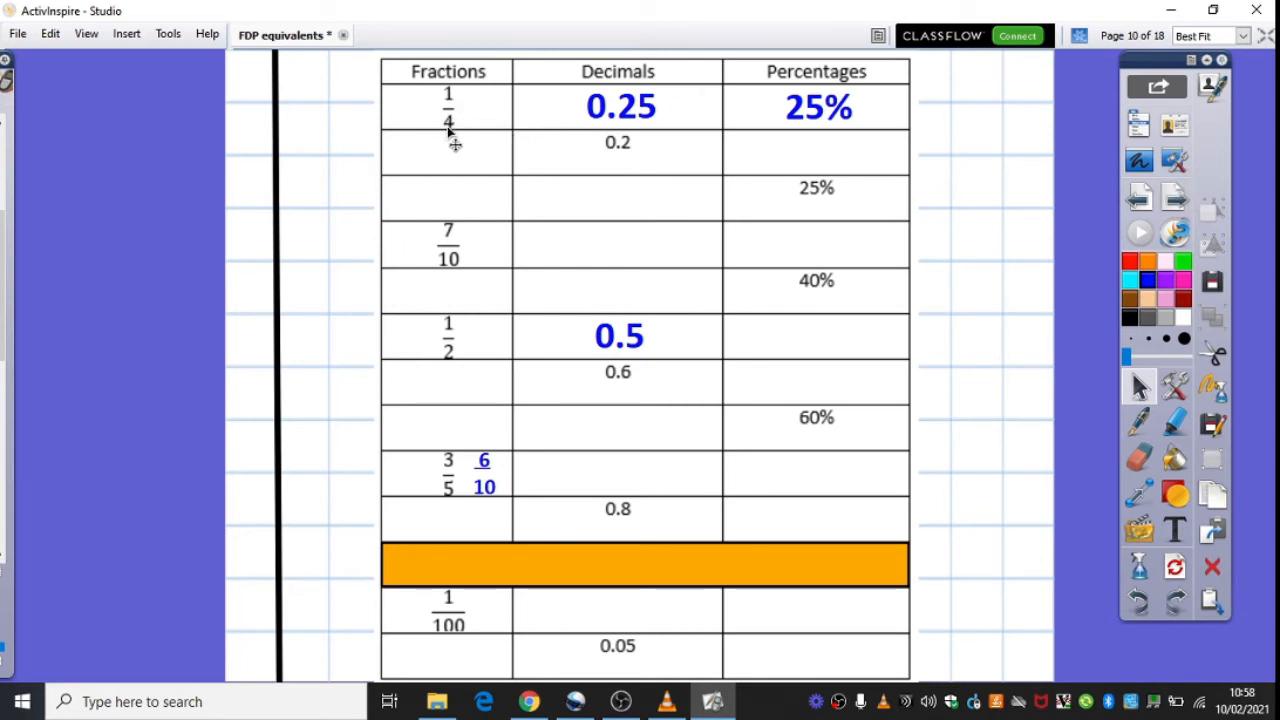
mouse_move(454, 130)
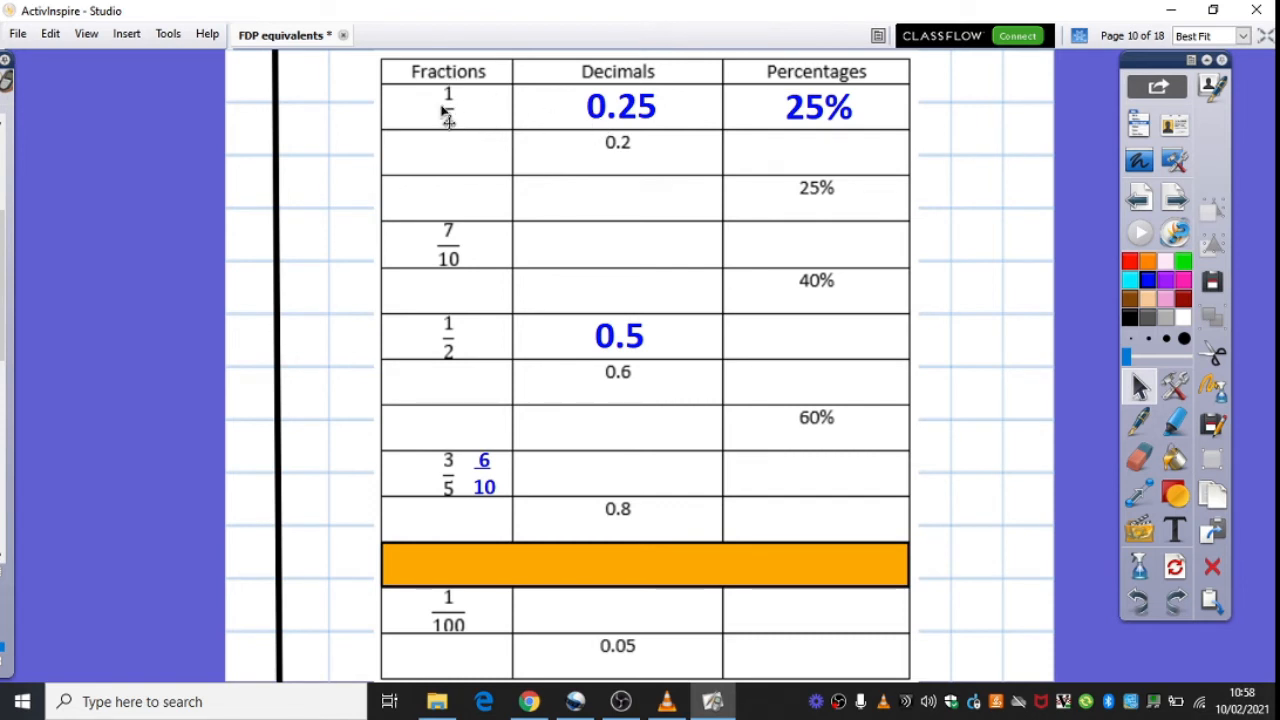
mouse_move(544, 112)
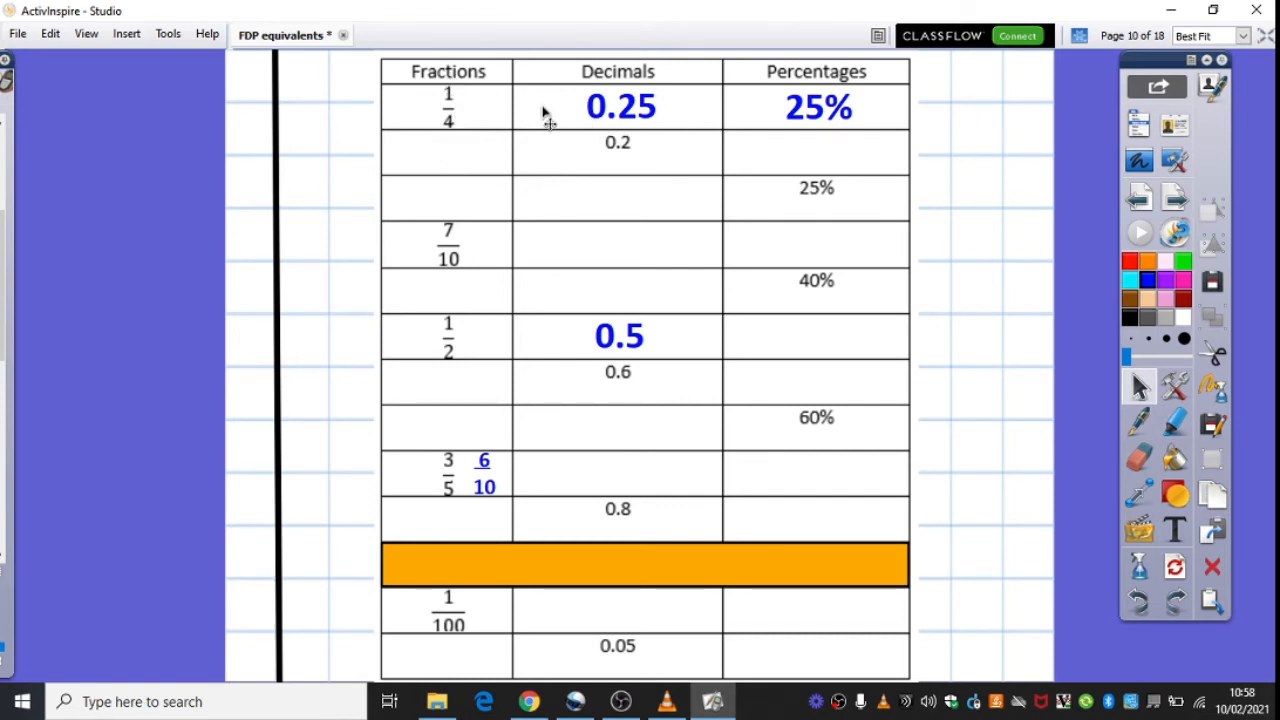
mouse_move(484, 278)
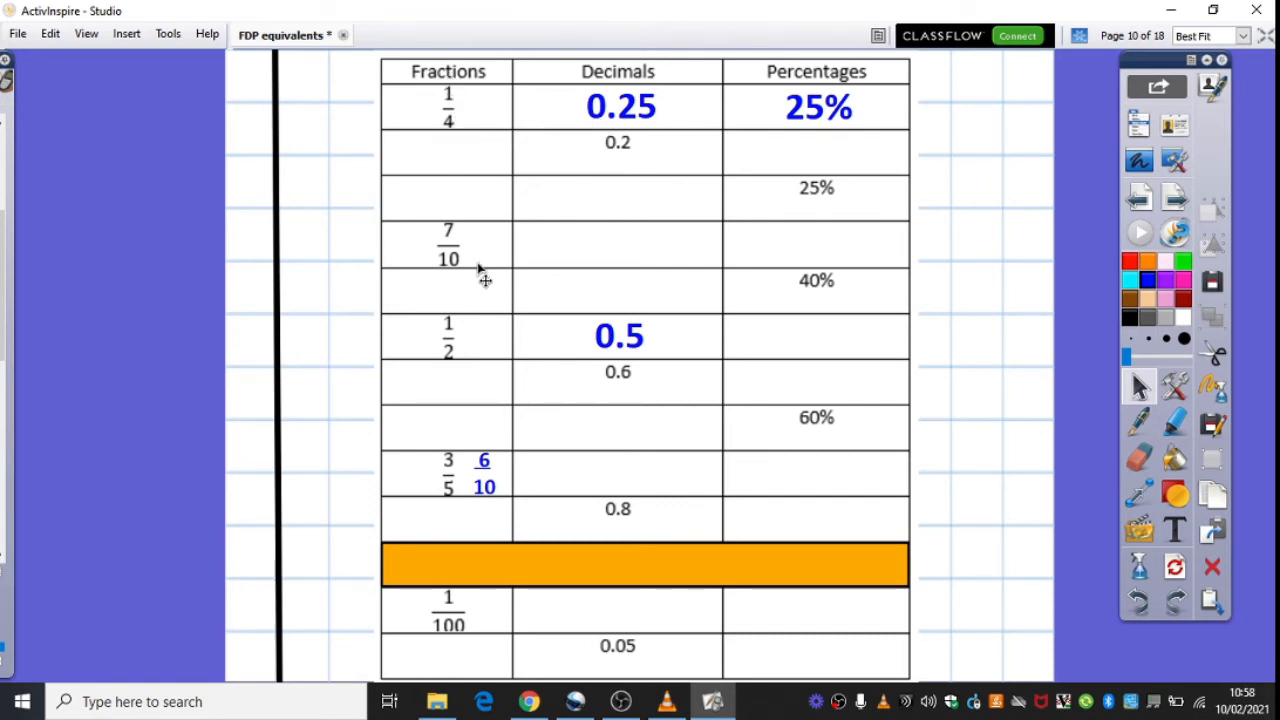
mouse_move(620, 236)
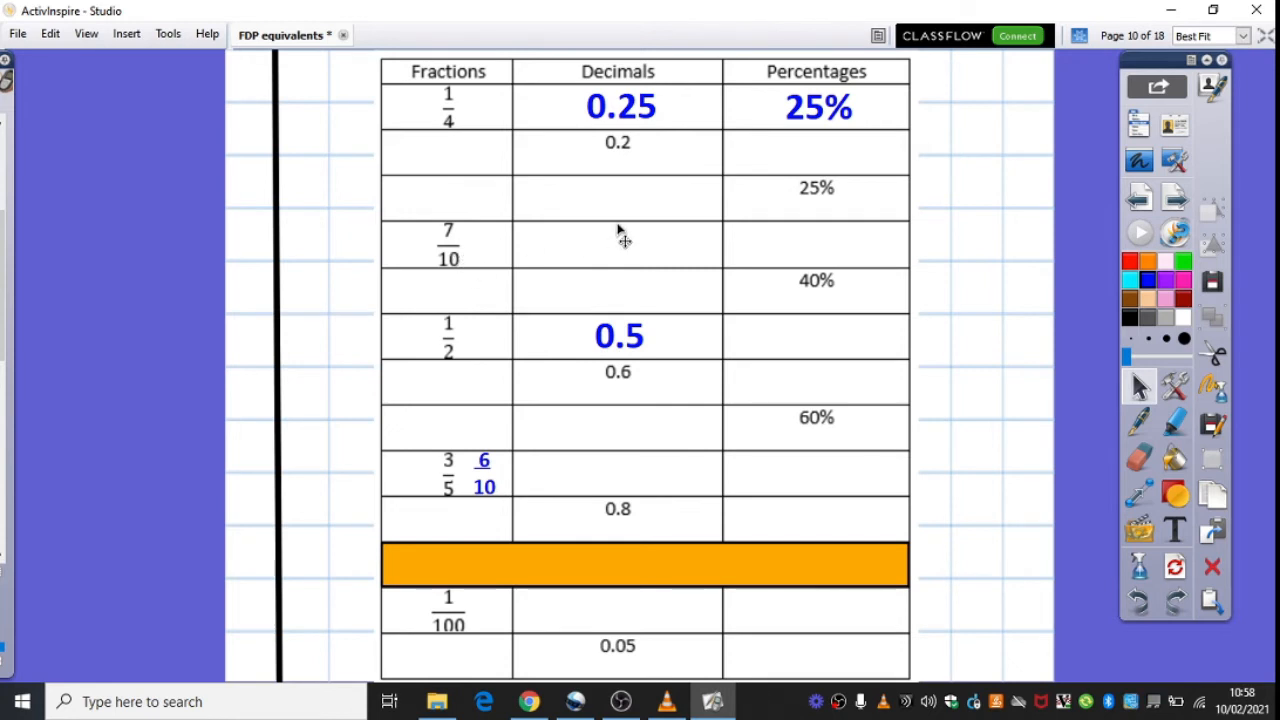
mouse_move(480, 240)
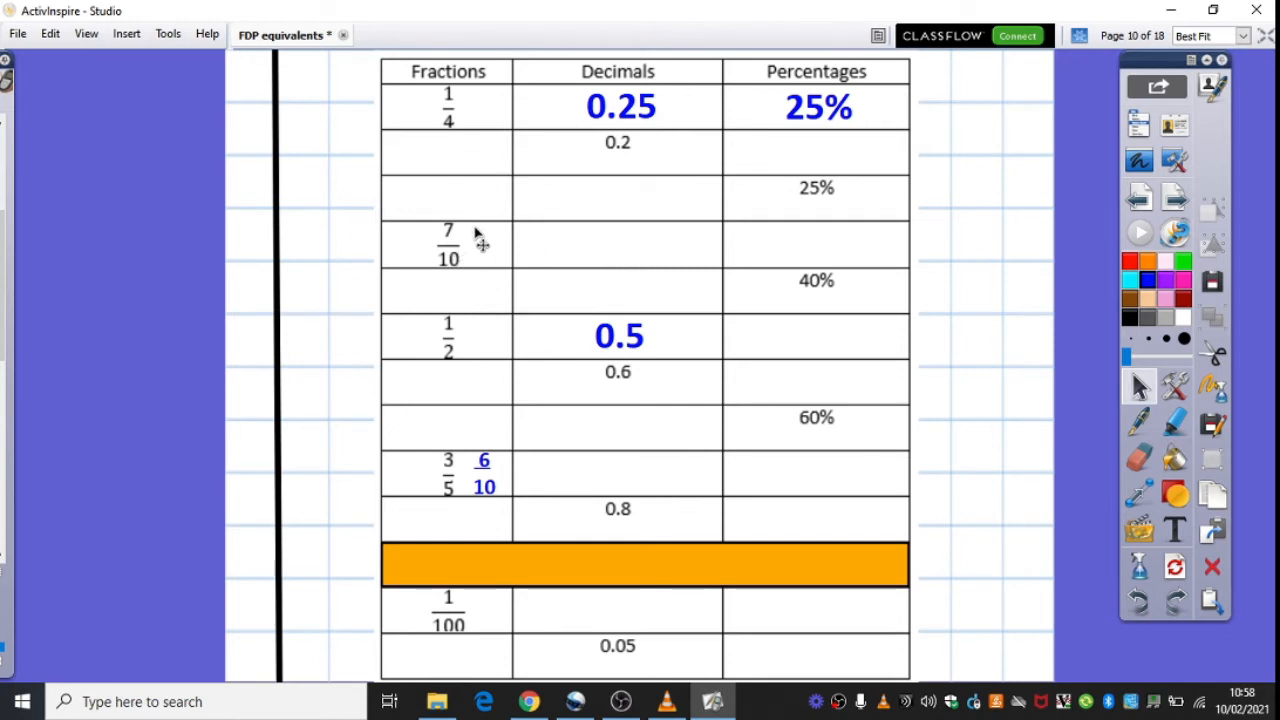
mouse_move(784, 244)
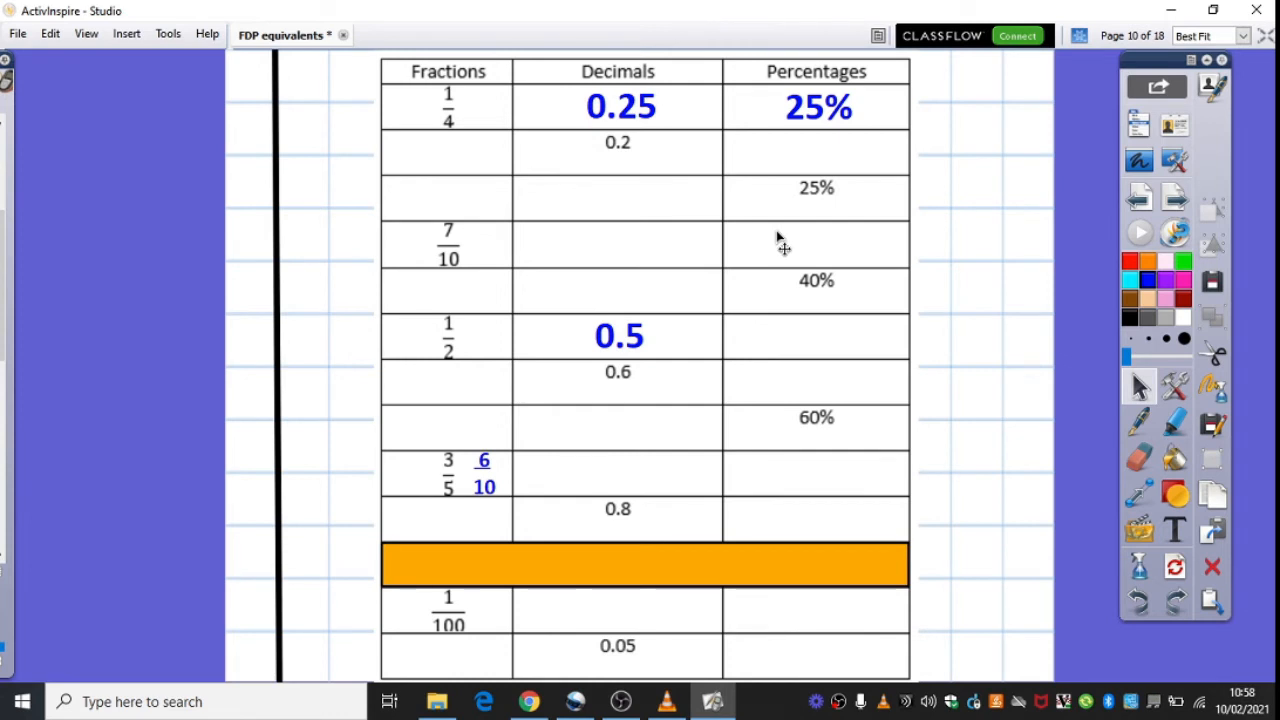
mouse_move(432, 156)
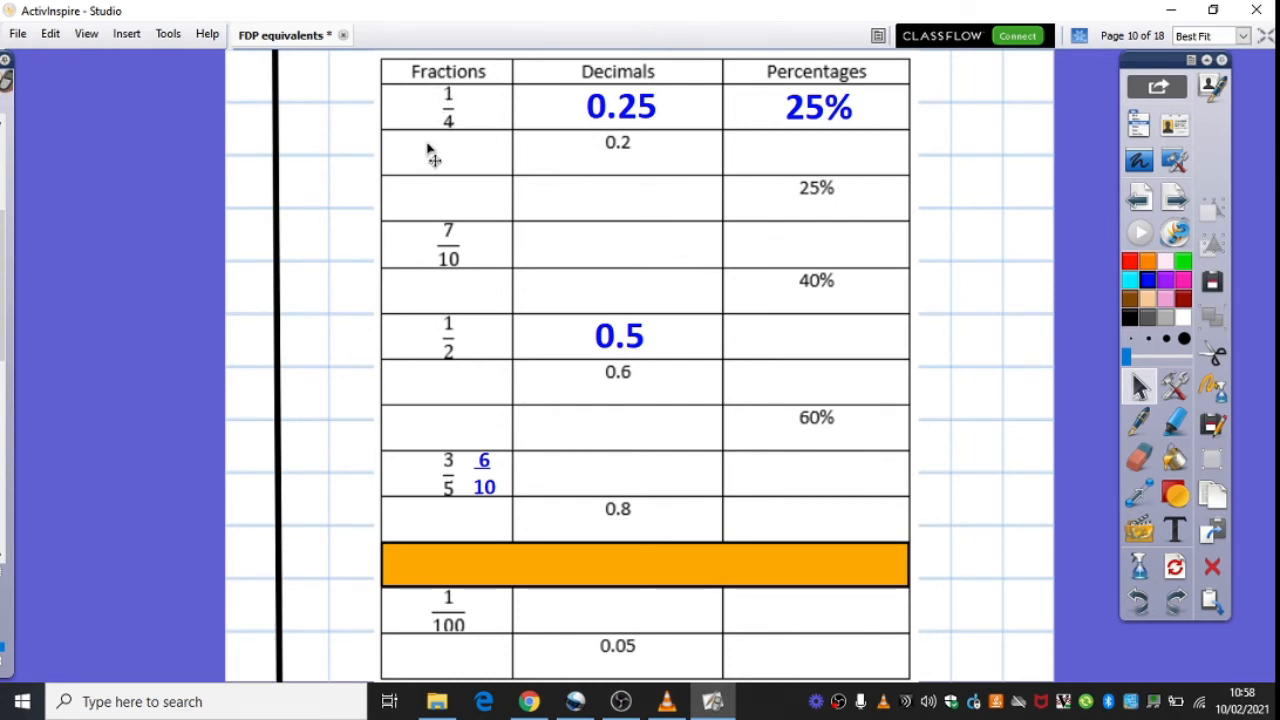
mouse_move(460, 270)
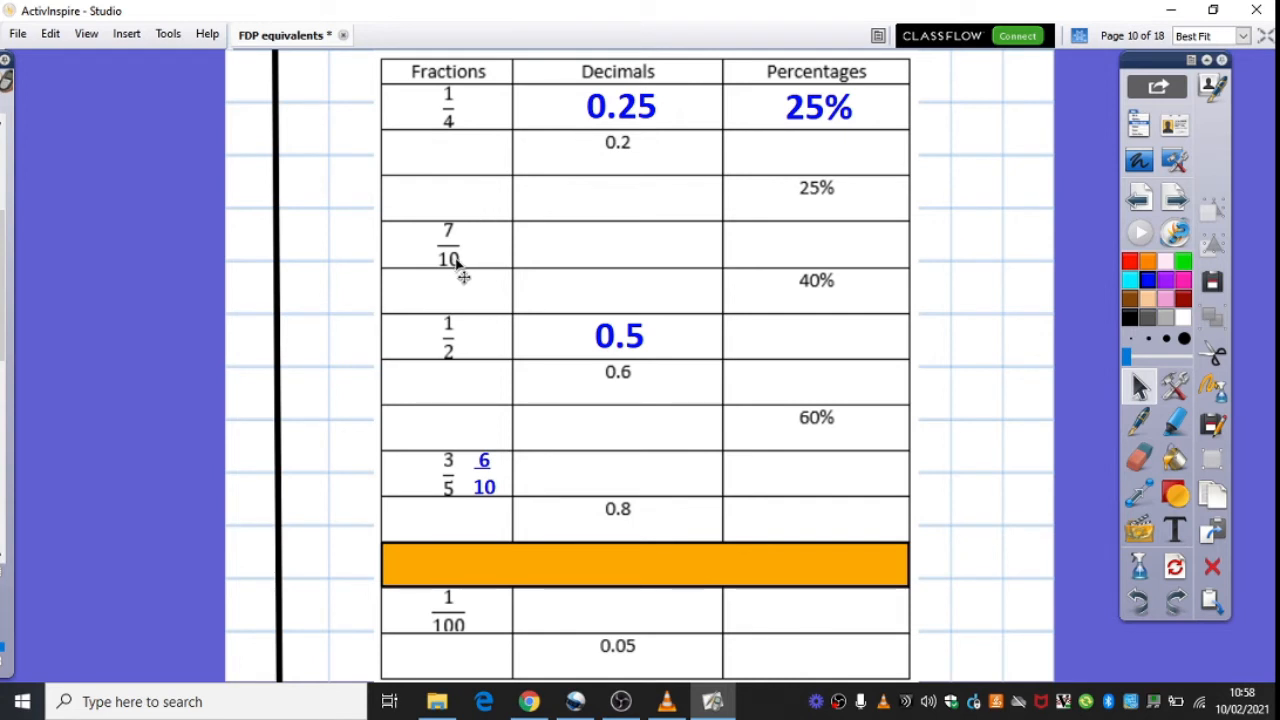
mouse_move(470, 256)
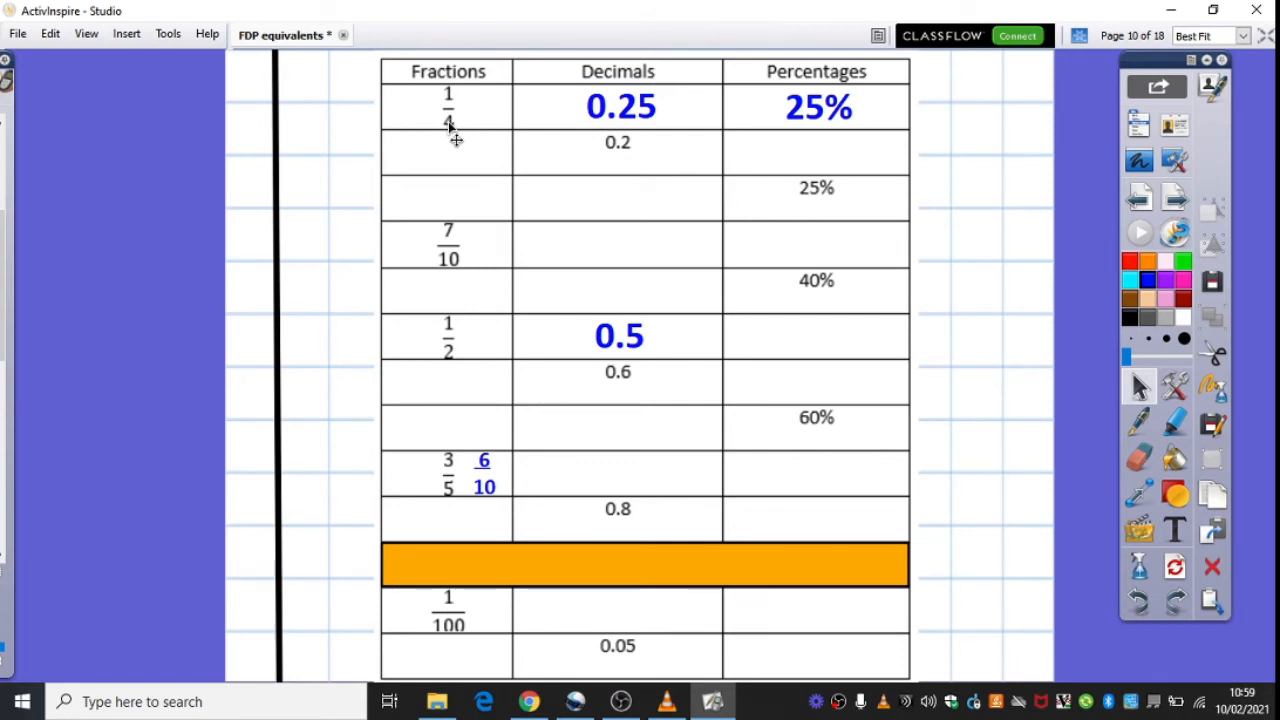
mouse_move(880, 90)
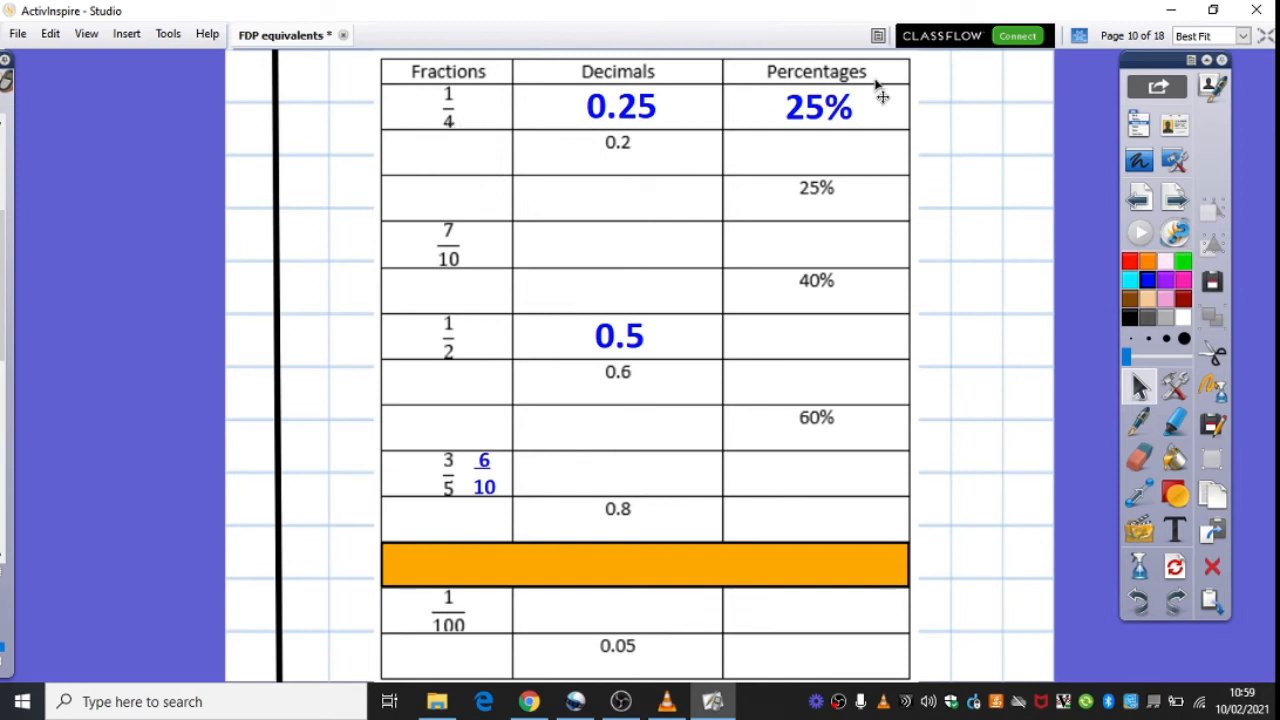
mouse_move(818, 124)
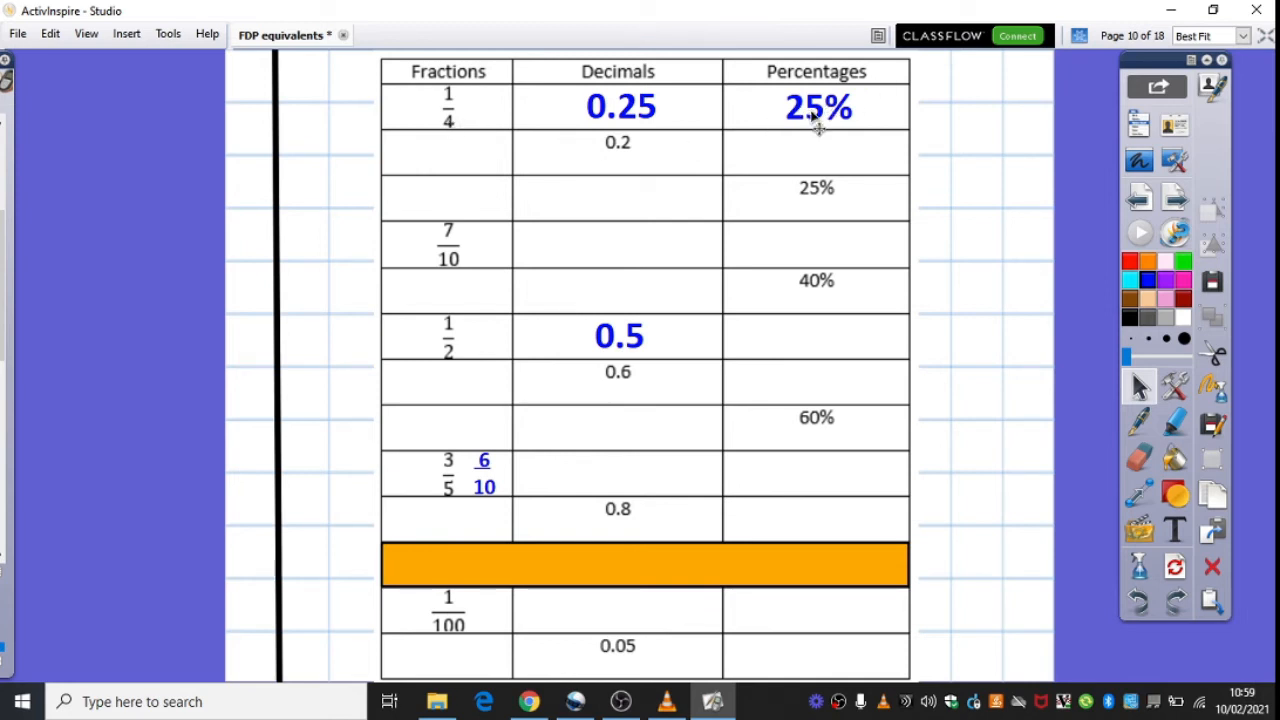
mouse_move(862, 118)
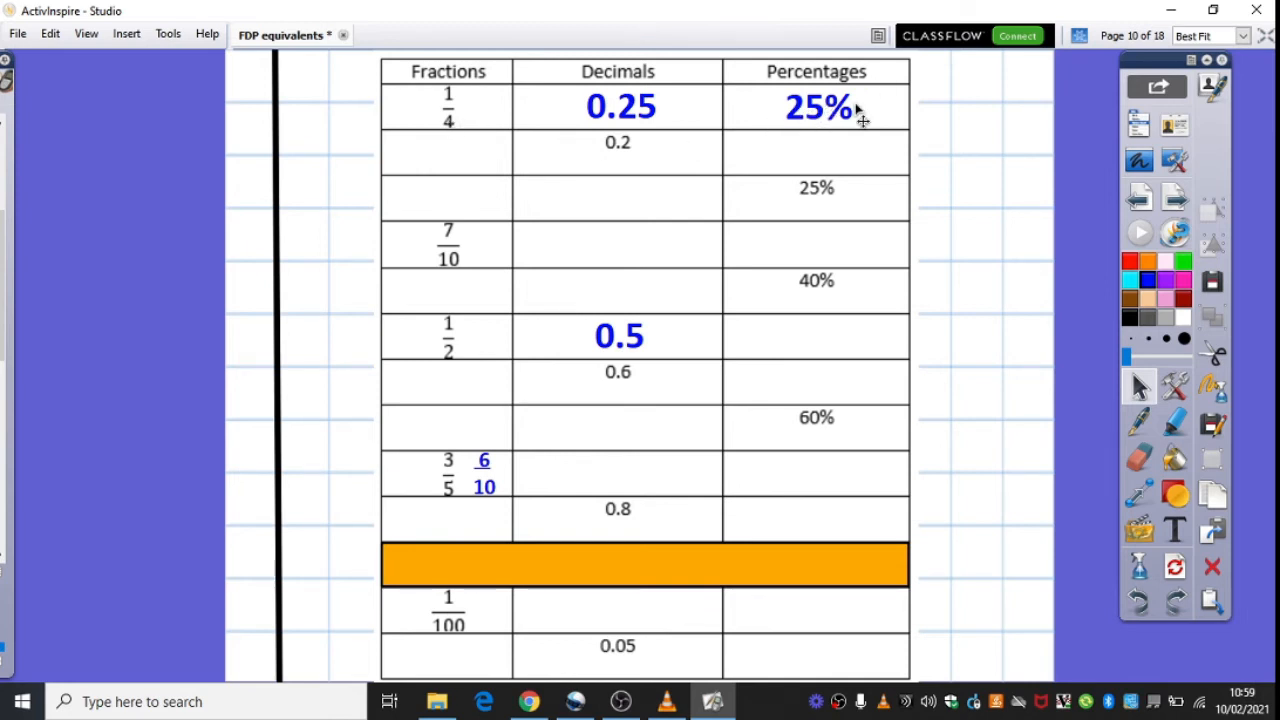
mouse_move(816, 108)
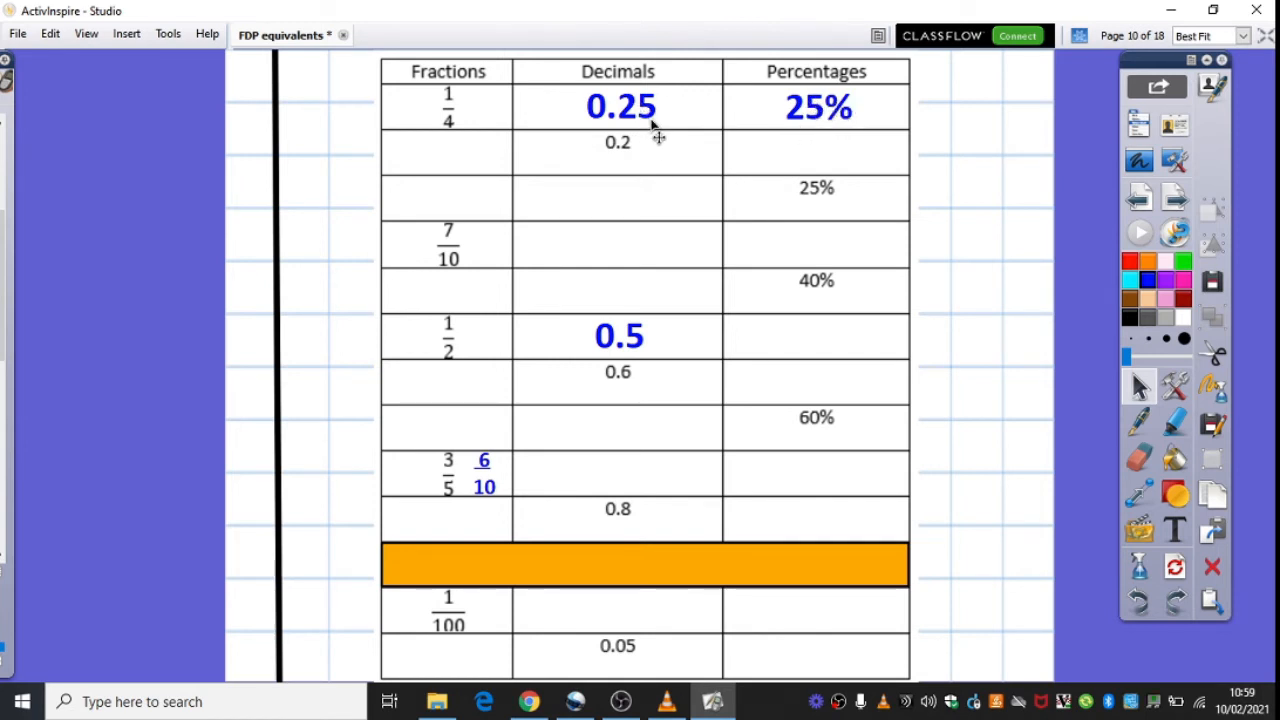
mouse_move(820, 124)
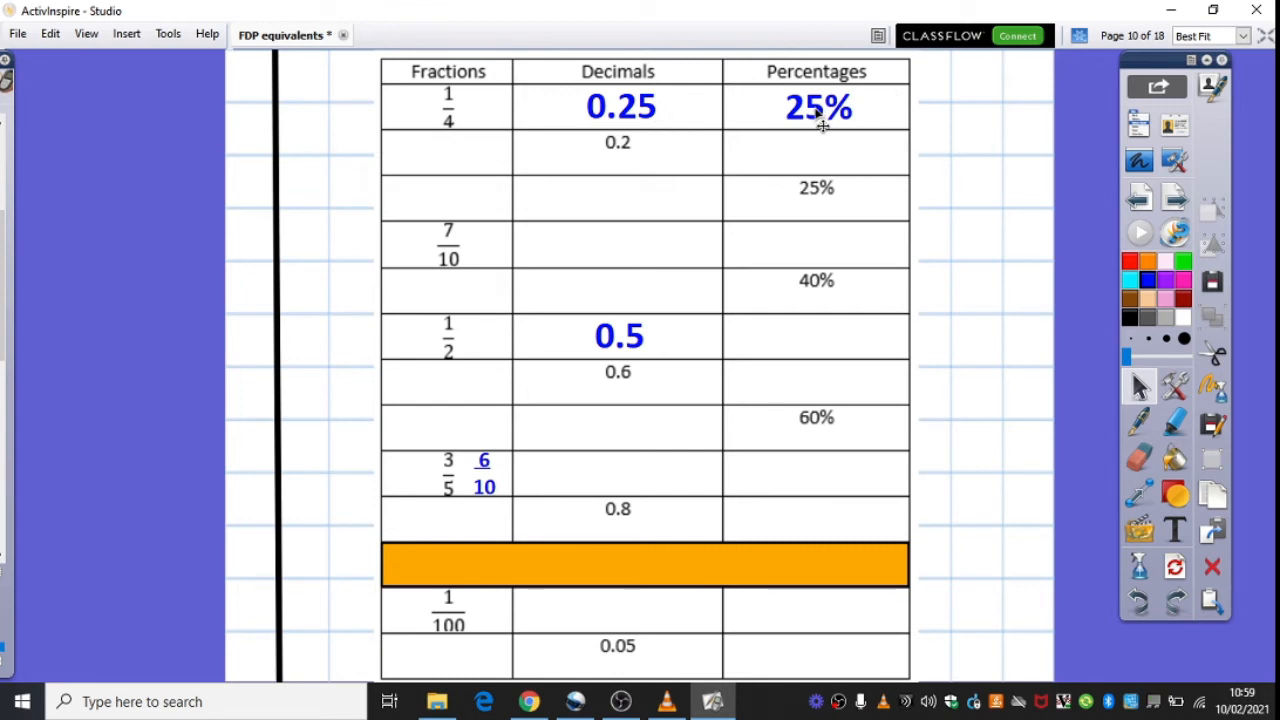
mouse_move(644, 124)
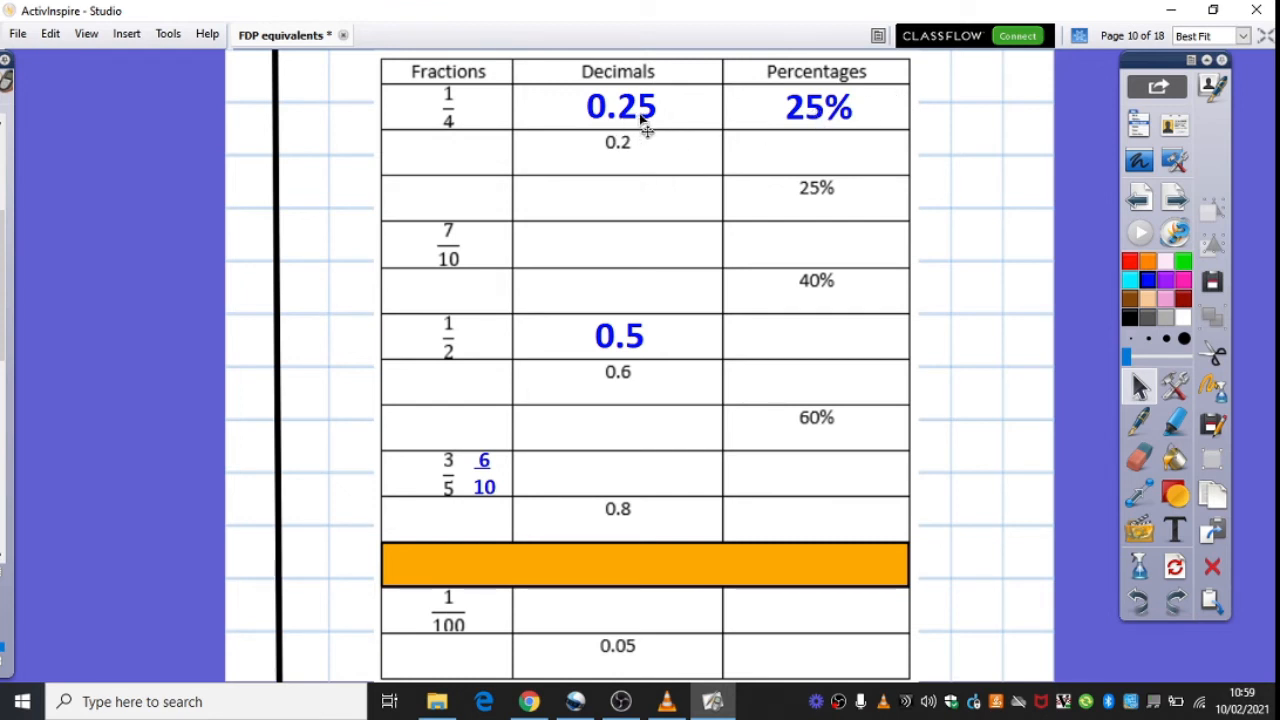
mouse_move(610, 160)
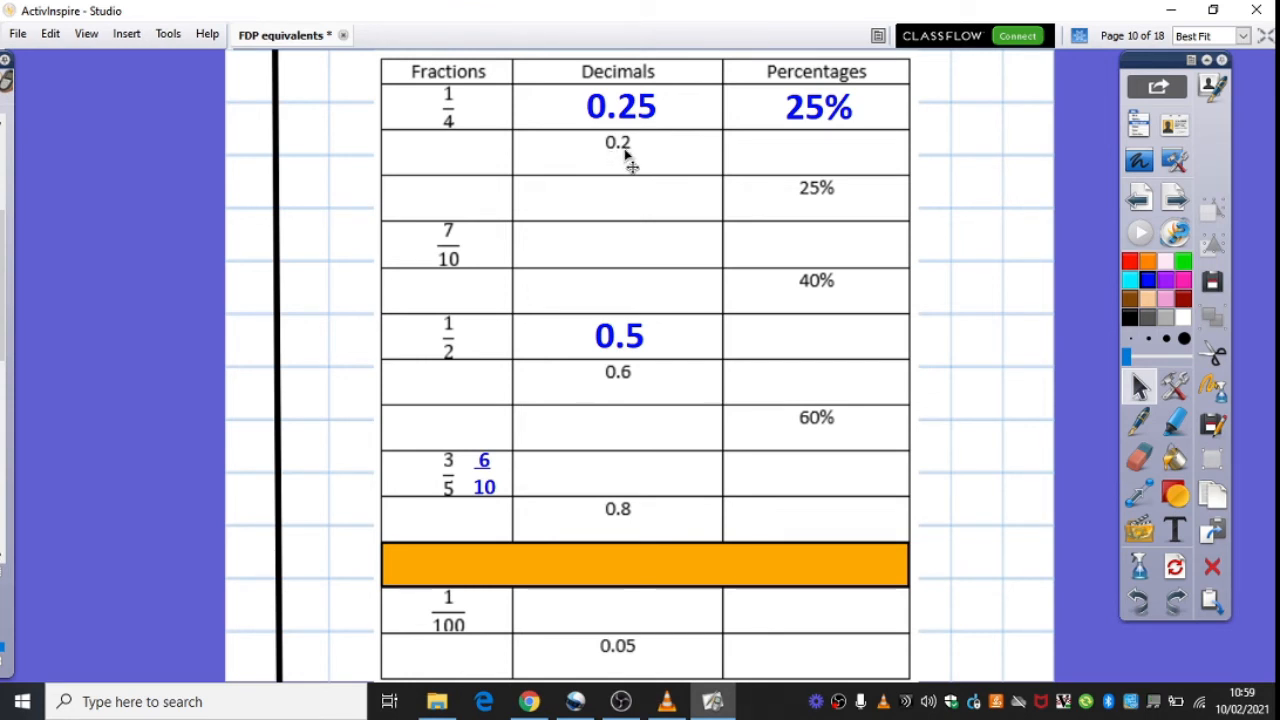
mouse_move(484, 176)
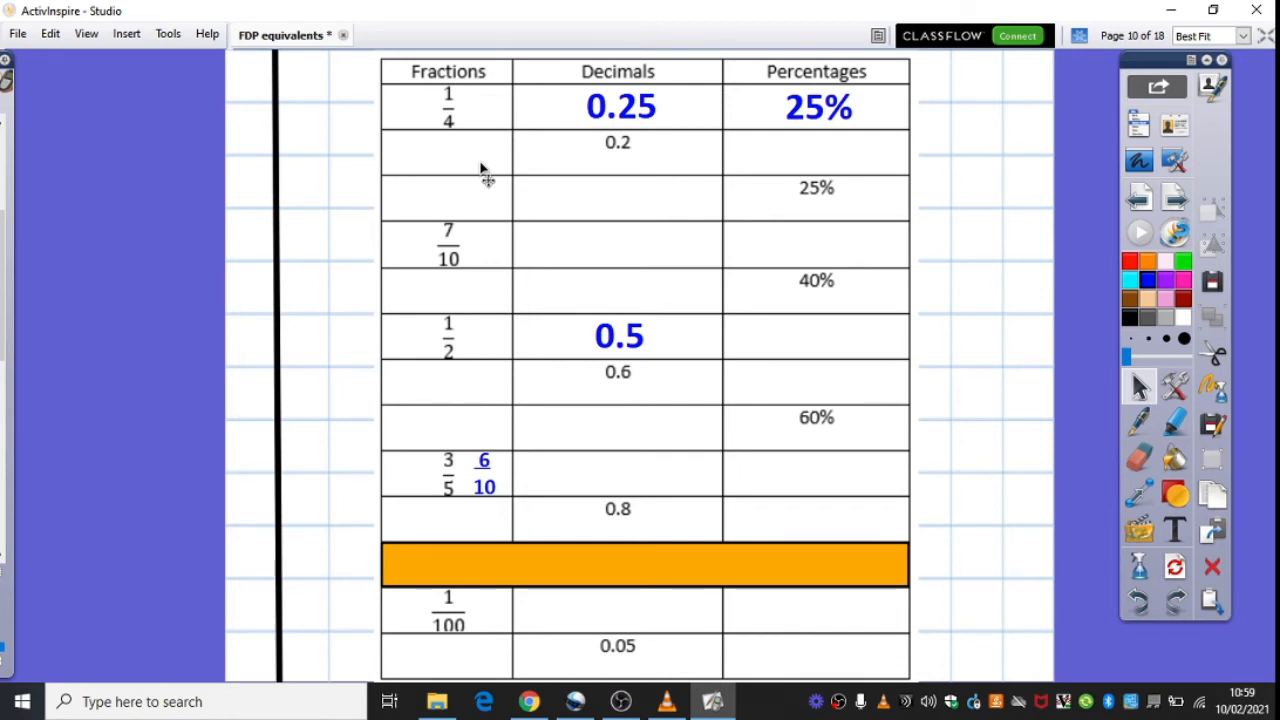
mouse_move(818, 148)
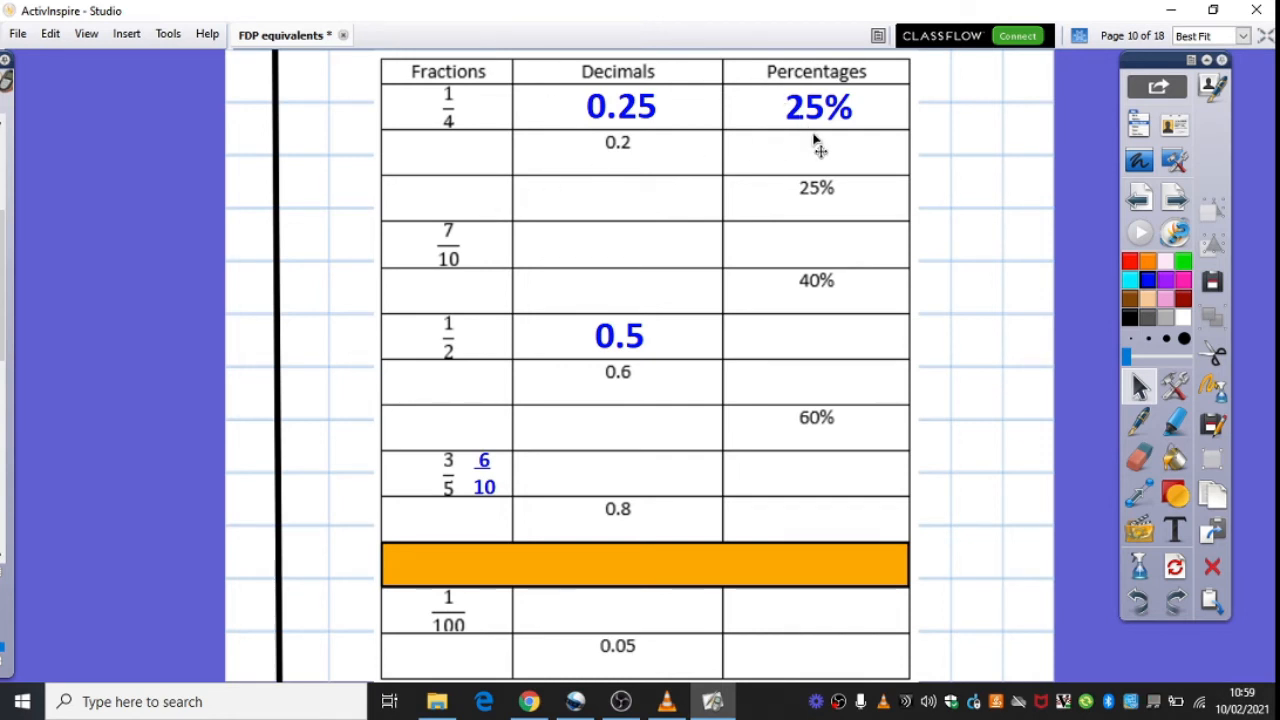
mouse_move(540, 584)
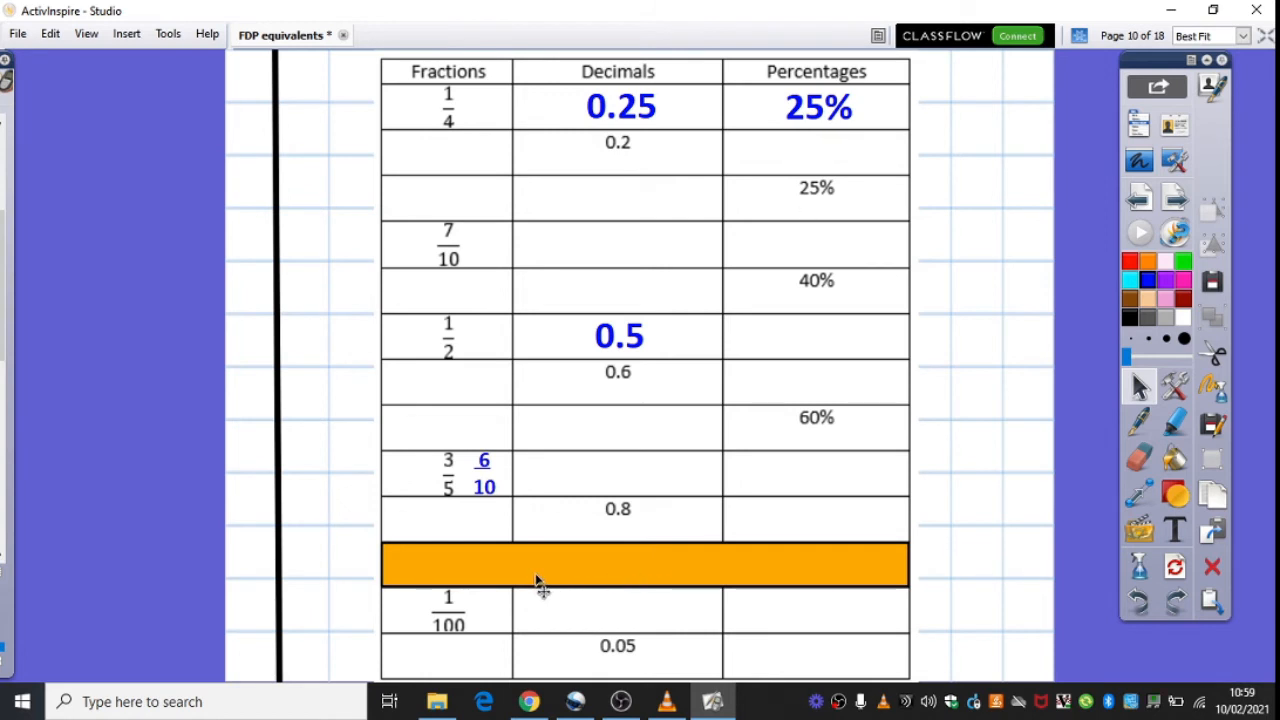
mouse_move(636, 356)
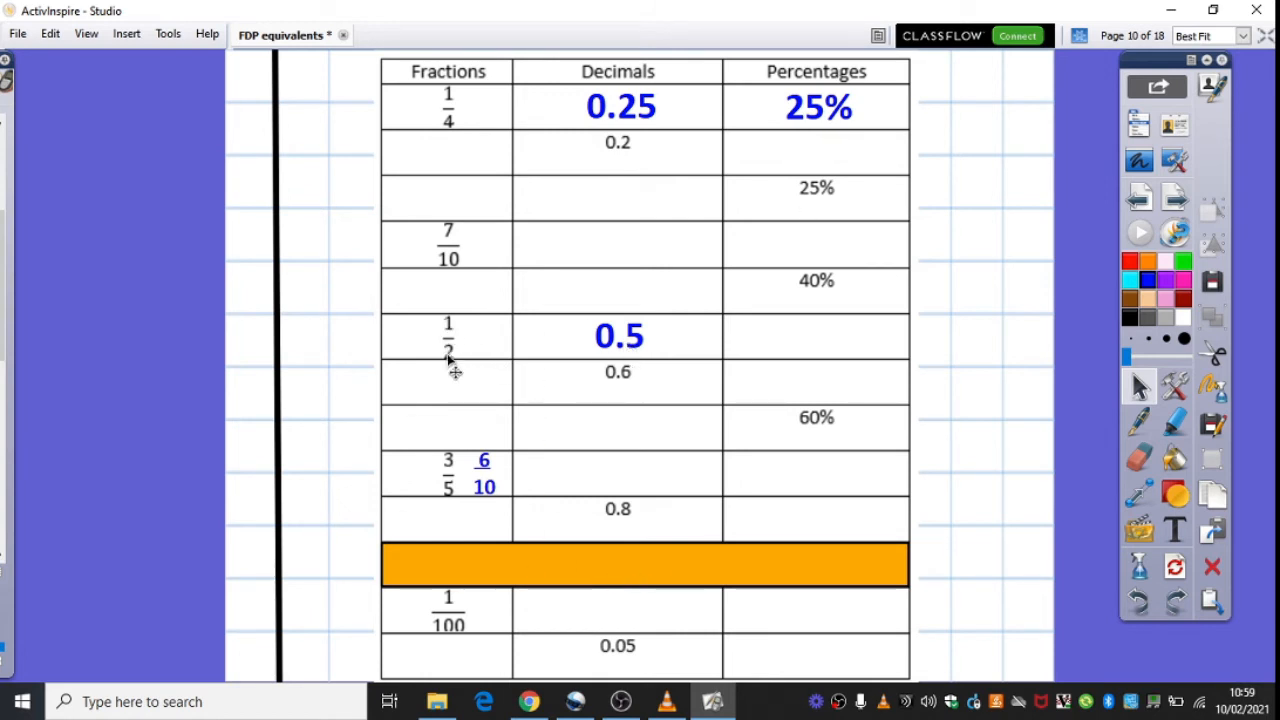
mouse_move(660, 370)
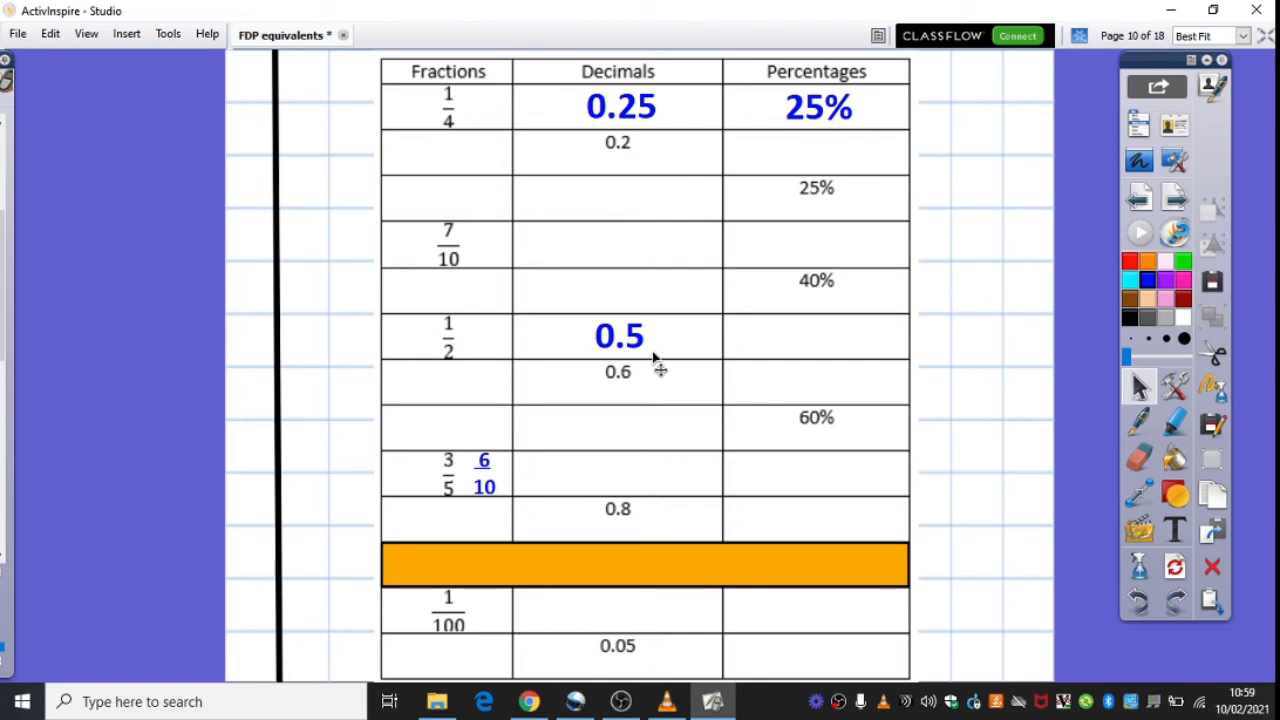
mouse_move(484, 322)
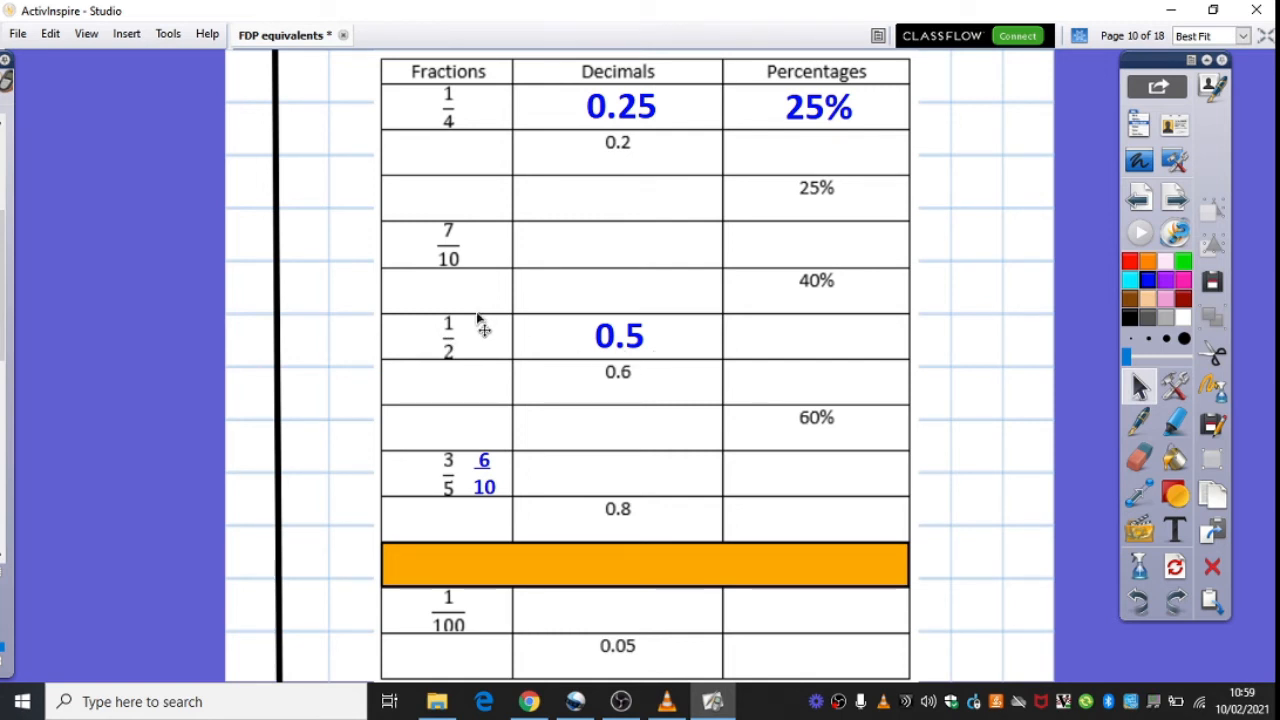
mouse_move(640, 360)
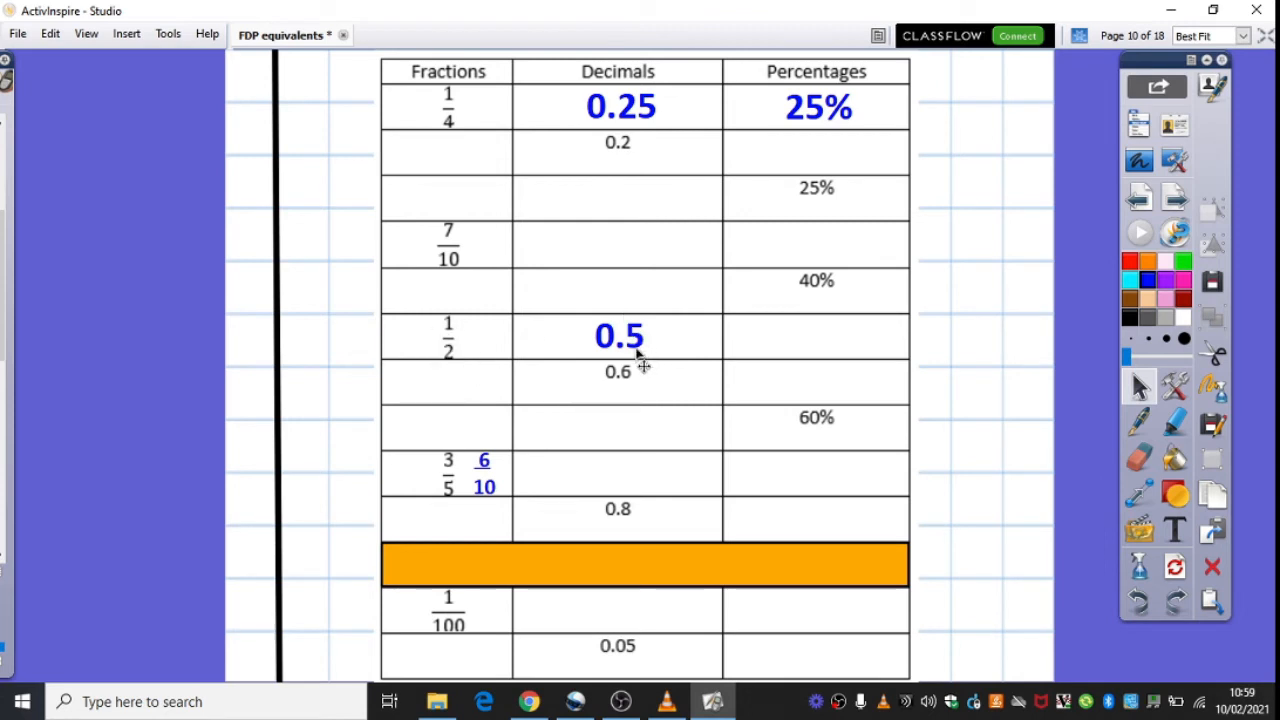
mouse_move(700, 364)
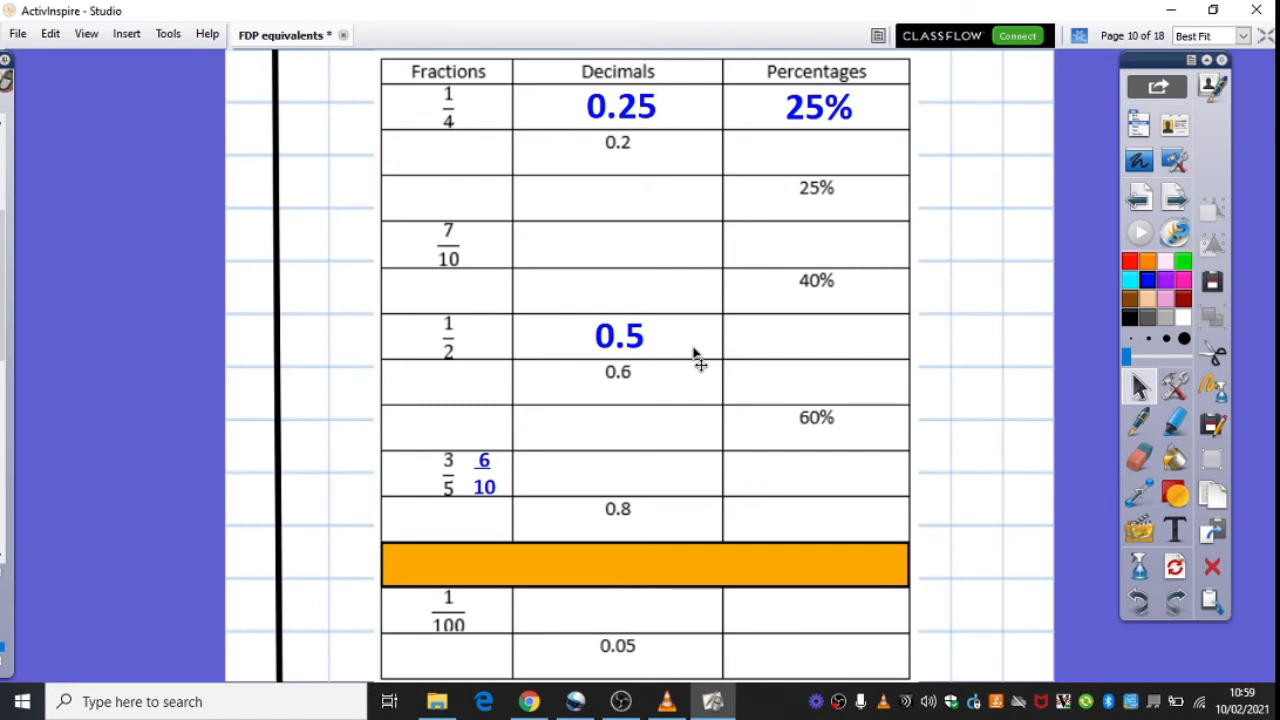
mouse_move(756, 616)
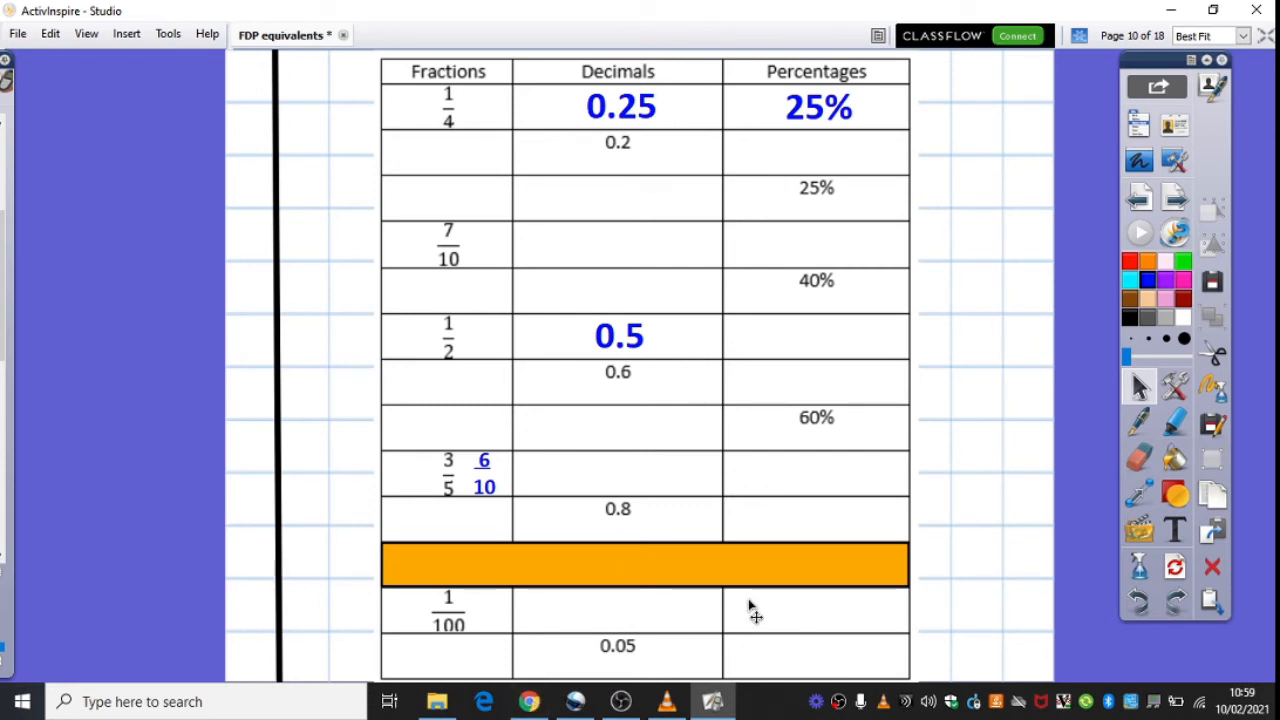
mouse_move(996, 436)
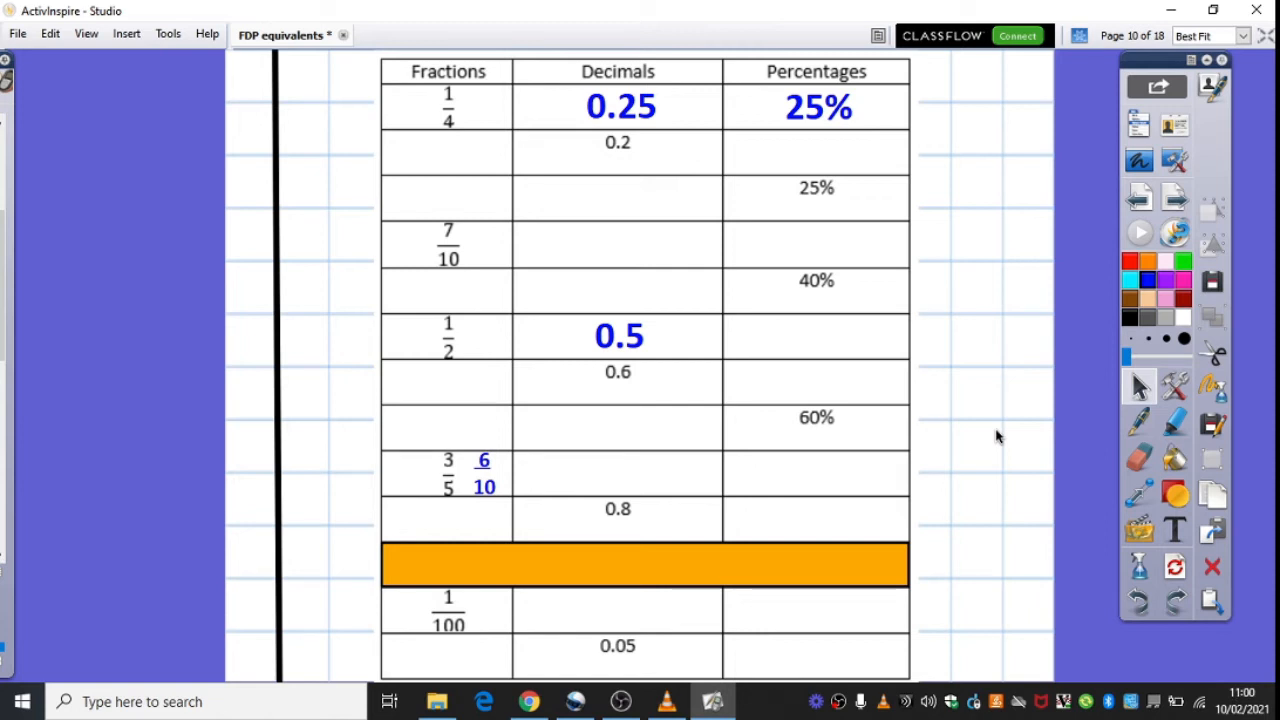
mouse_move(1176, 198)
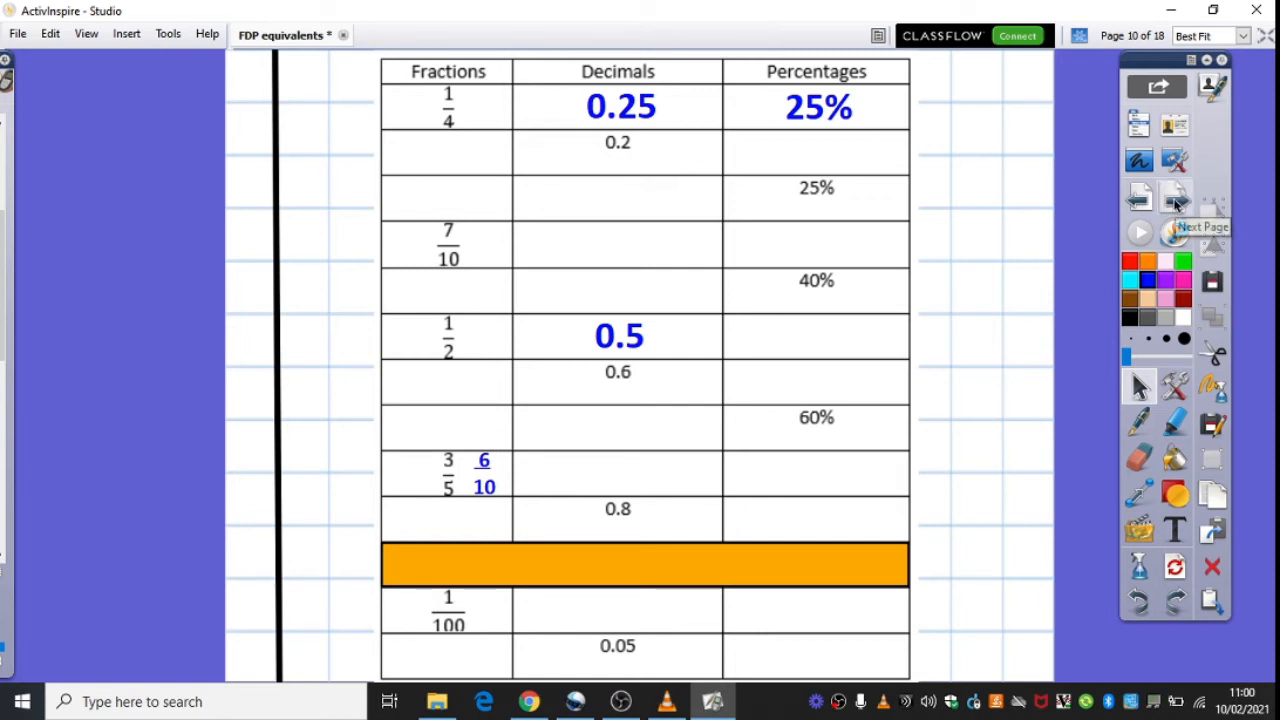
left_click(1176, 204)
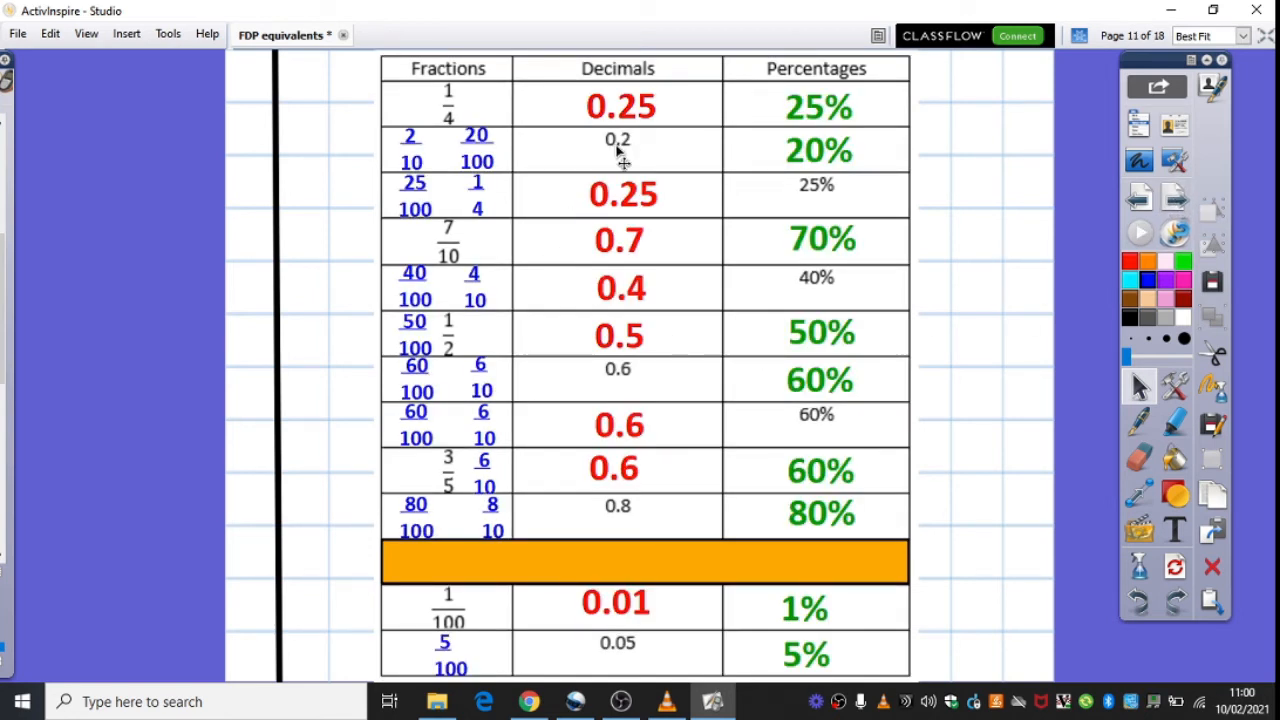
mouse_move(630, 158)
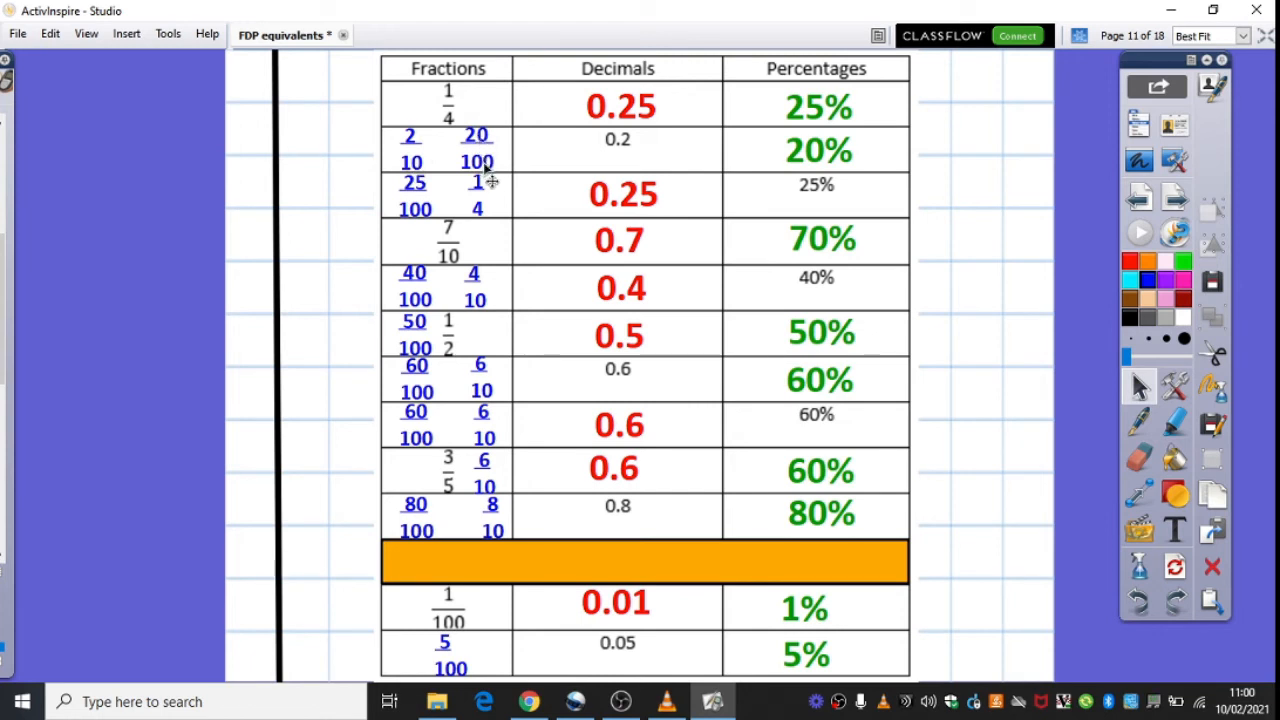
mouse_move(810, 170)
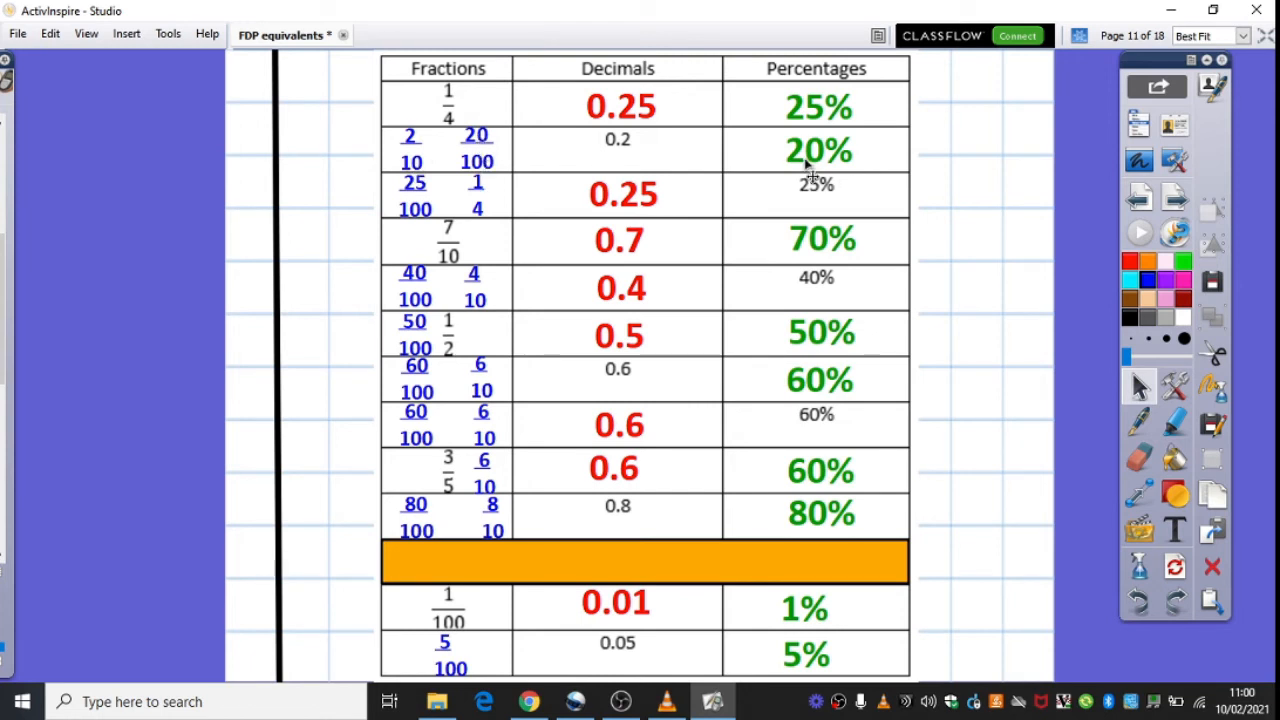
mouse_move(810, 170)
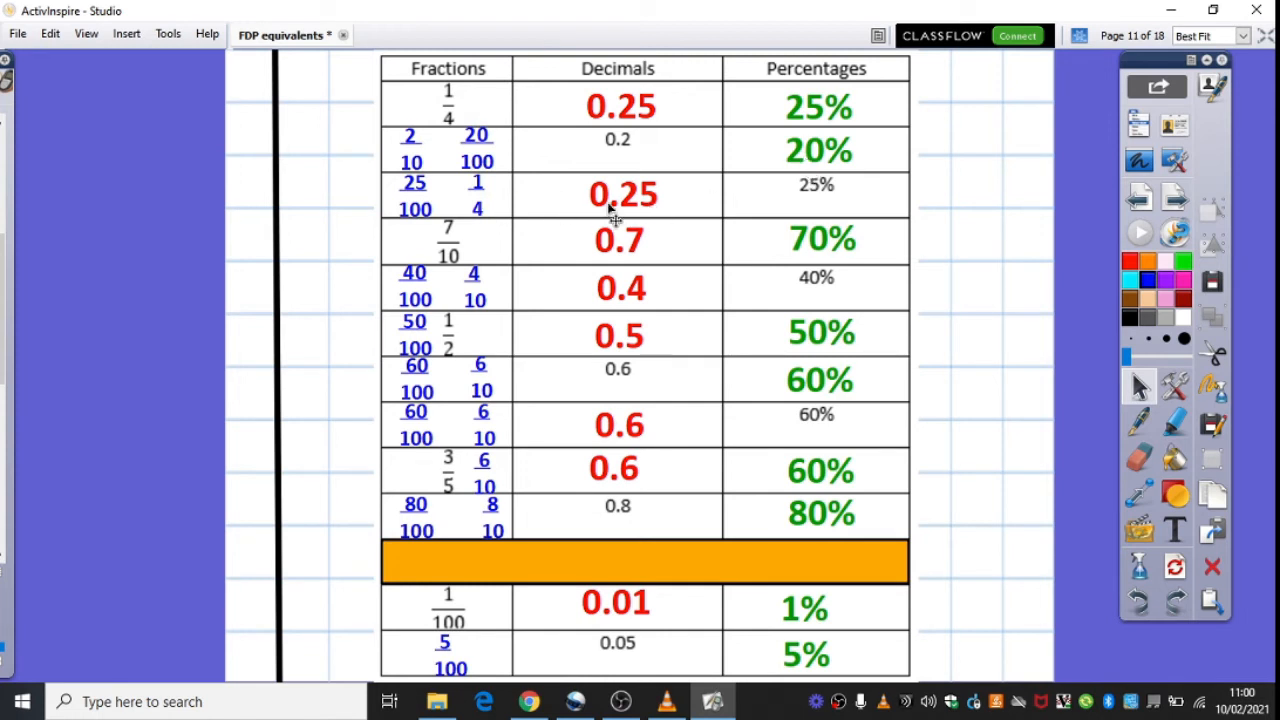
mouse_move(640, 110)
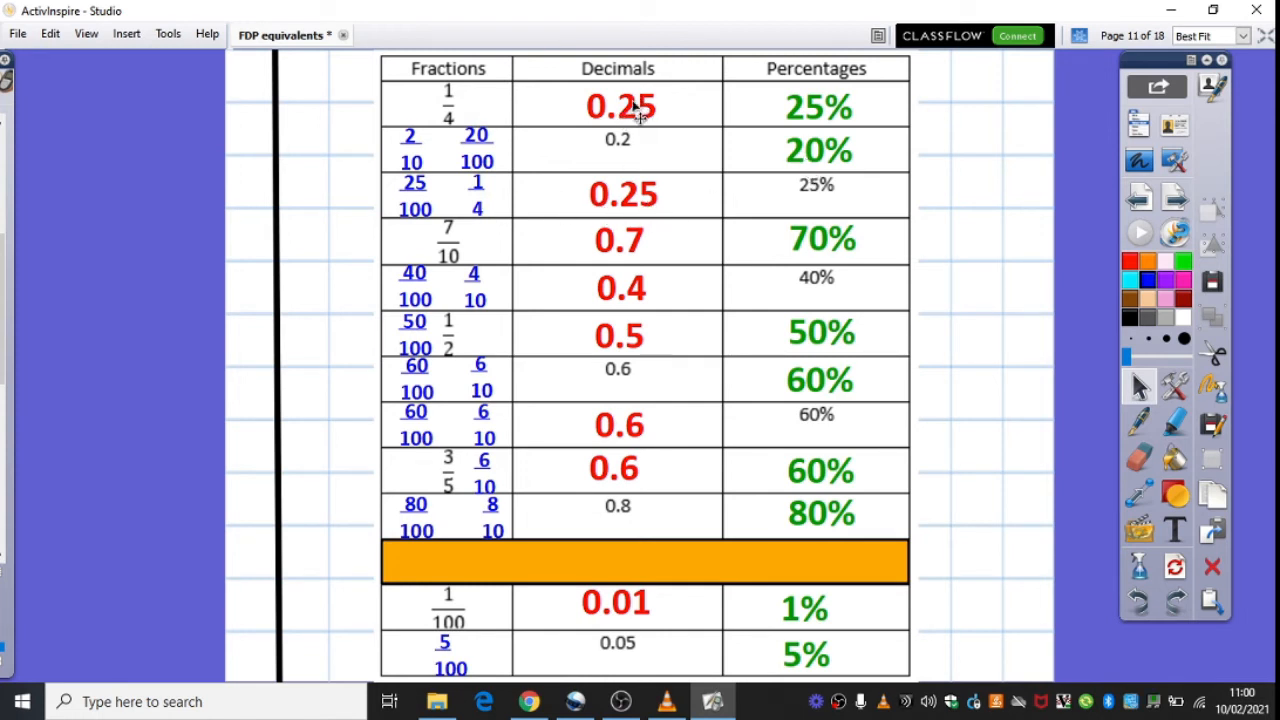
mouse_move(664, 200)
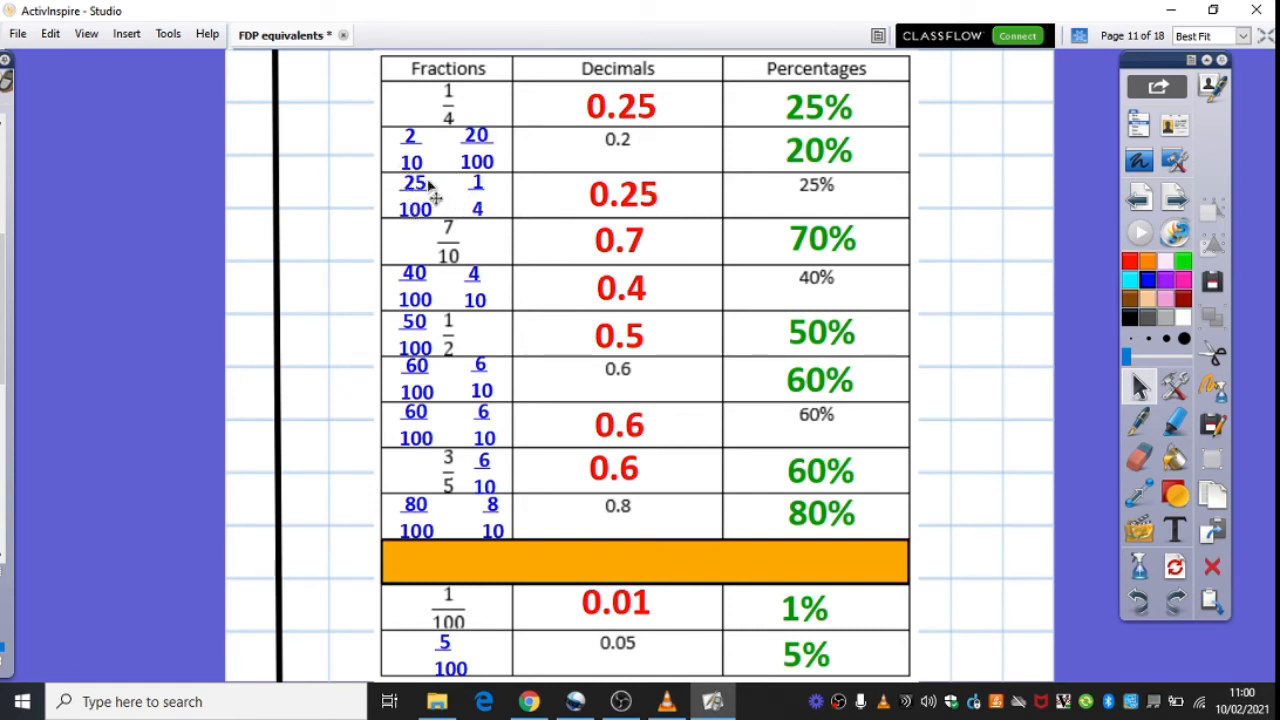
mouse_move(488, 216)
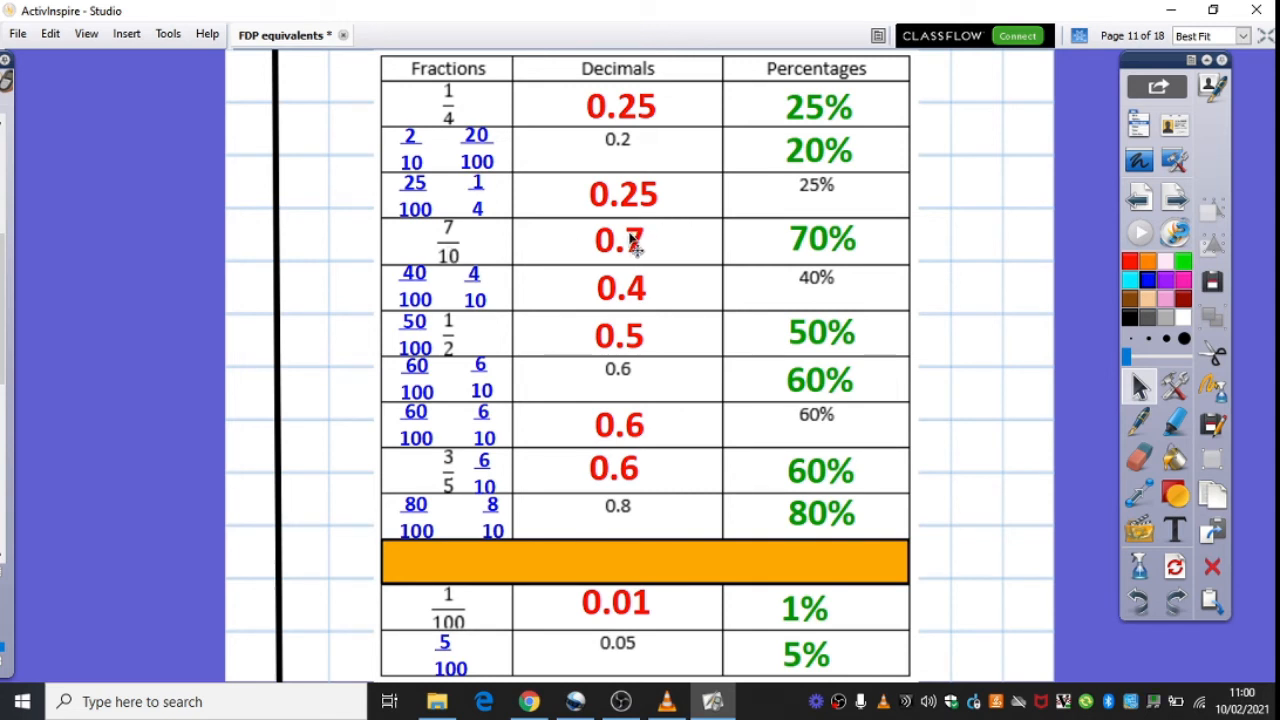
mouse_move(638, 264)
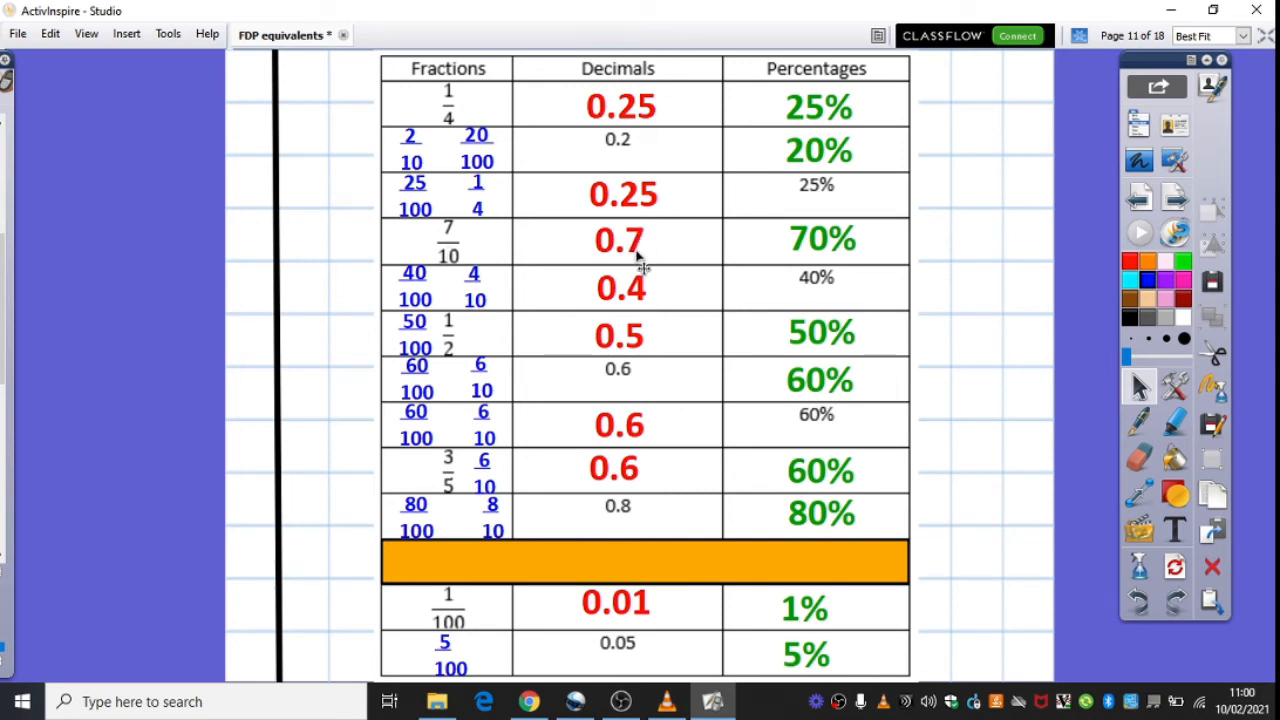
mouse_move(450, 236)
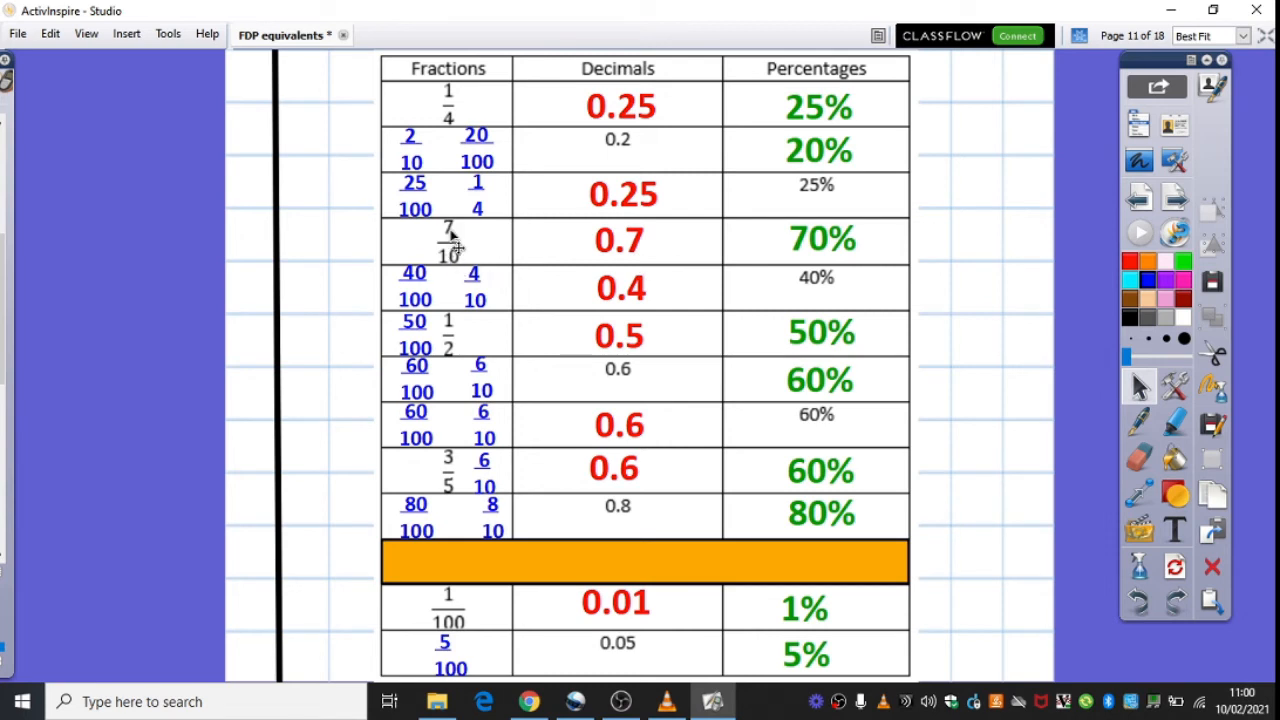
mouse_move(464, 248)
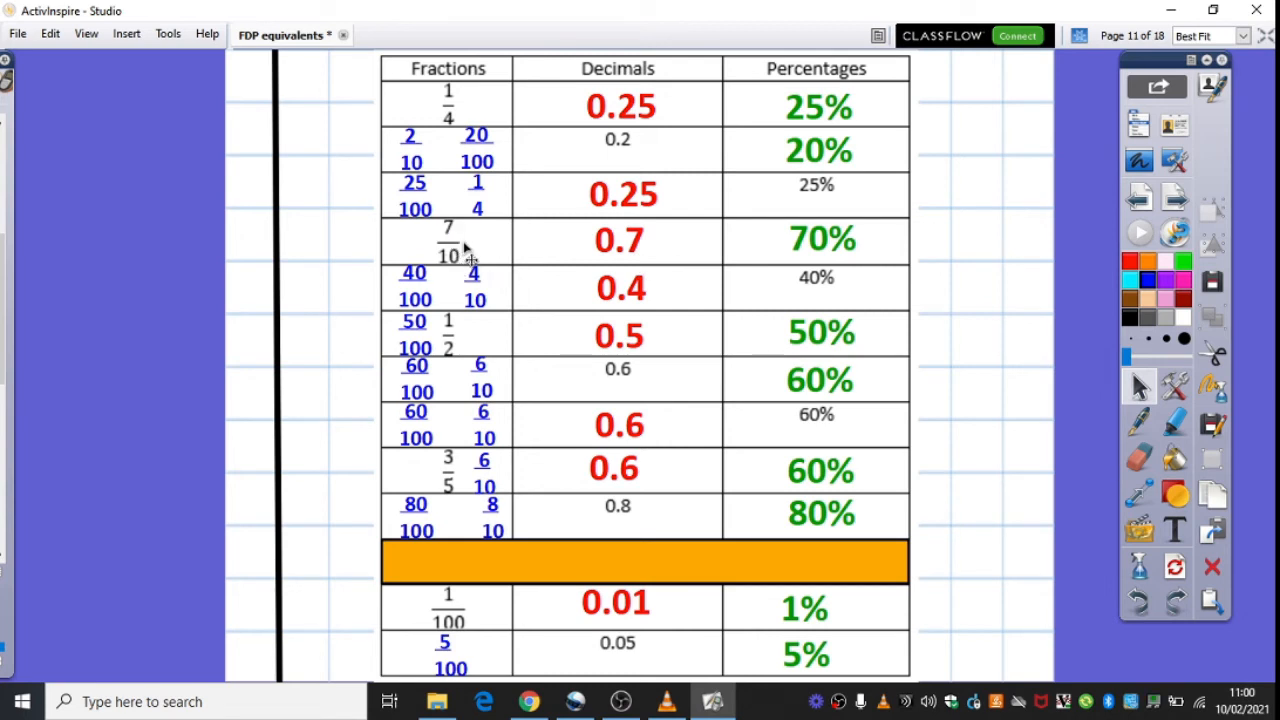
mouse_move(536, 236)
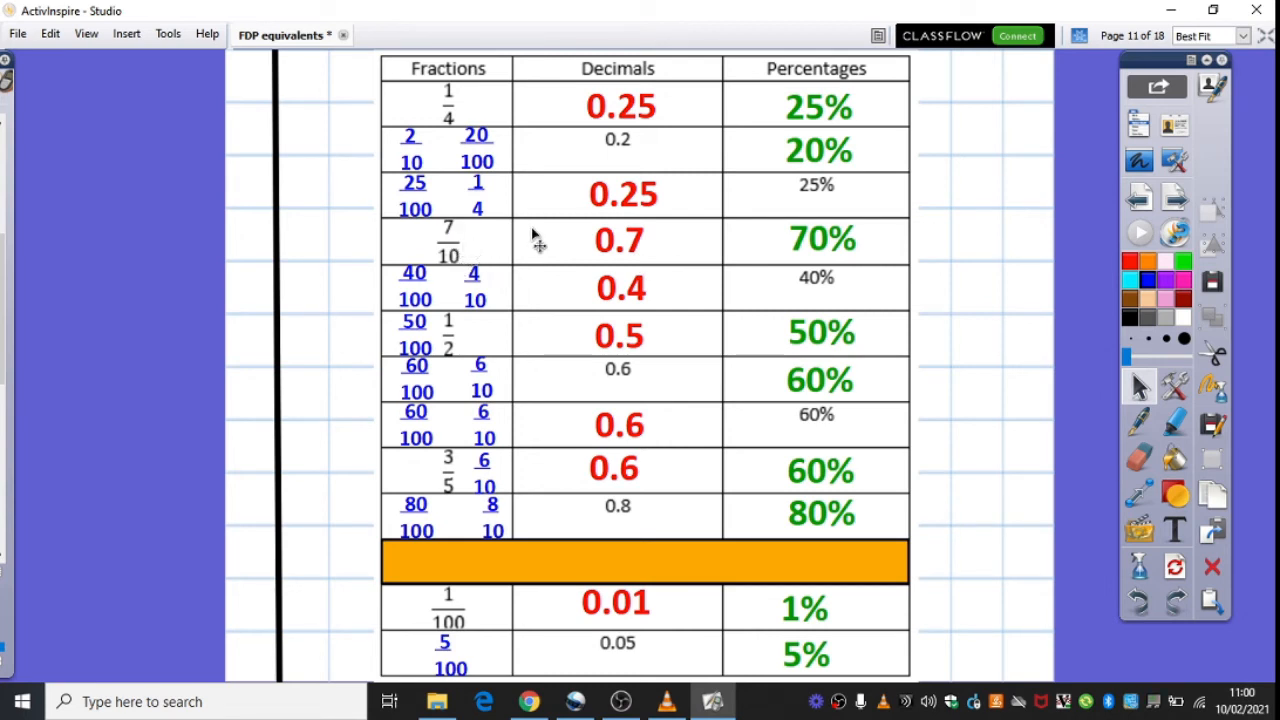
mouse_move(810, 260)
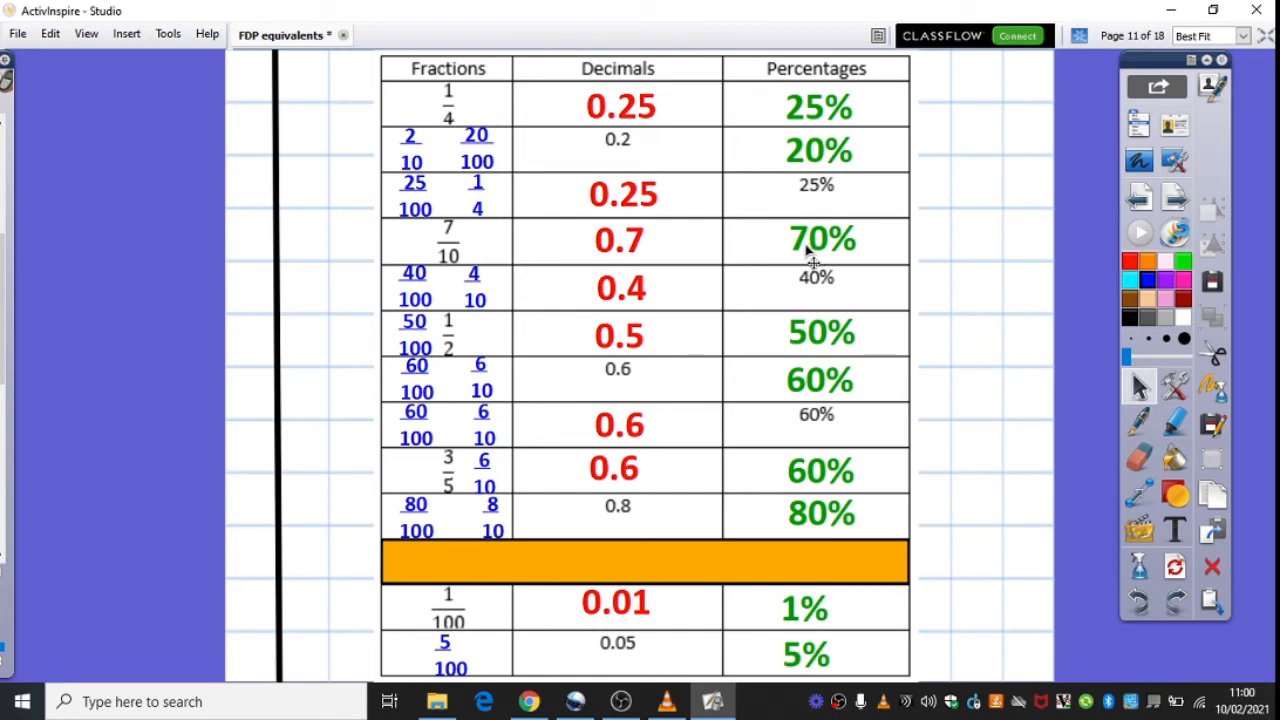
mouse_move(830, 290)
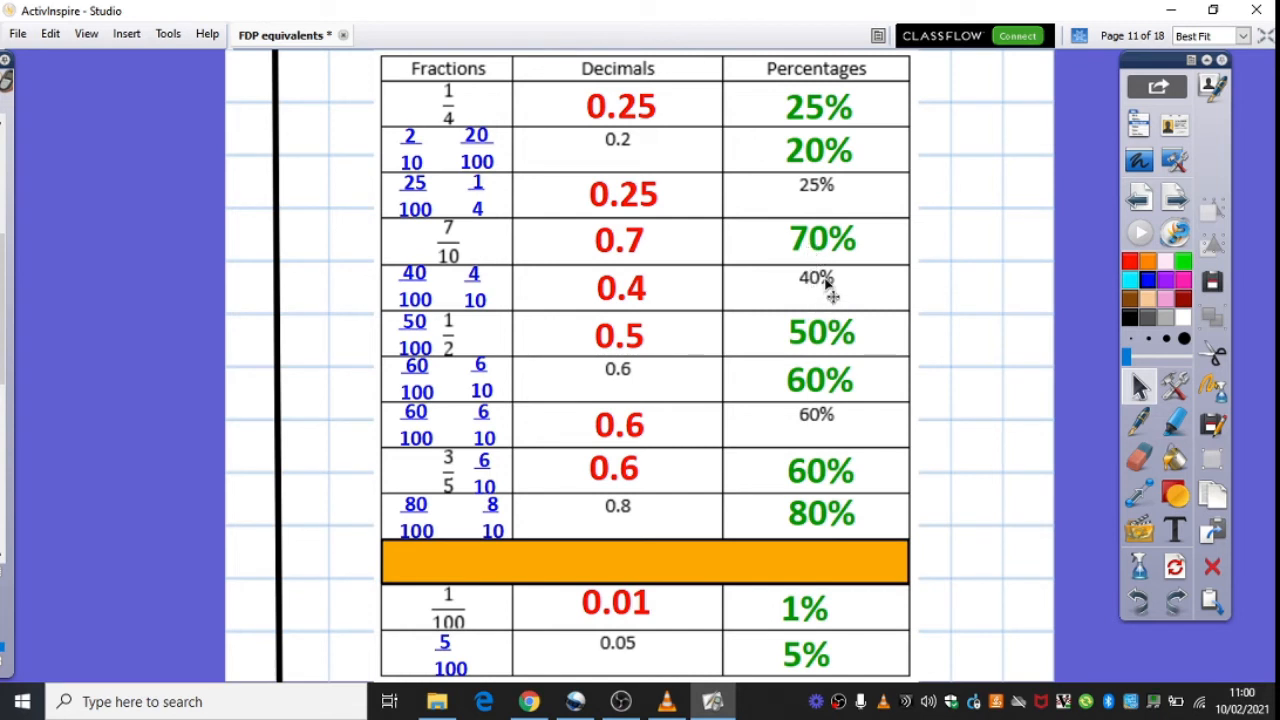
mouse_move(424, 336)
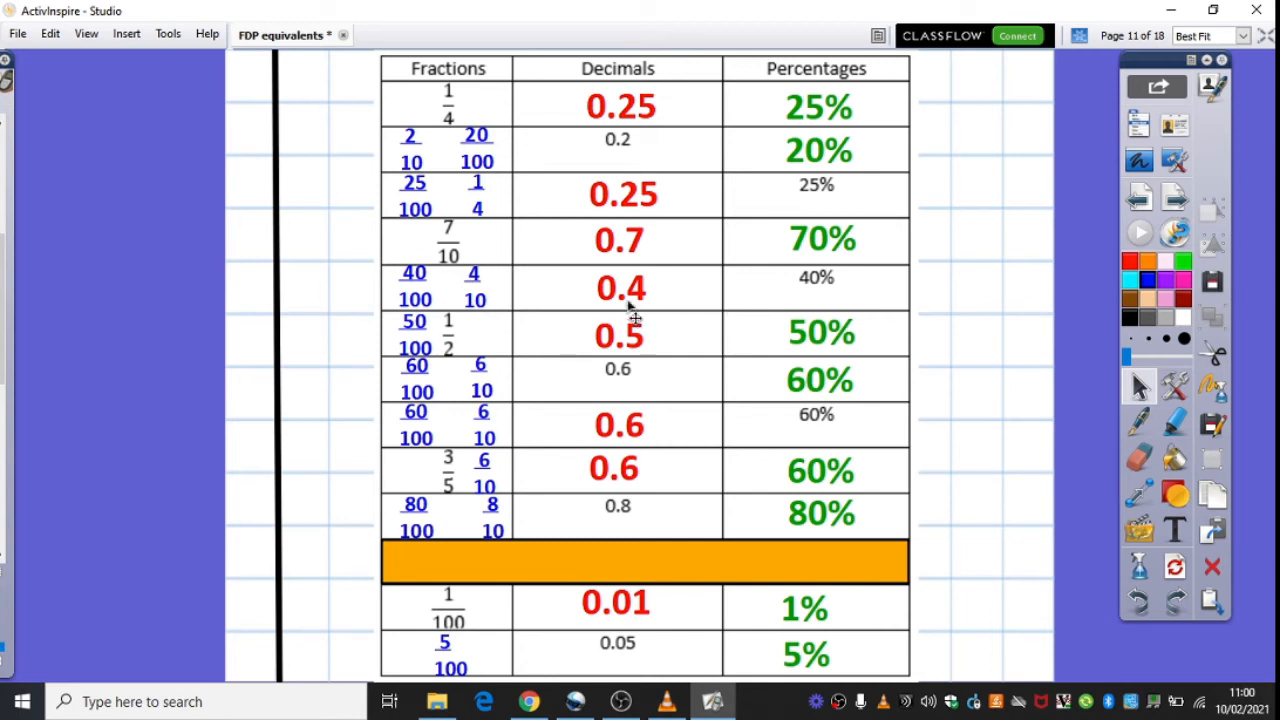
mouse_move(644, 310)
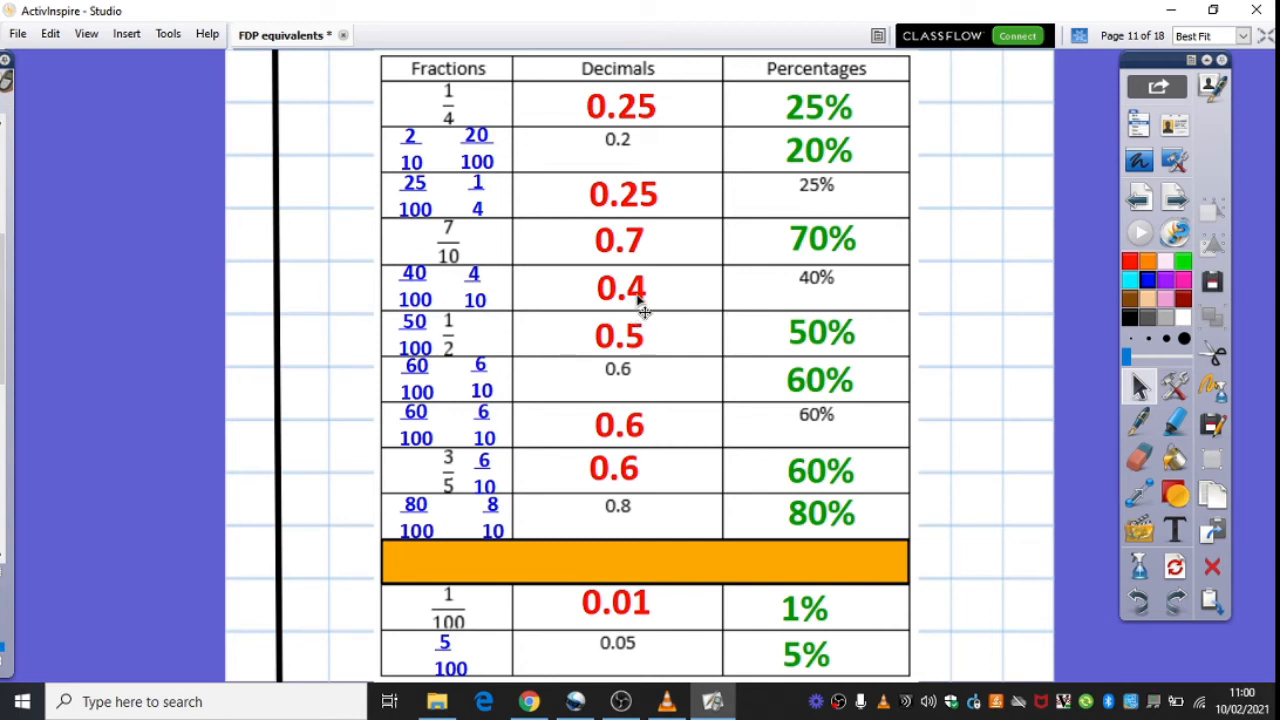
mouse_move(836, 350)
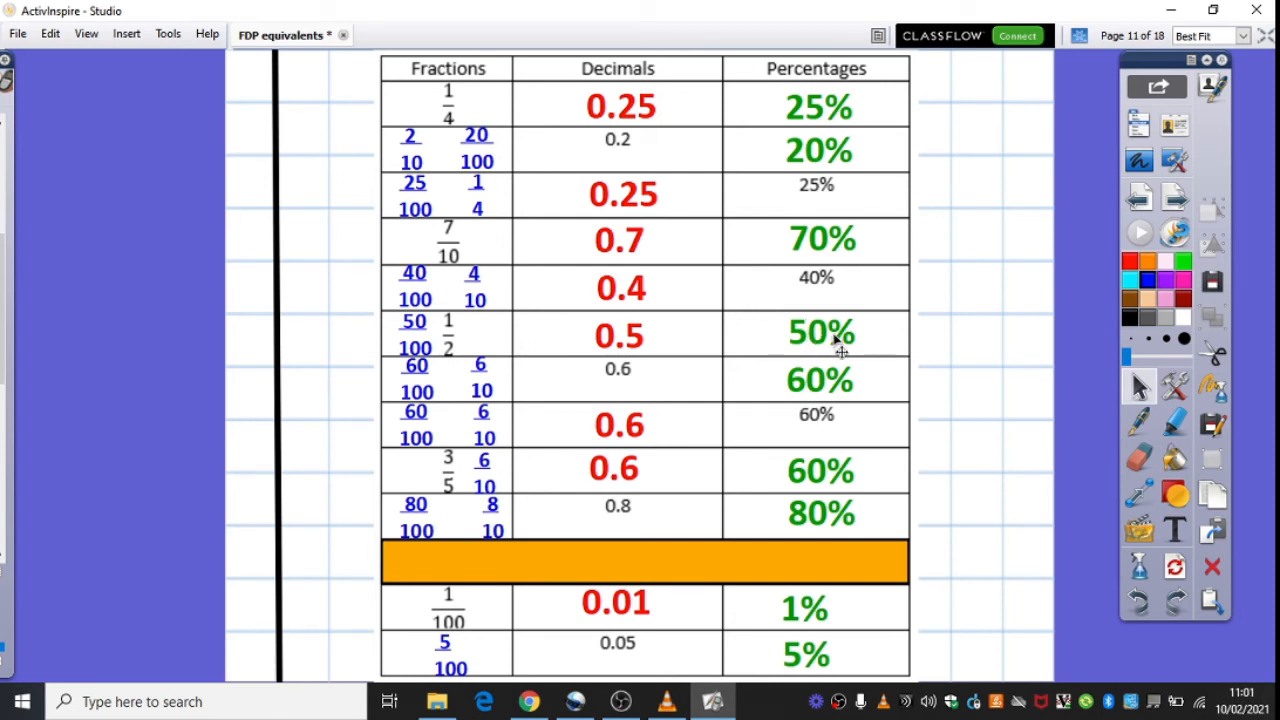
mouse_move(476, 362)
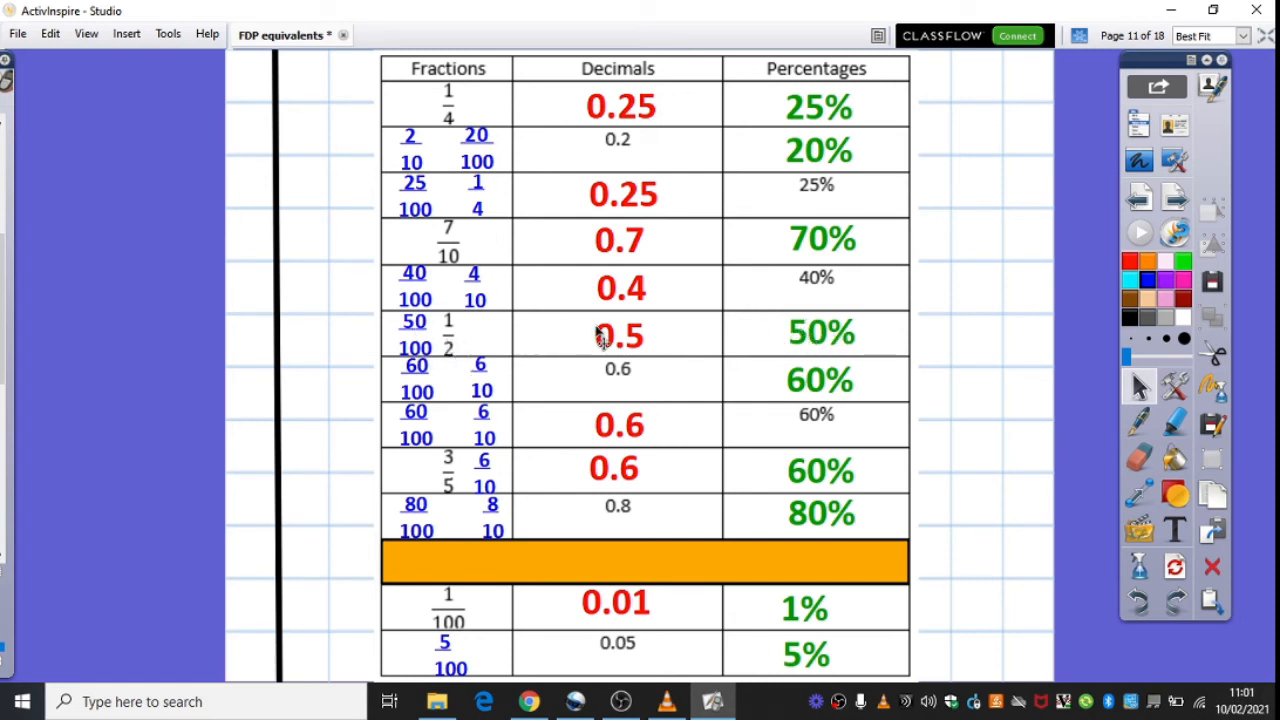
mouse_move(642, 356)
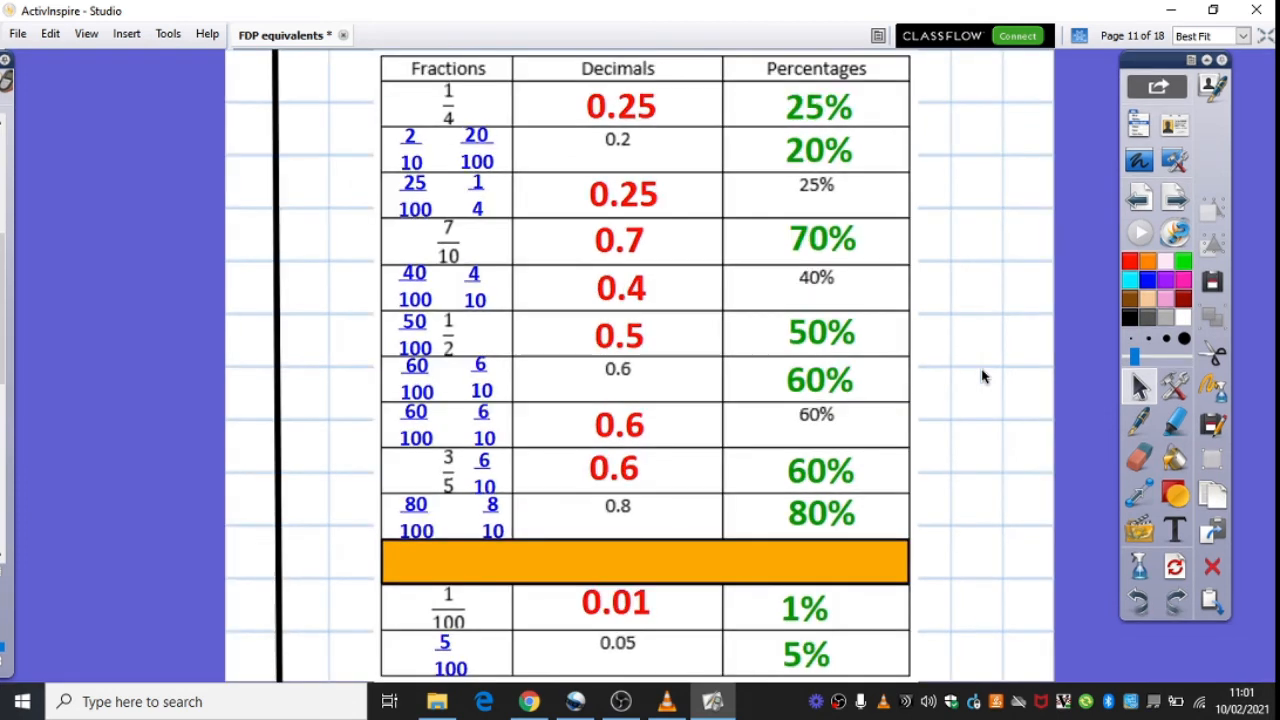
mouse_move(684, 376)
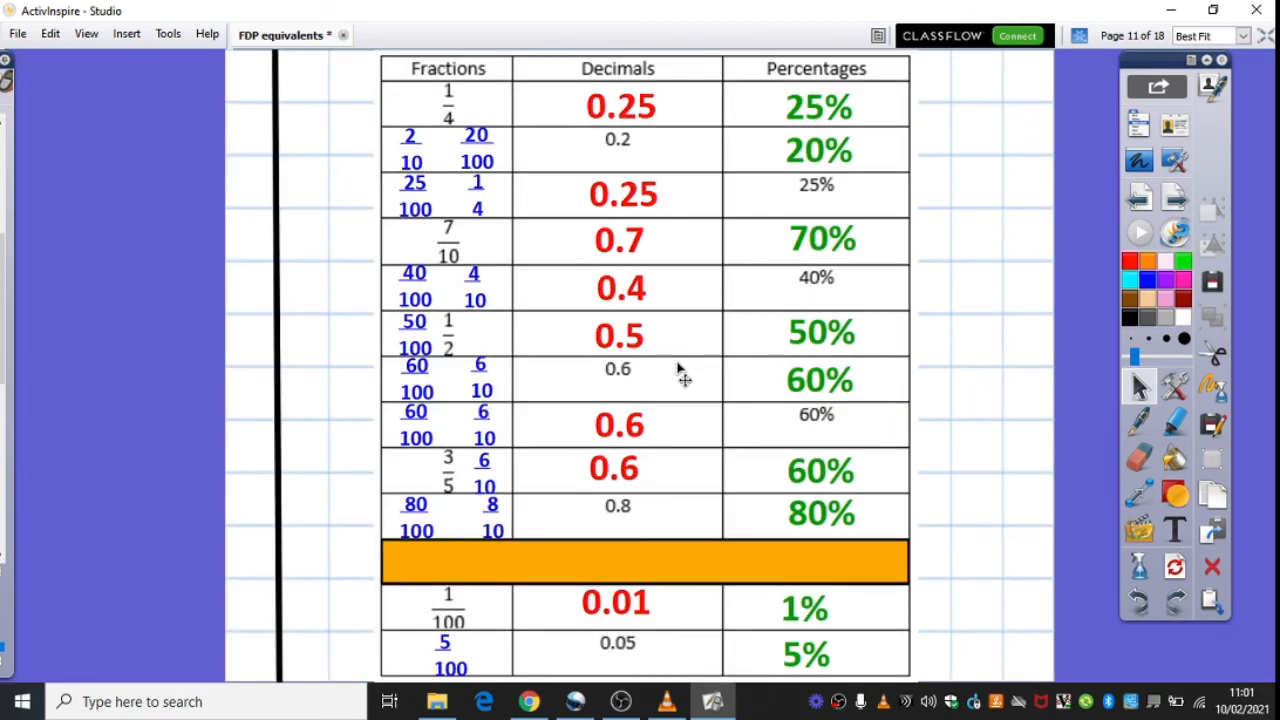
mouse_move(416, 390)
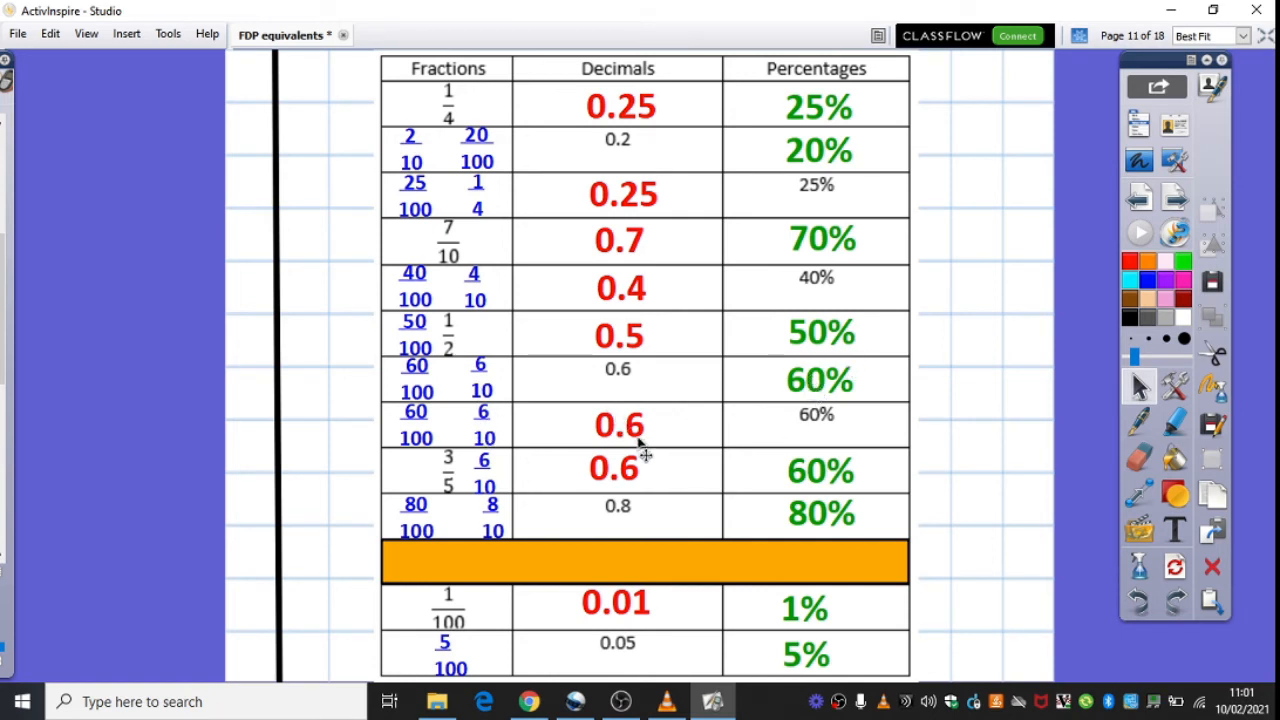
mouse_move(816, 432)
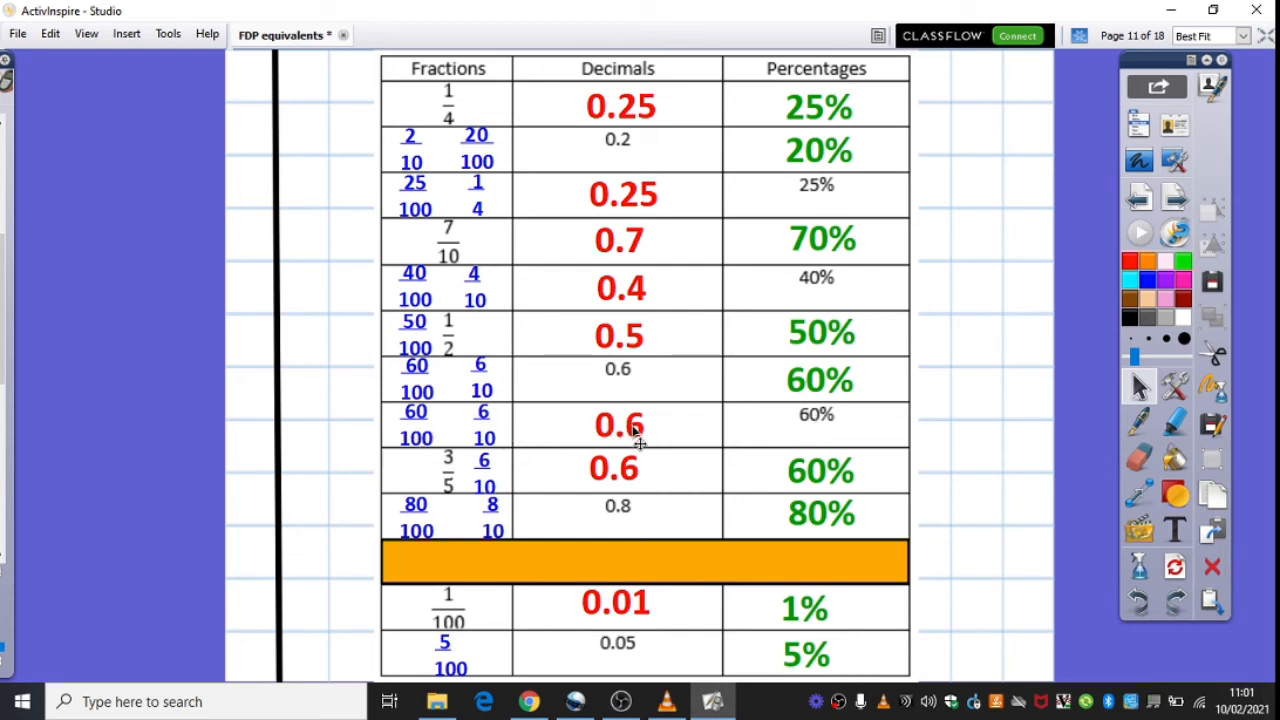
mouse_move(476, 470)
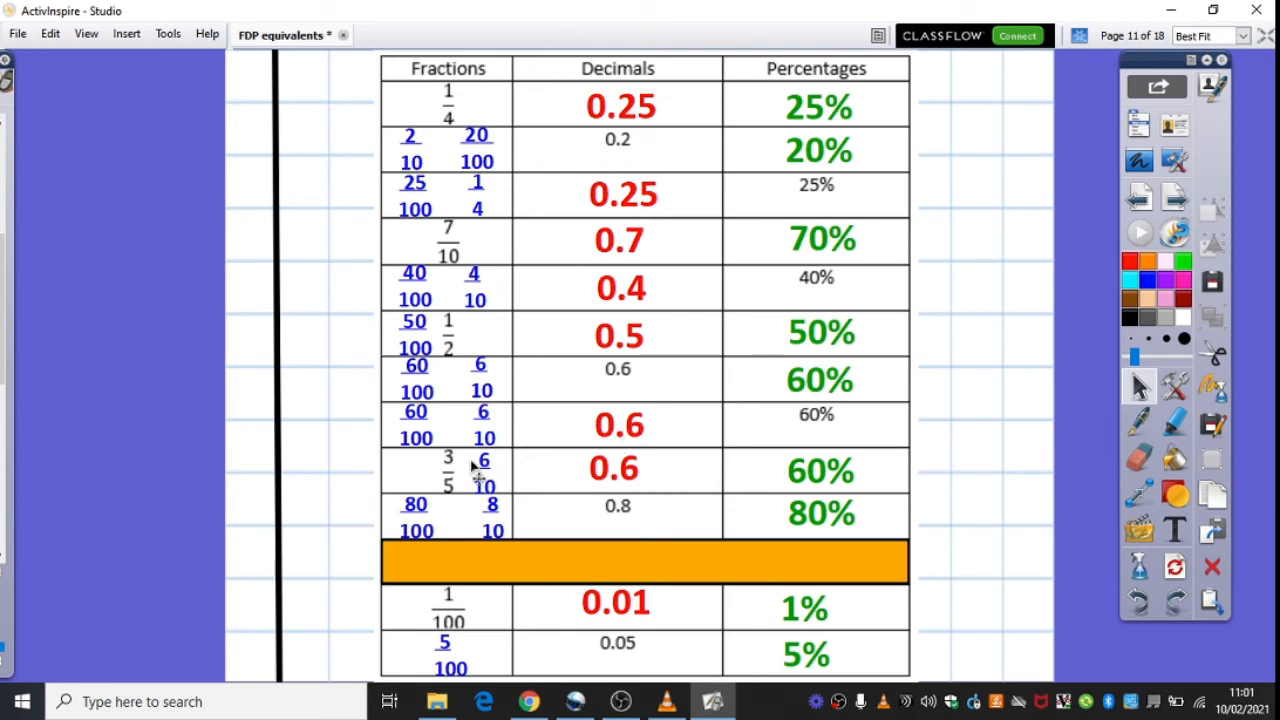
mouse_move(470, 476)
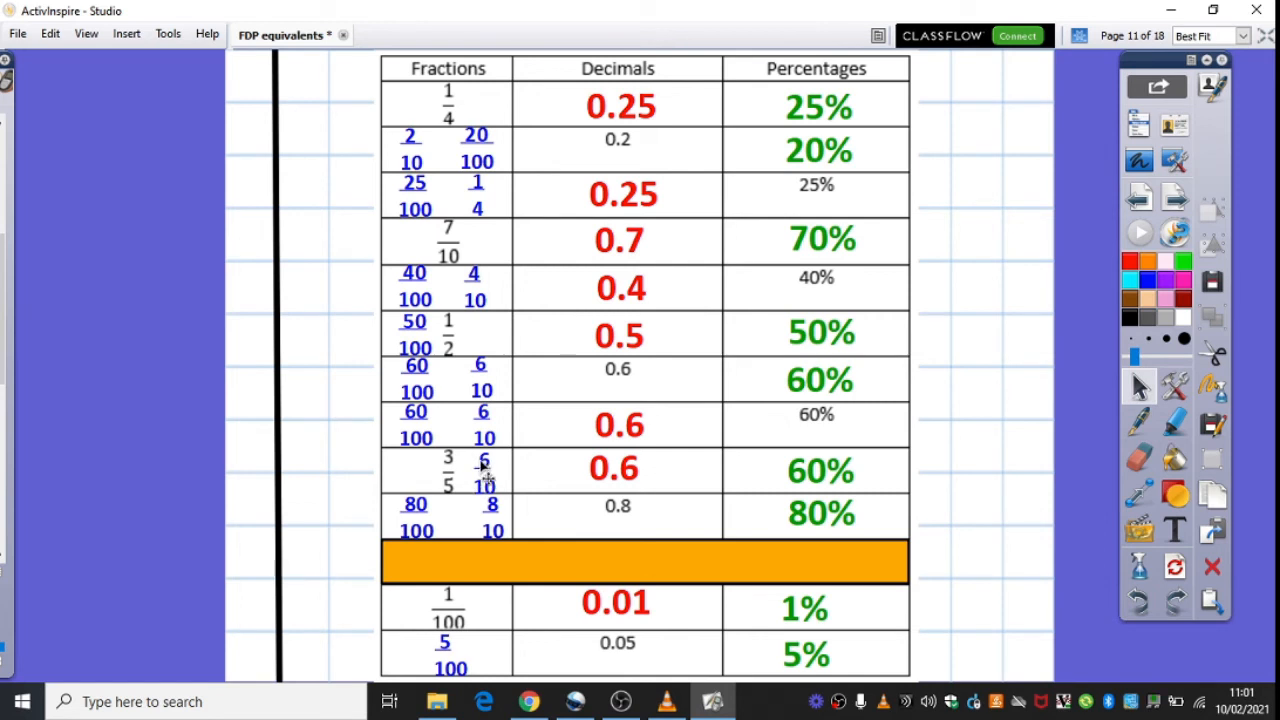
mouse_move(478, 500)
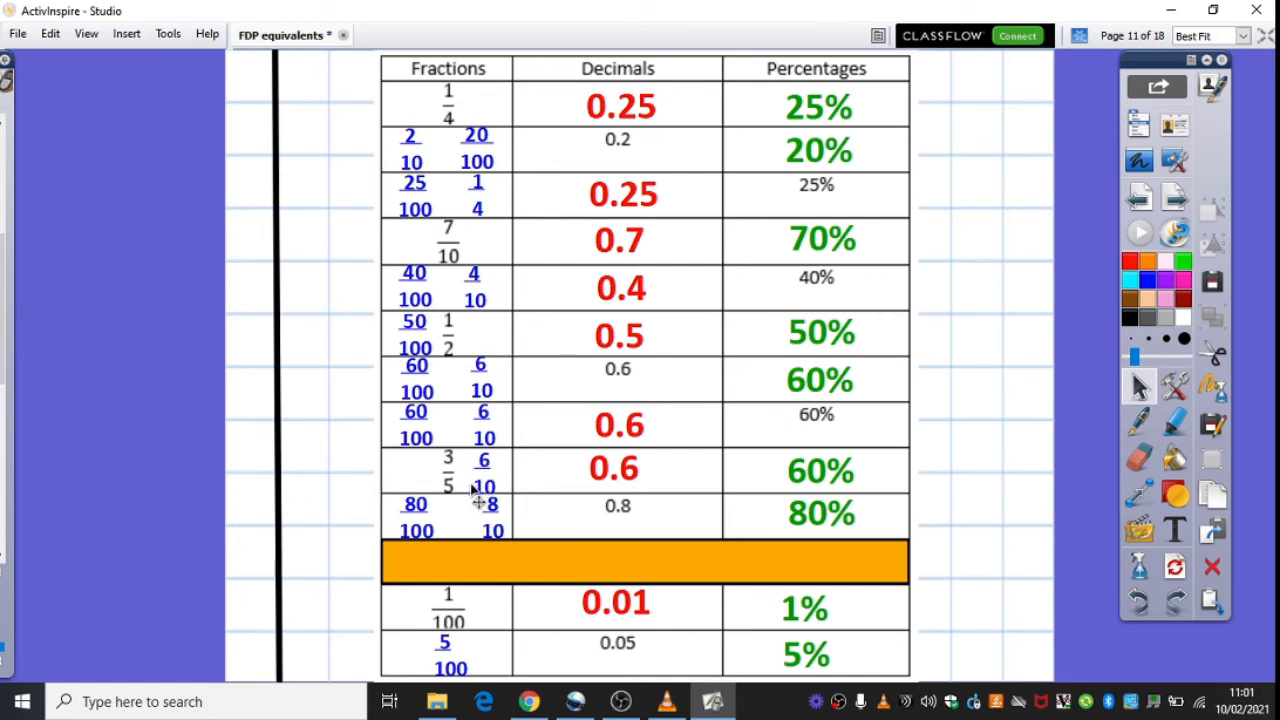
mouse_move(478, 470)
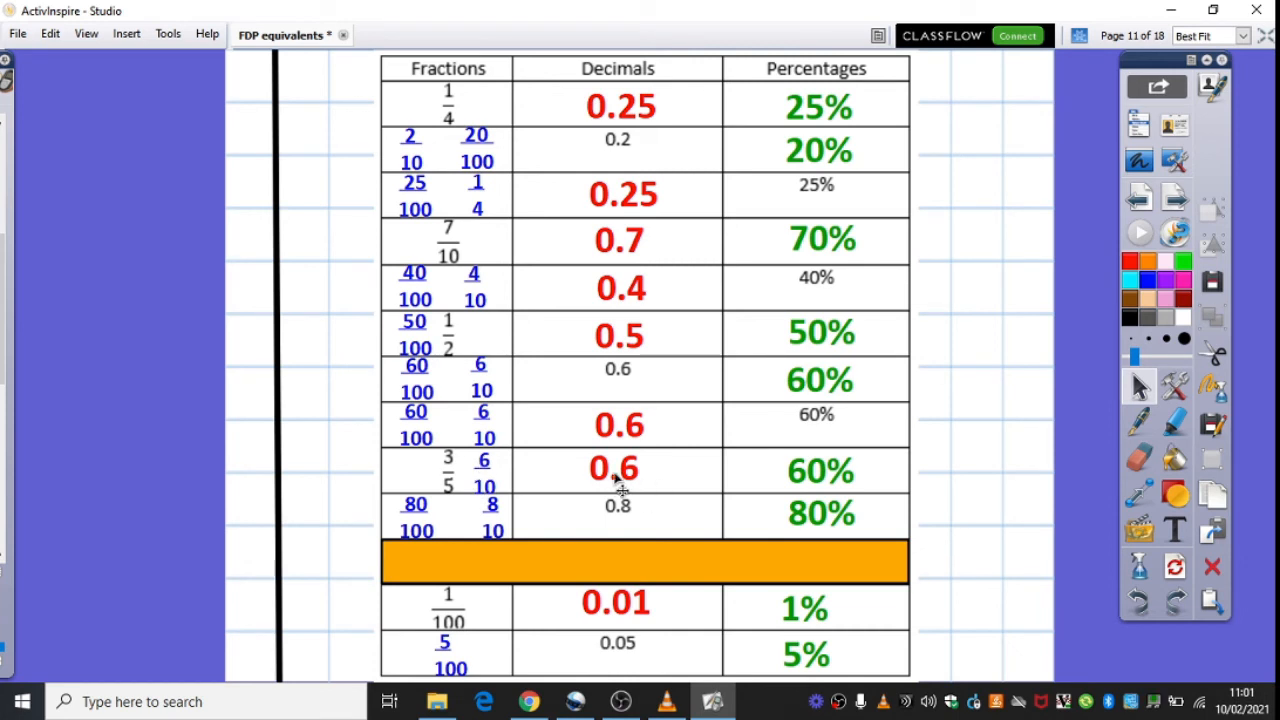
mouse_move(652, 488)
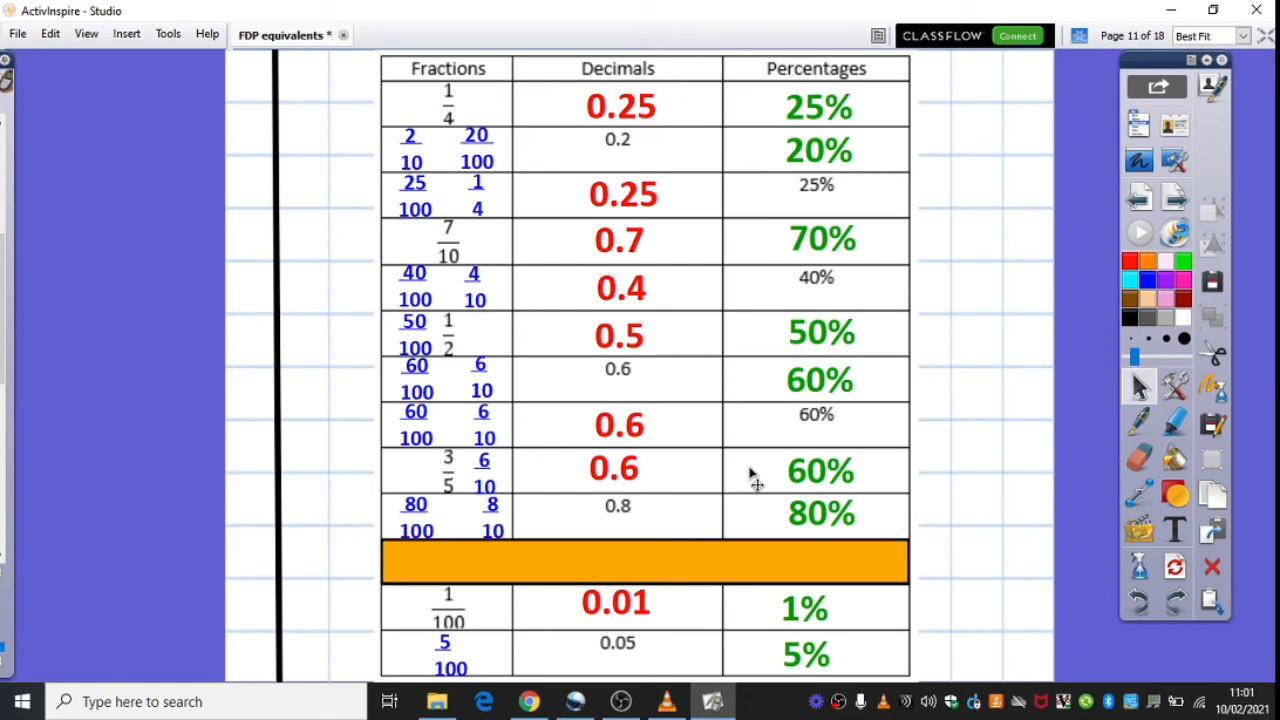
mouse_move(636, 524)
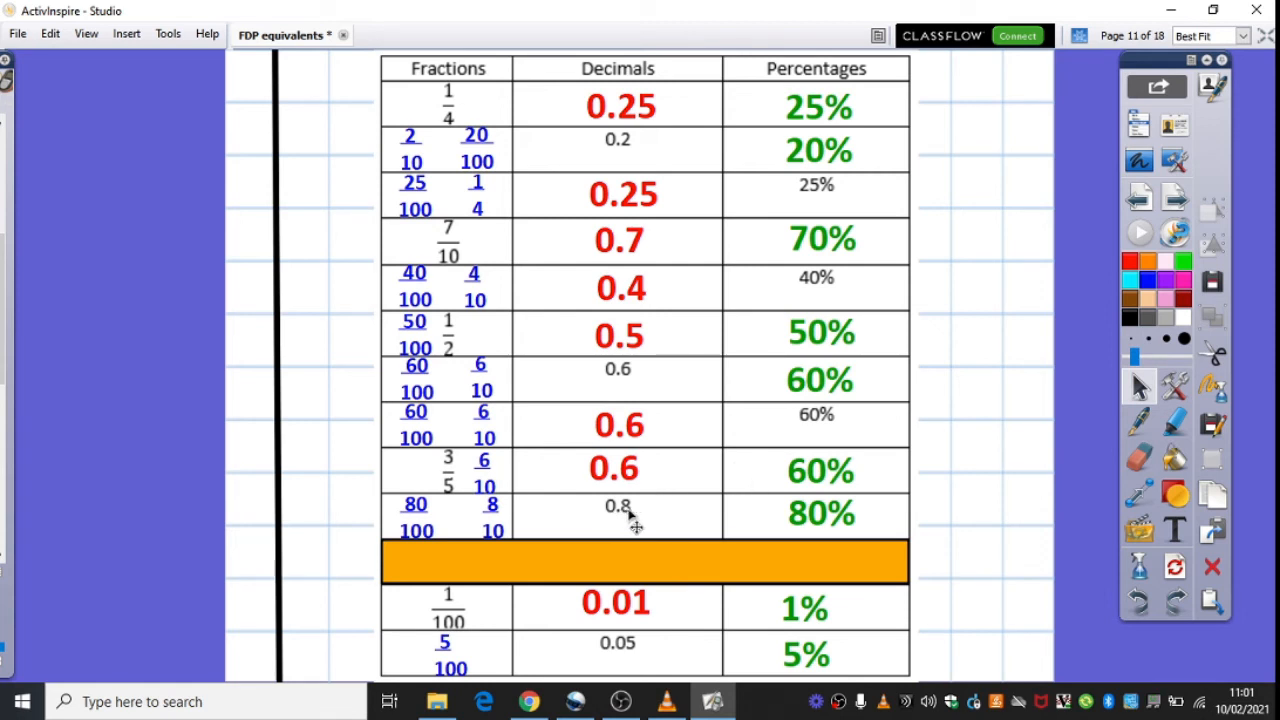
mouse_move(424, 530)
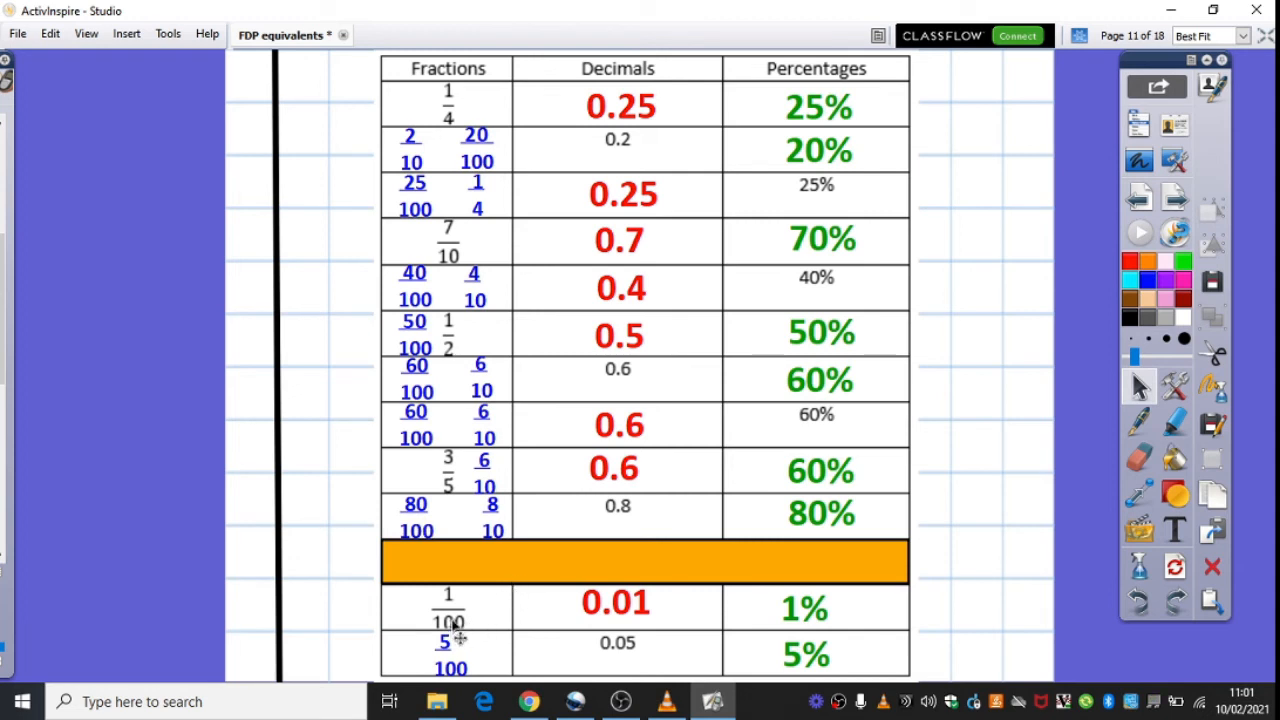
mouse_move(796, 620)
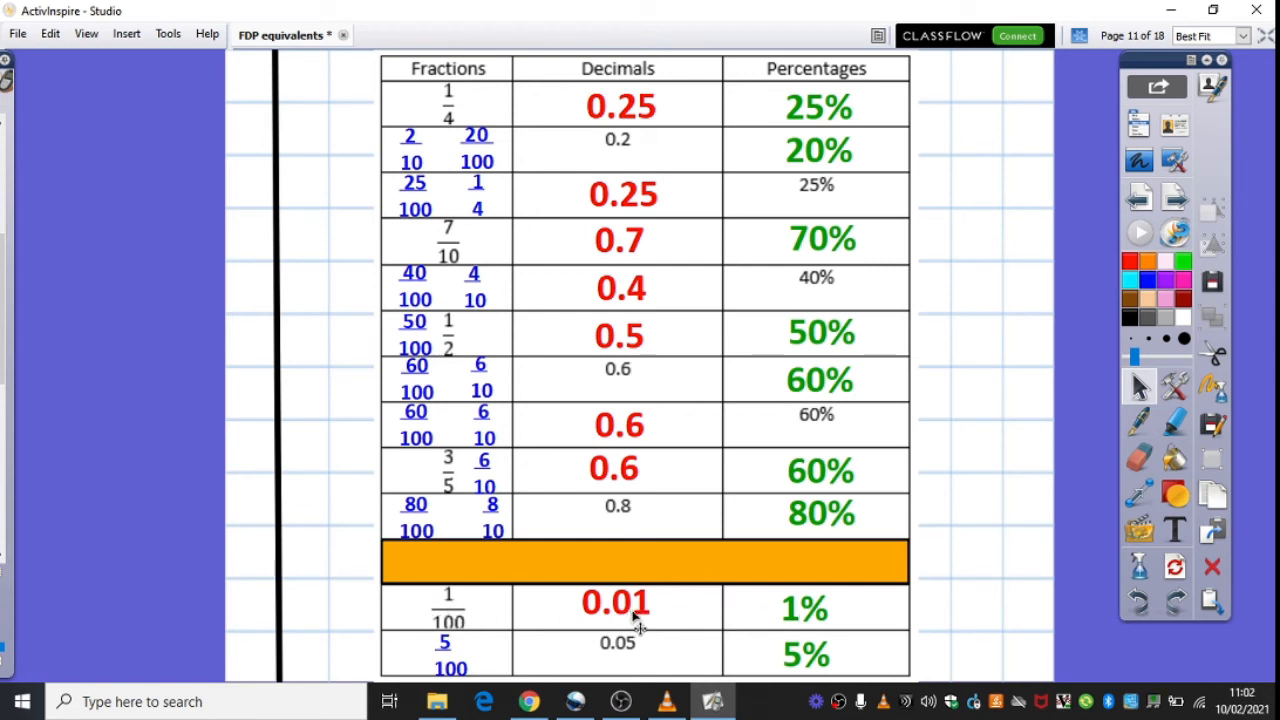
mouse_move(650, 630)
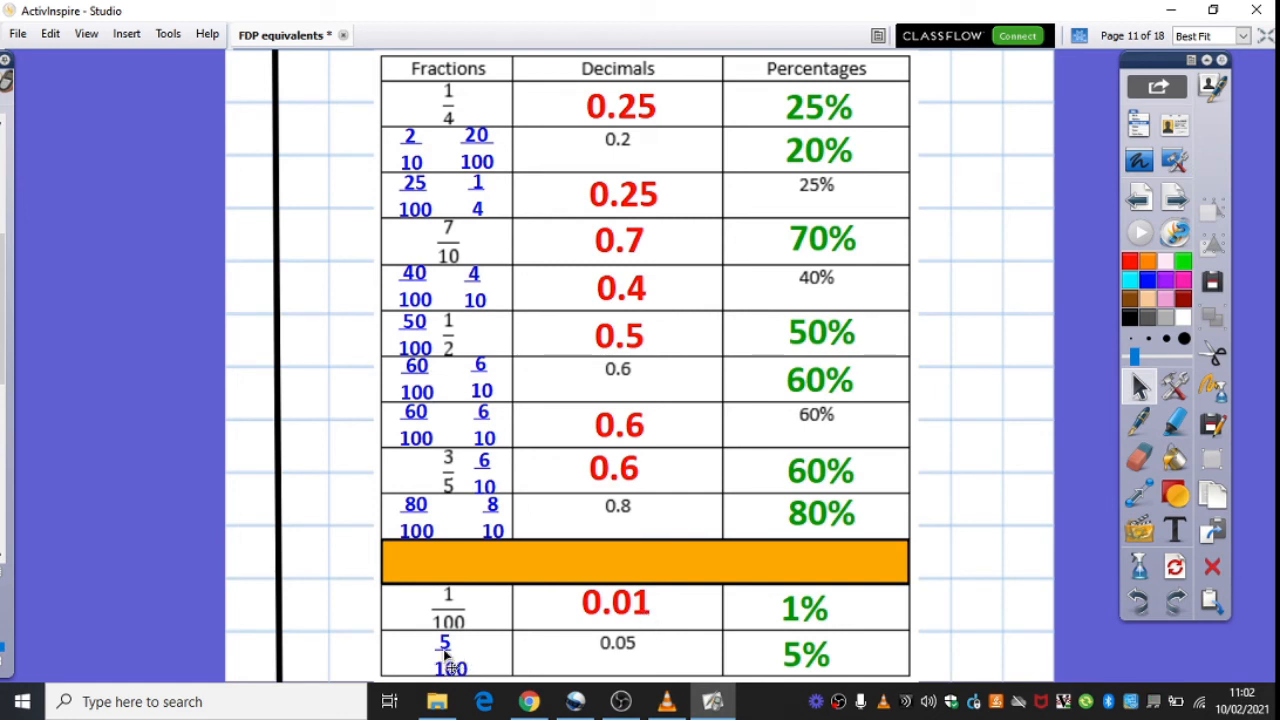
mouse_move(632, 660)
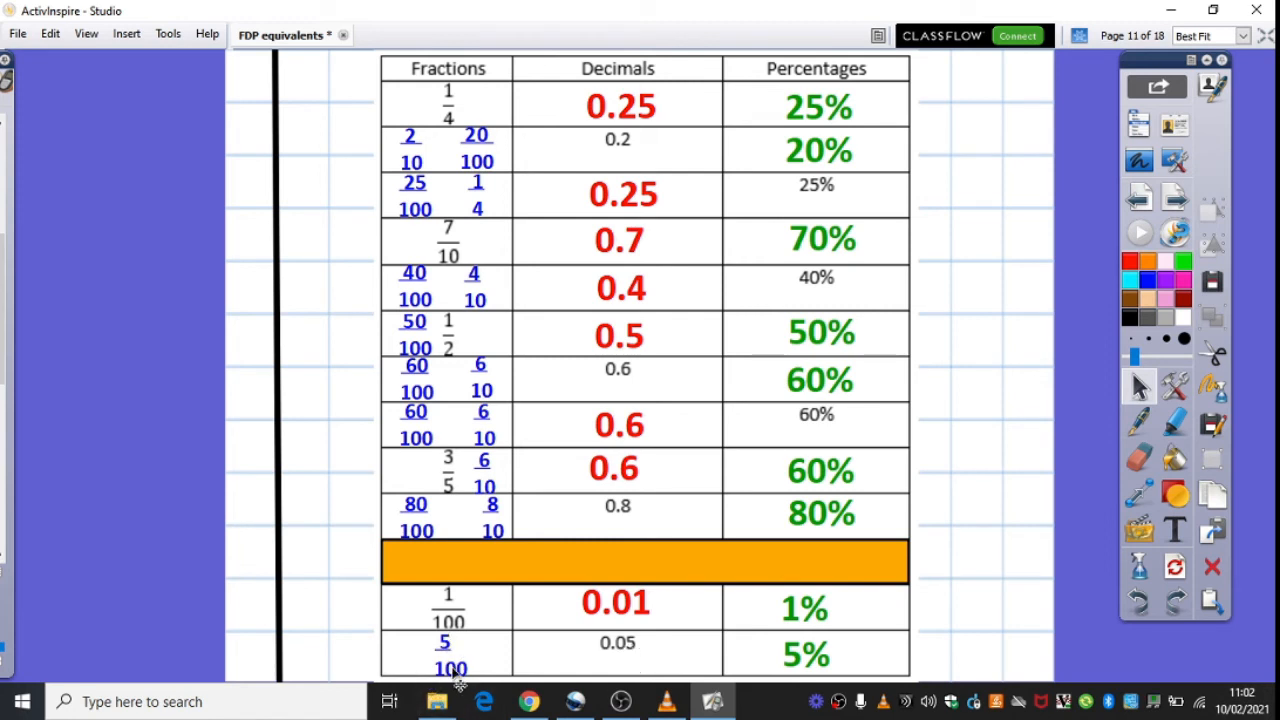
mouse_move(796, 672)
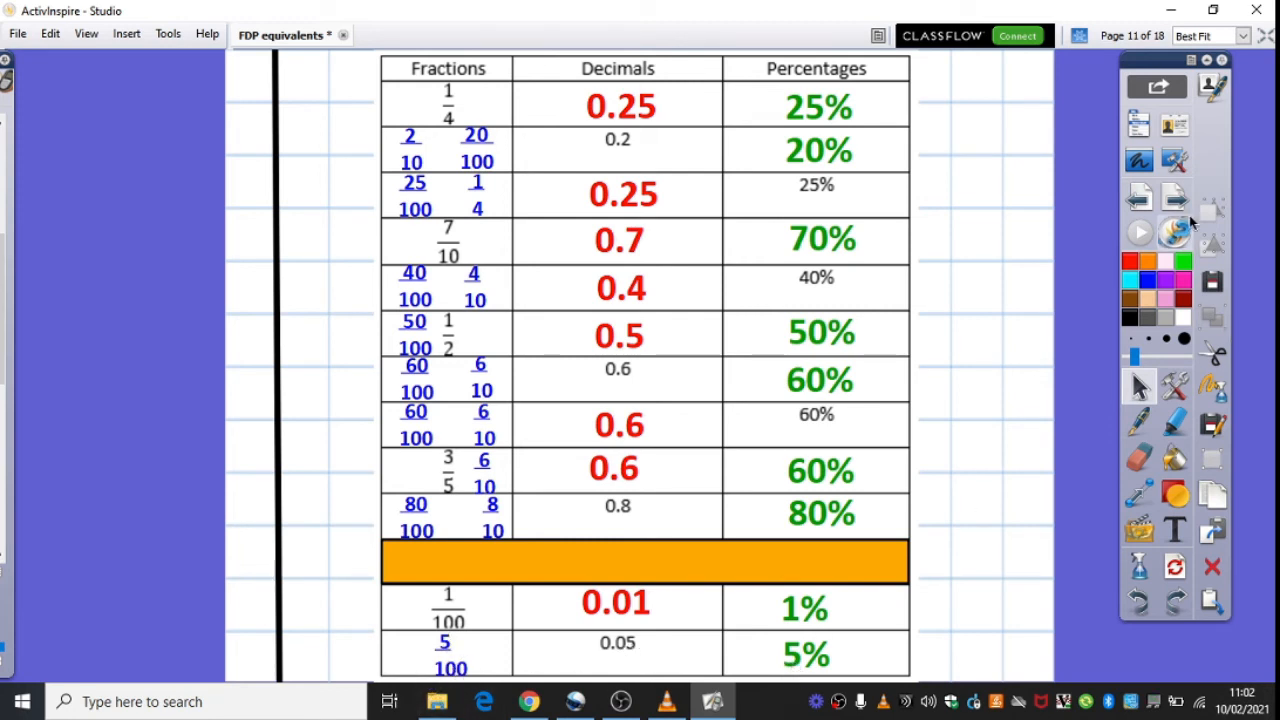
- Advance to page 12, the hundred-square grid for shading 10%
left_click(1138, 196)
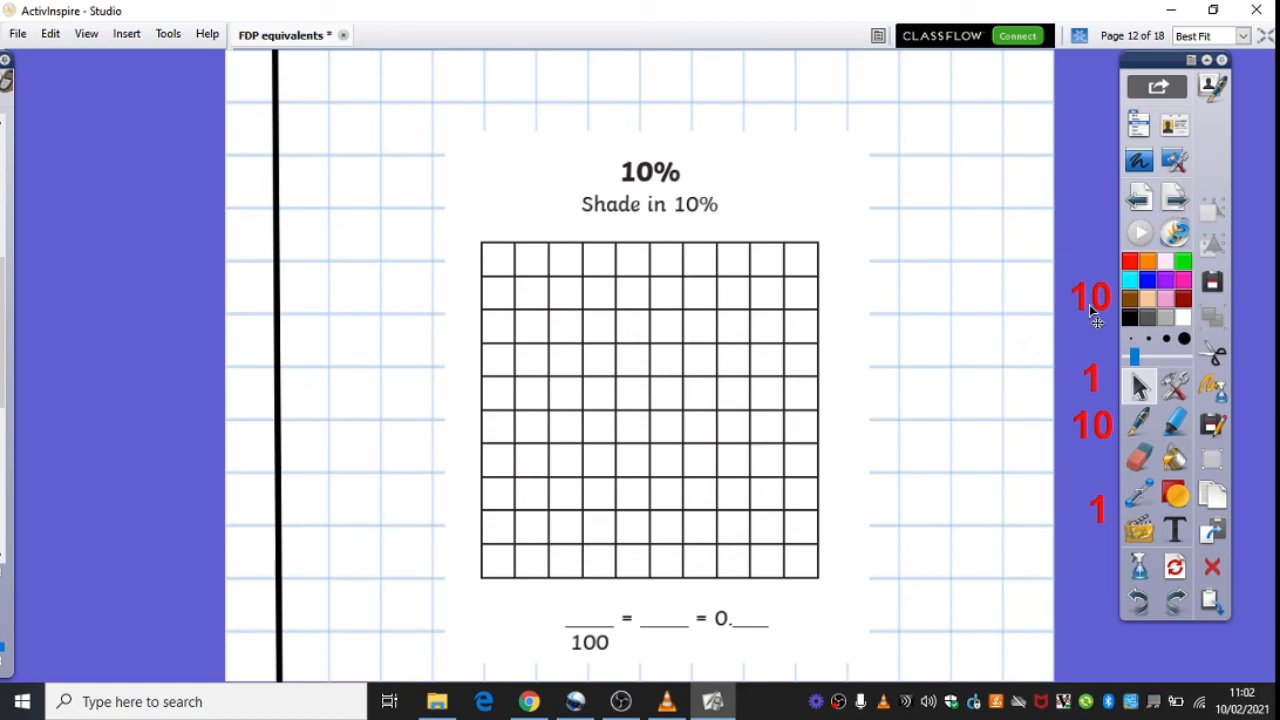
mouse_move(696, 408)
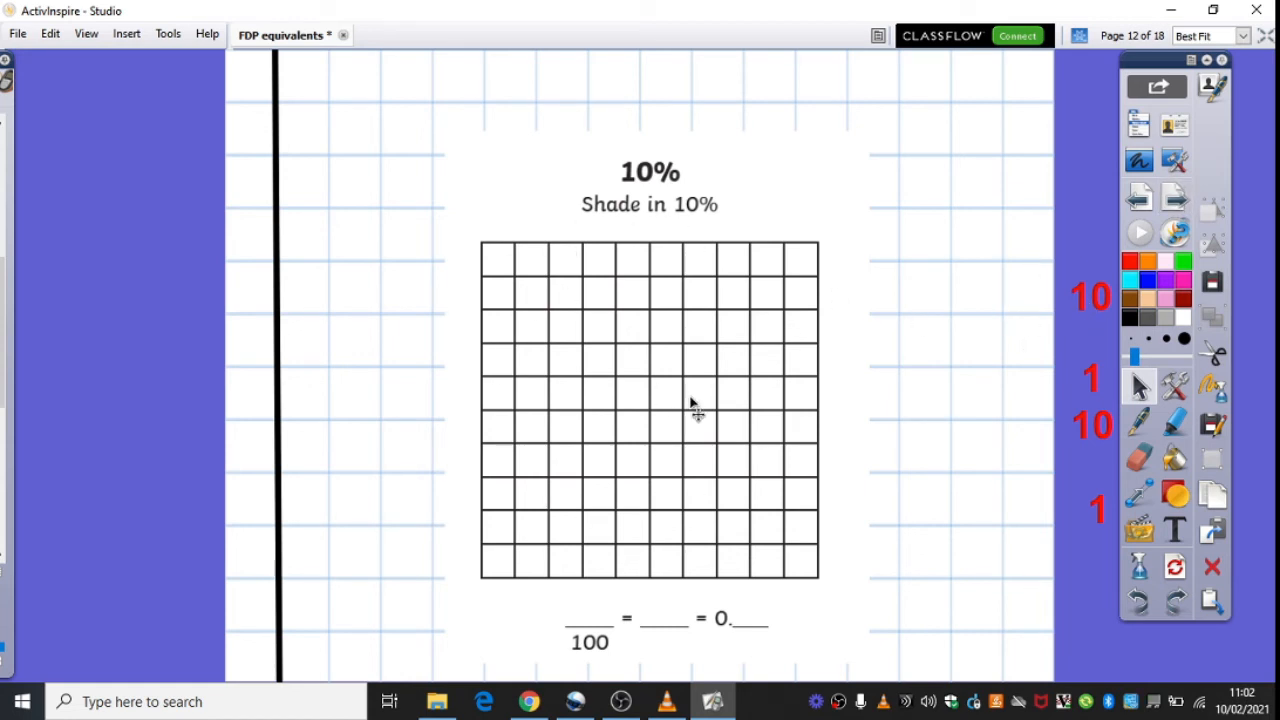
mouse_move(864, 284)
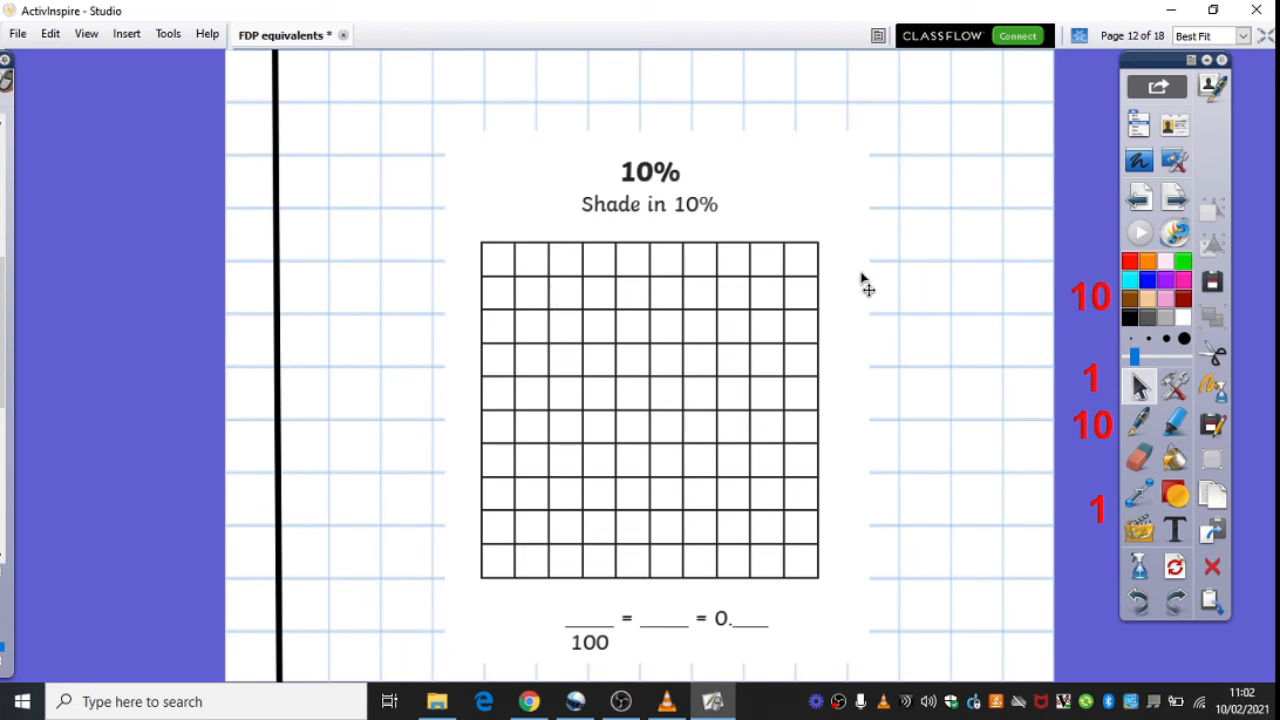
mouse_move(710, 200)
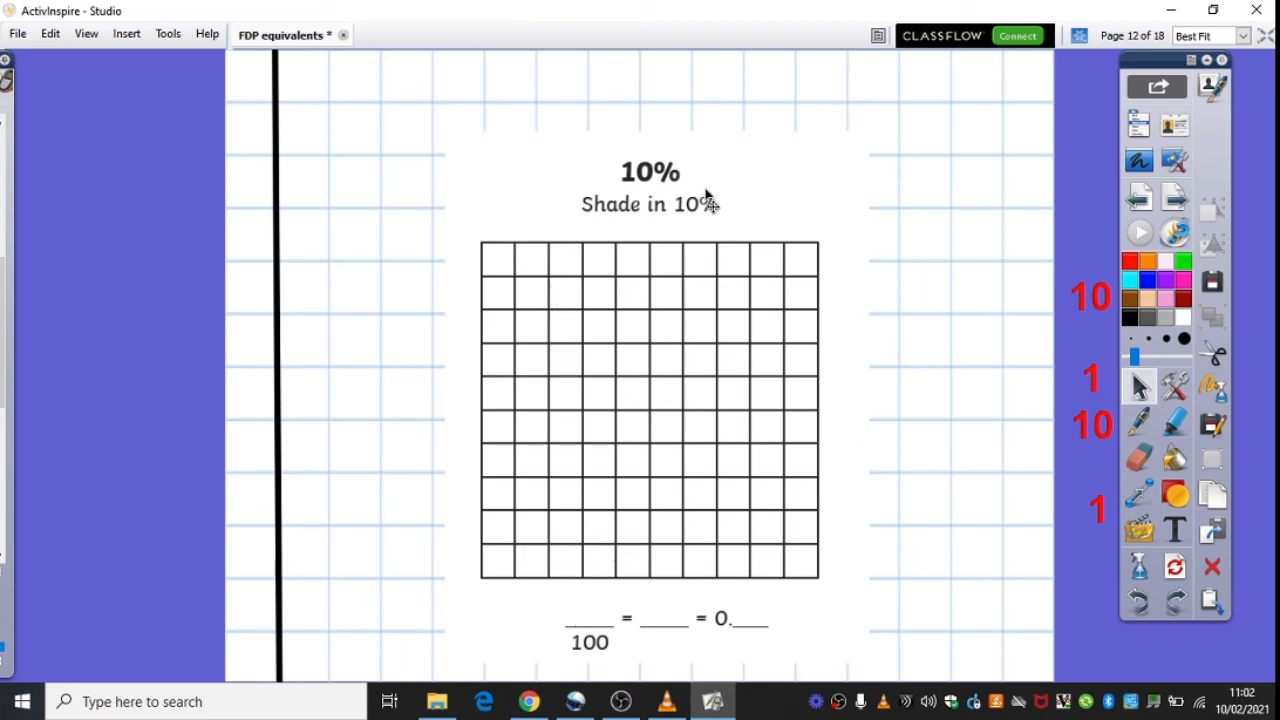
mouse_move(616, 576)
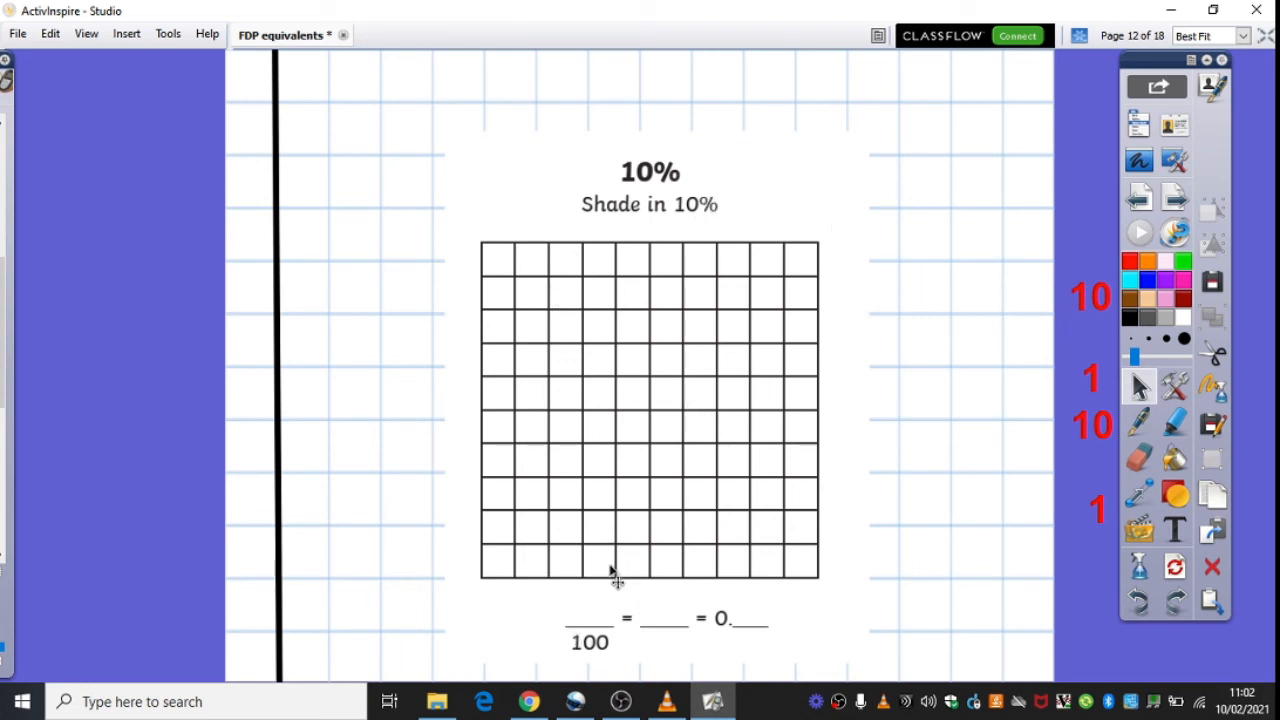
mouse_move(720, 410)
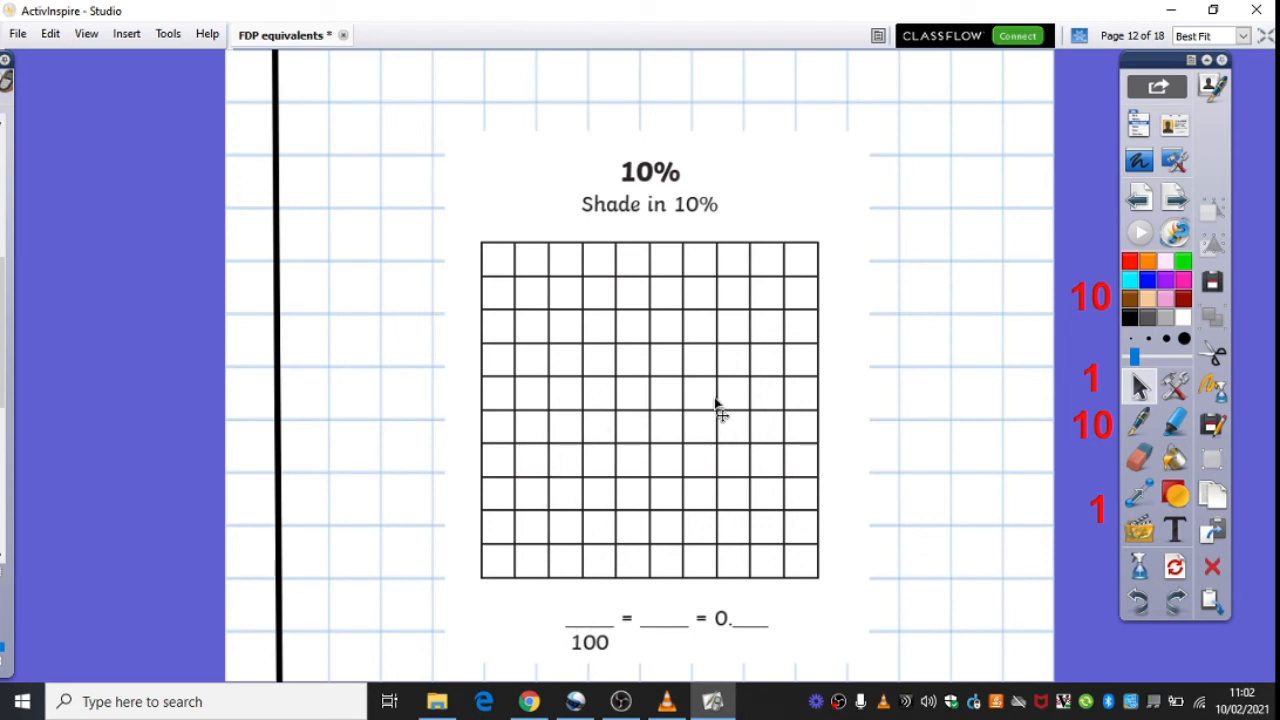
mouse_move(718, 408)
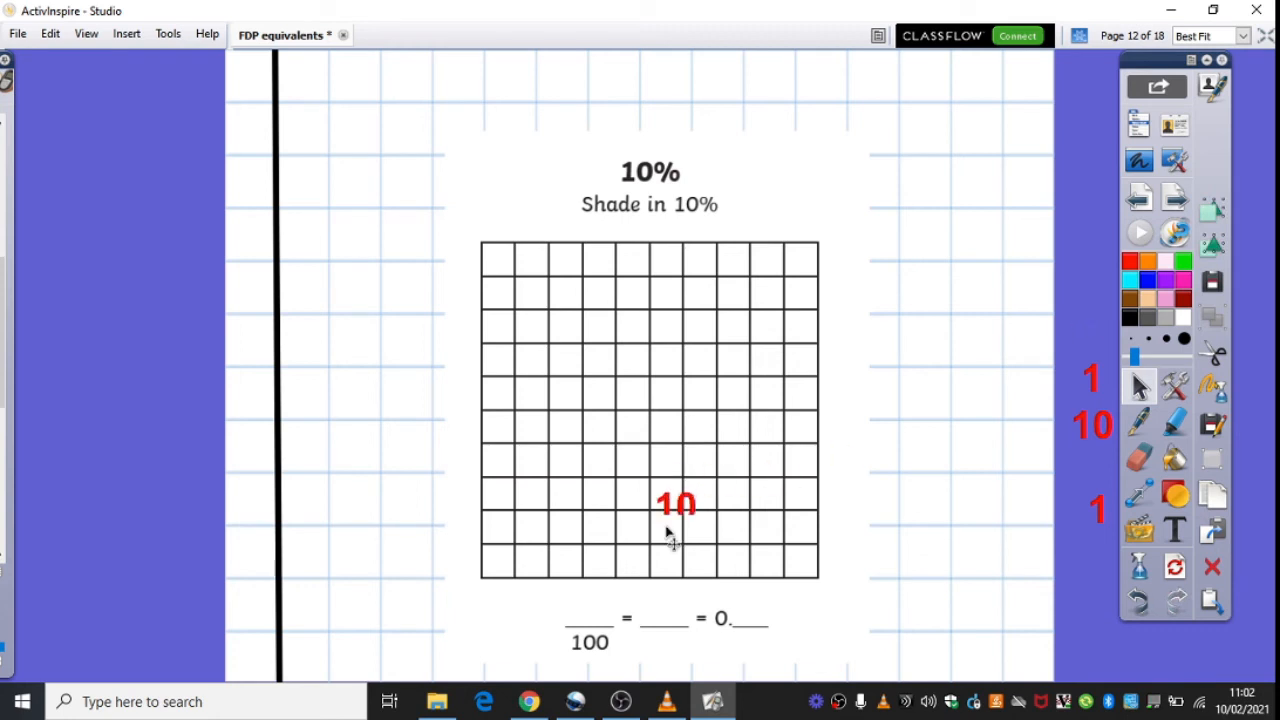
- Drag the red numbers into the blanks so the equation reads 10/100 = 1/10 = 0.1
left_click_drag(676, 504, 588, 608)
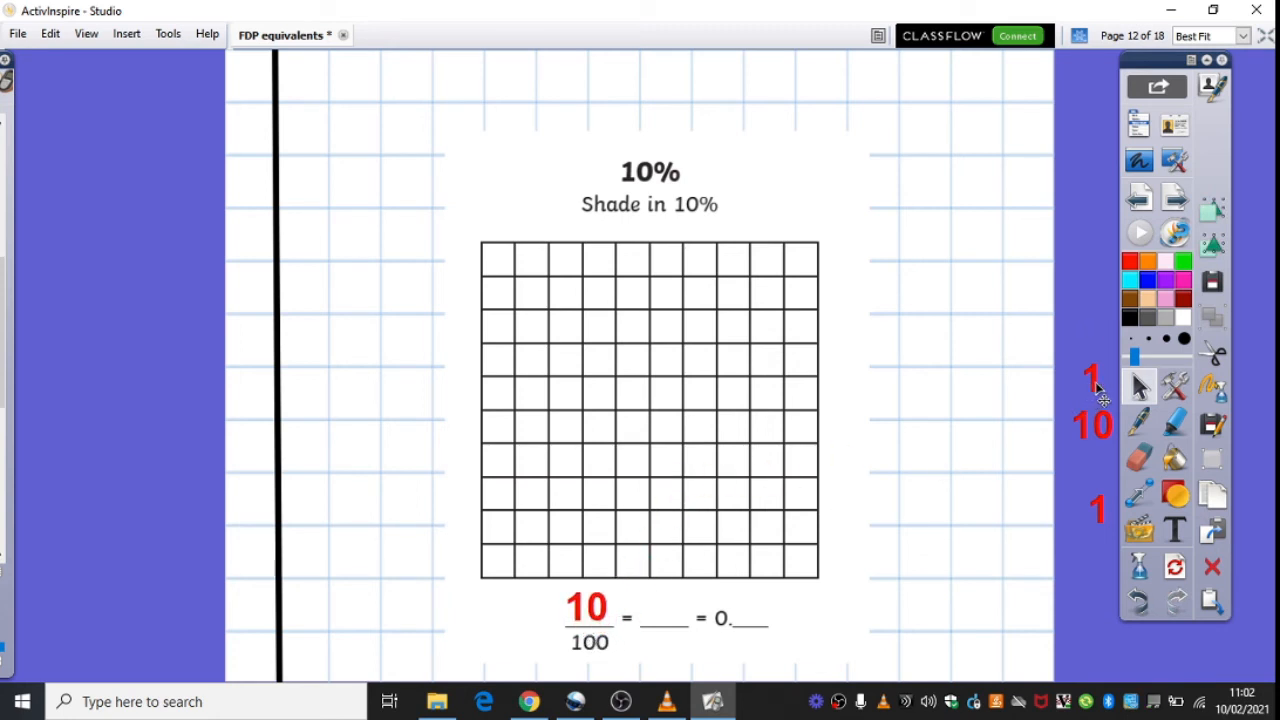
left_click_drag(1090, 400, 668, 620)
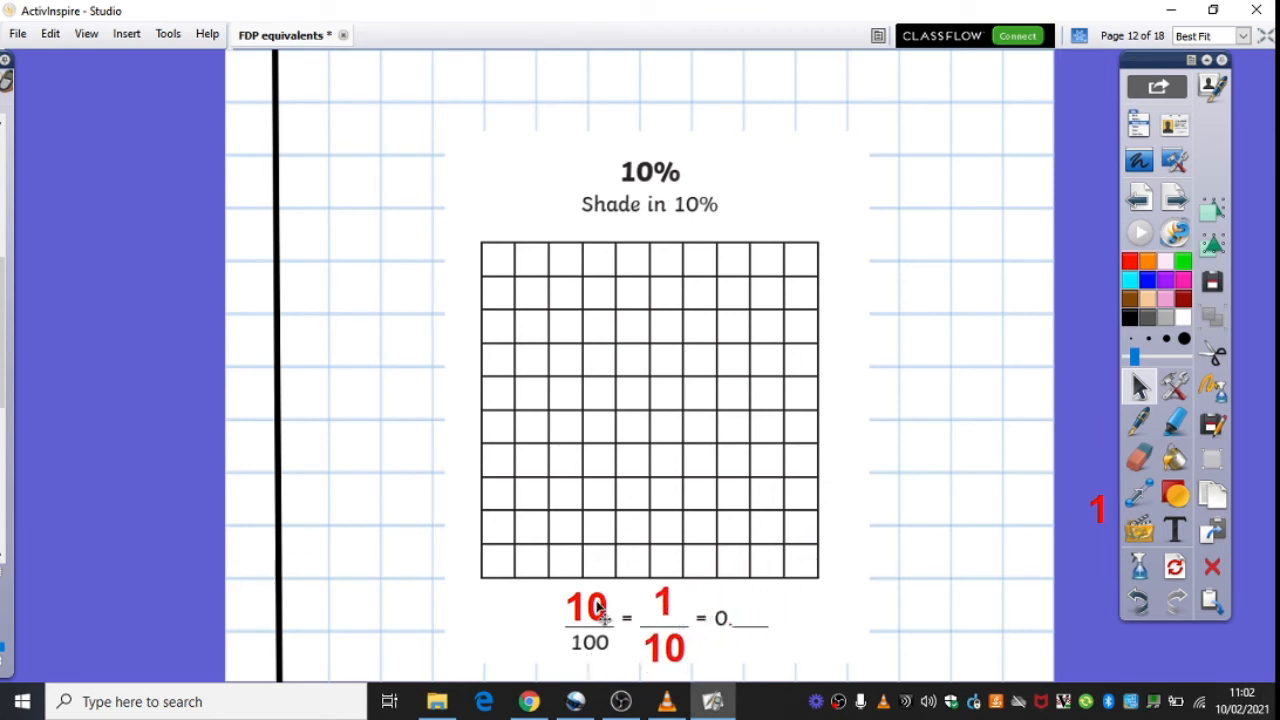
mouse_move(1104, 520)
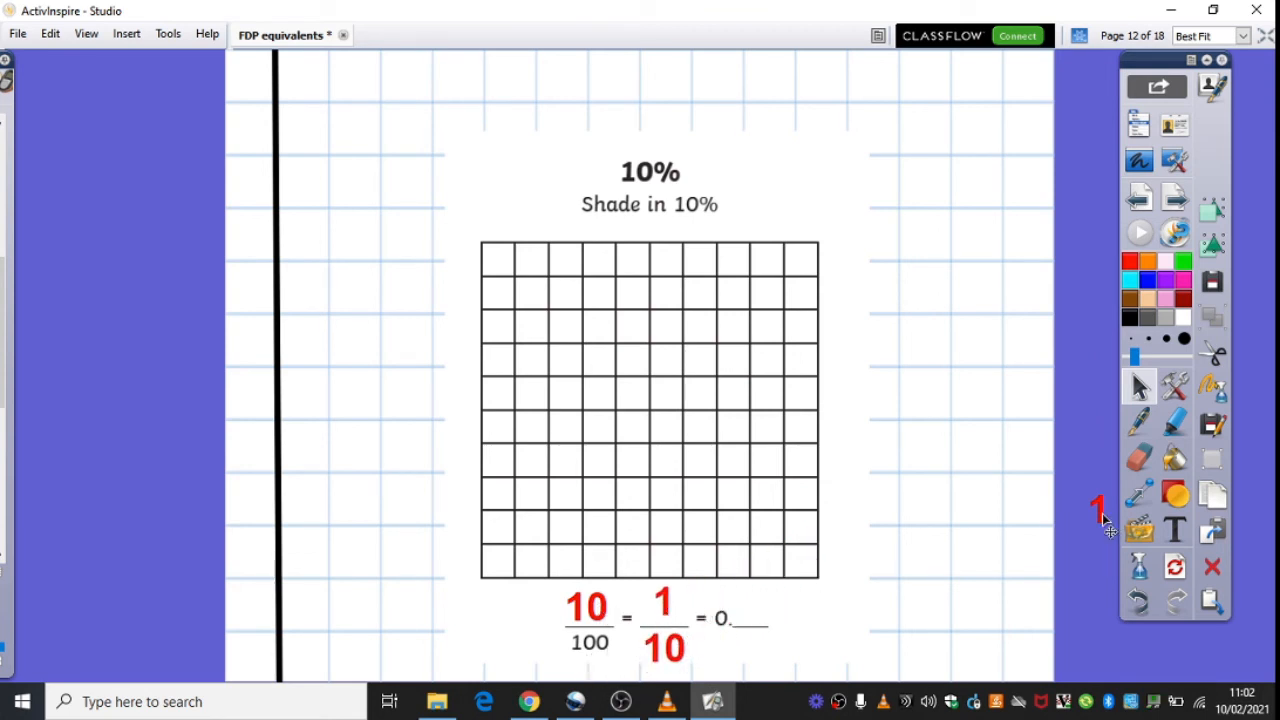
left_click_drag(1098, 504, 888, 604)
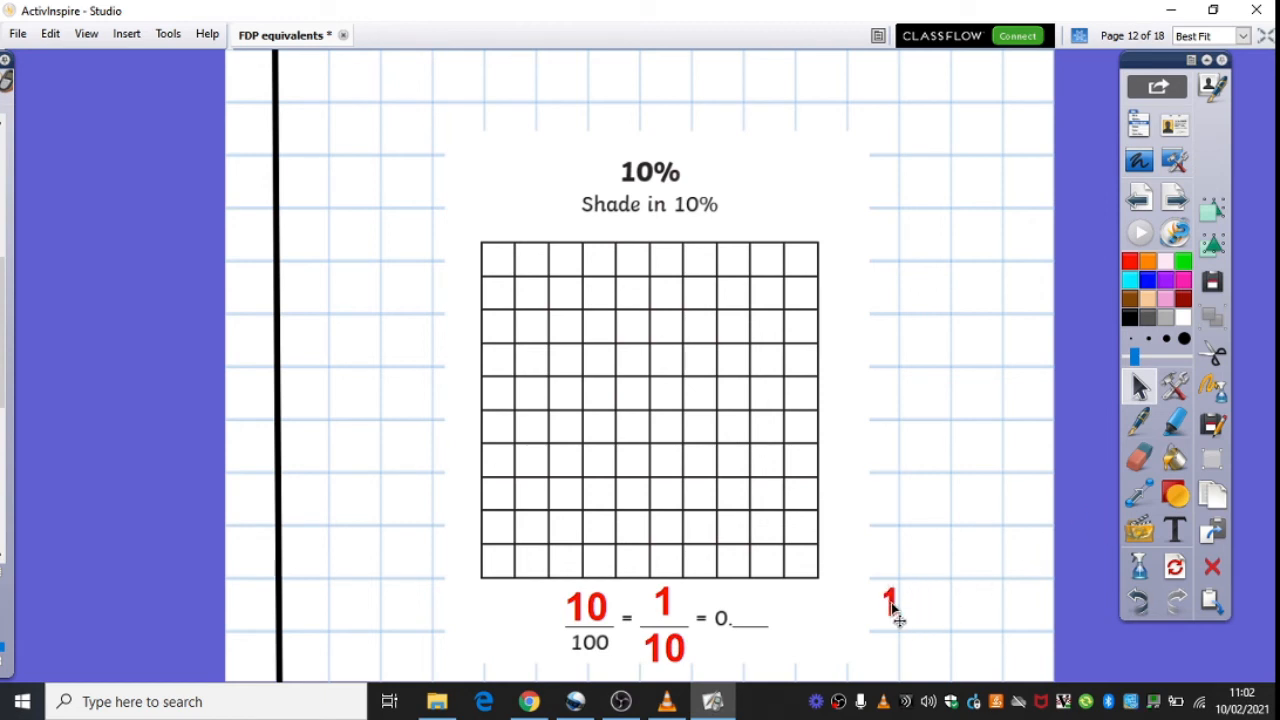
left_click_drag(888, 600, 744, 610)
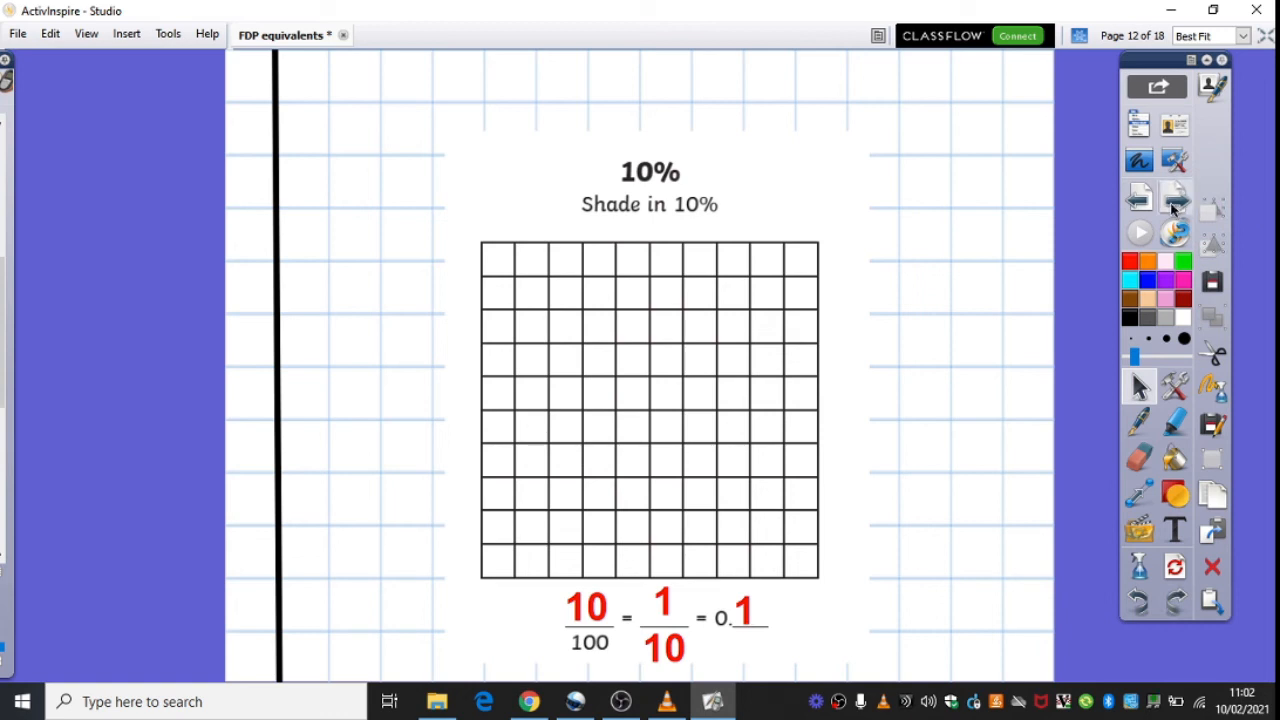
mouse_move(1176, 206)
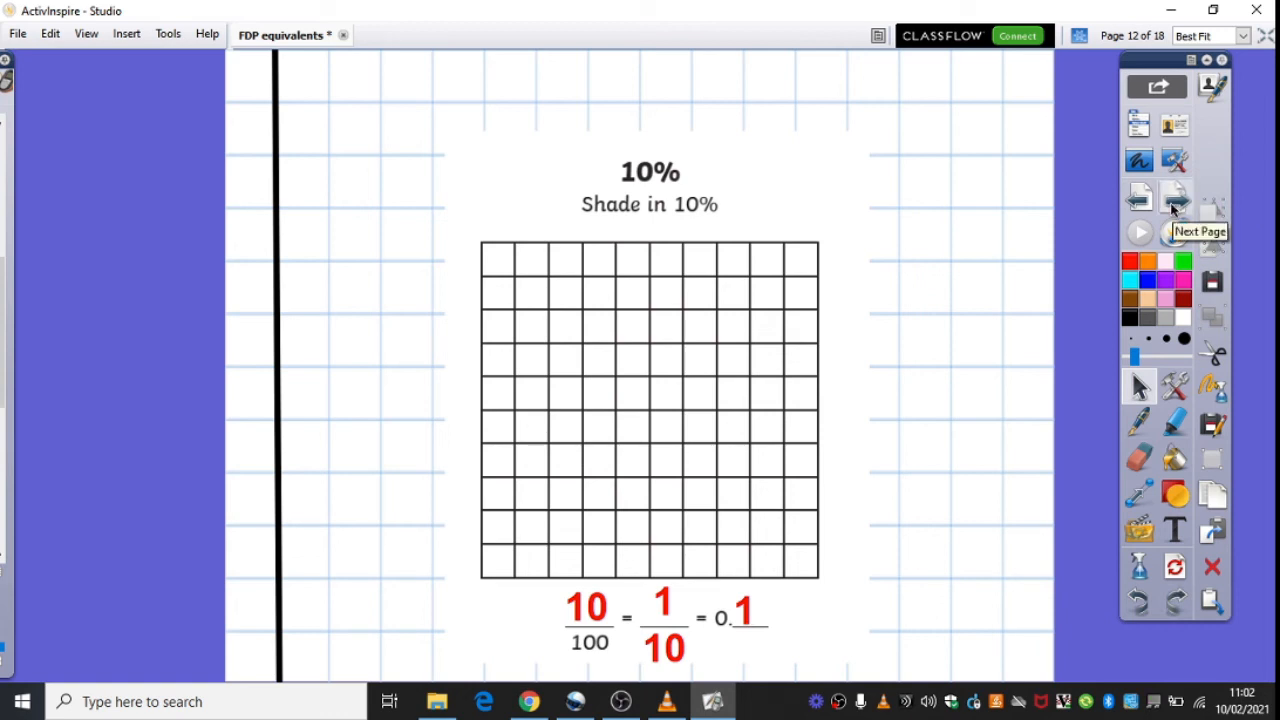
- Advance to page 13, the square divided by its diagonals for shading 25%
left_click(1176, 204)
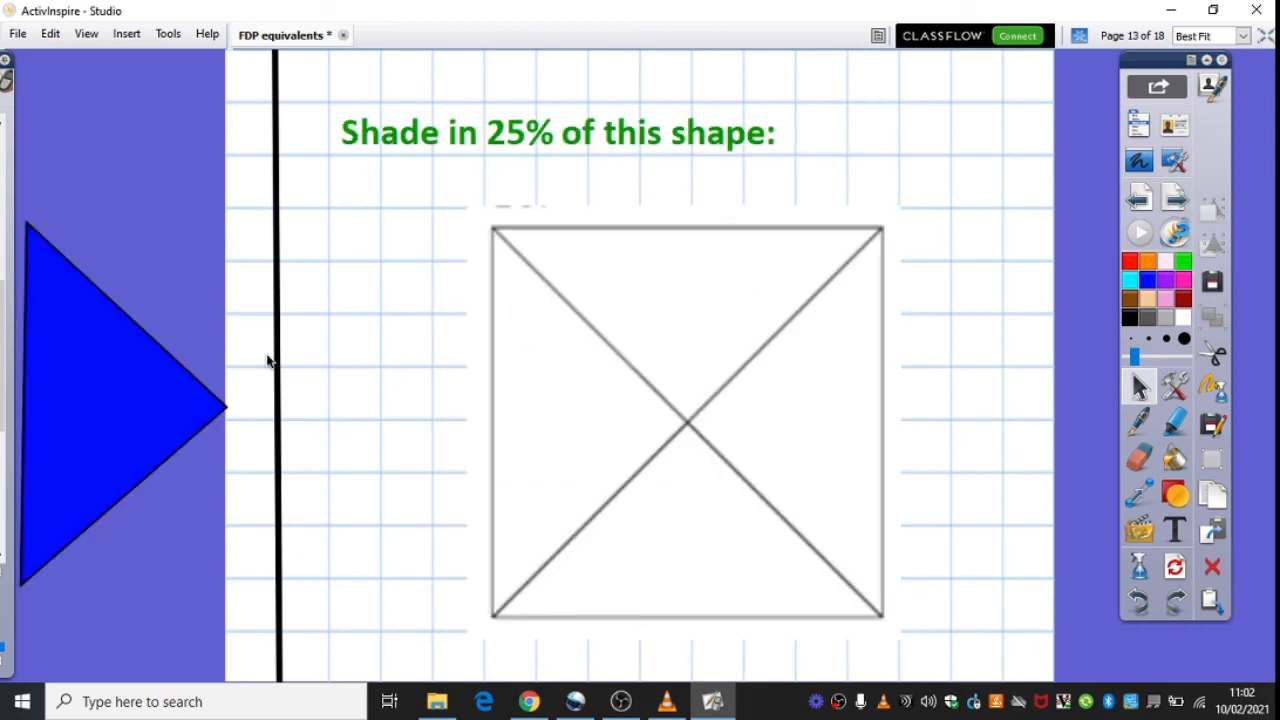
mouse_move(642, 168)
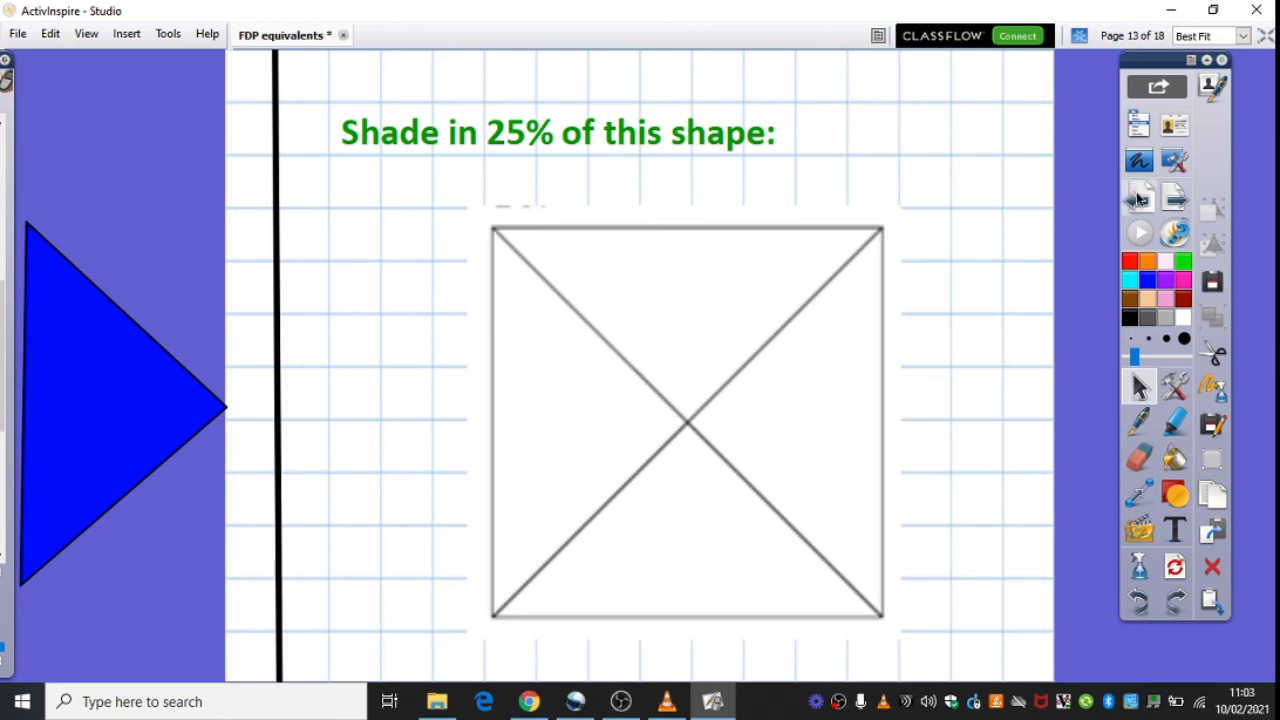
left_click(1140, 196)
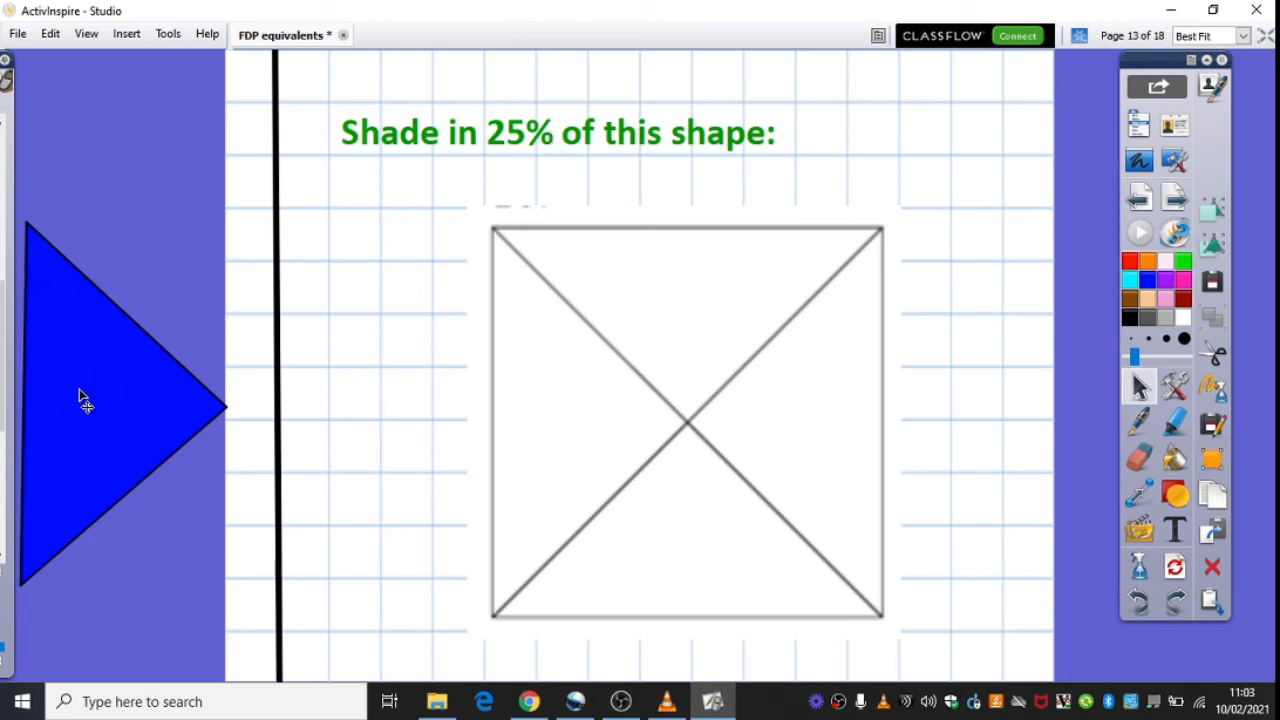
- Fit the blue triangle into the square's left section to shade one quarter
left_click_drag(110, 404, 556, 414)
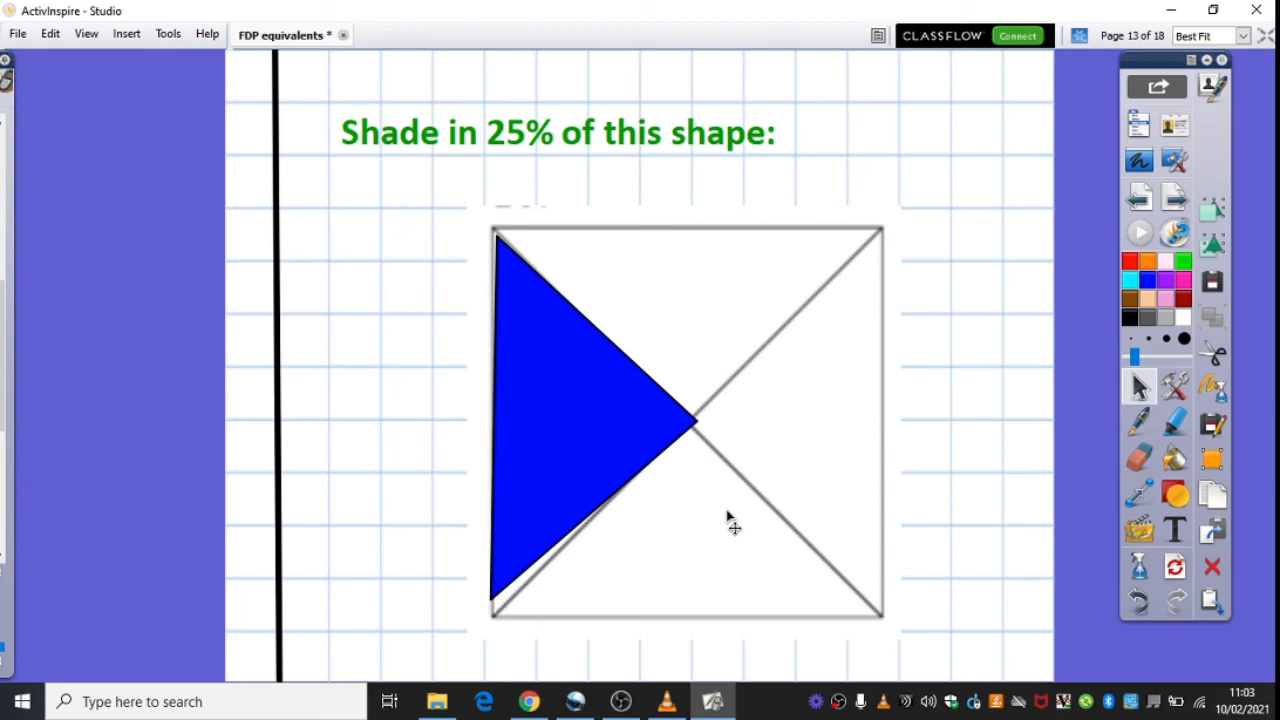
mouse_move(810, 396)
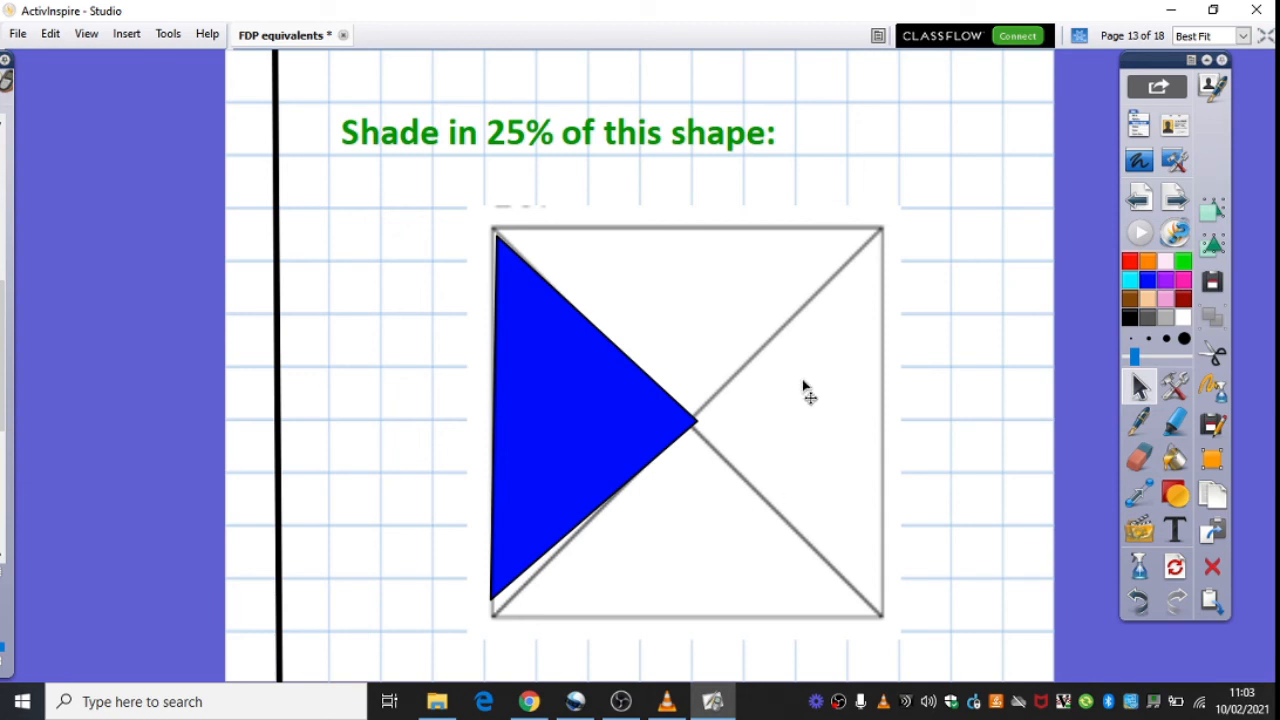
mouse_move(548, 476)
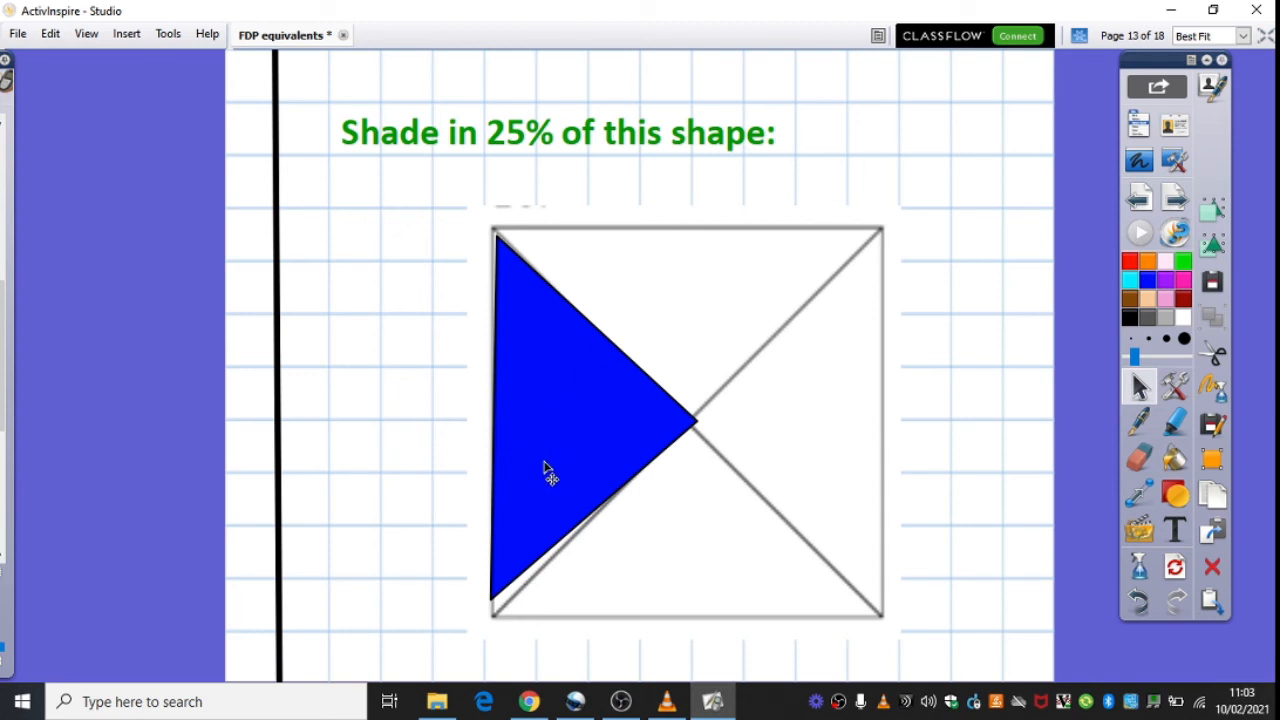
mouse_move(744, 400)
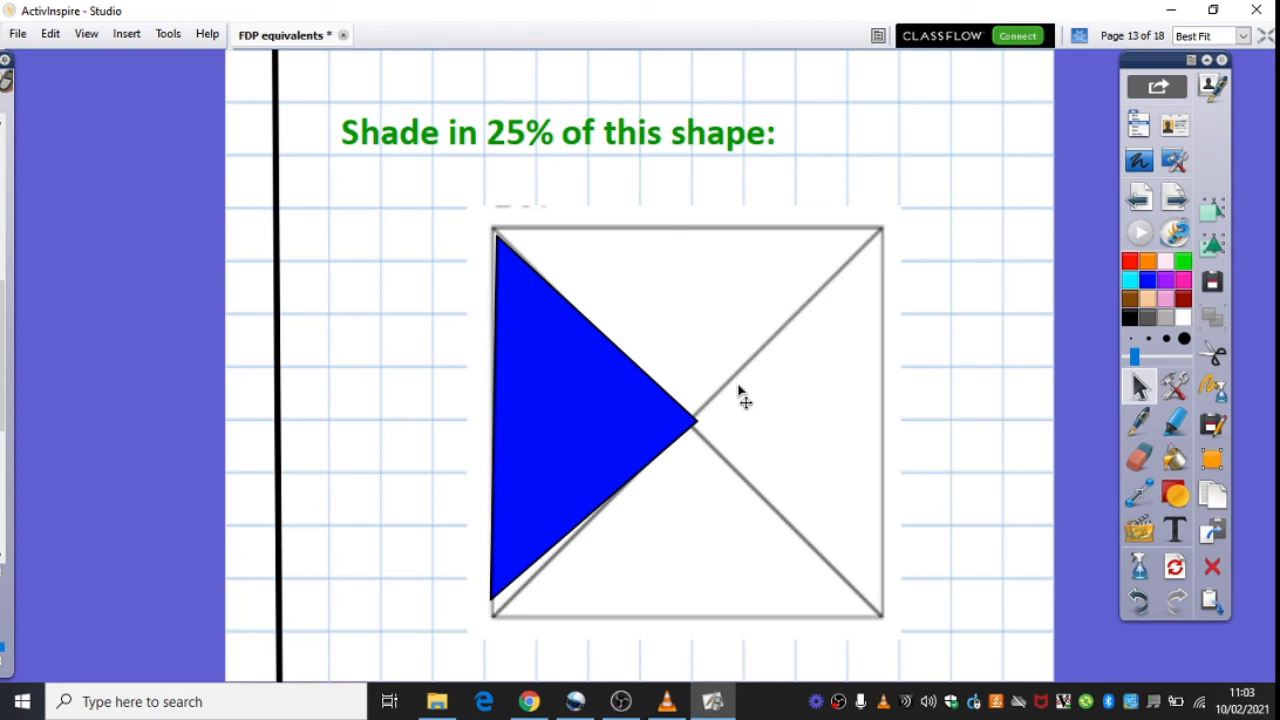
mouse_move(780, 350)
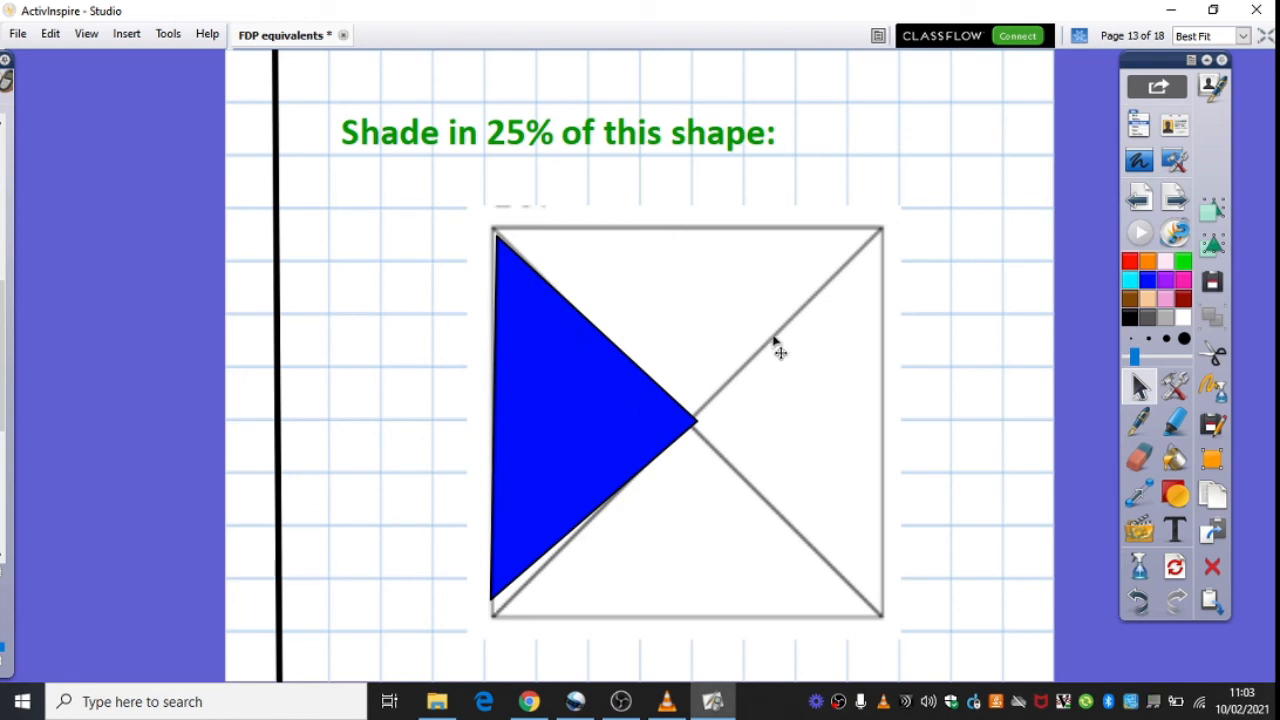
- Advance to page 14, the circle split into five sections for shading 60%
left_click(1172, 198)
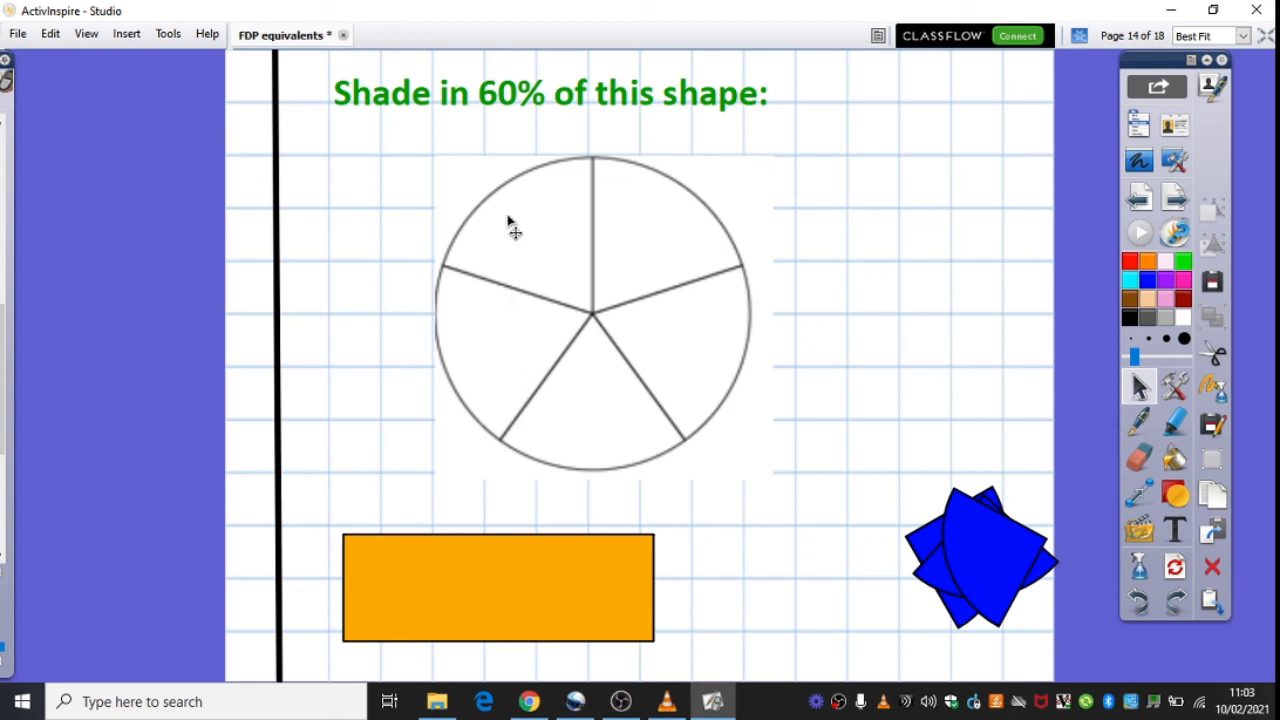
mouse_move(490, 114)
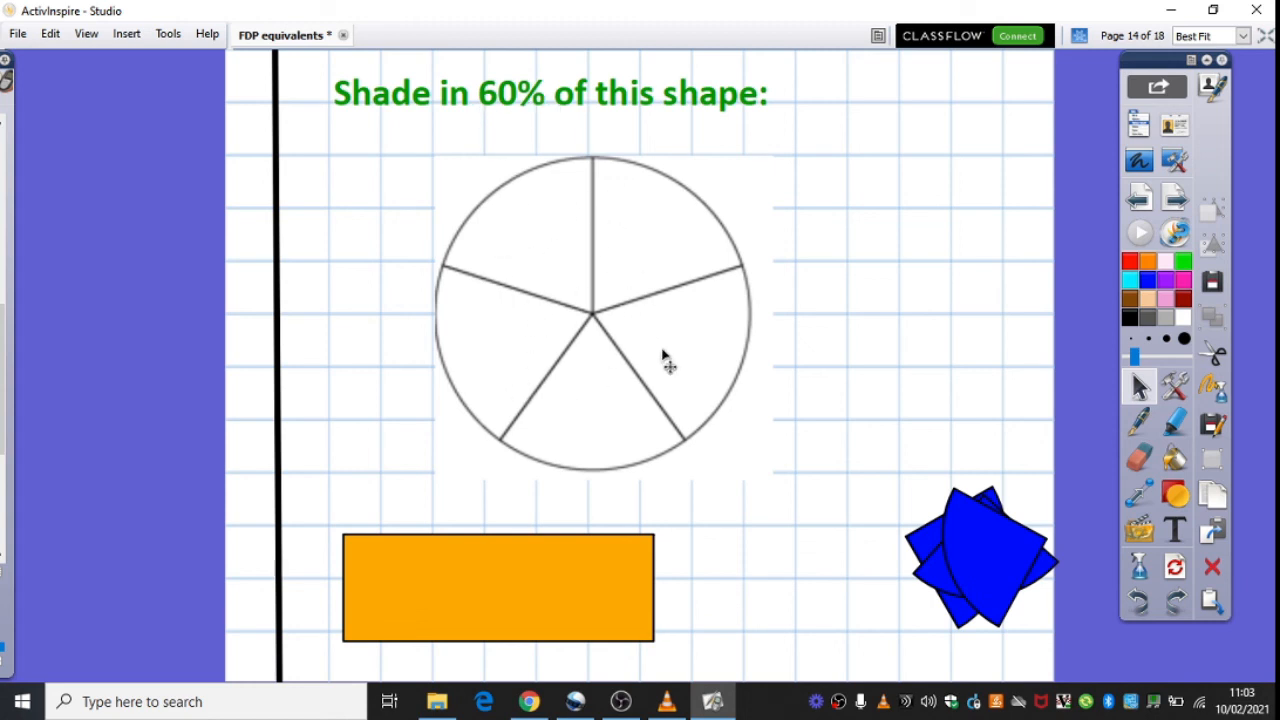
mouse_move(564, 388)
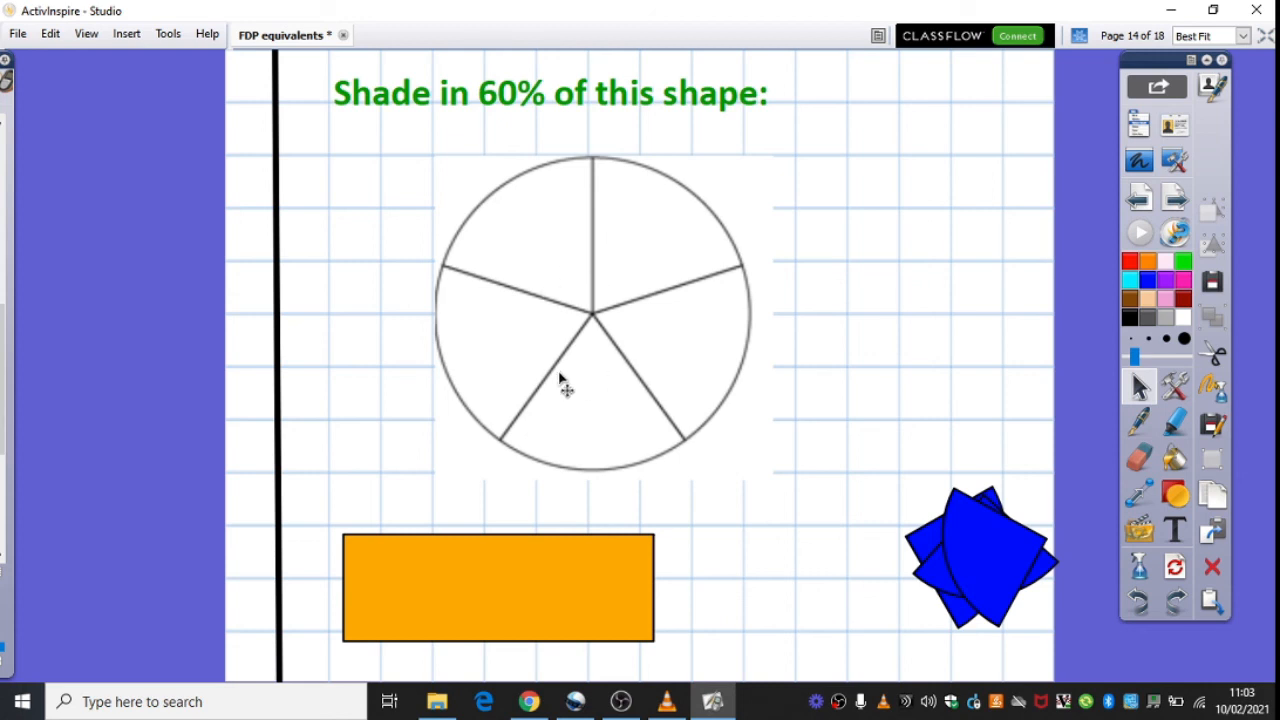
mouse_move(576, 250)
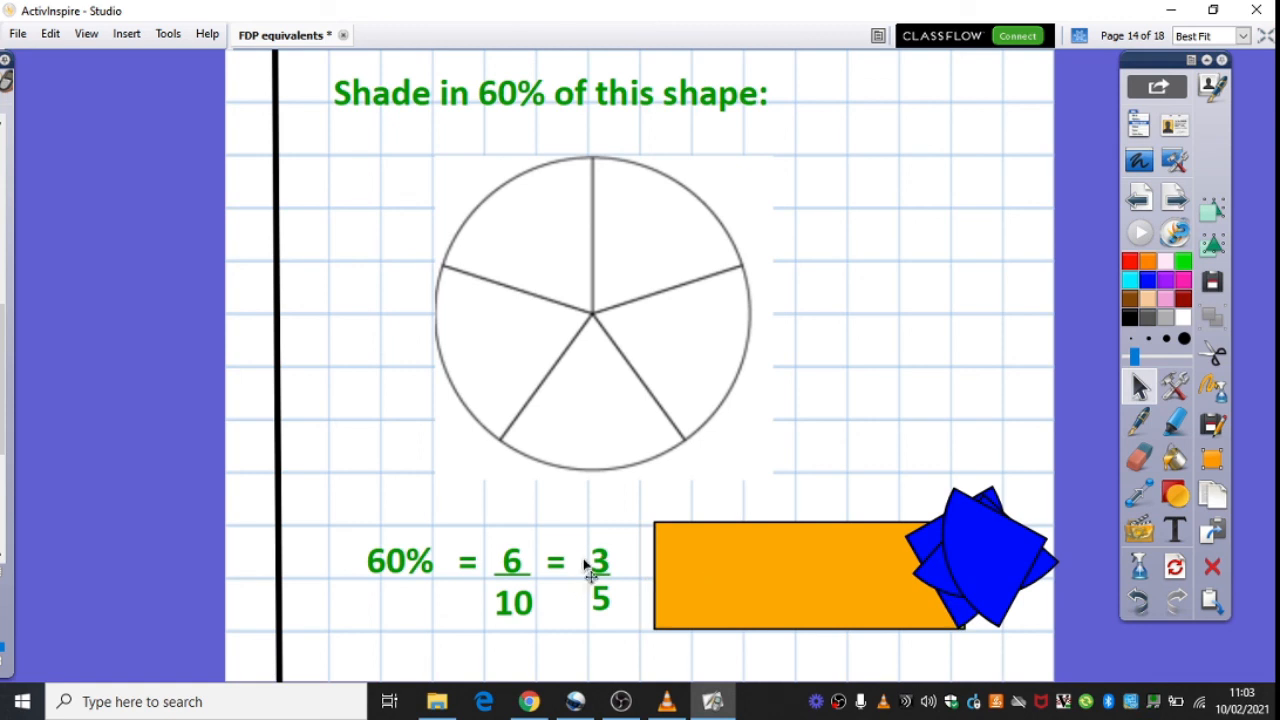
mouse_move(520, 616)
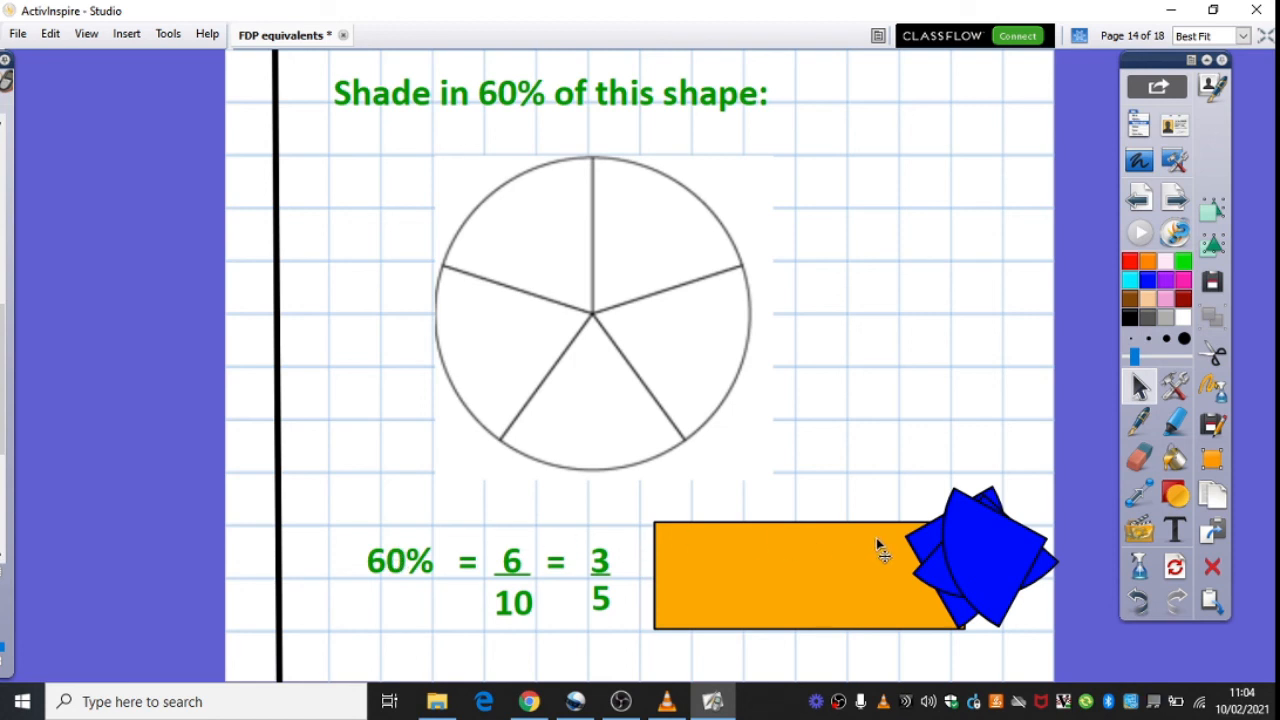
mouse_move(608, 358)
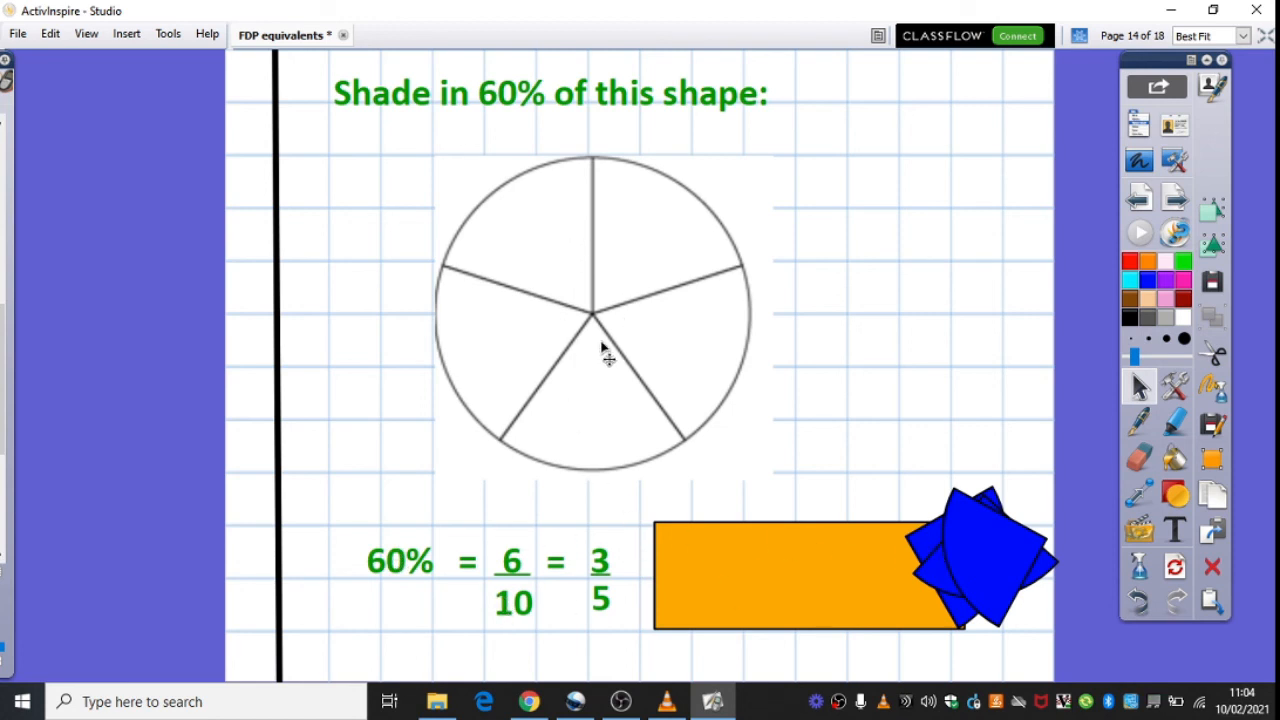
mouse_move(630, 378)
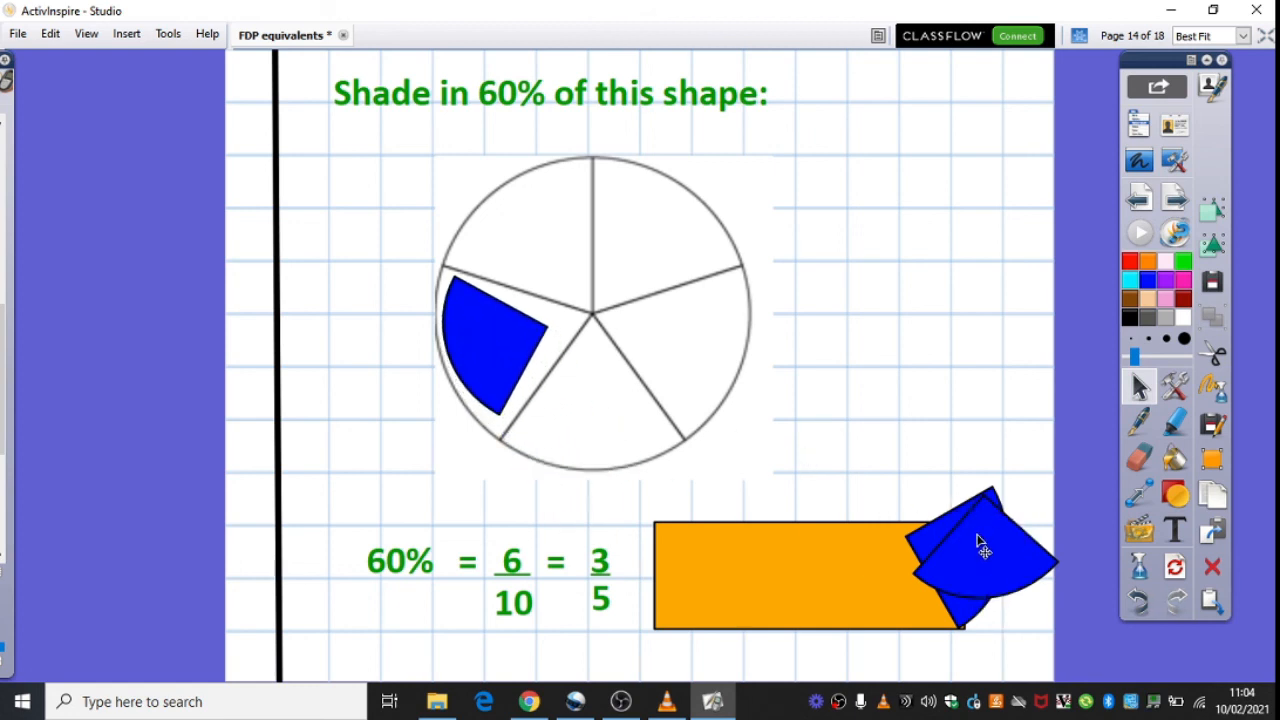
- Place a blue piece into another circle section, filling three of five for 60%
left_click_drag(984, 544, 596, 400)
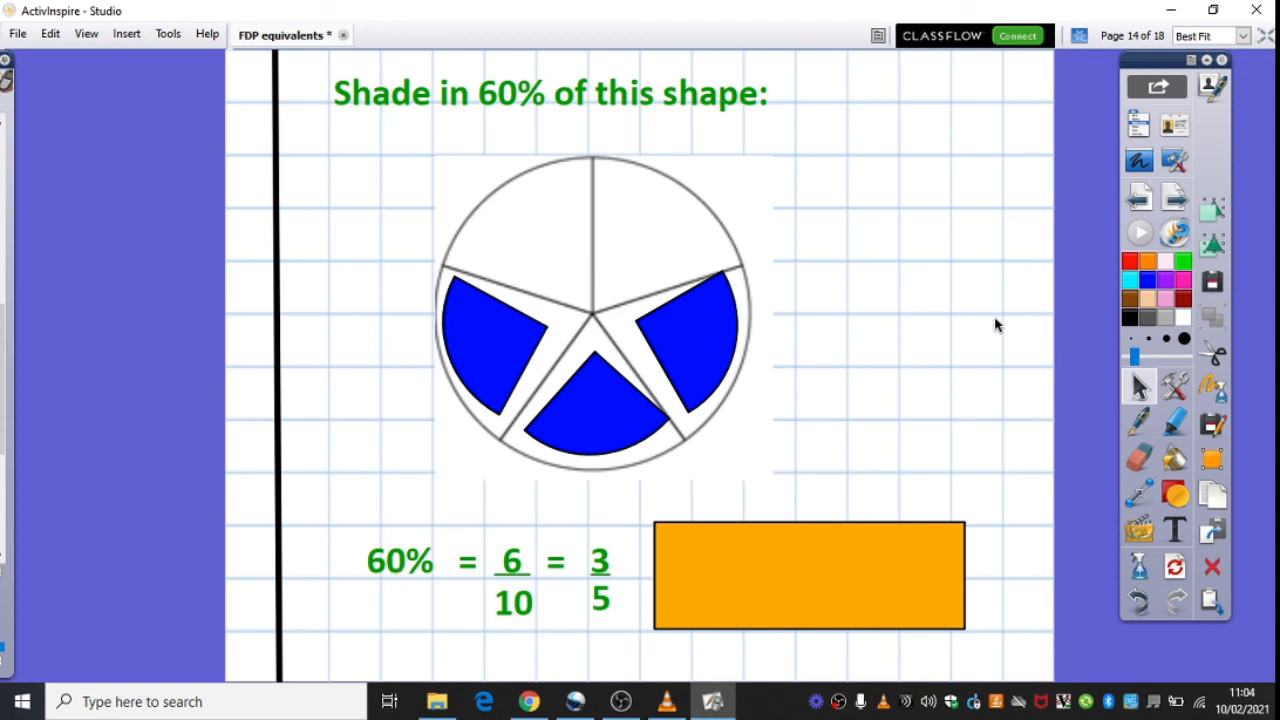
mouse_move(1050, 310)
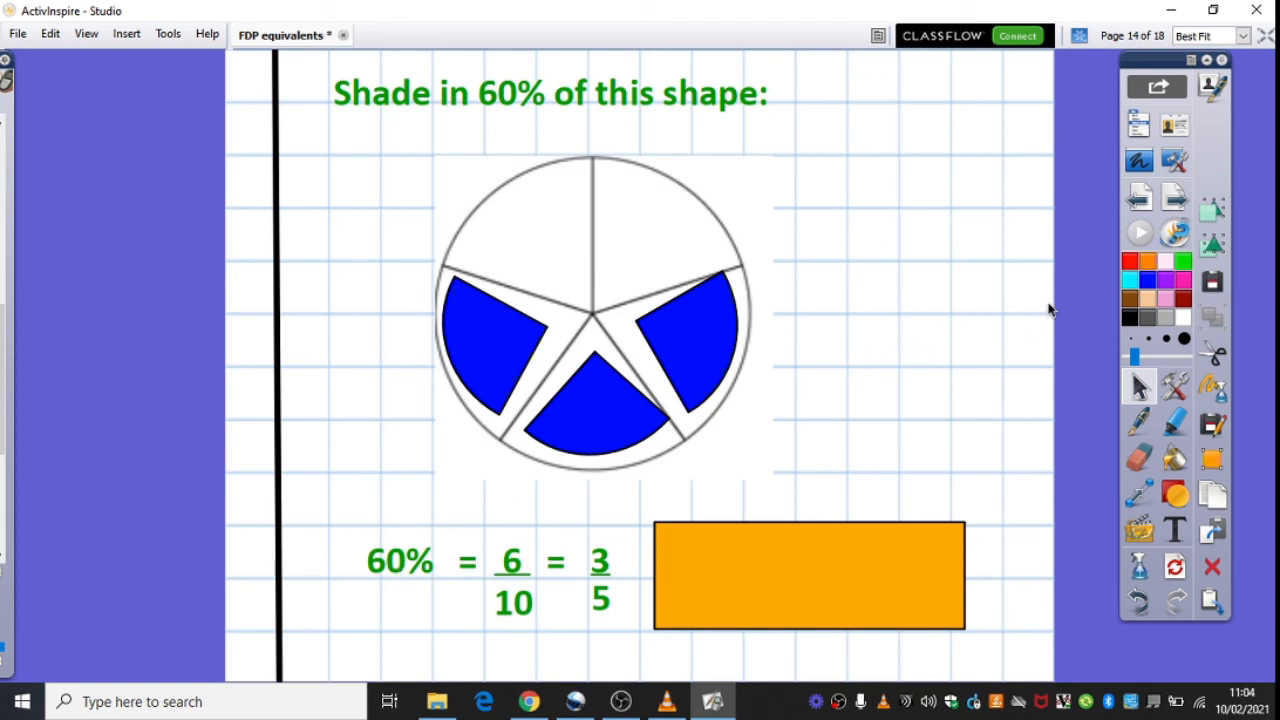
mouse_move(598, 480)
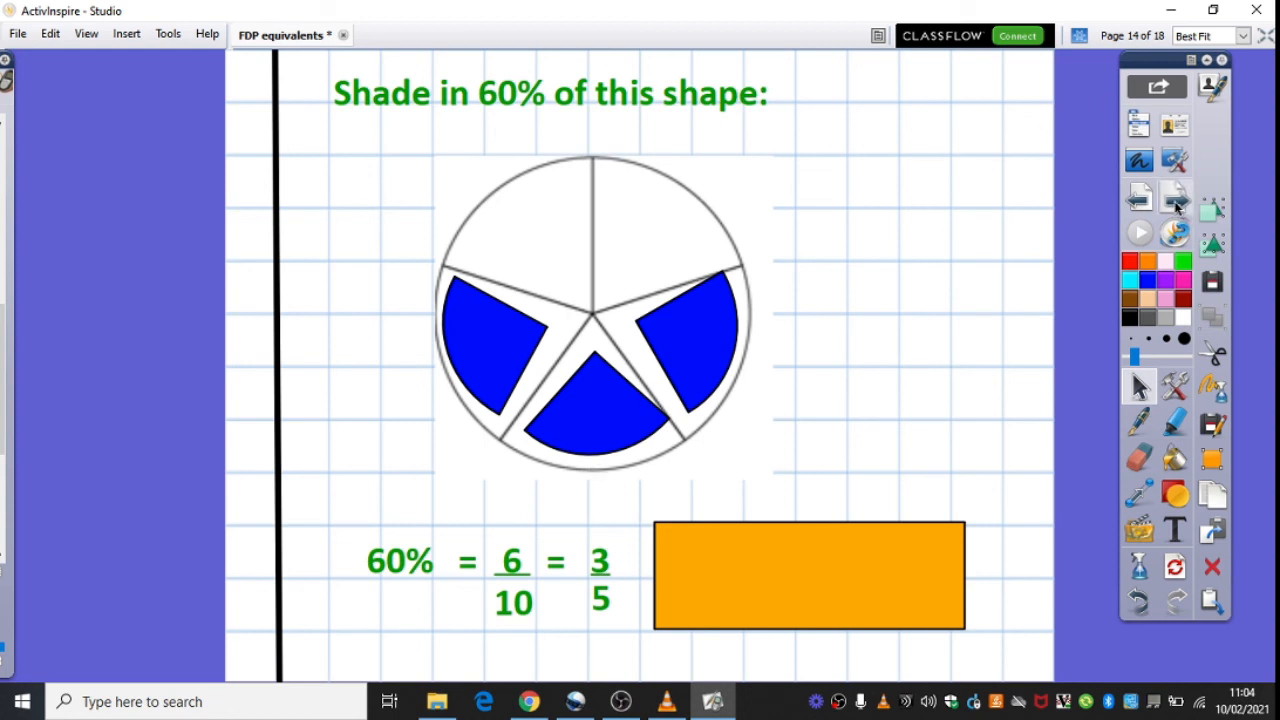
mouse_move(1176, 206)
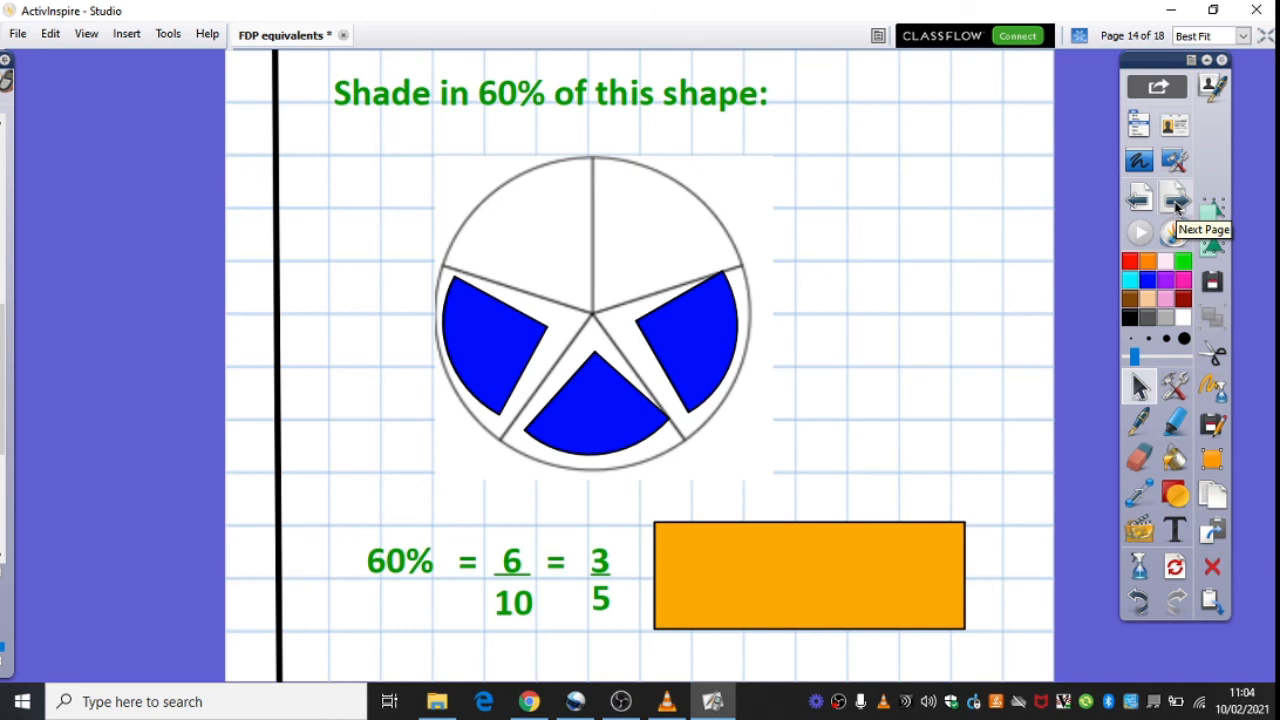
- Advance to page 15, the less than, equal to, or greater than one half sorting table
left_click(1174, 196)
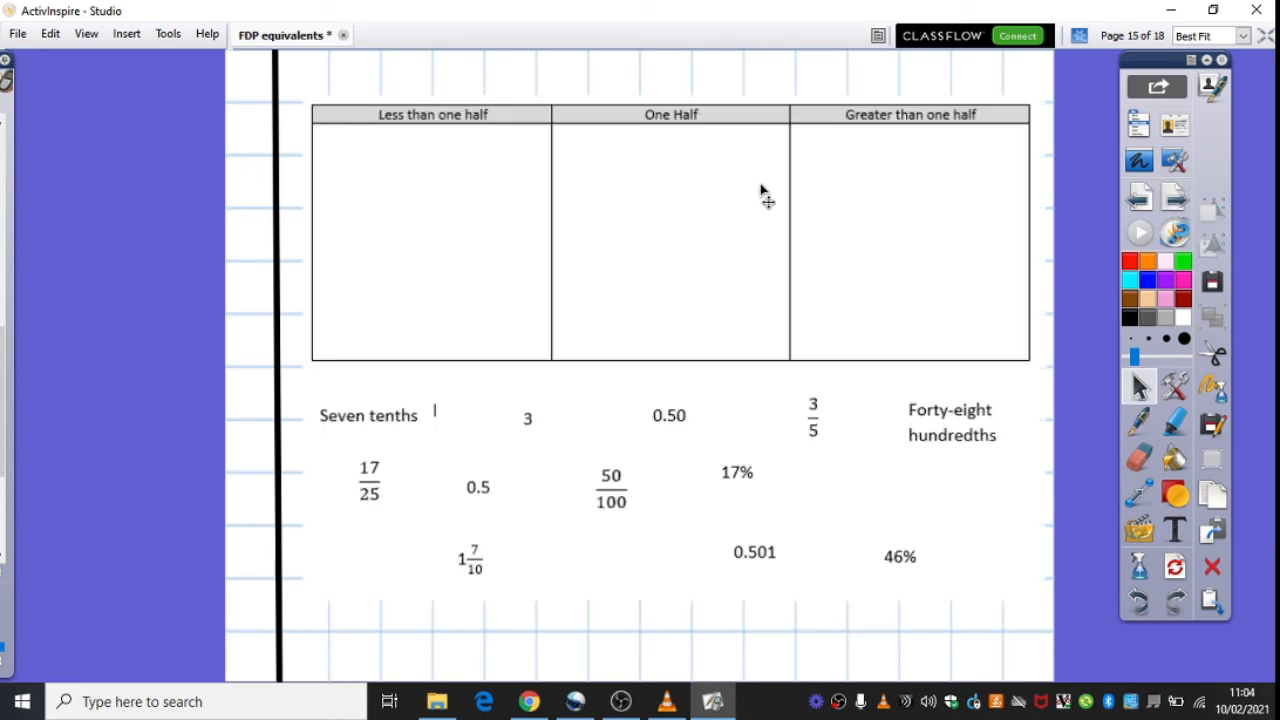
mouse_move(608, 408)
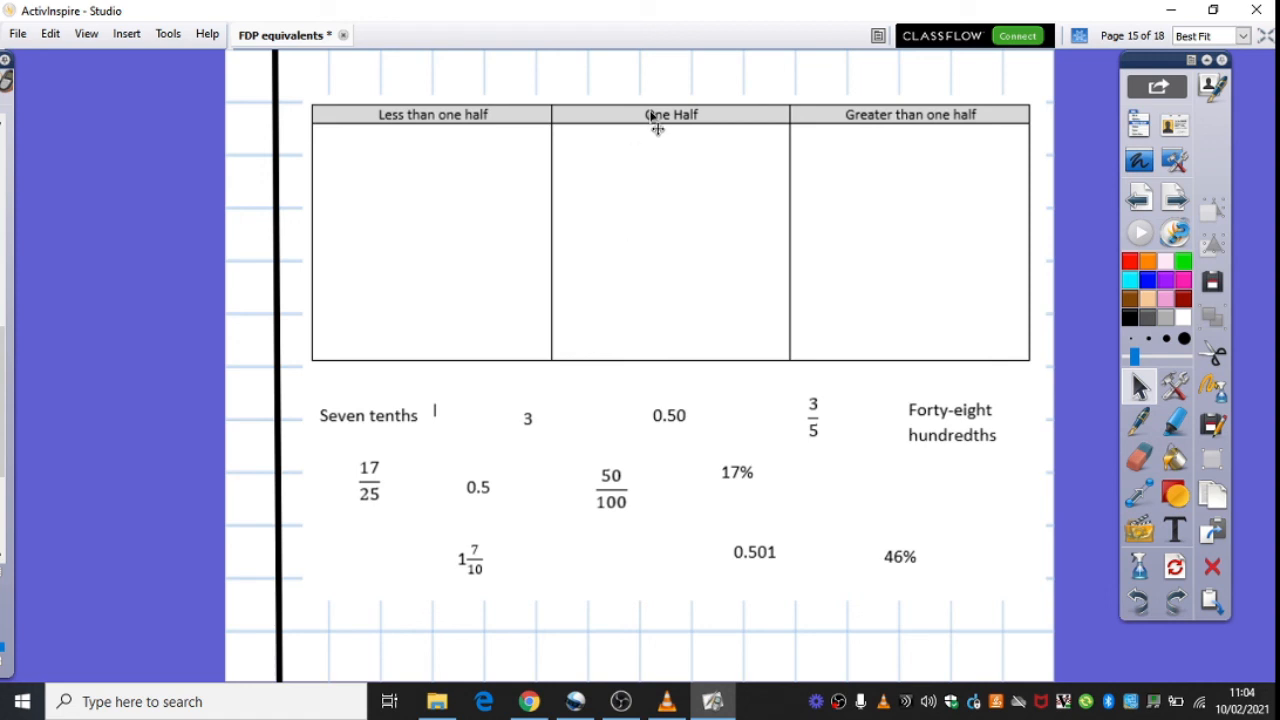
mouse_move(664, 270)
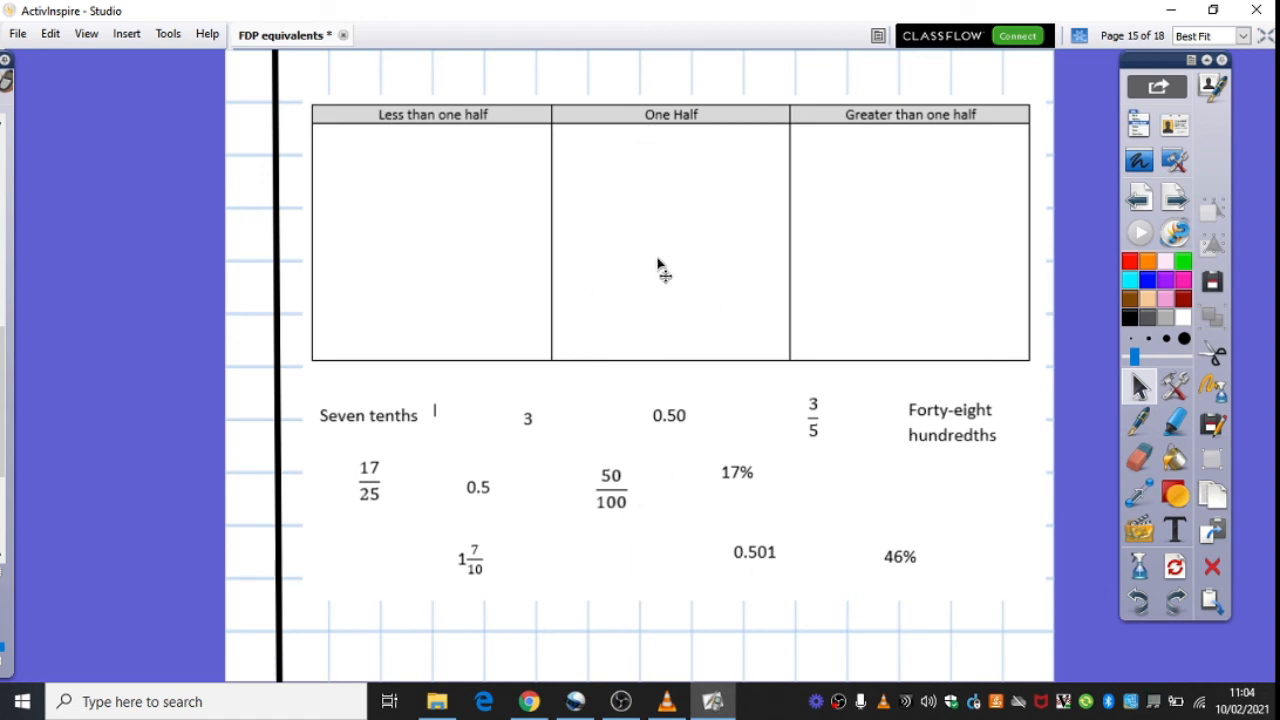
mouse_move(904, 144)
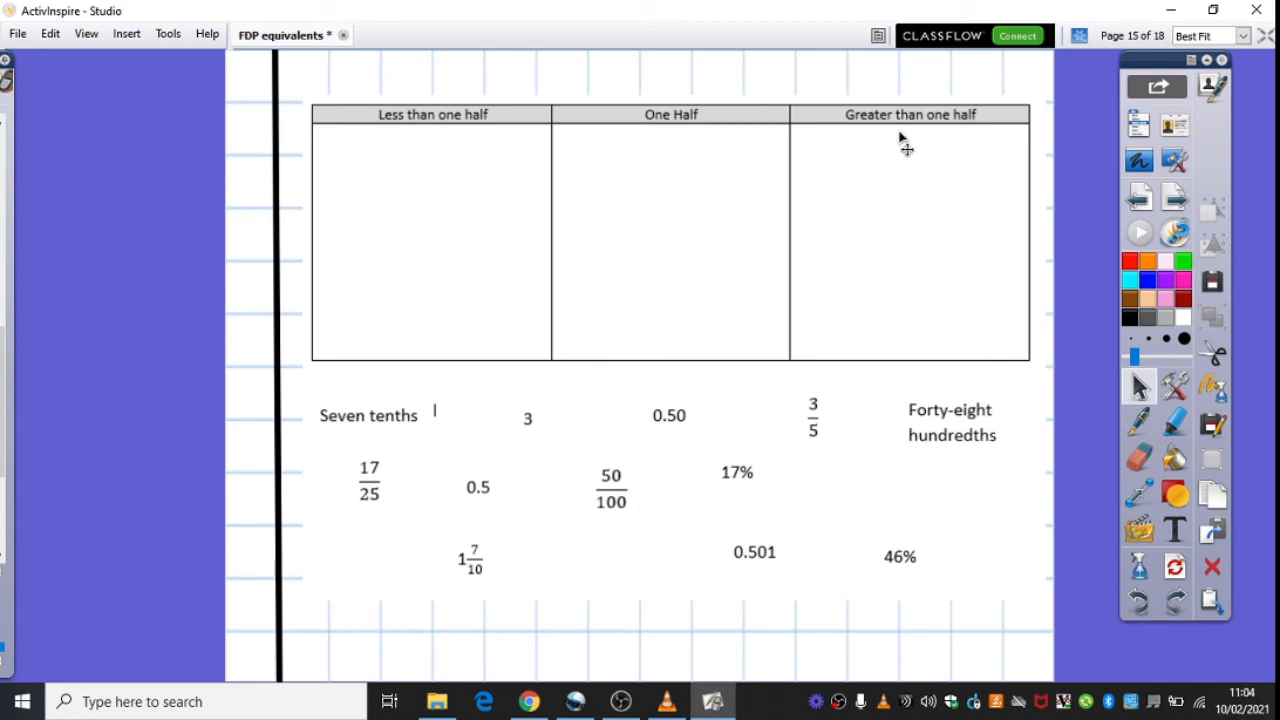
mouse_move(596, 470)
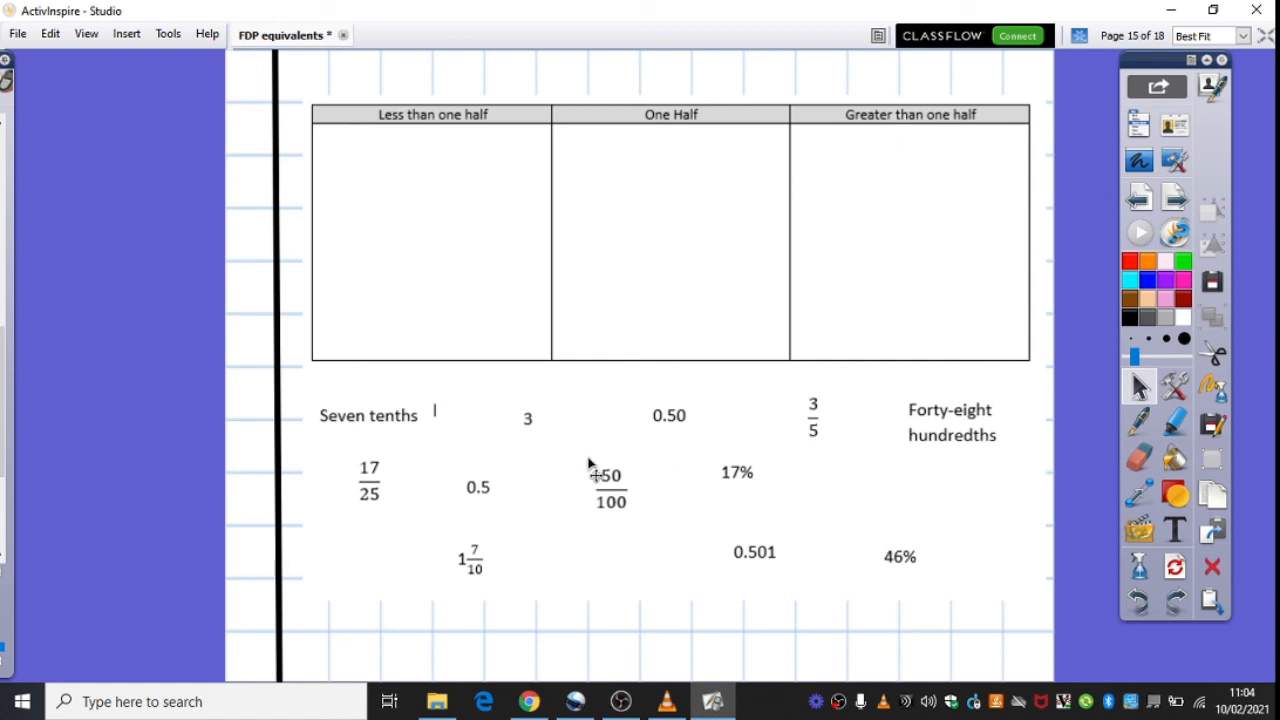
mouse_move(684, 430)
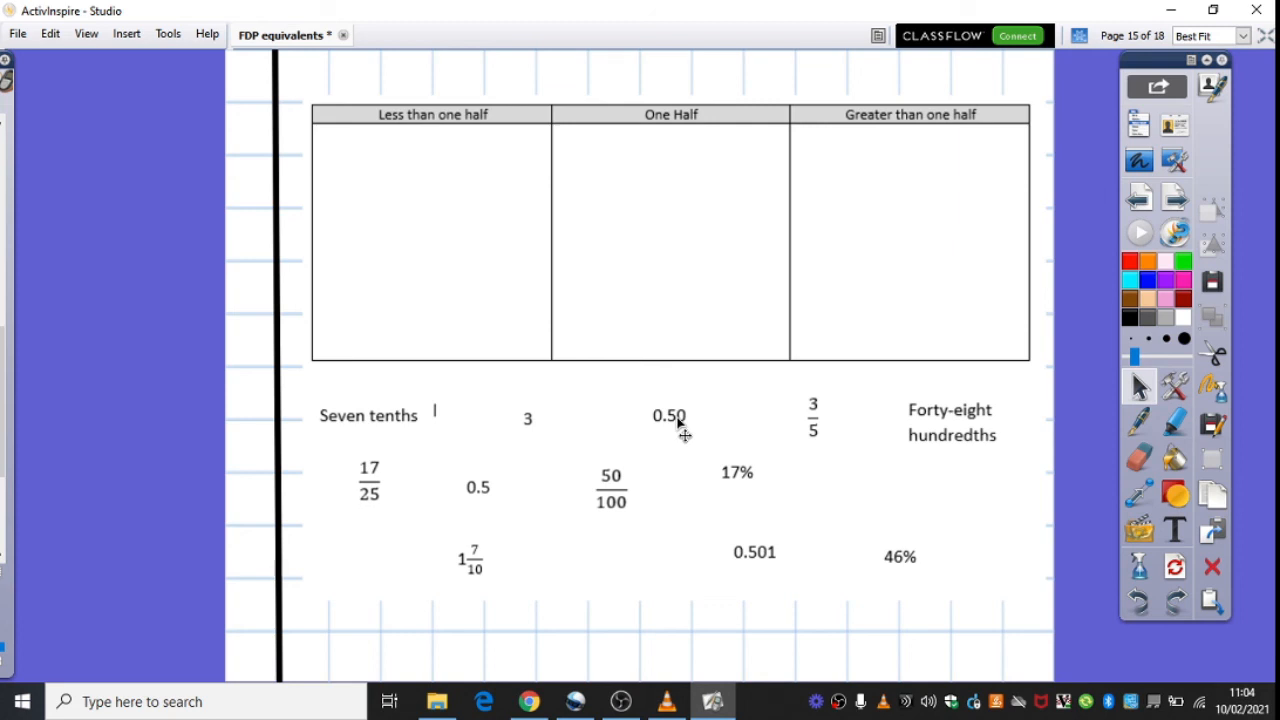
mouse_move(718, 264)
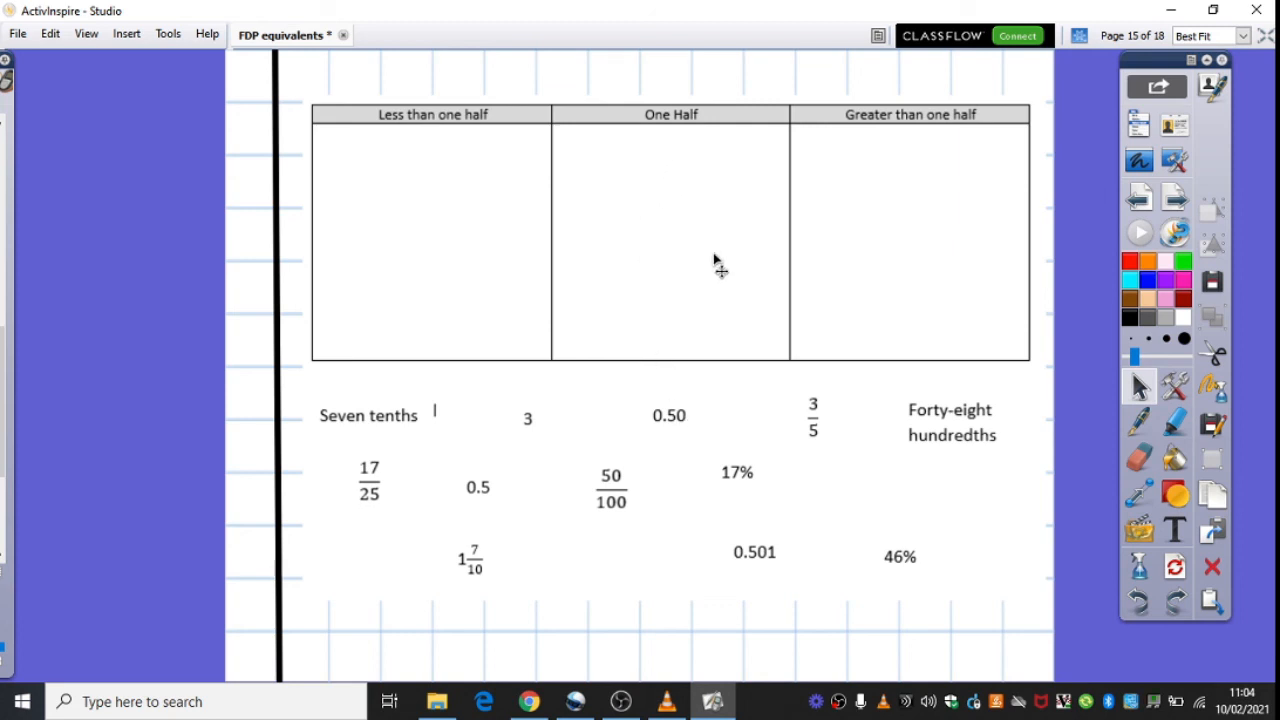
mouse_move(708, 204)
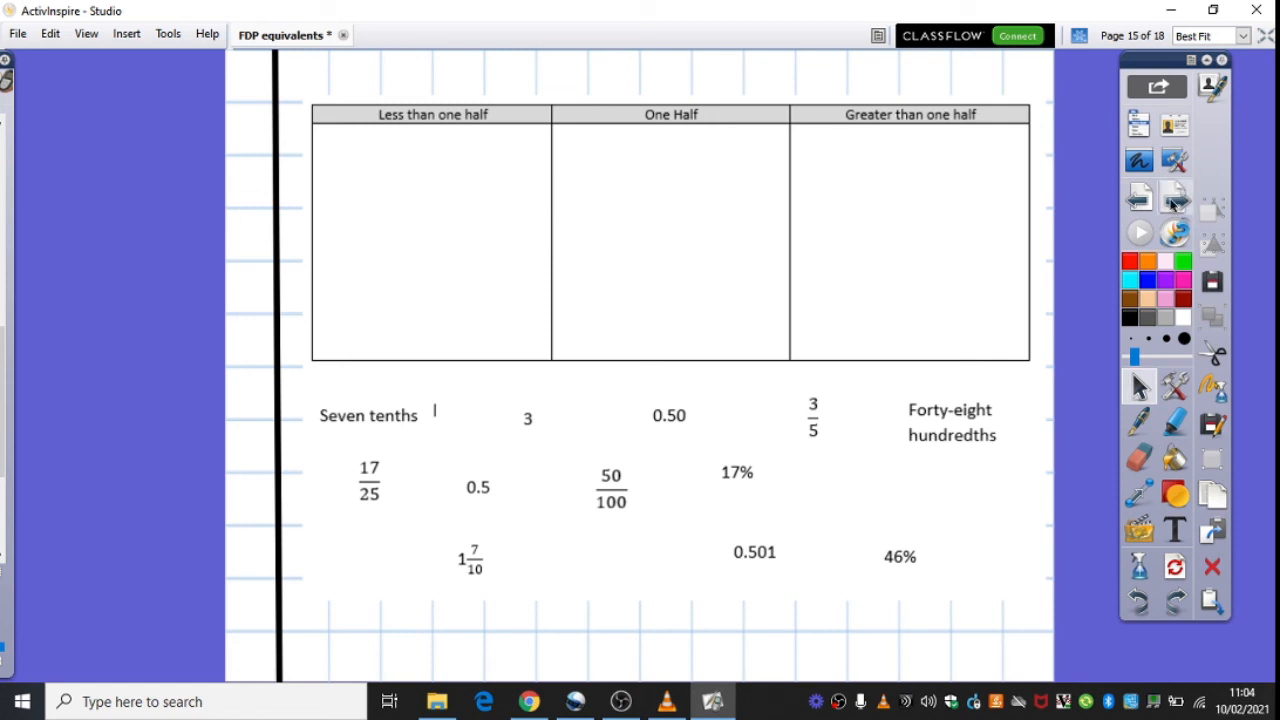
- Advance to page 16, the 0% to 100% number line for placing fractions, decimals and percentages
left_click(1174, 196)
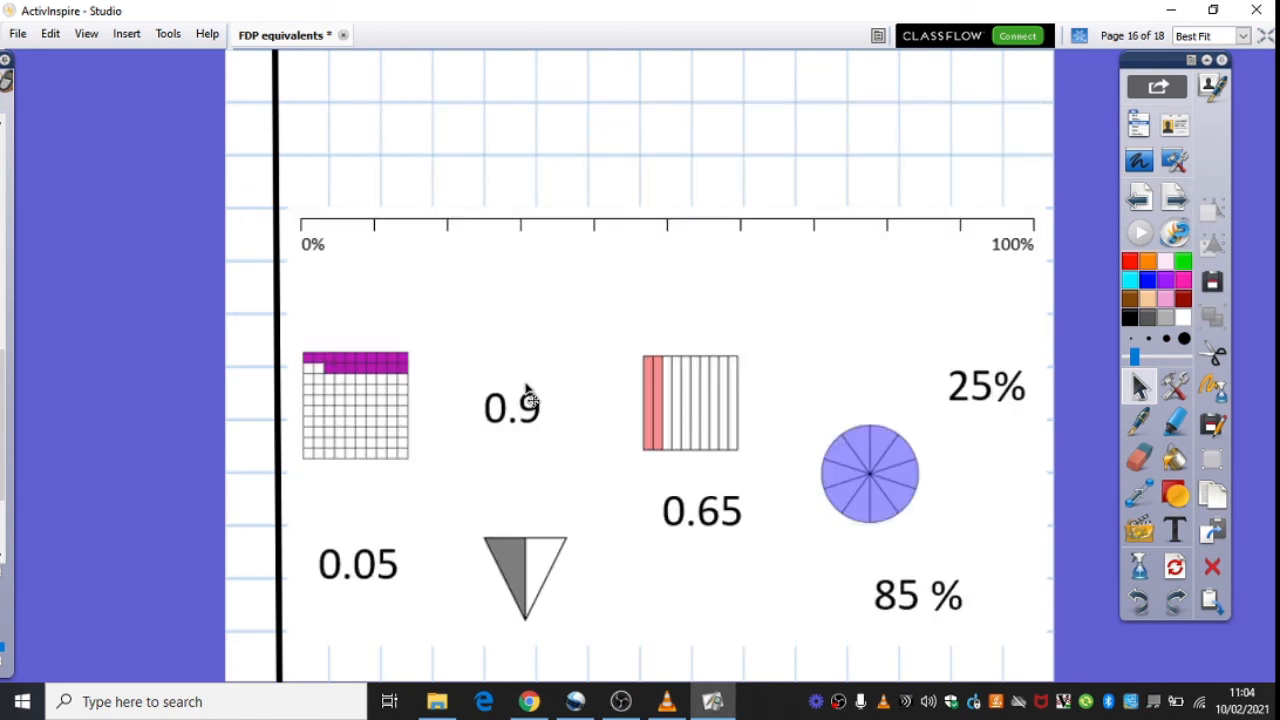
mouse_move(680, 262)
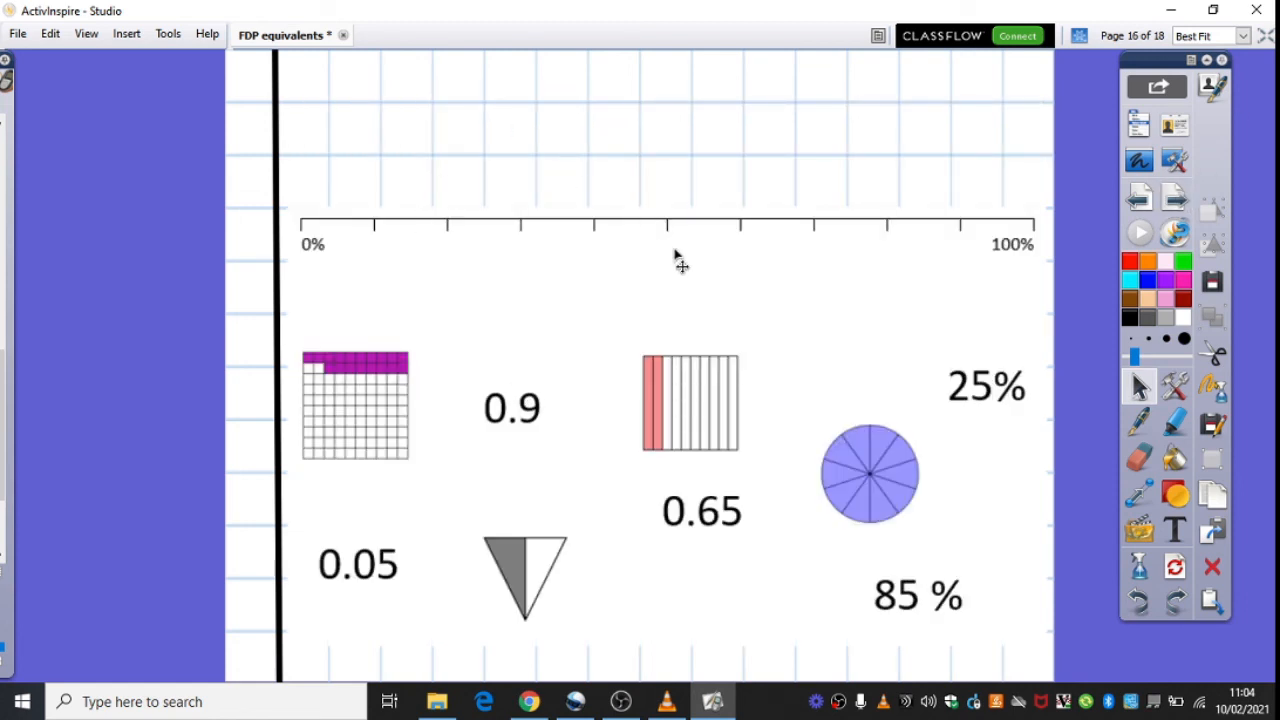
mouse_move(360, 420)
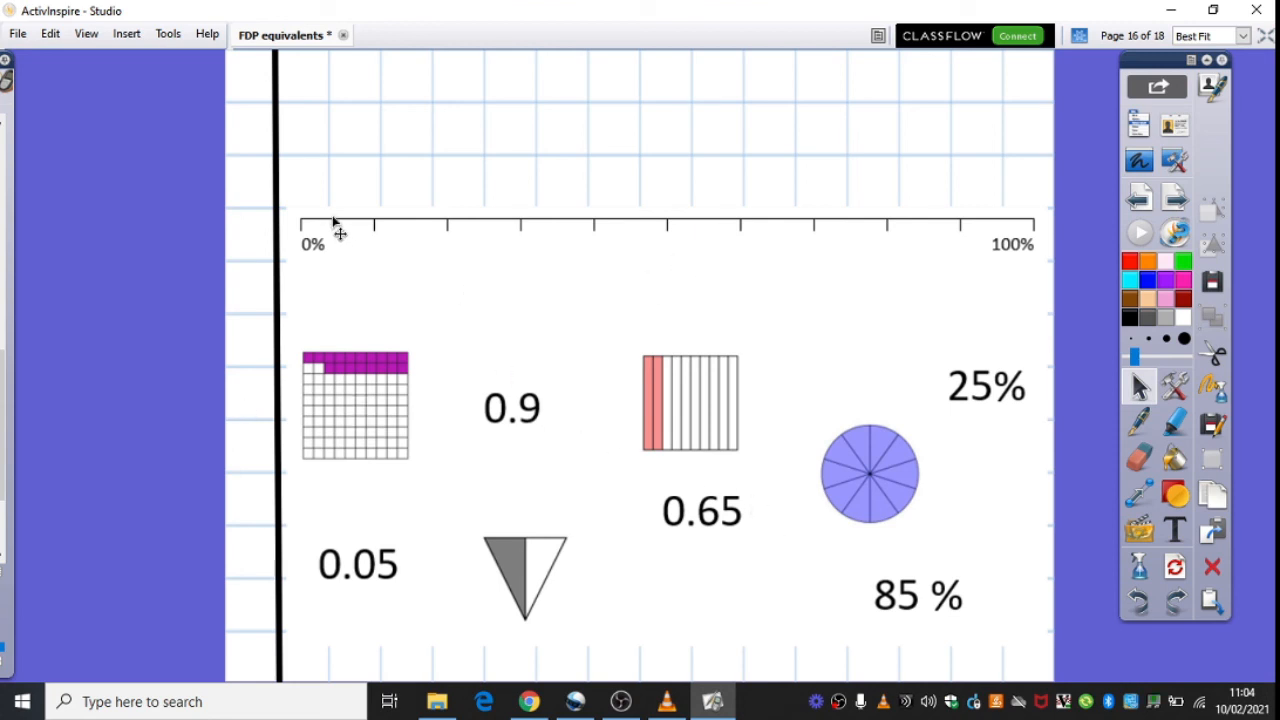
mouse_move(1018, 258)
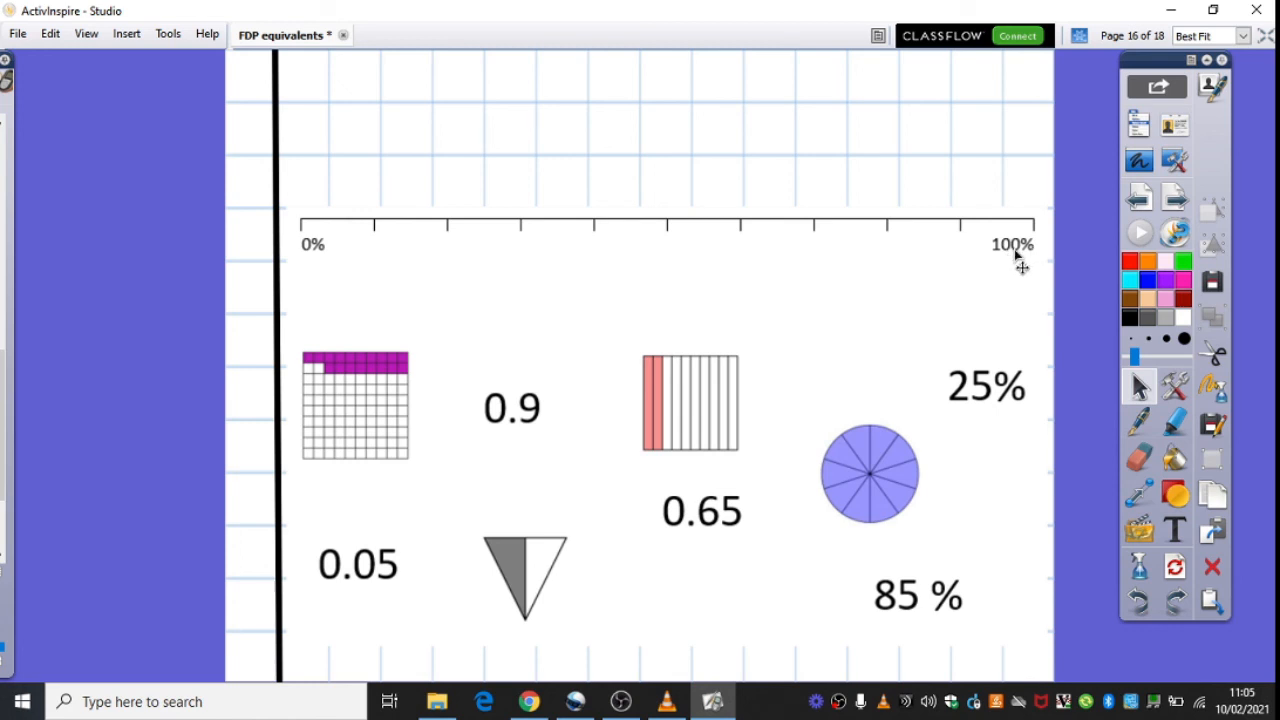
mouse_move(1024, 264)
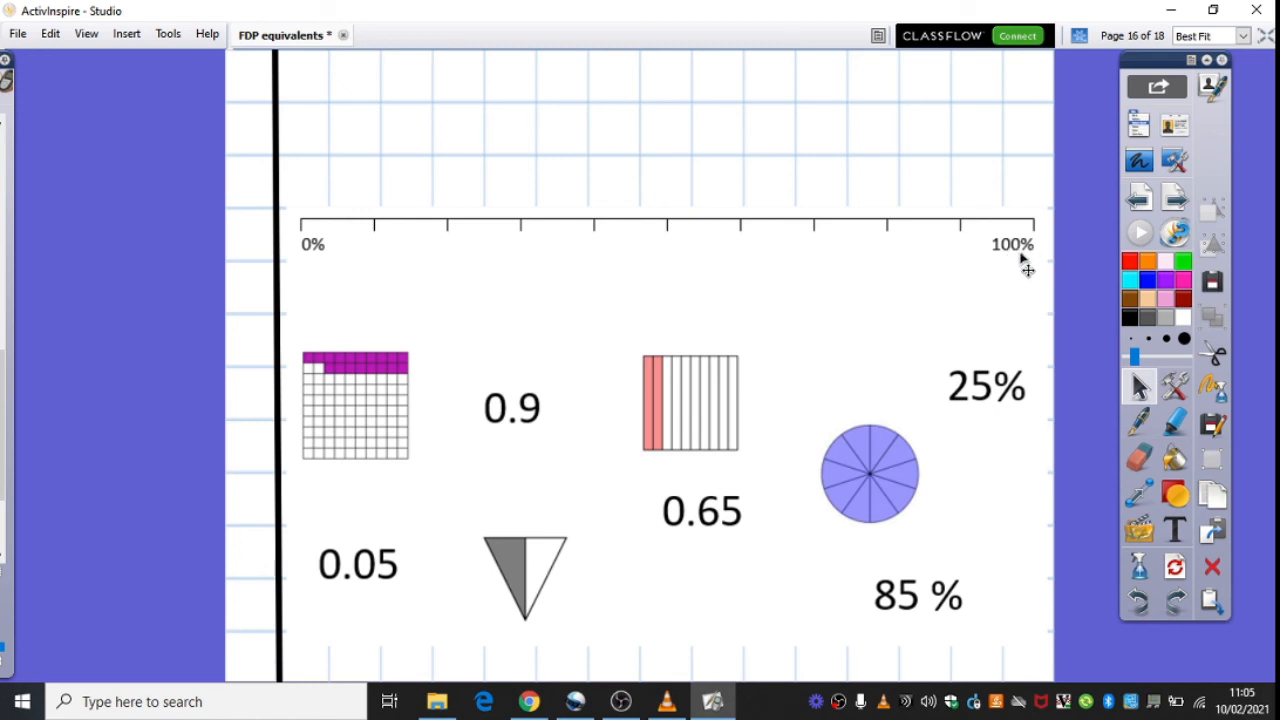
mouse_move(604, 404)
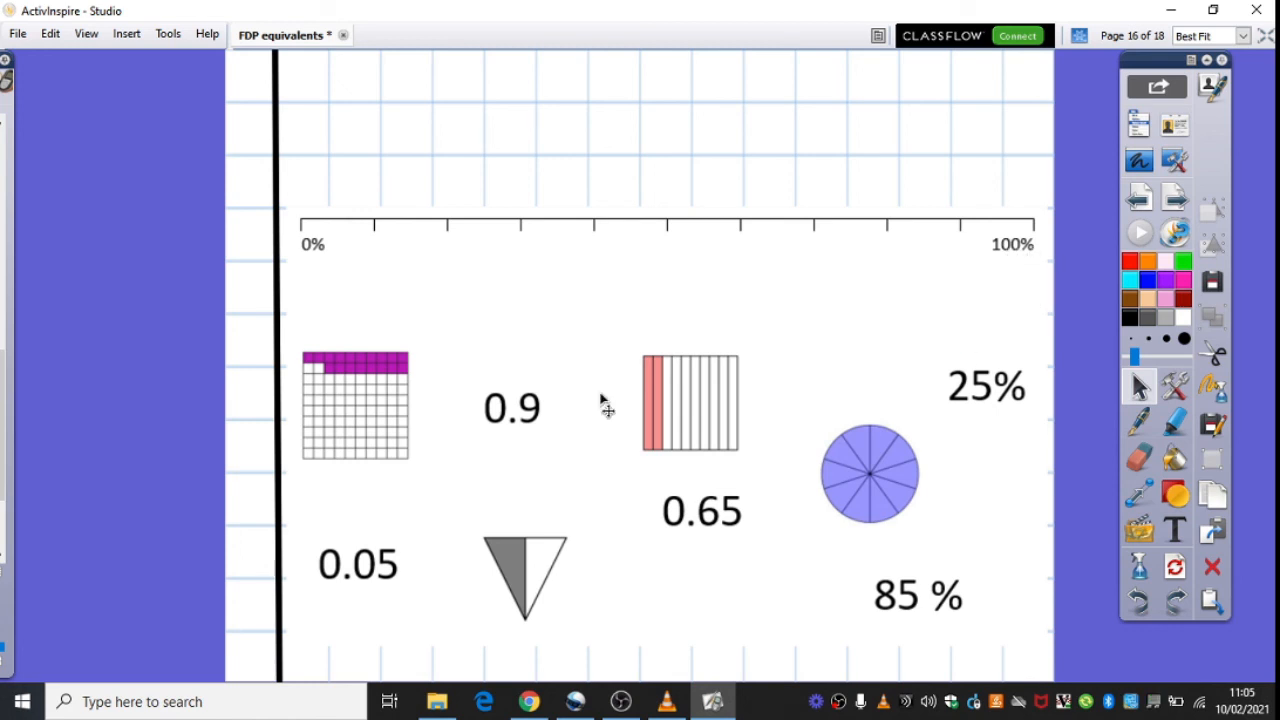
mouse_move(296, 312)
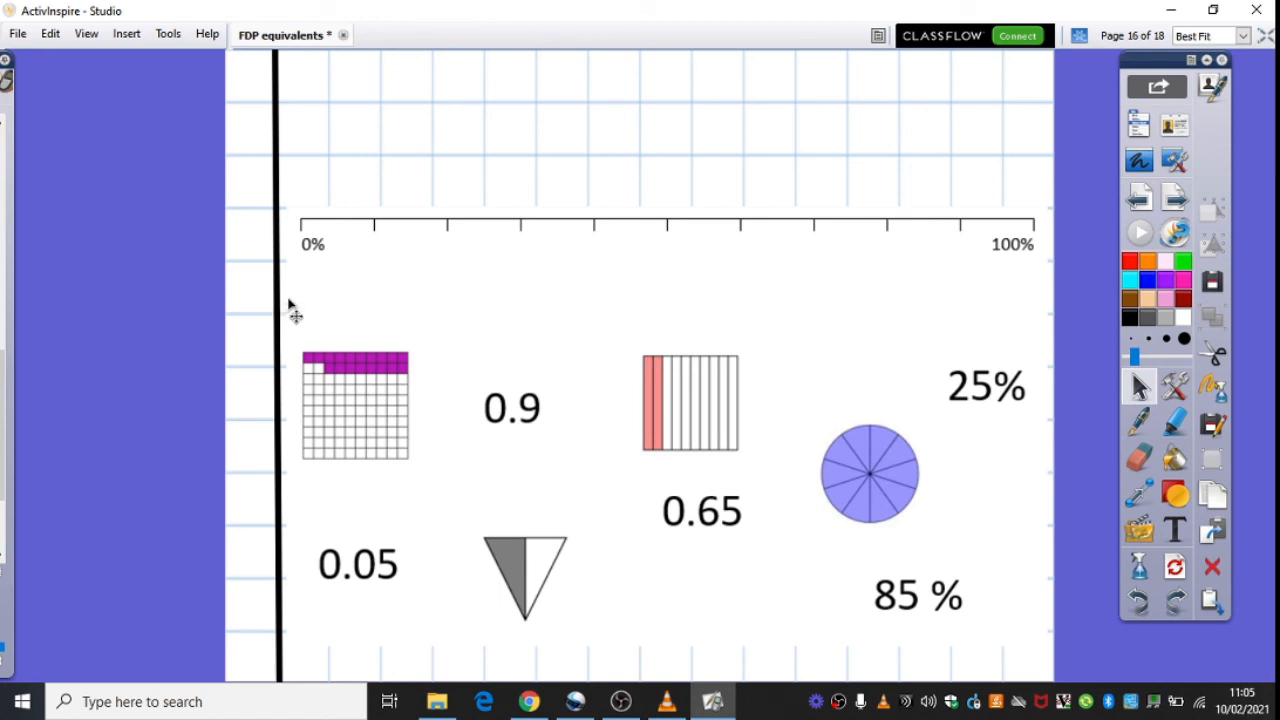
mouse_move(420, 284)
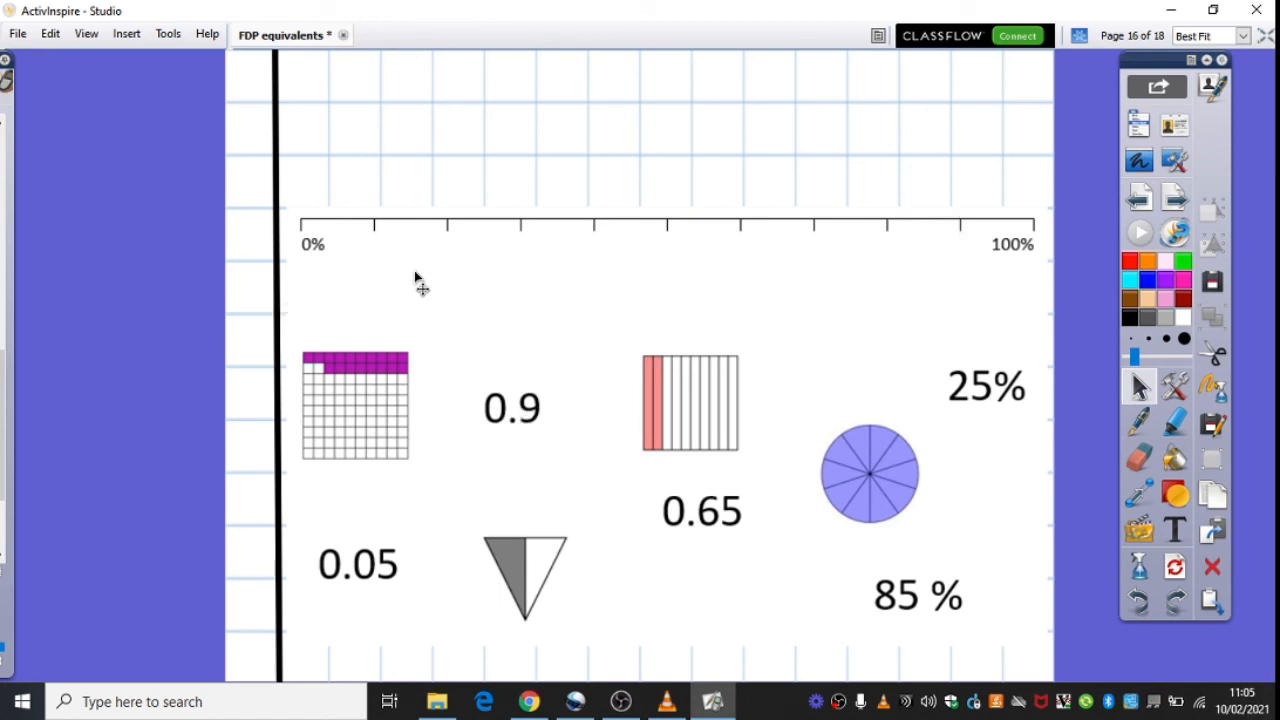
mouse_move(516, 380)
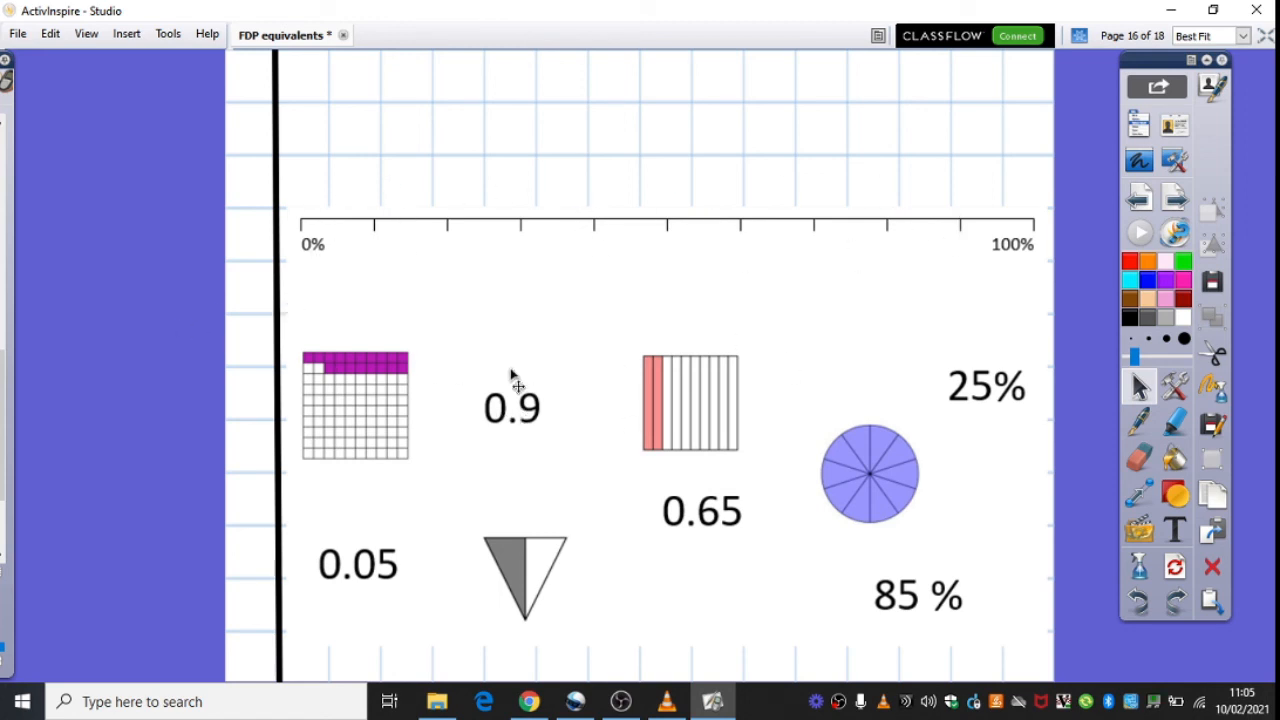
mouse_move(488, 288)
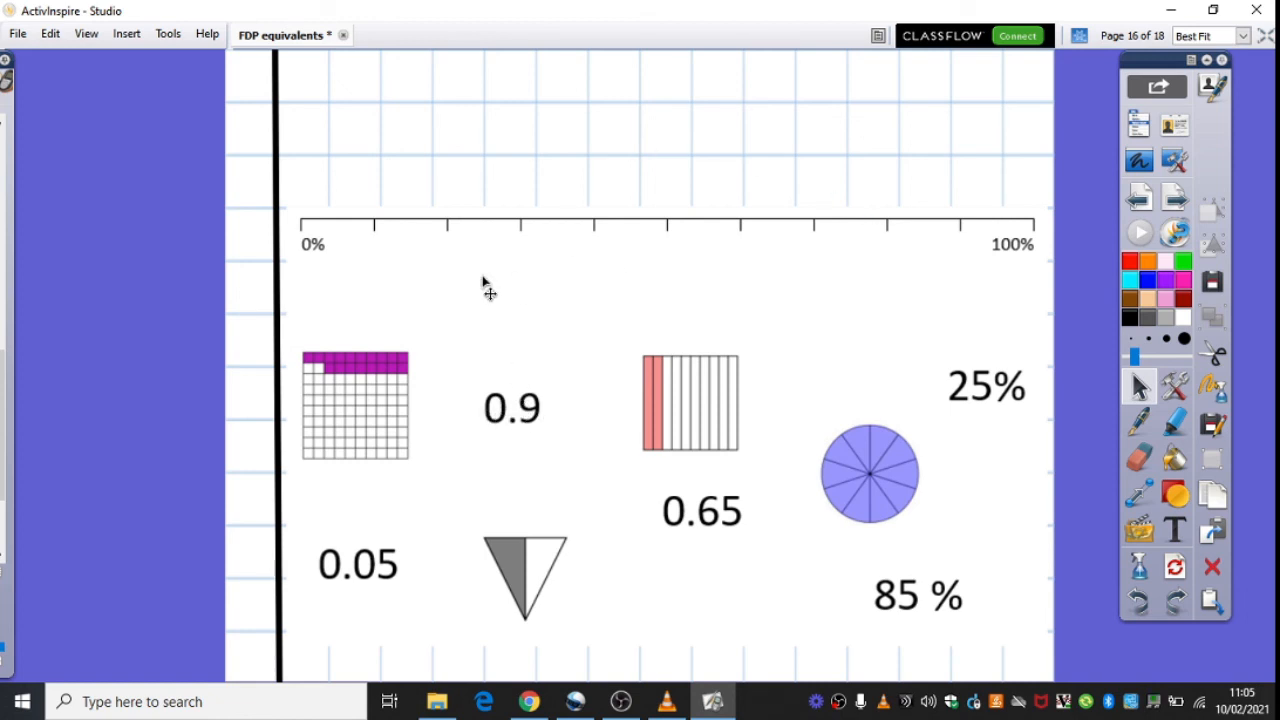
mouse_move(928, 340)
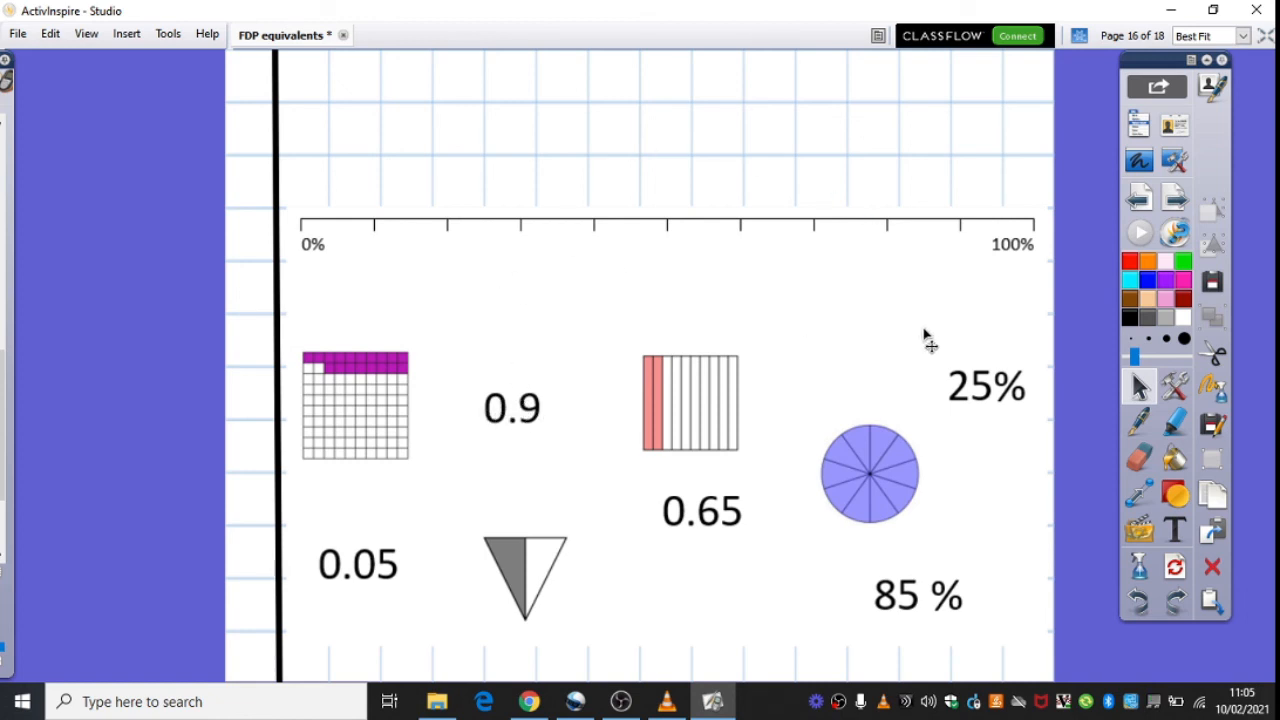
mouse_move(620, 688)
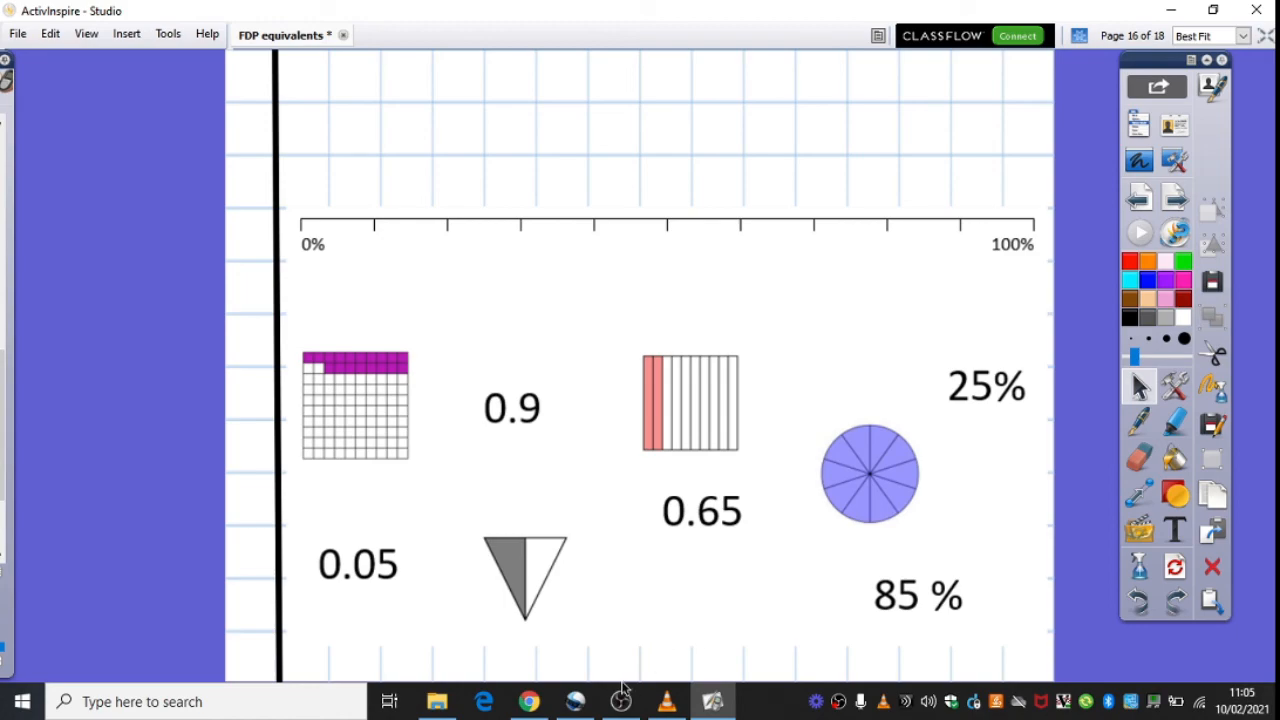